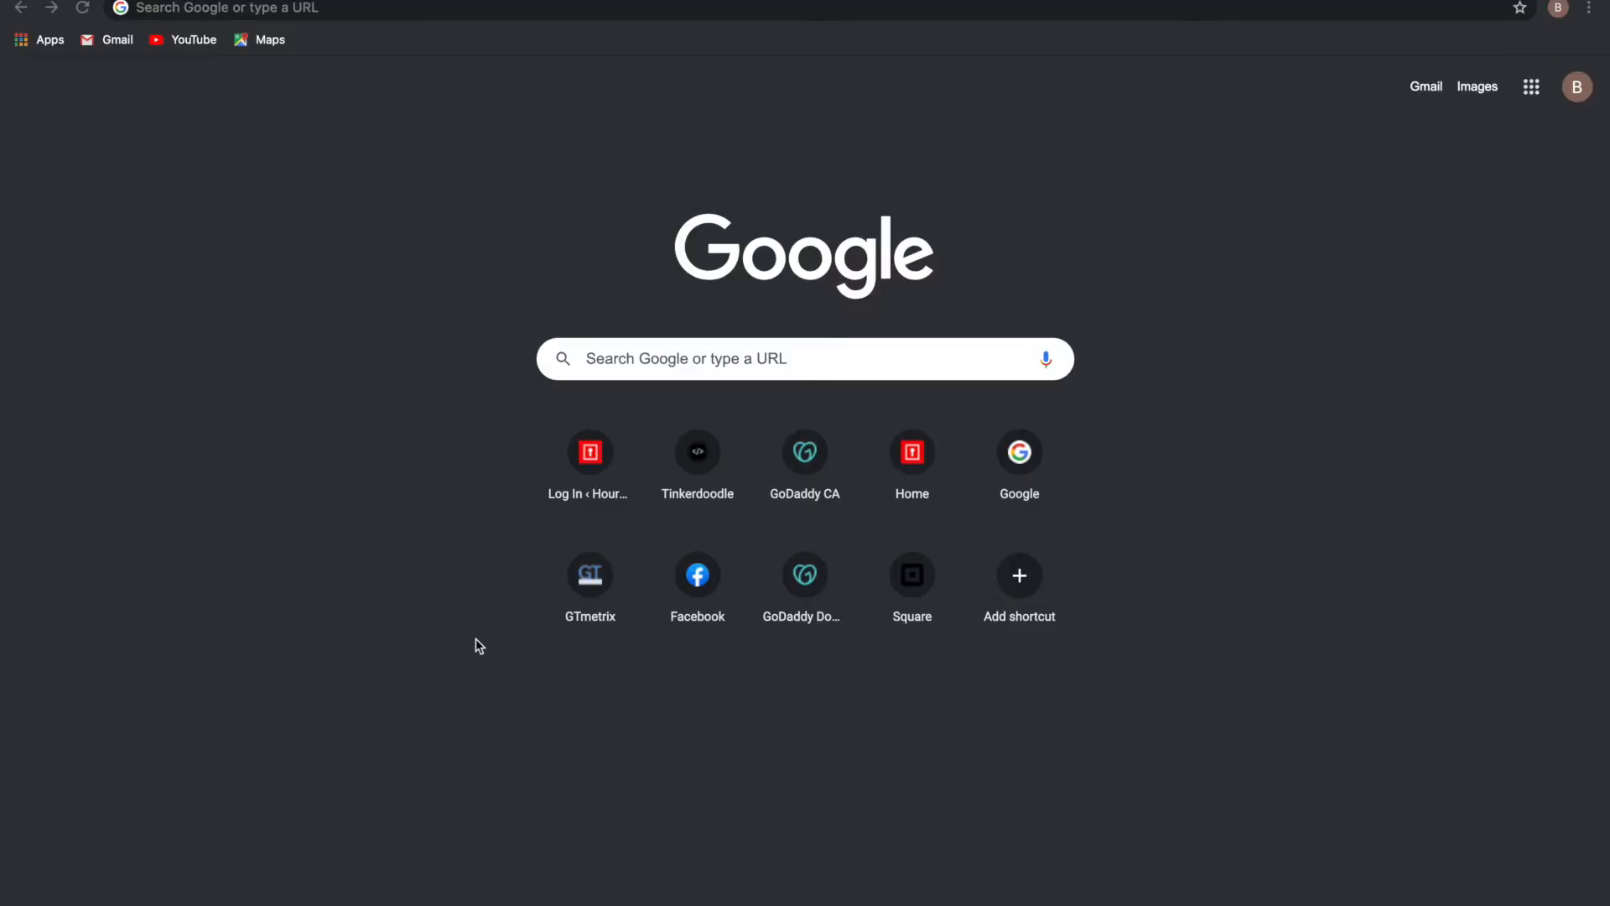
pyautogui.moveTo(369, 49)
pyautogui.write('silabs esp32 driver')
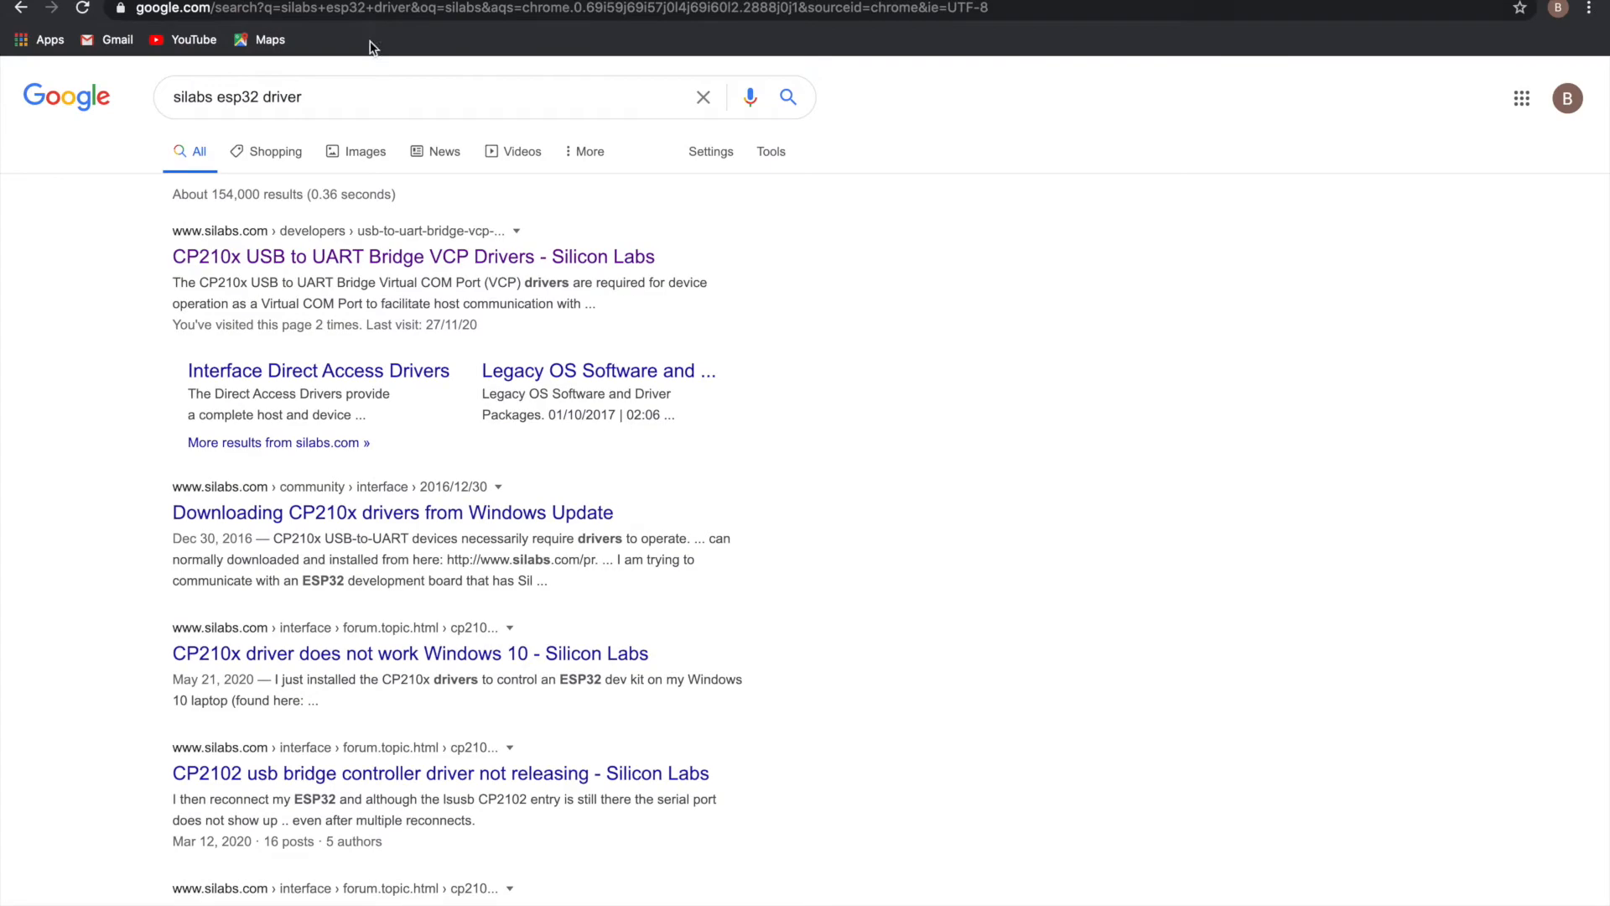
pyautogui.moveTo(346, 95)
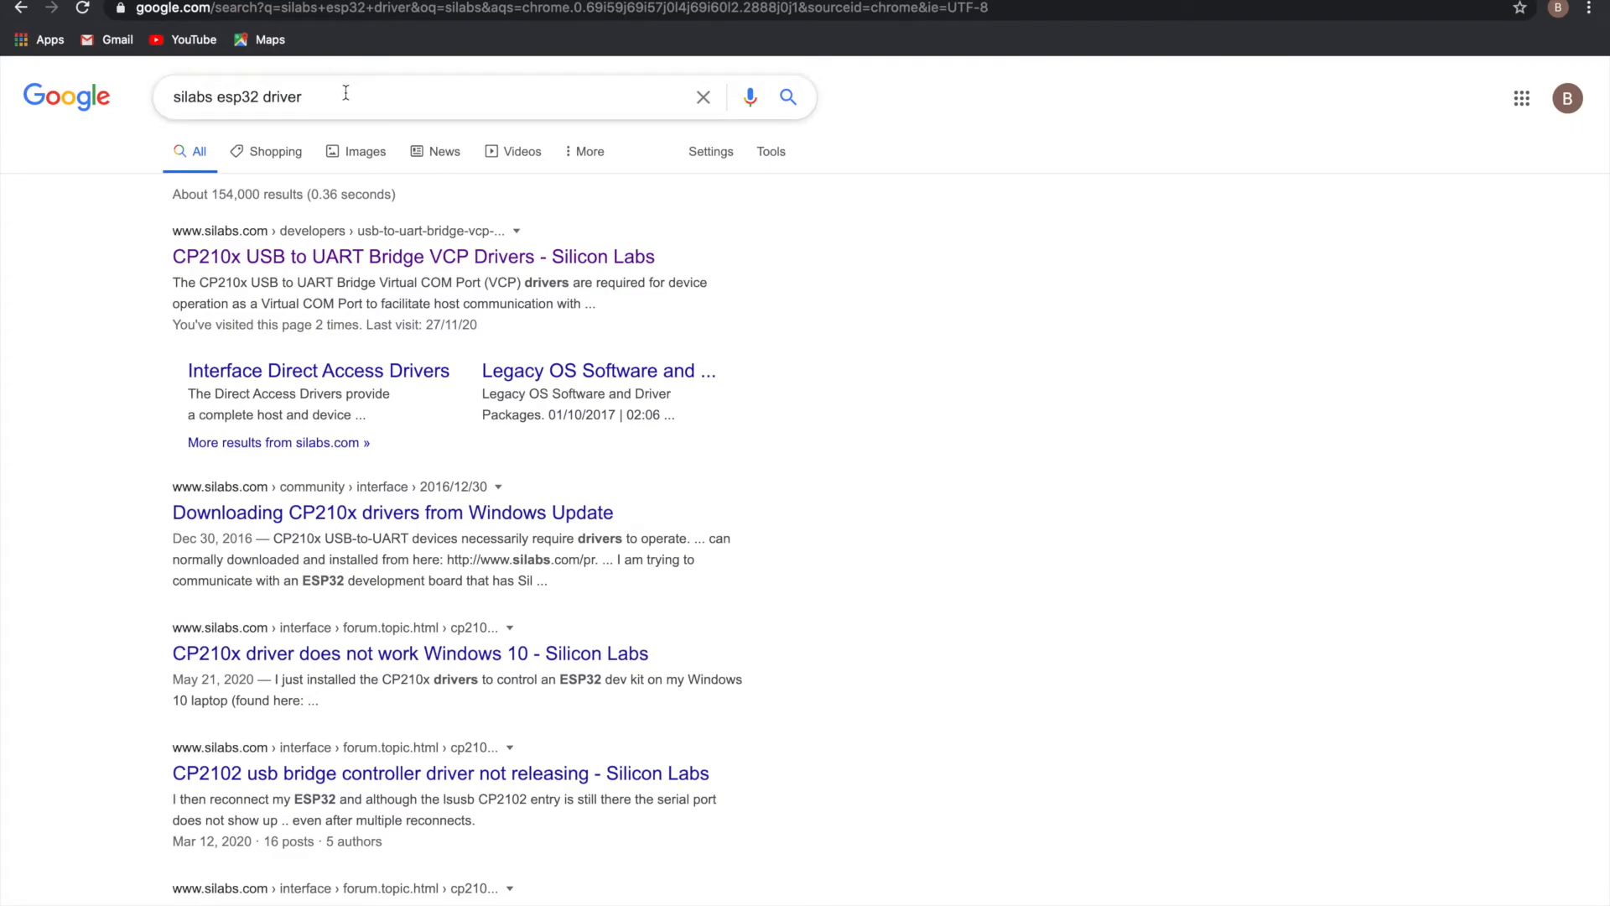
pyautogui.moveTo(364, 257)
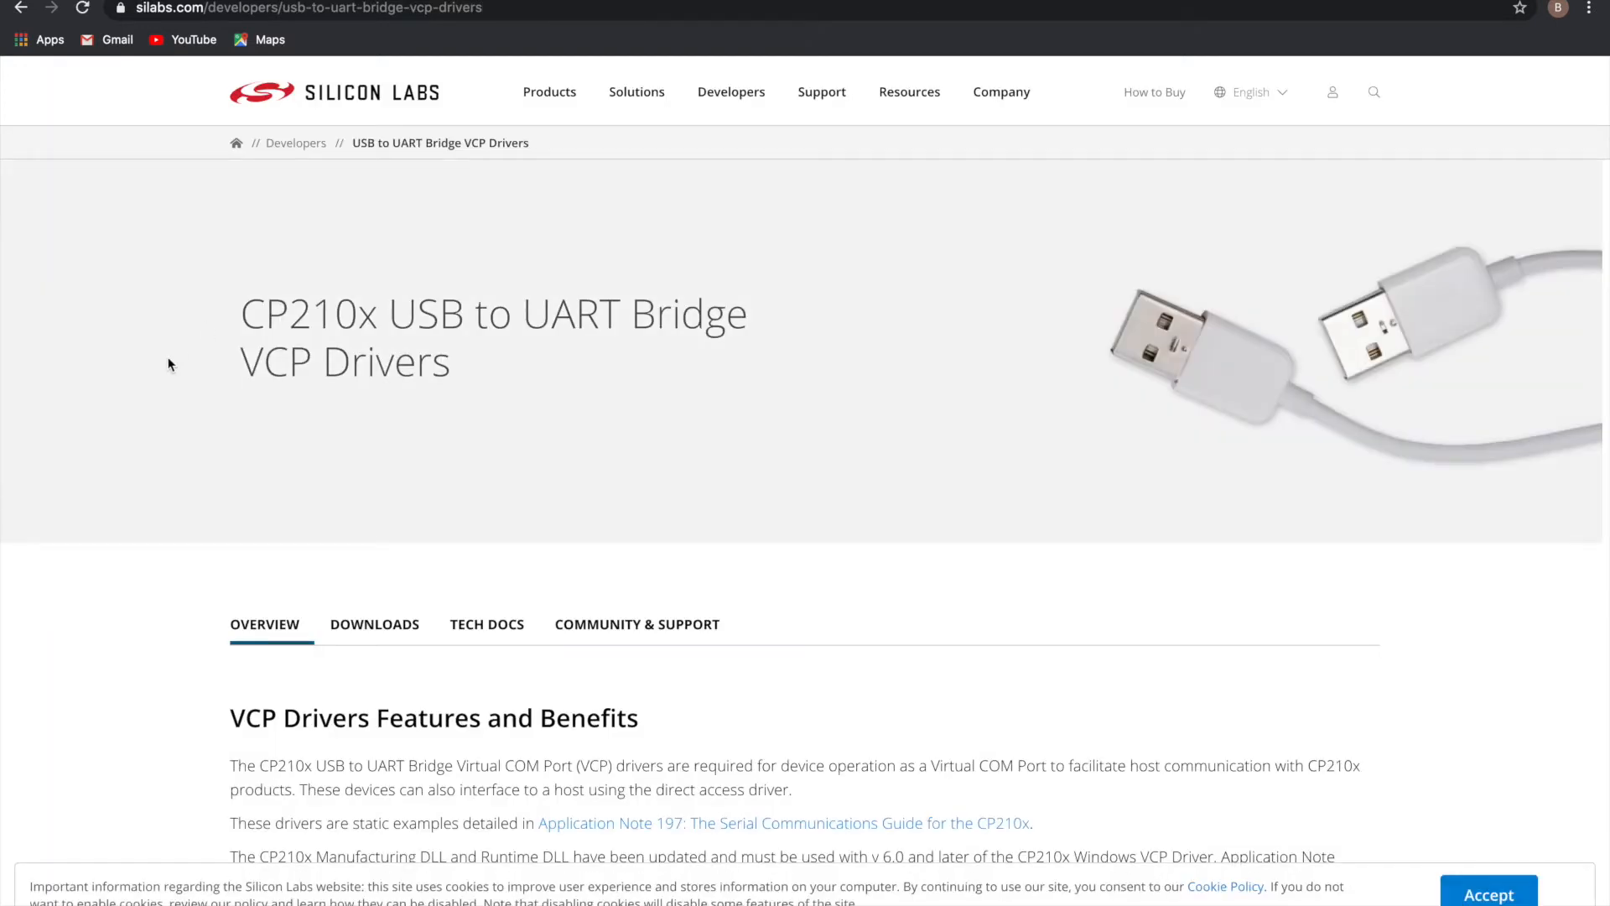
# Step: Show the CP210x VCP driver downloads list on the Silicon Labs page
pyautogui.scroll(-3)
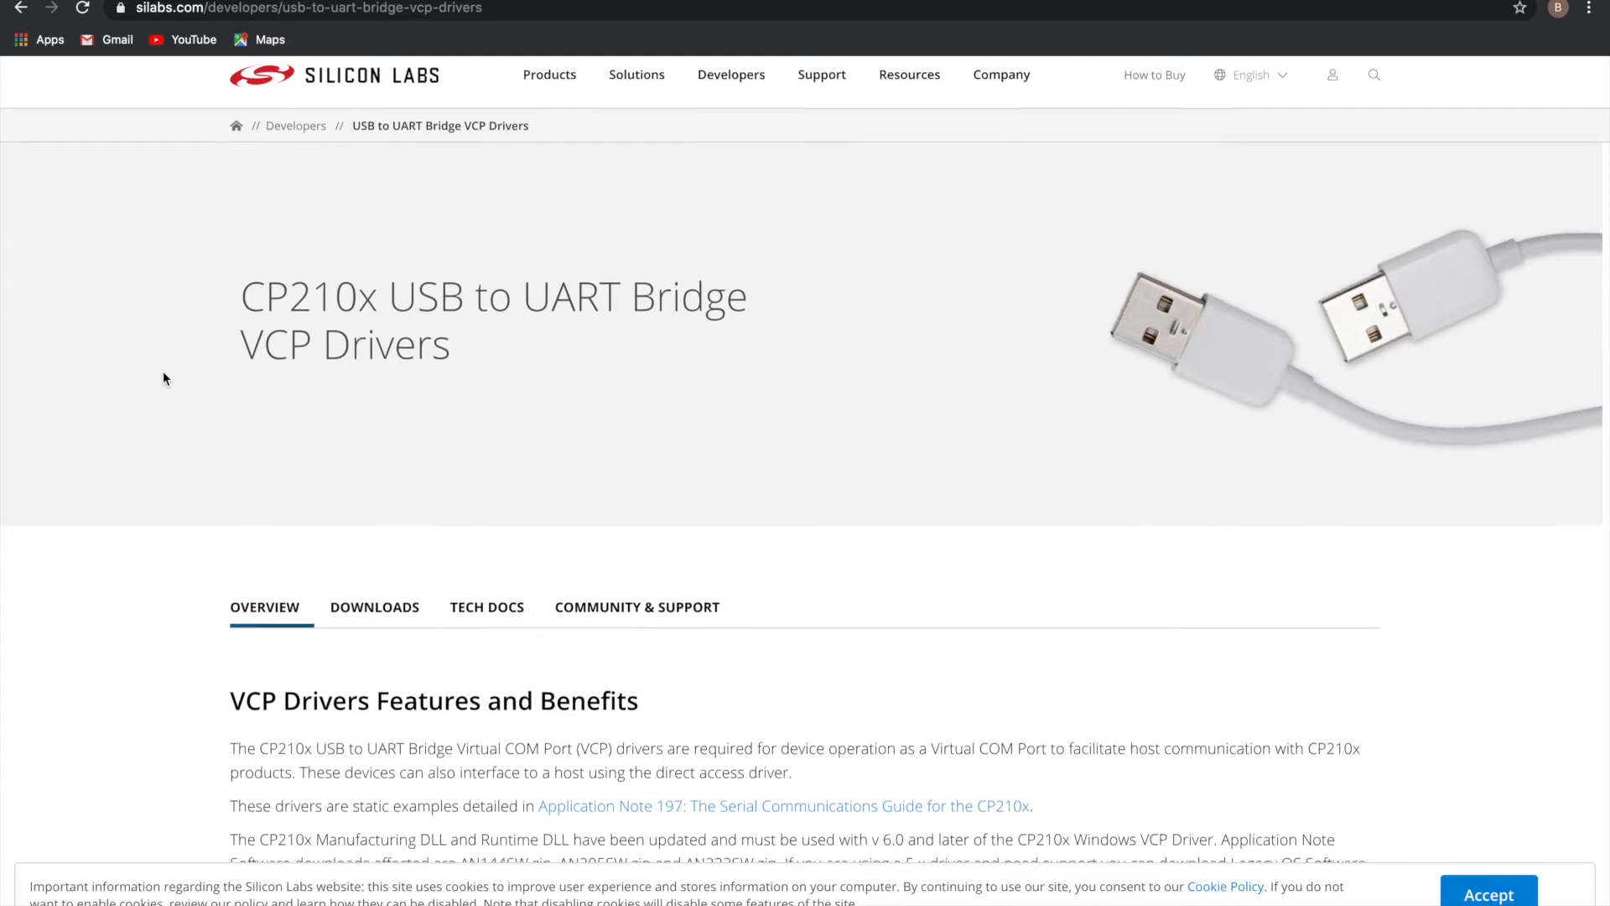
pyautogui.scroll(-3)
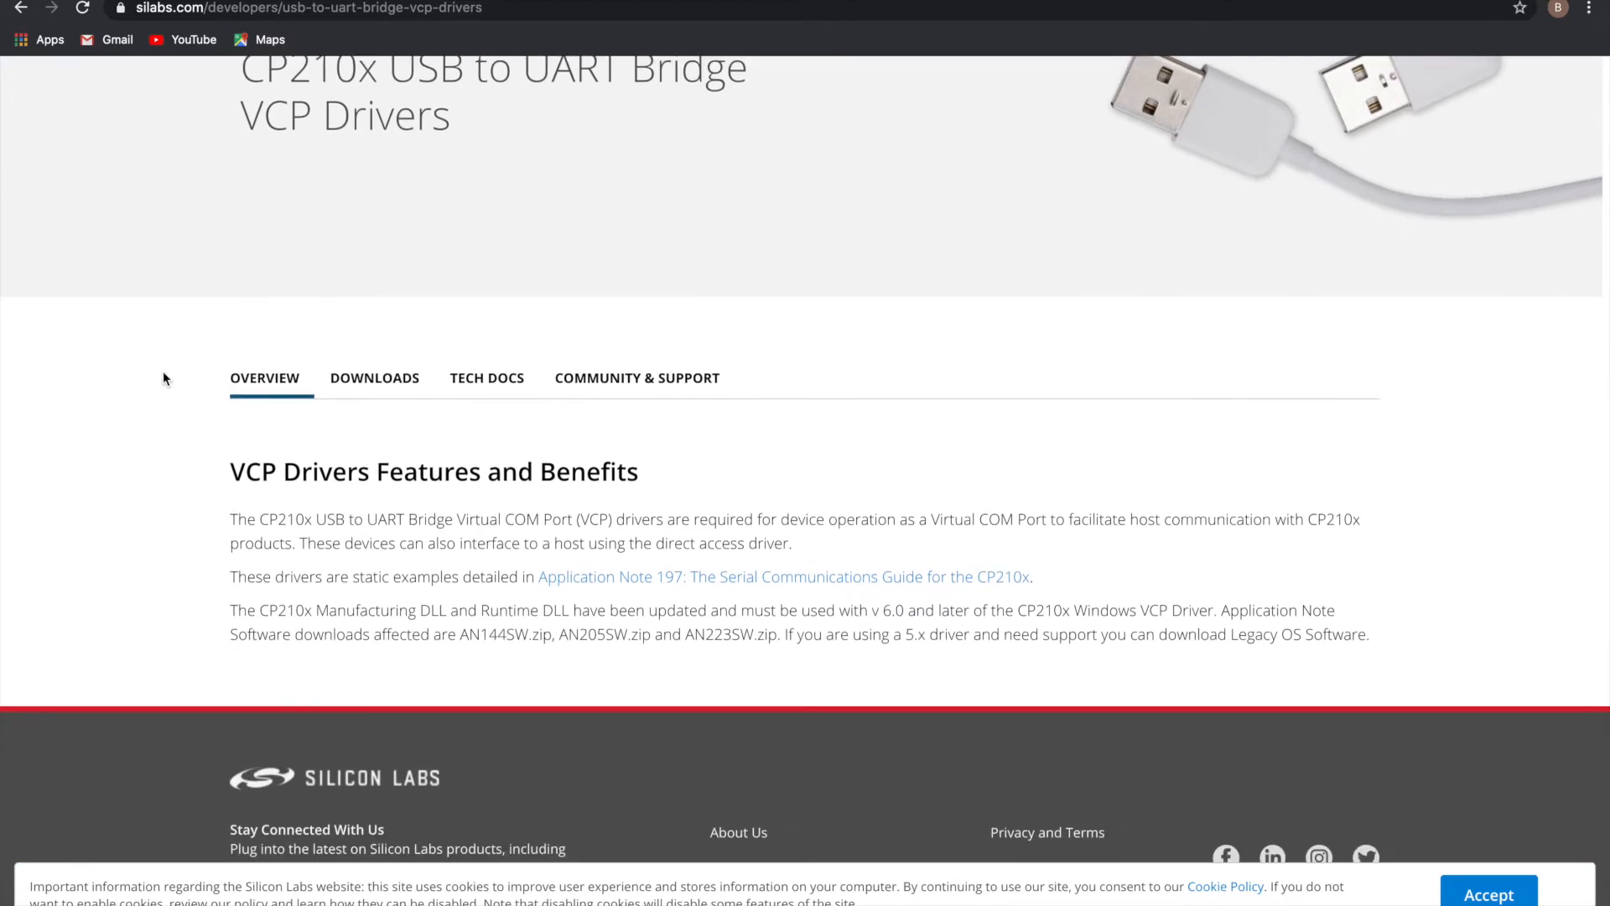
pyautogui.scroll(-3)
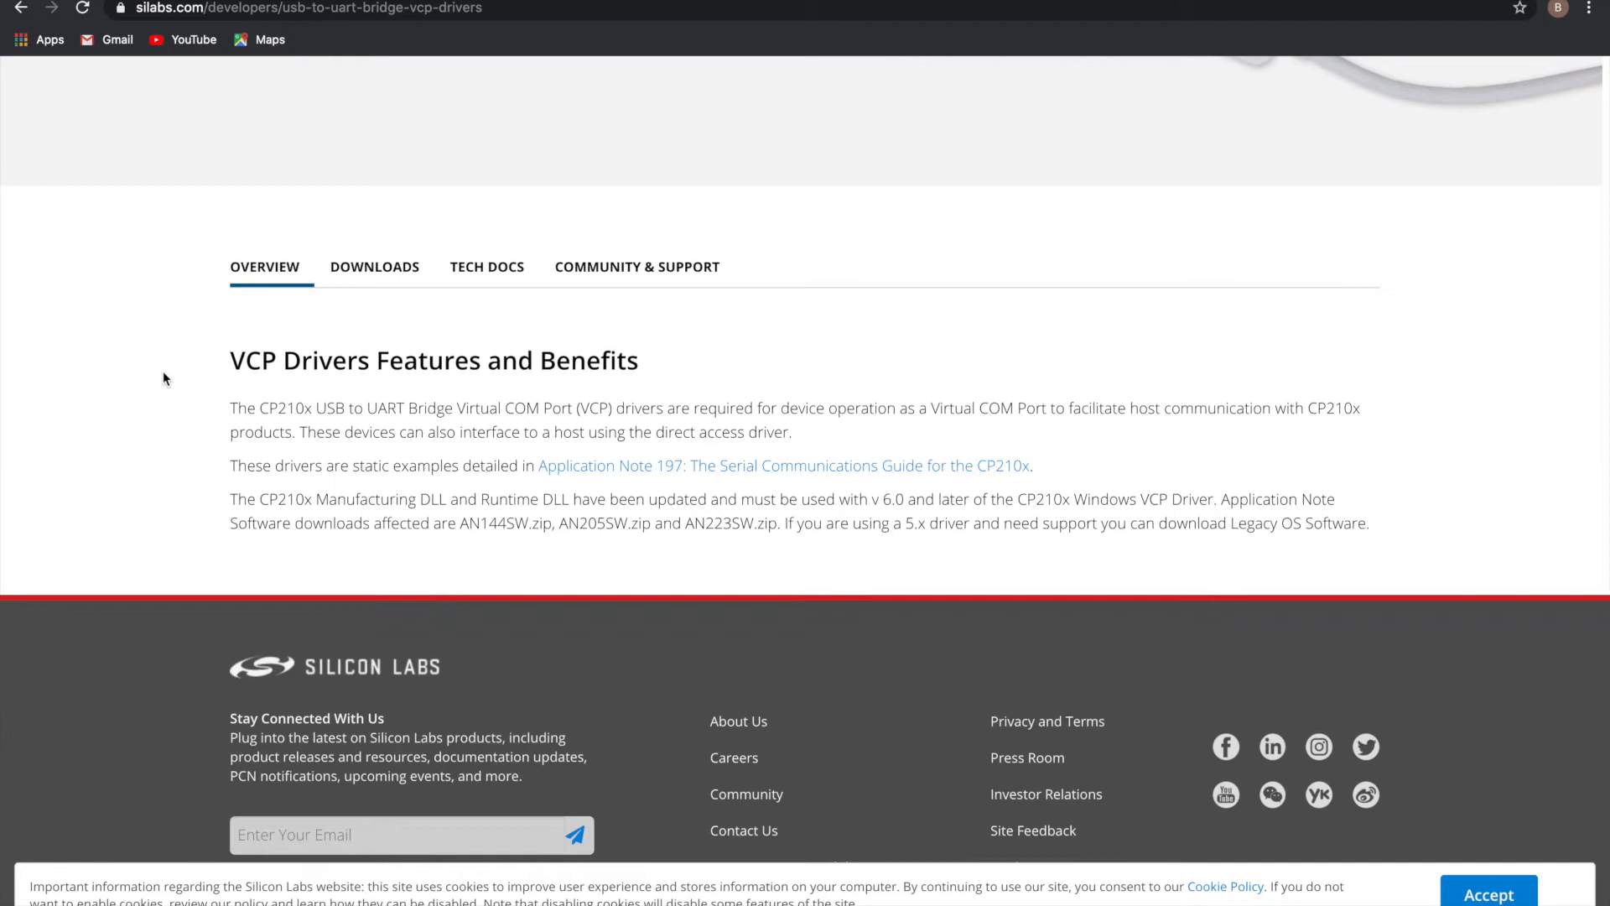
pyautogui.moveTo(488, 436)
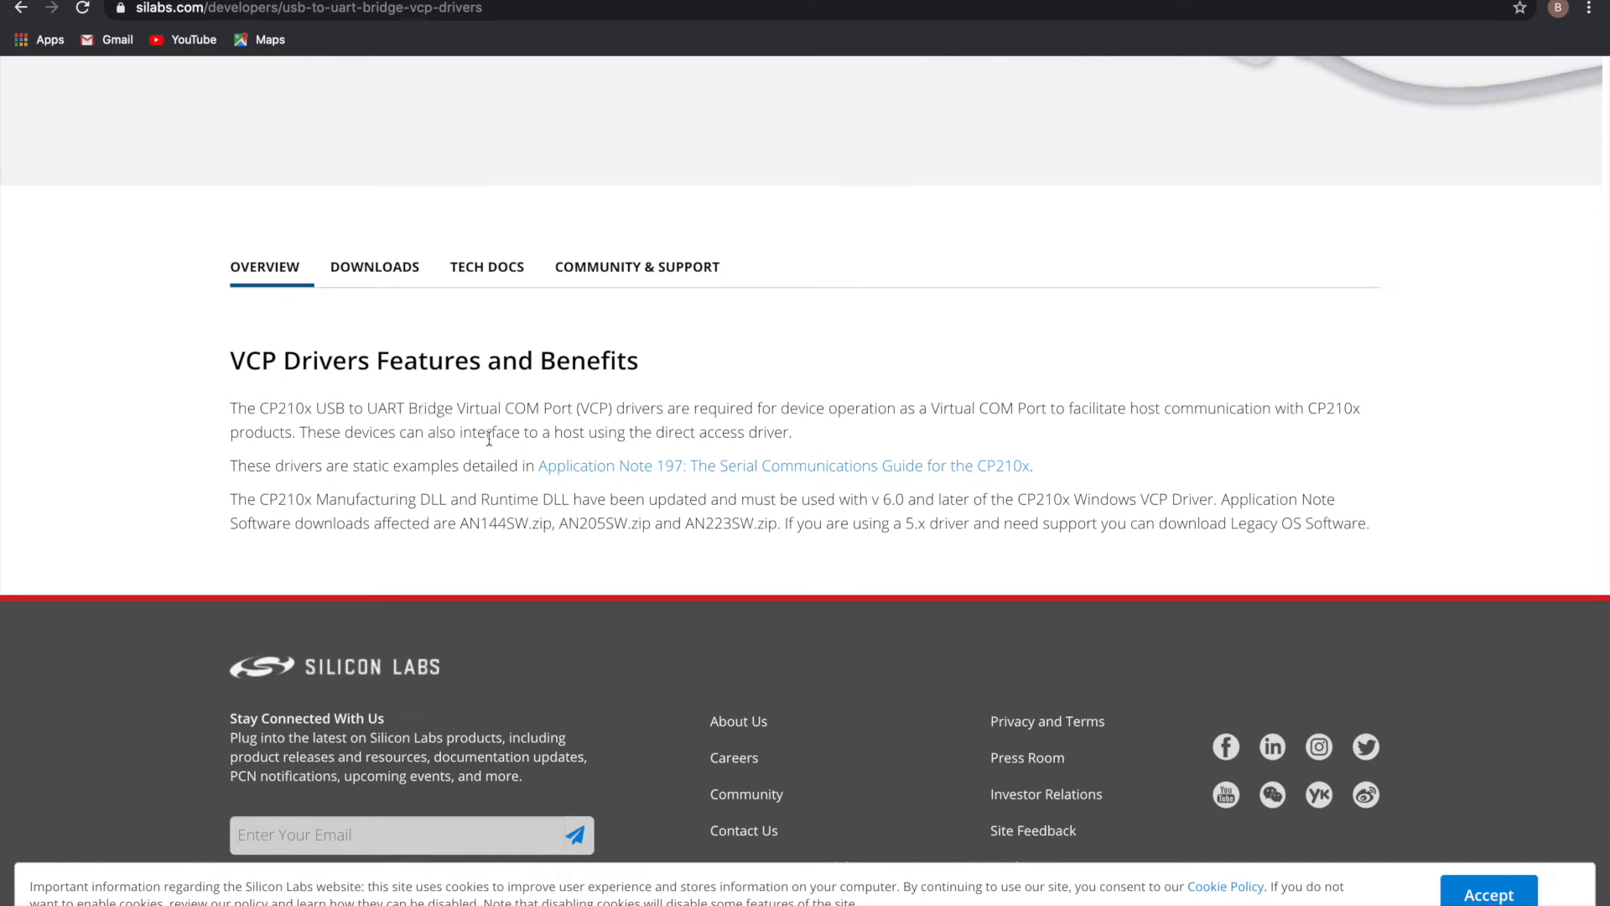
pyautogui.click(374, 267)
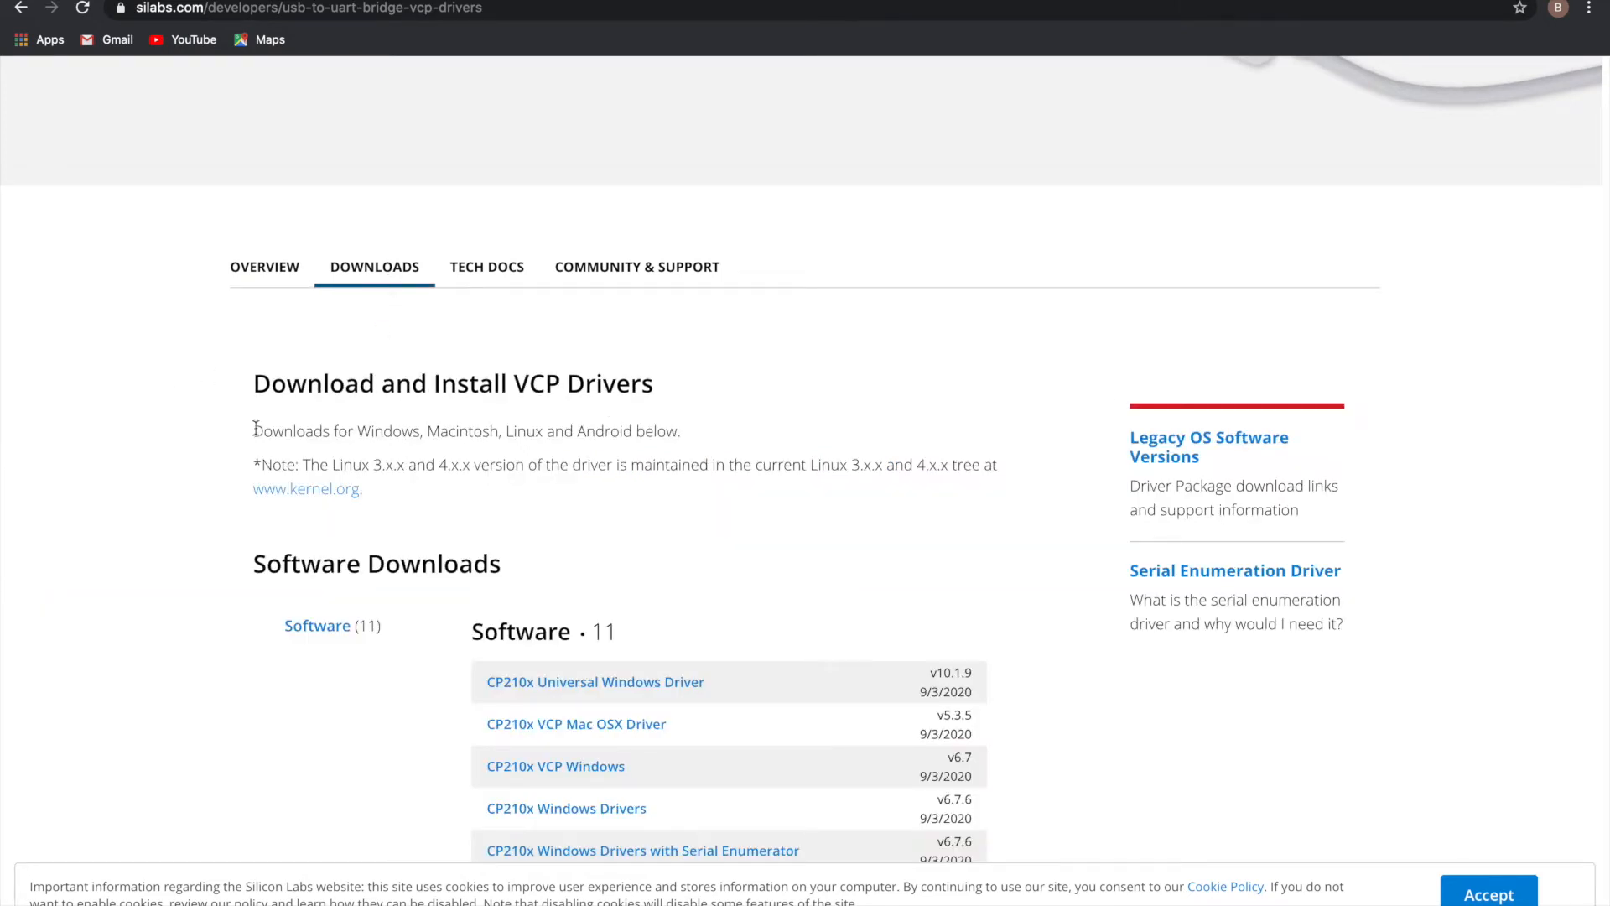
pyautogui.scroll(-3)
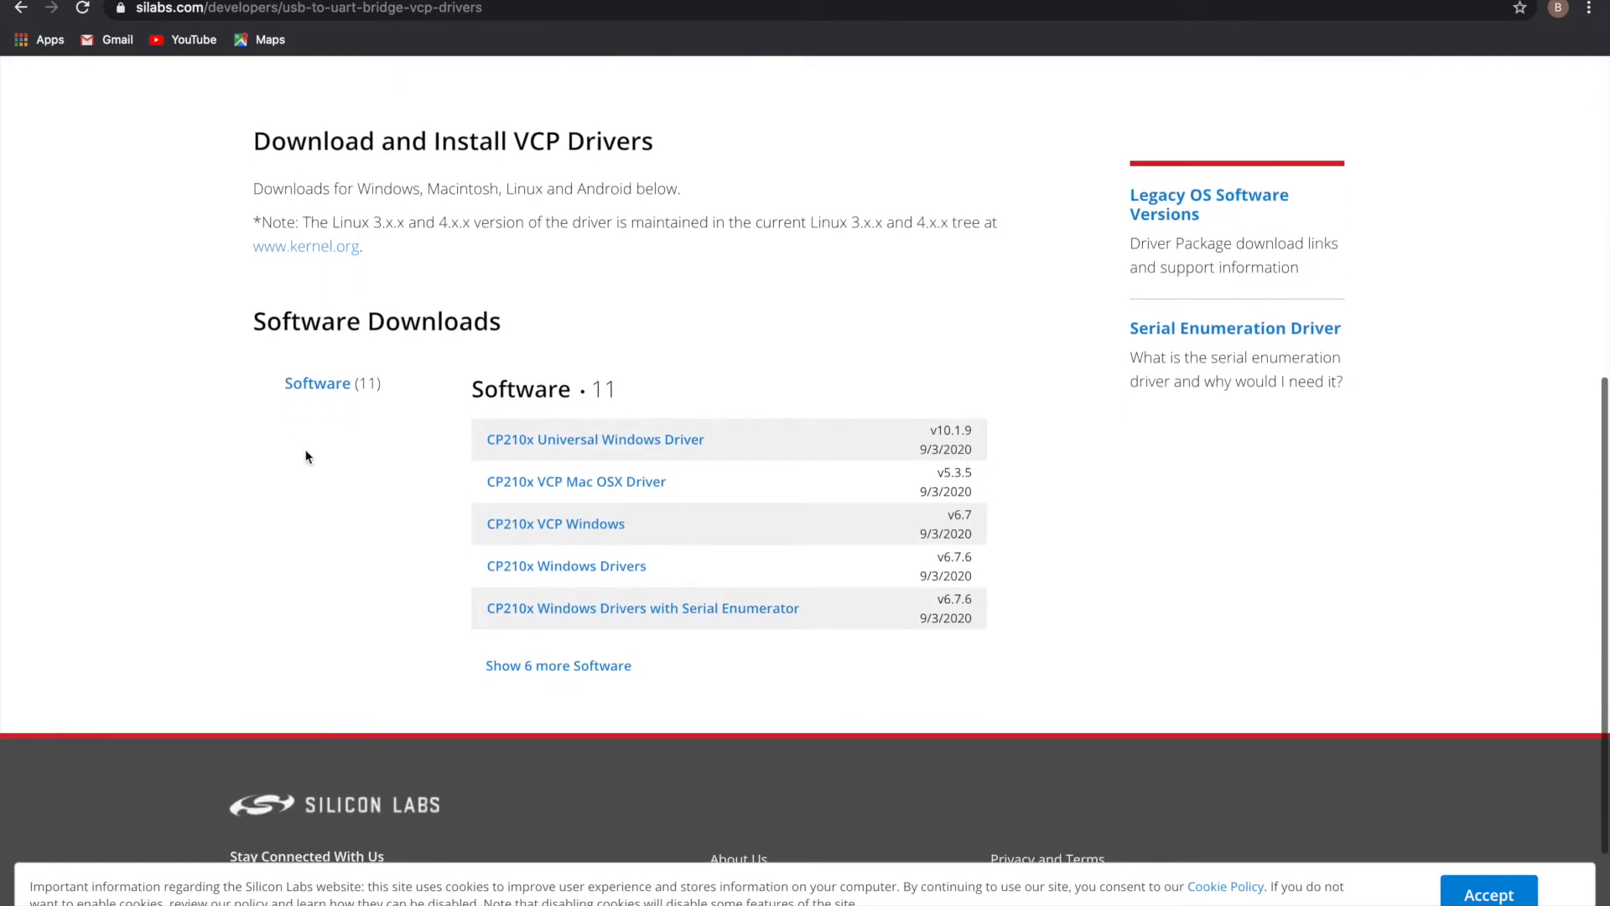
pyautogui.moveTo(670, 451)
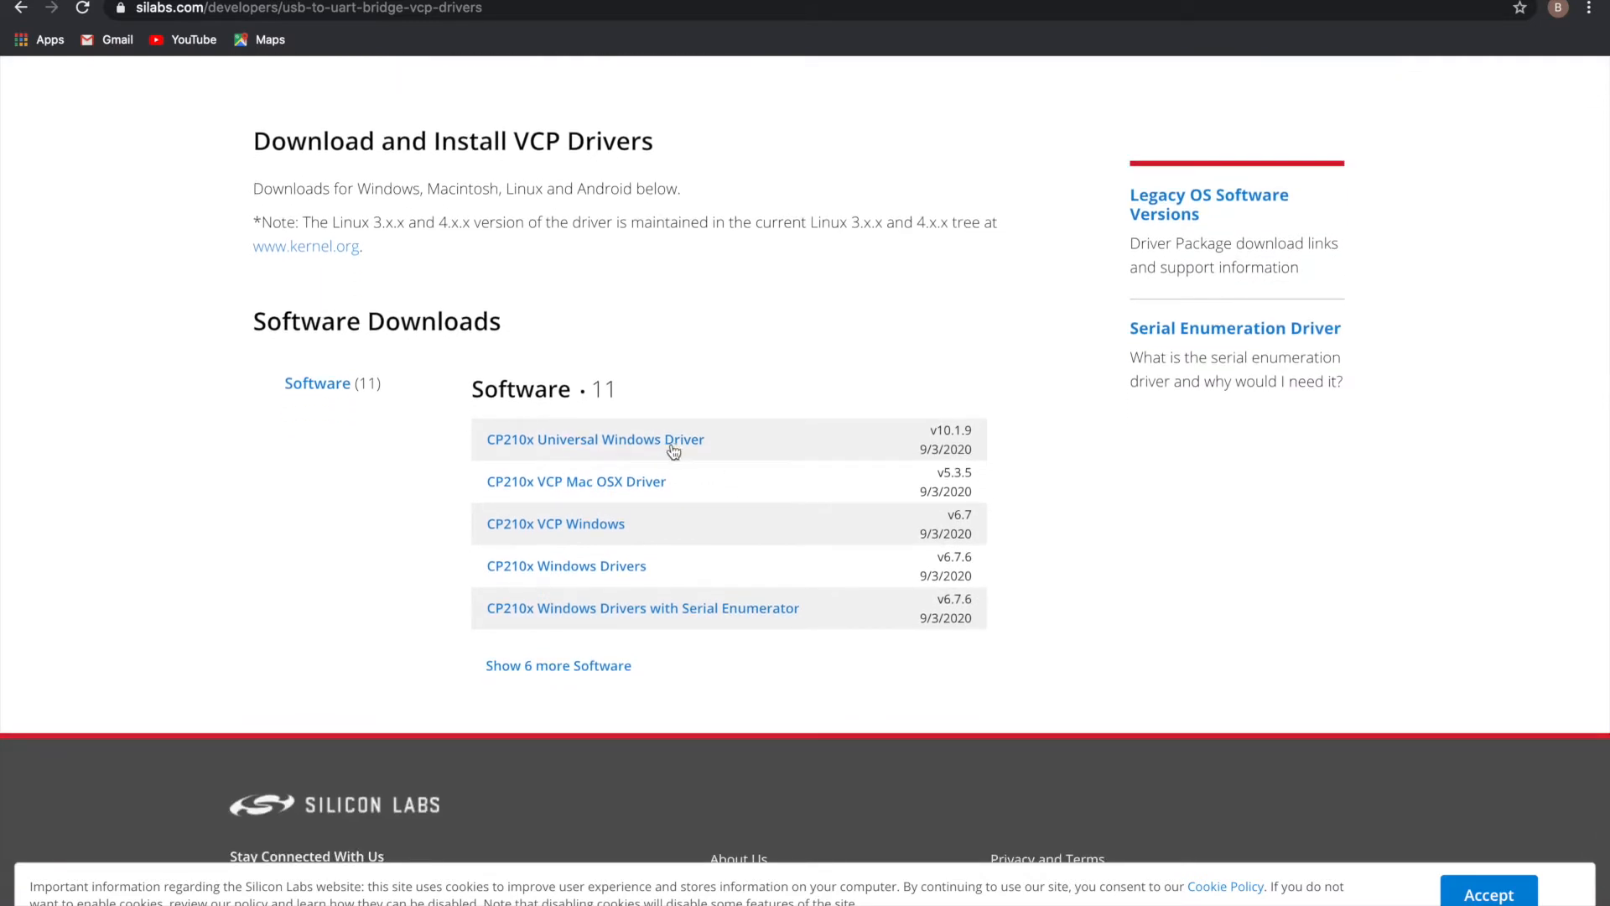
pyautogui.moveTo(613, 493)
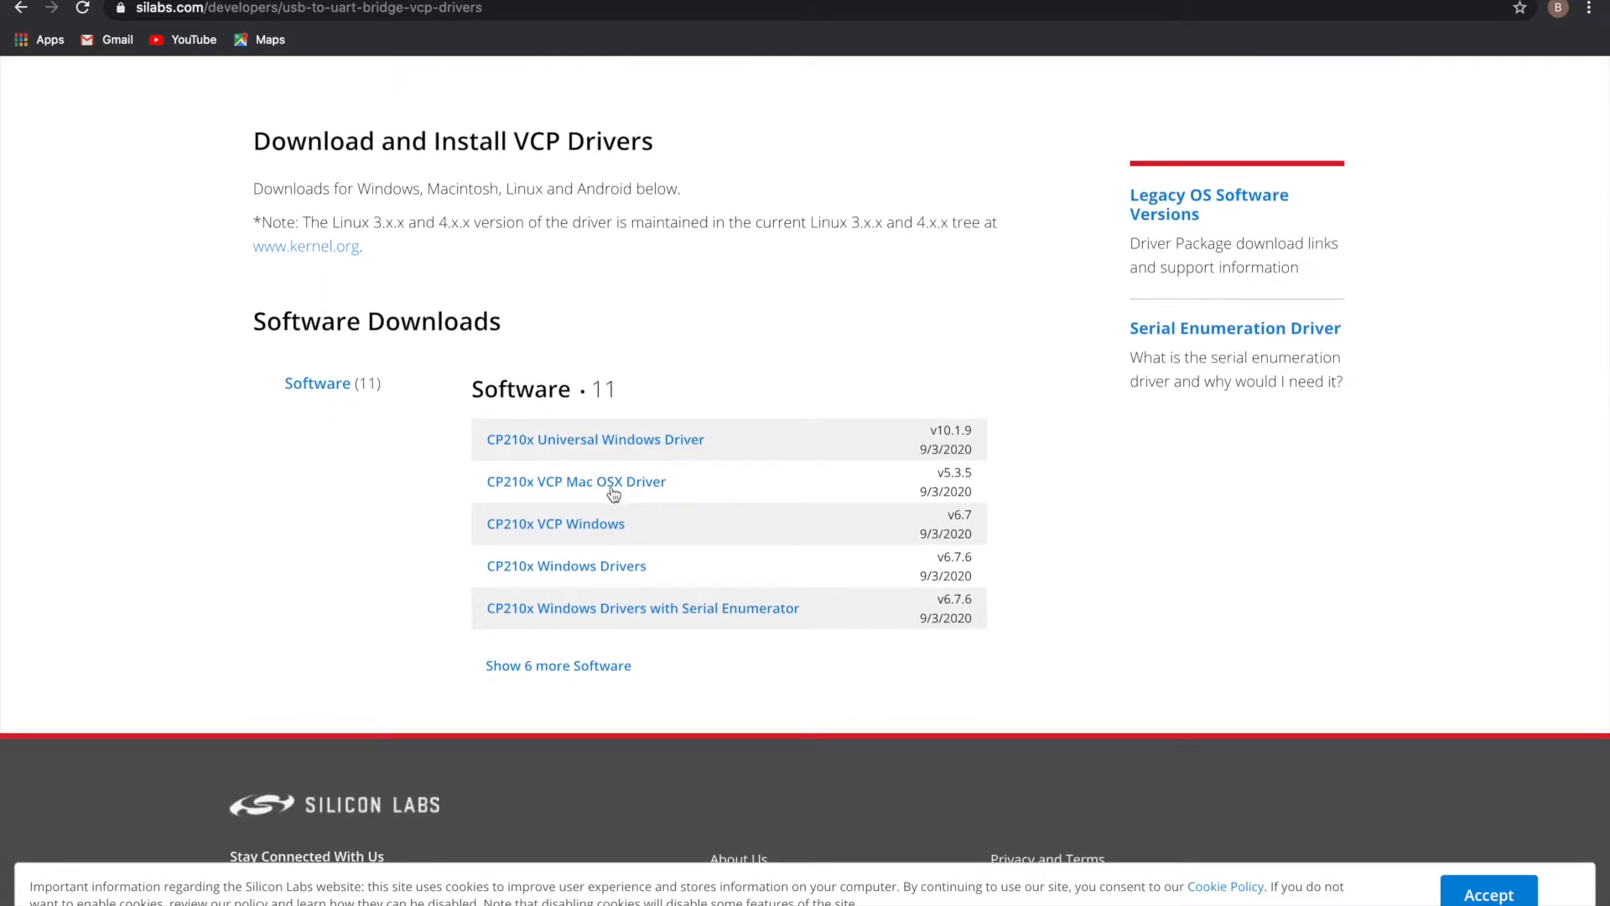
pyautogui.write('www.ti')
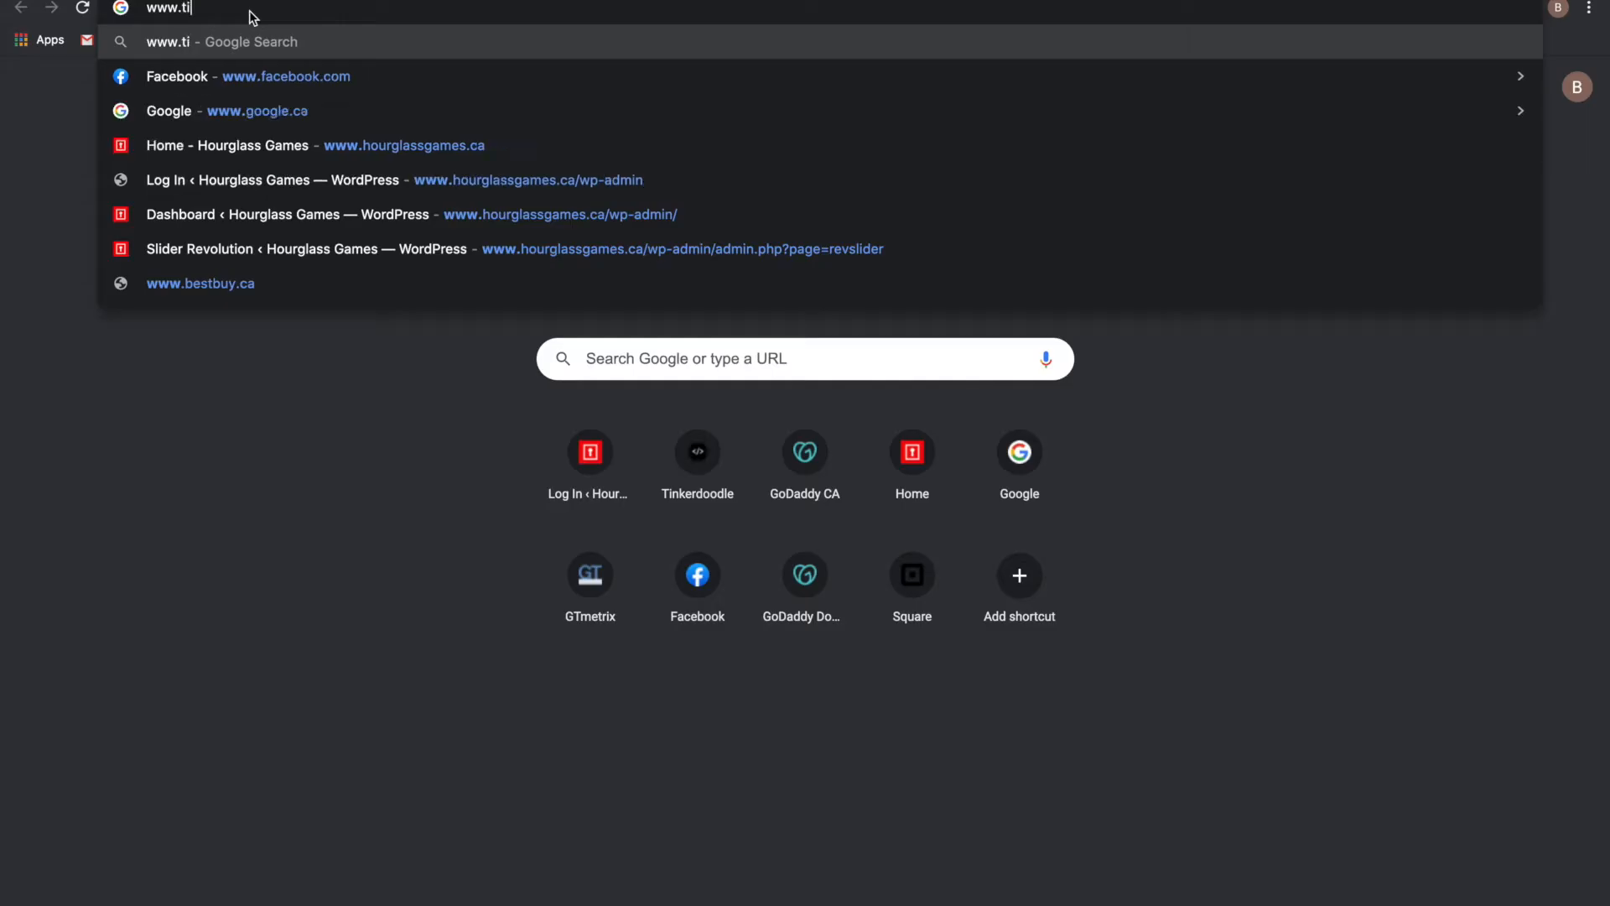
pyautogui.write('nkerdoodle.c')
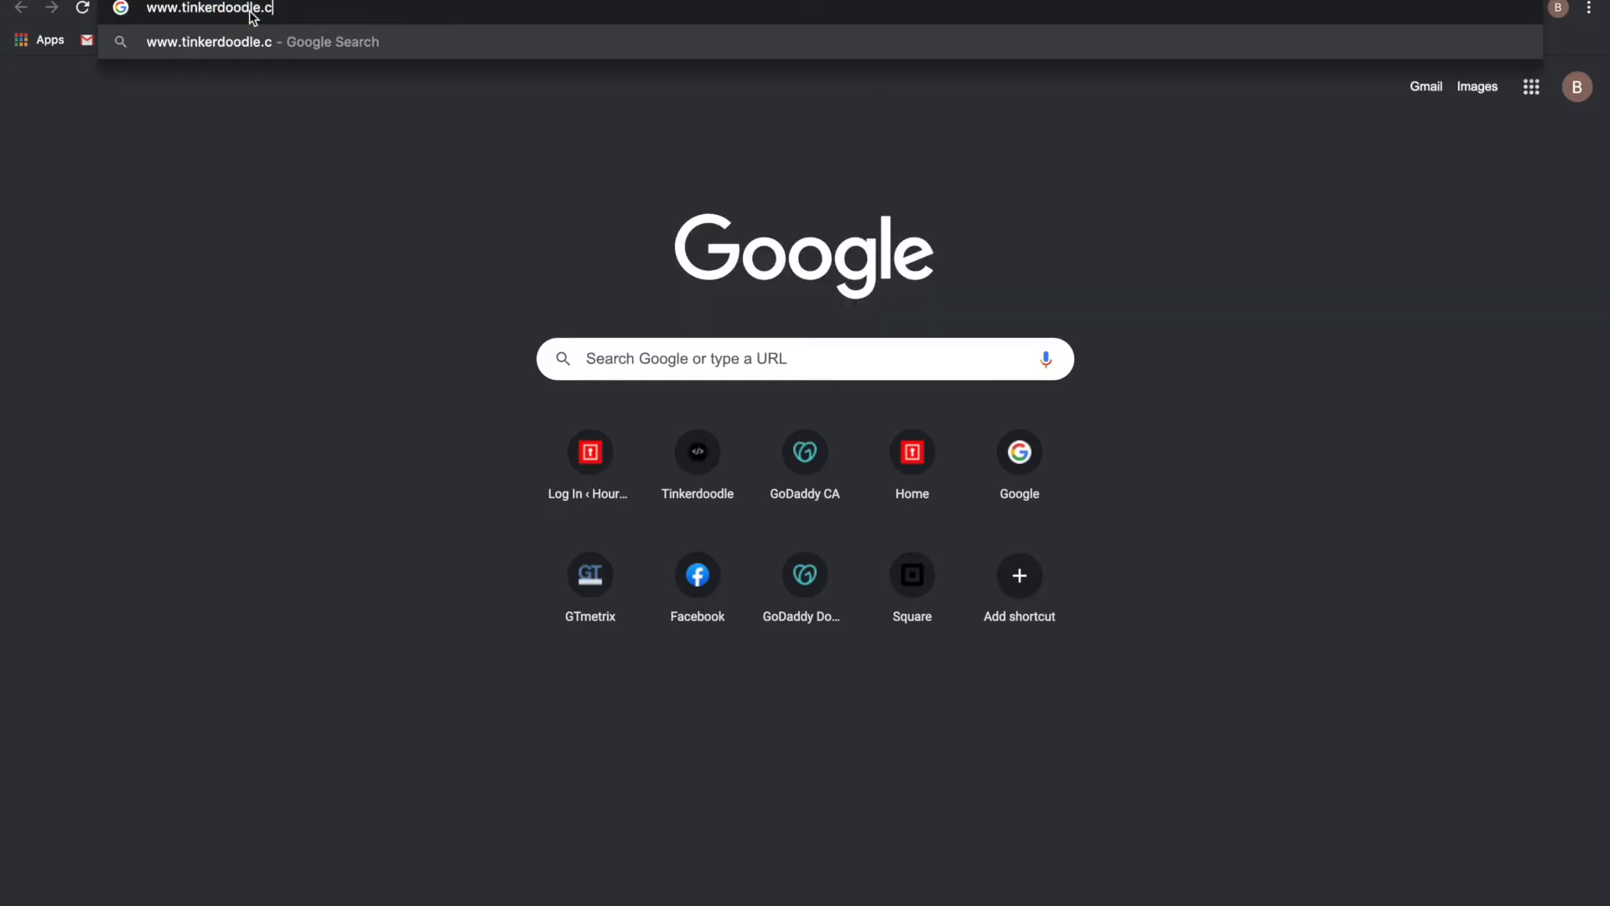
pyautogui.press('Return')
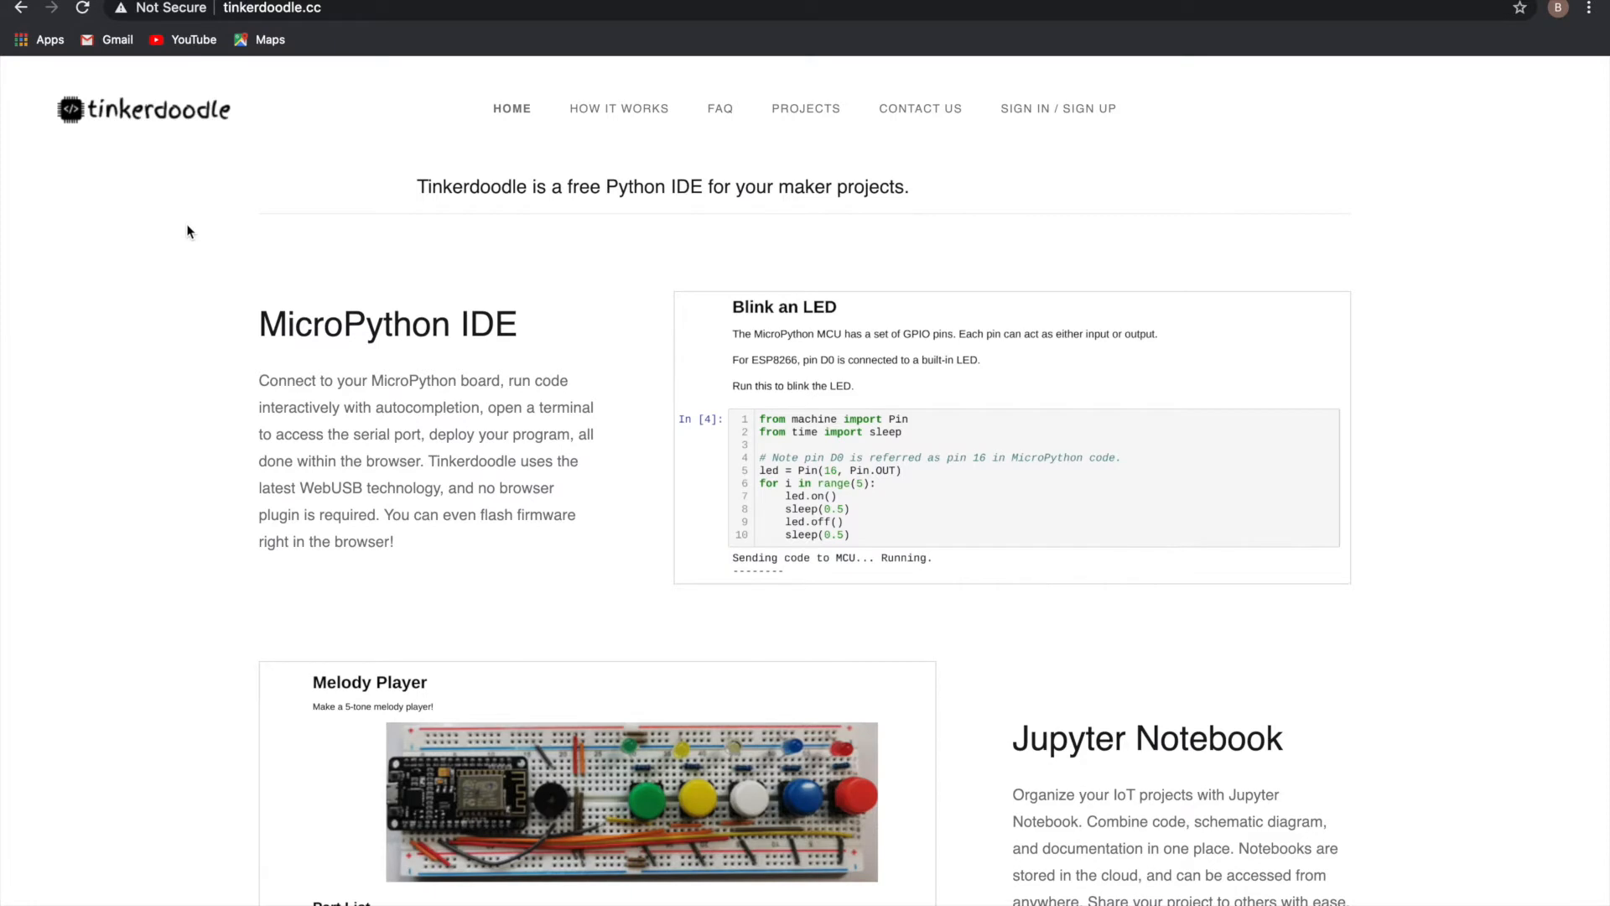
pyautogui.moveTo(181, 398)
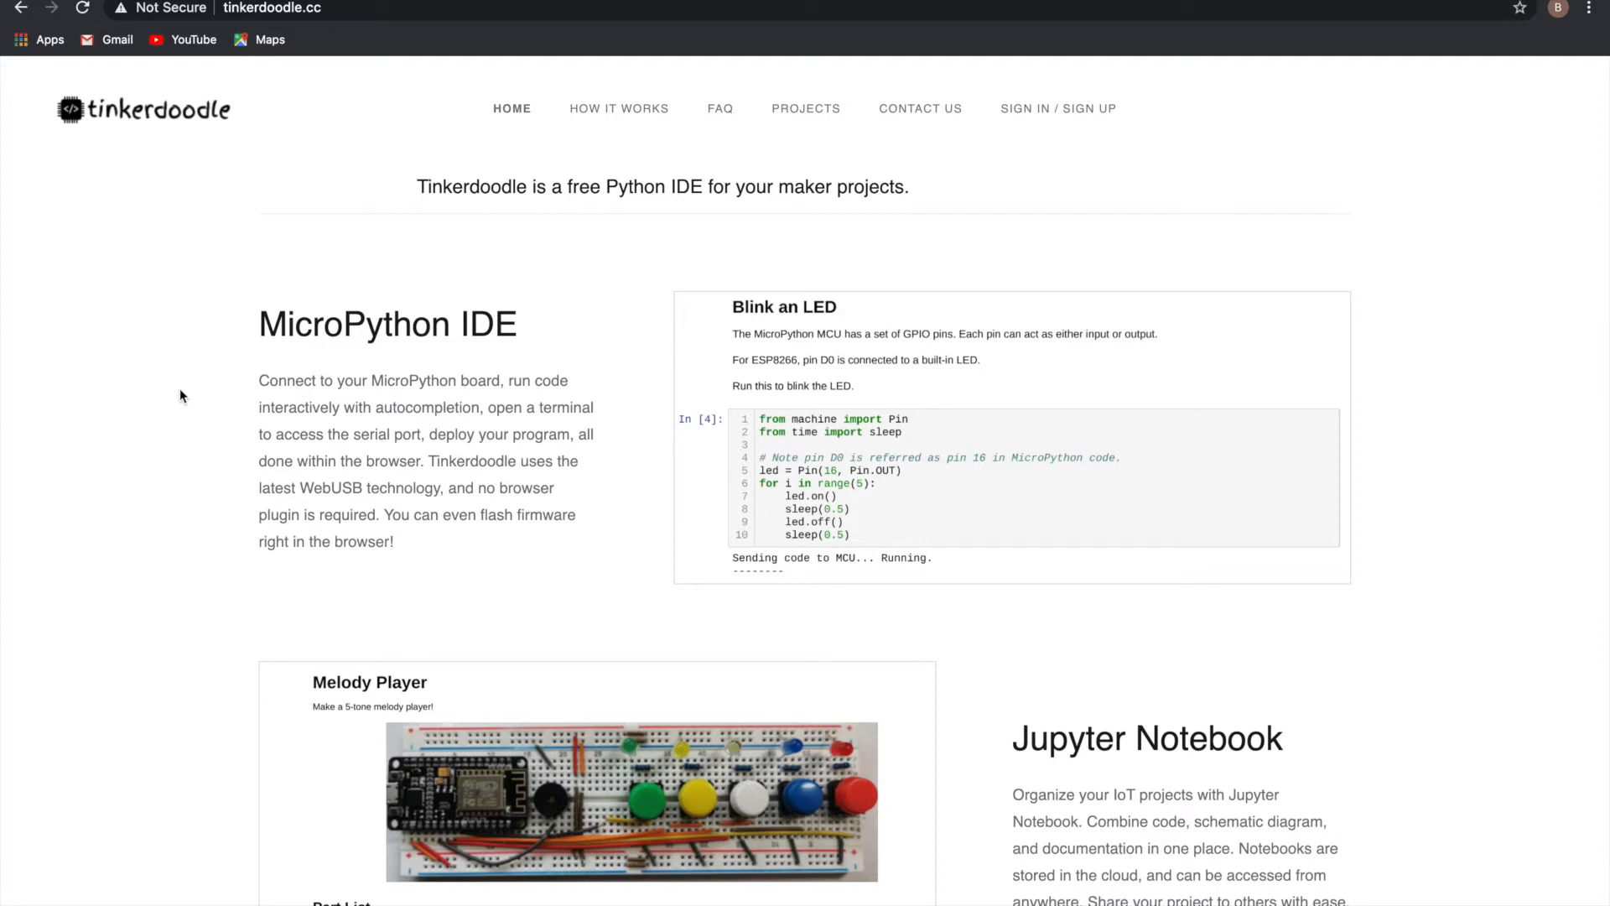
# Step: Read down the Tinkerdoodle home page and start TRY IT NOW
pyautogui.scroll(-3)
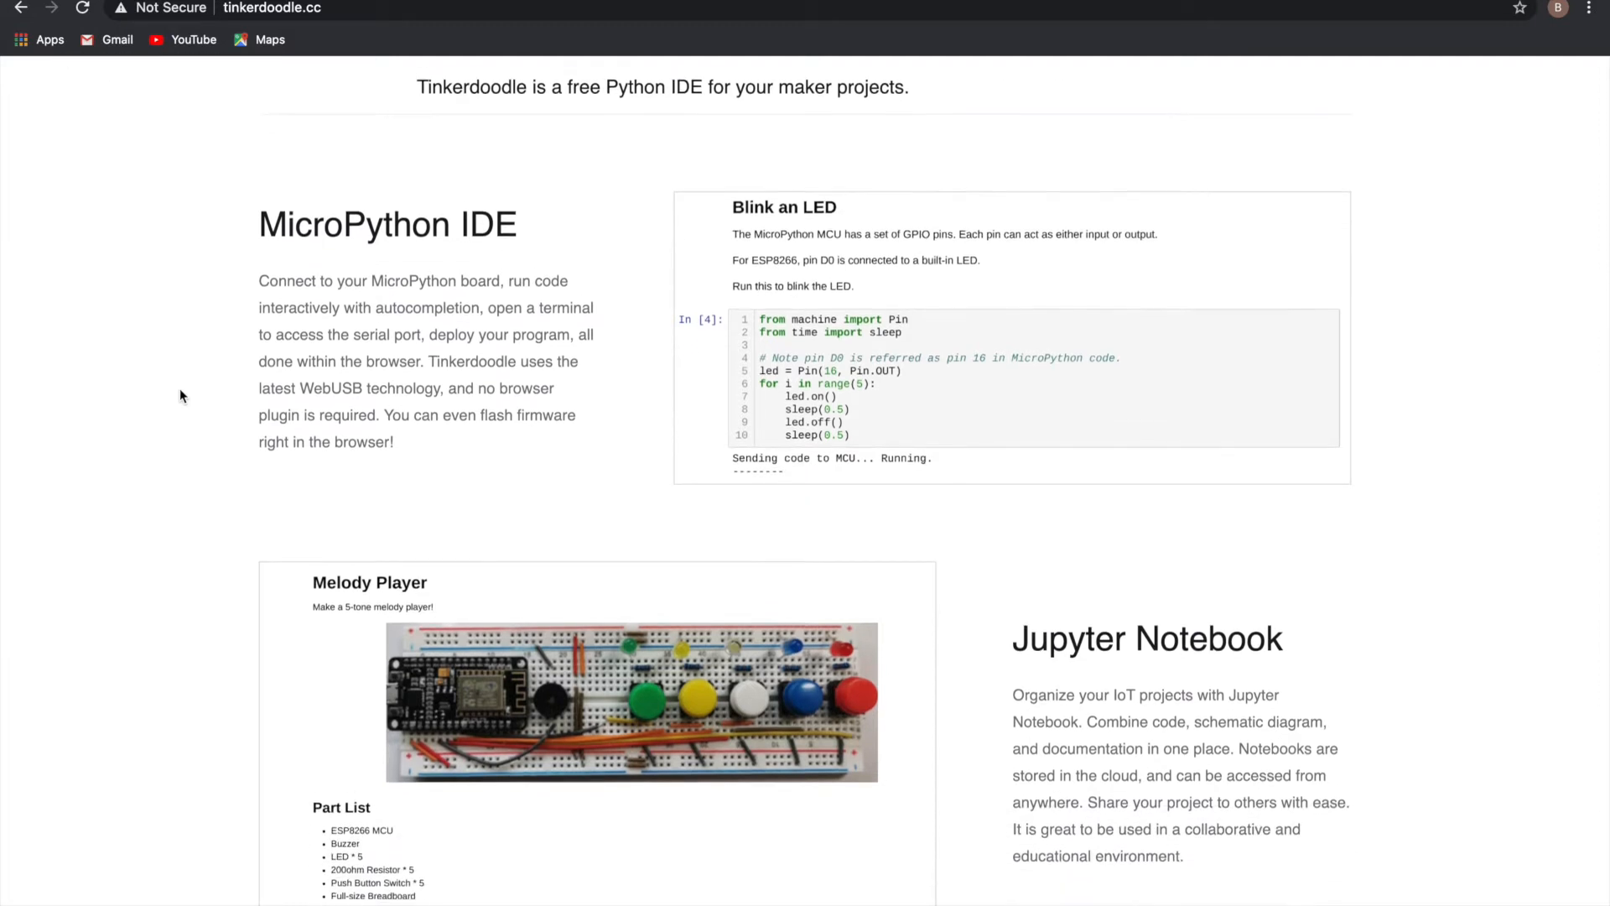
pyautogui.scroll(-3)
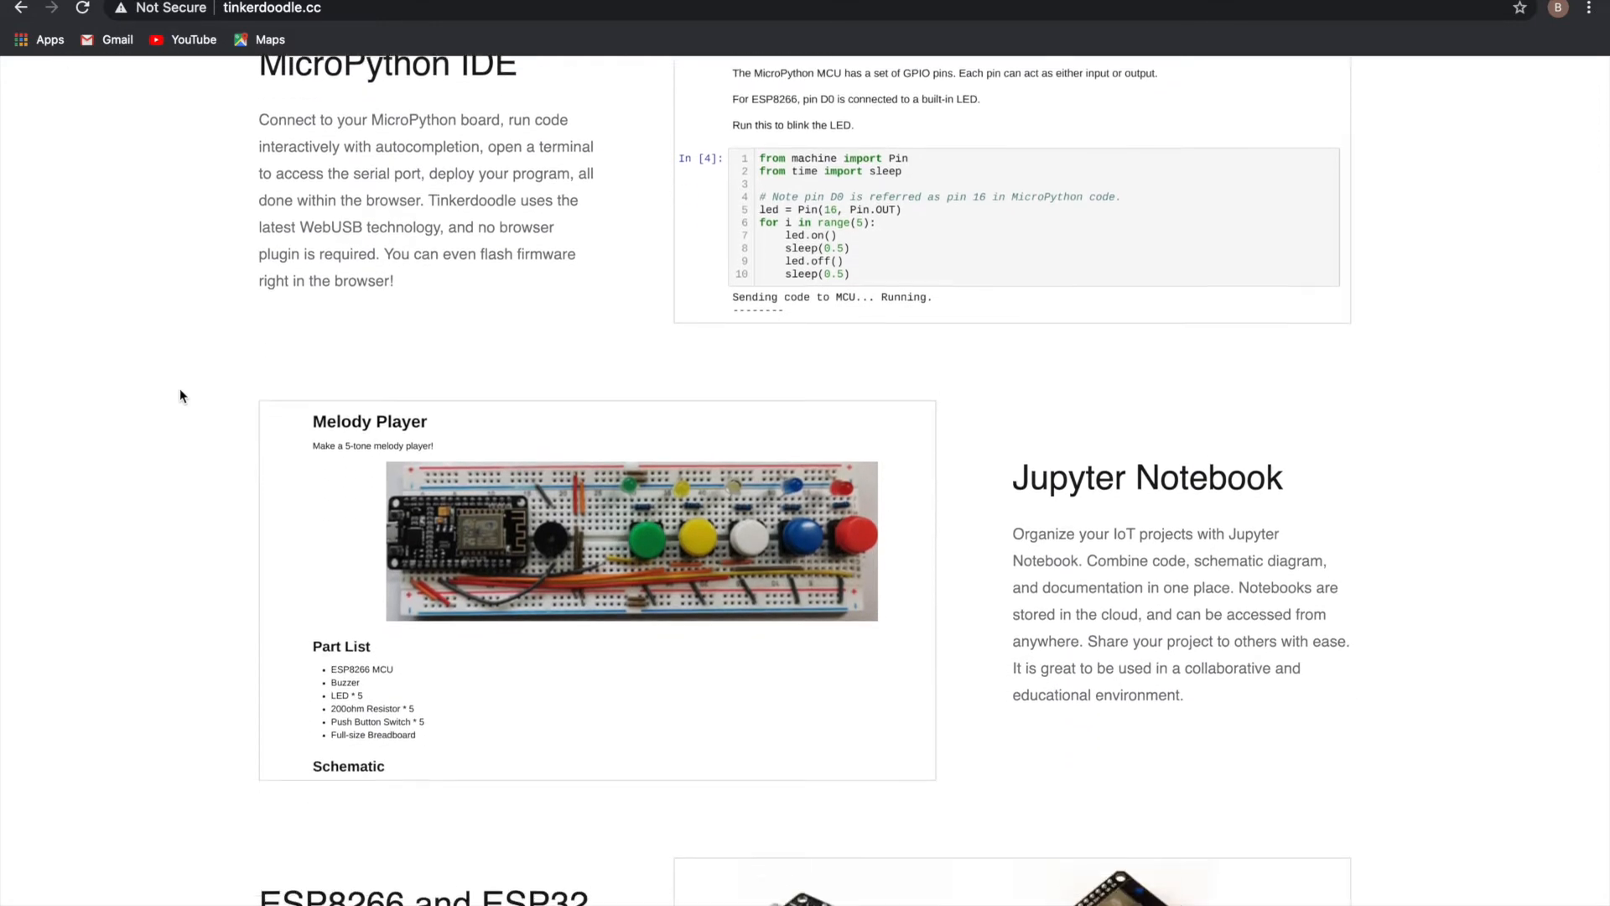
pyautogui.scroll(-3)
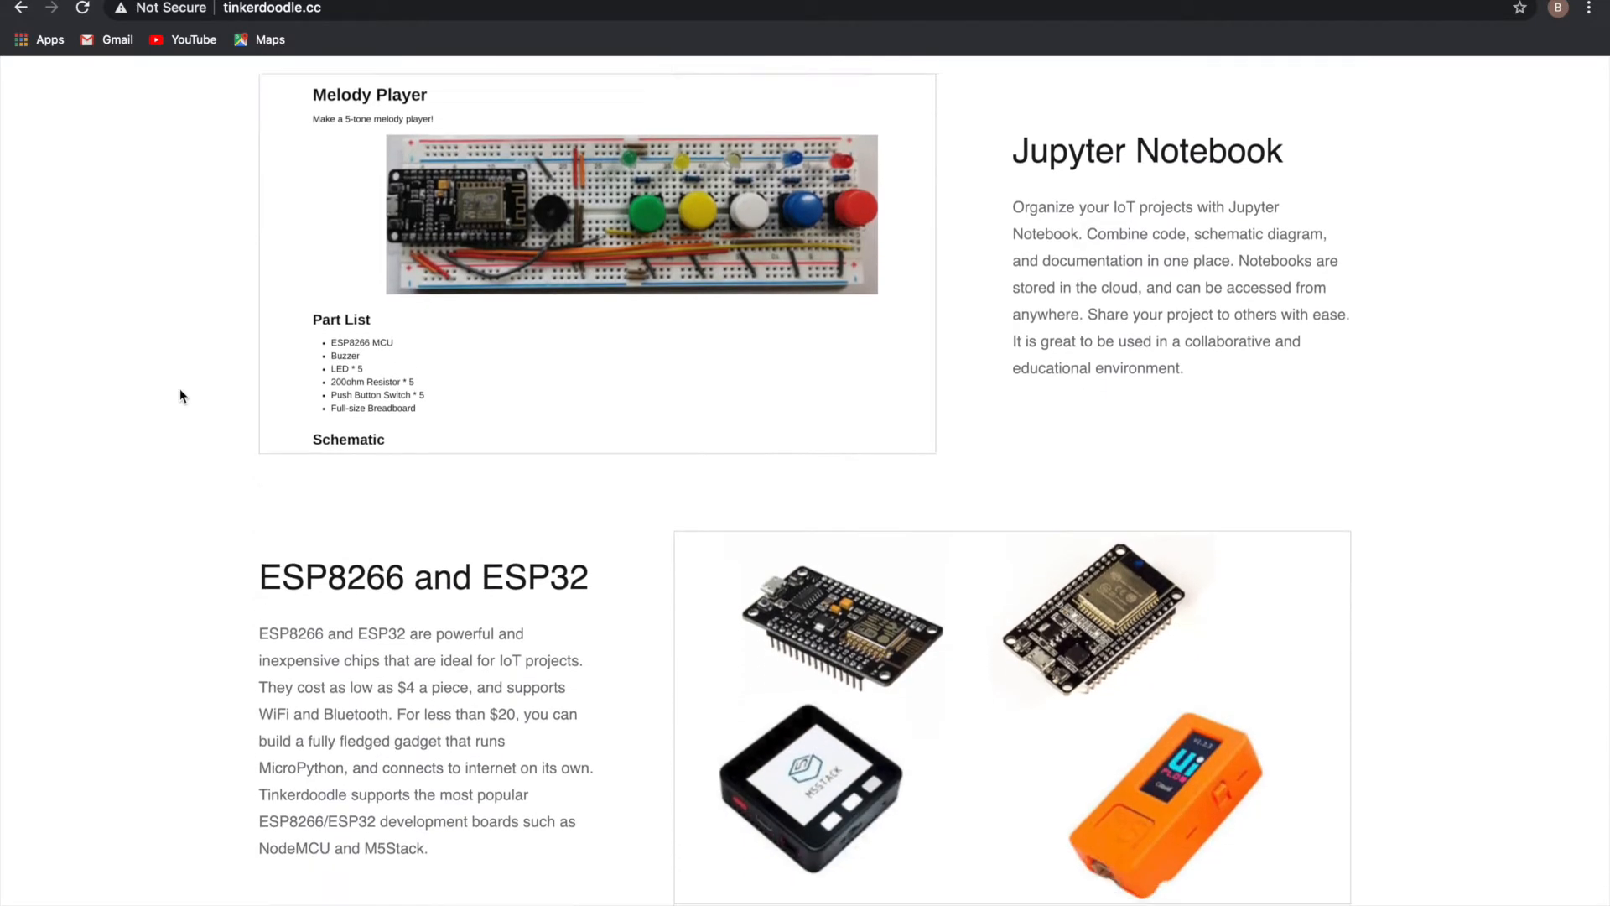
pyautogui.scroll(-3)
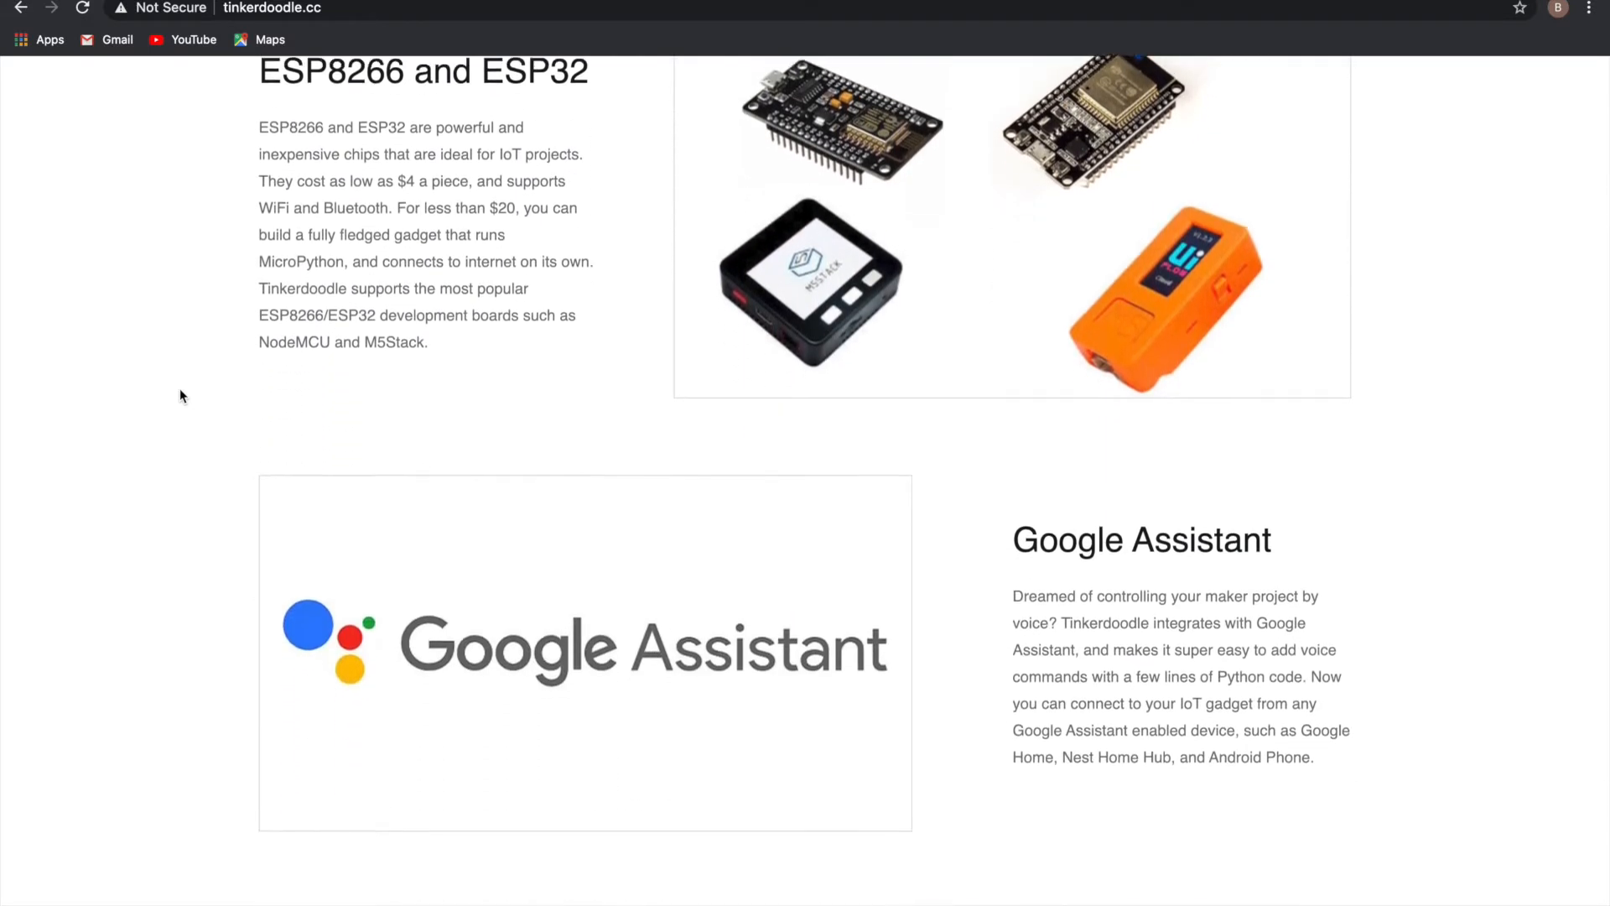
pyautogui.scroll(-3)
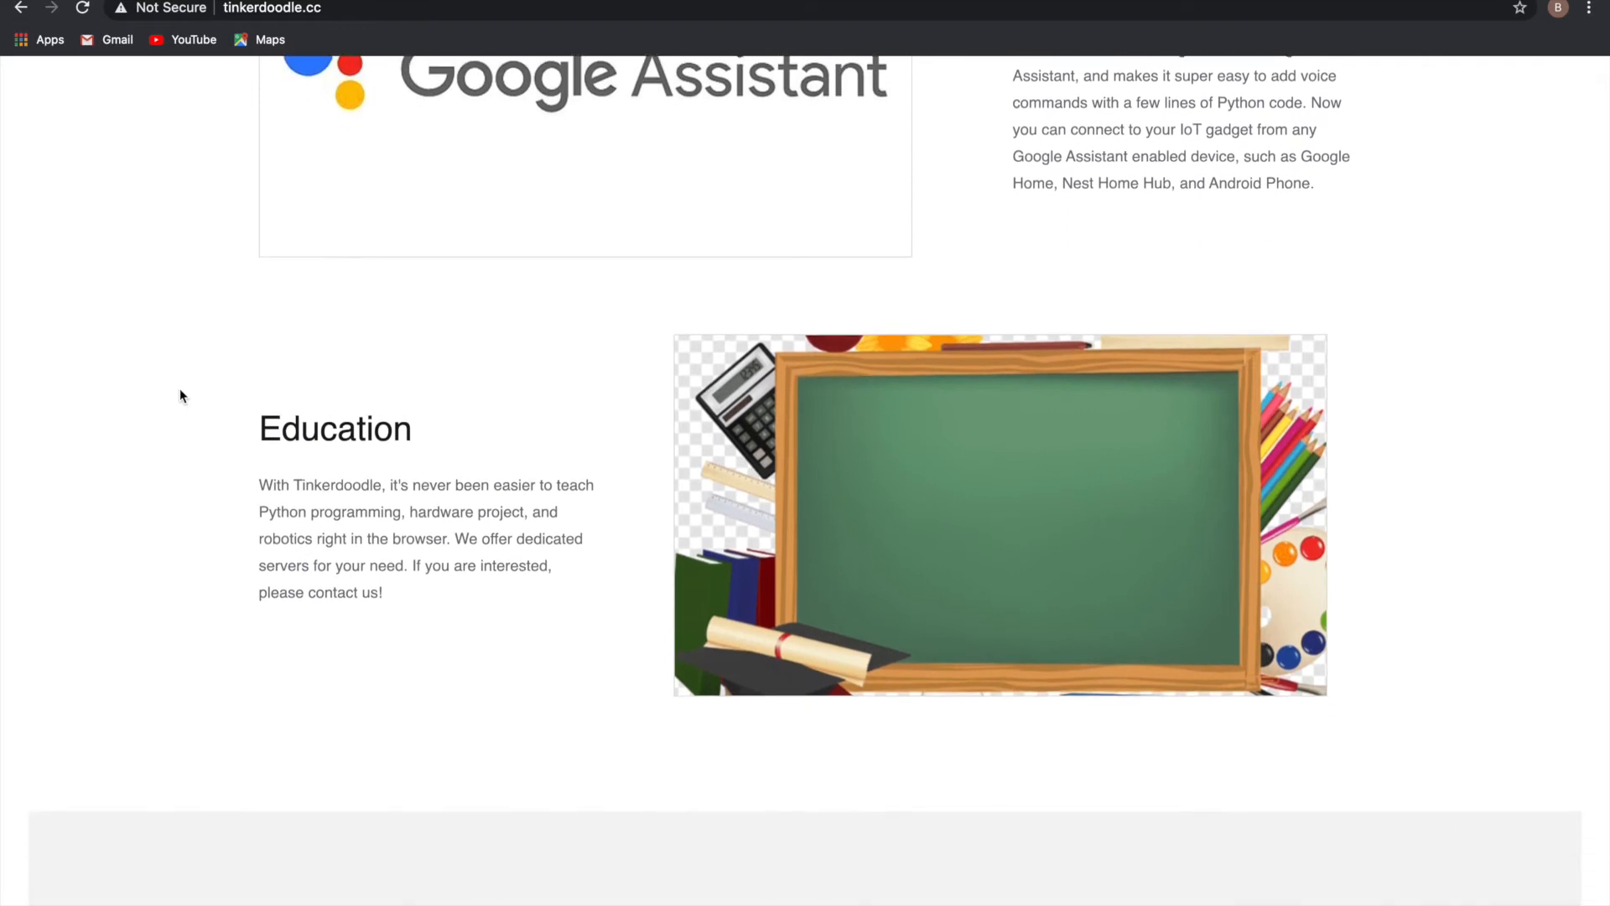
pyautogui.scroll(-3)
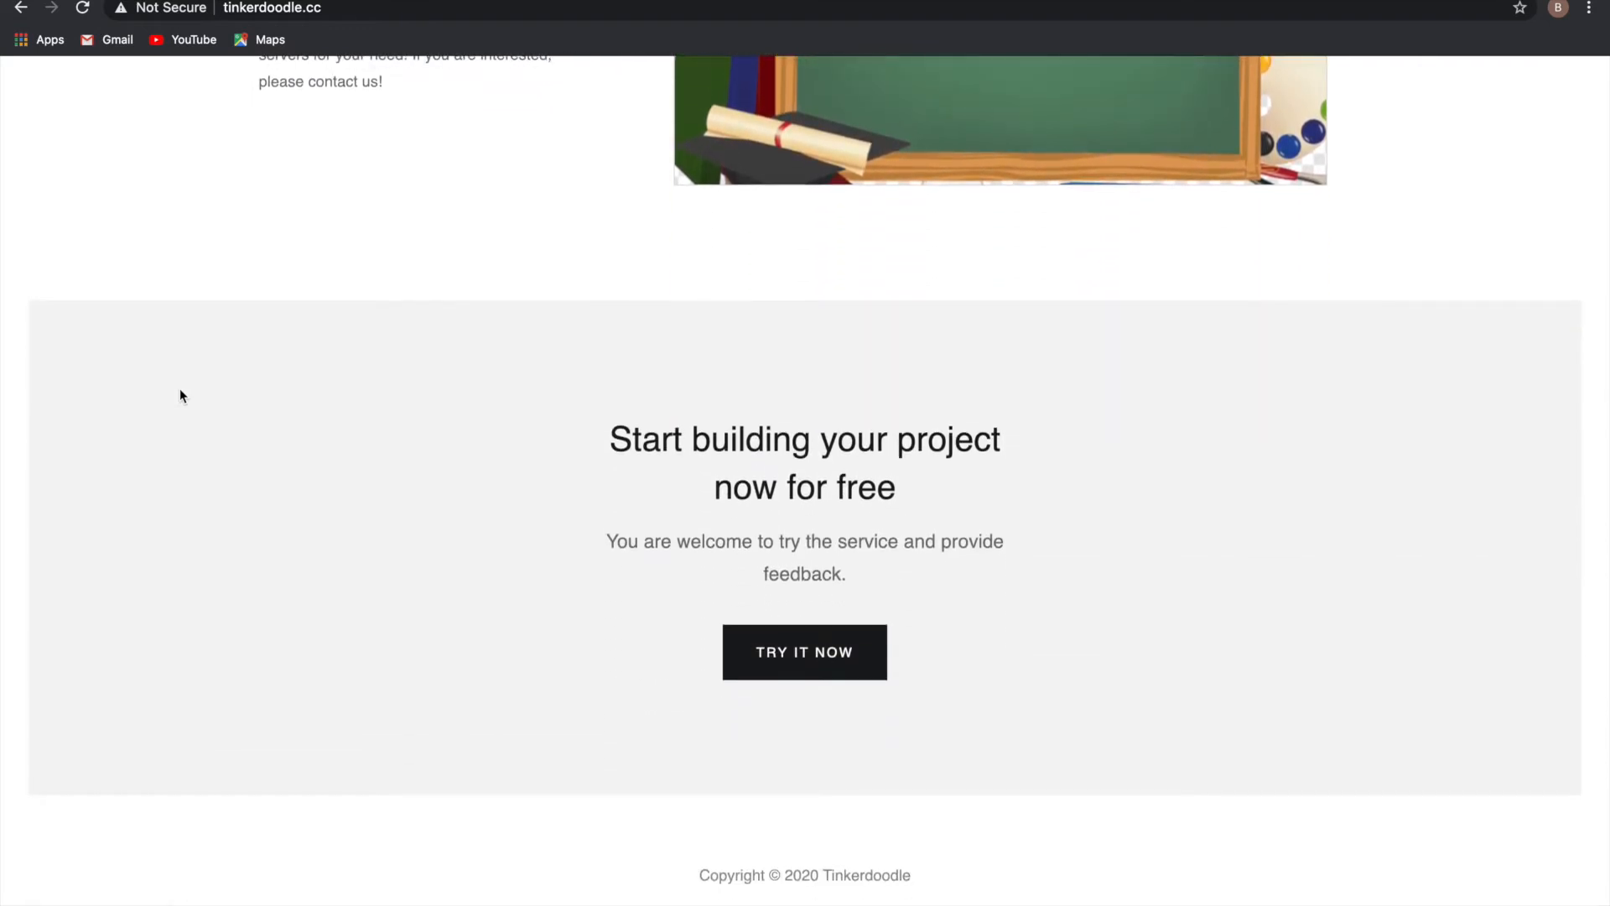
pyautogui.moveTo(581, 479)
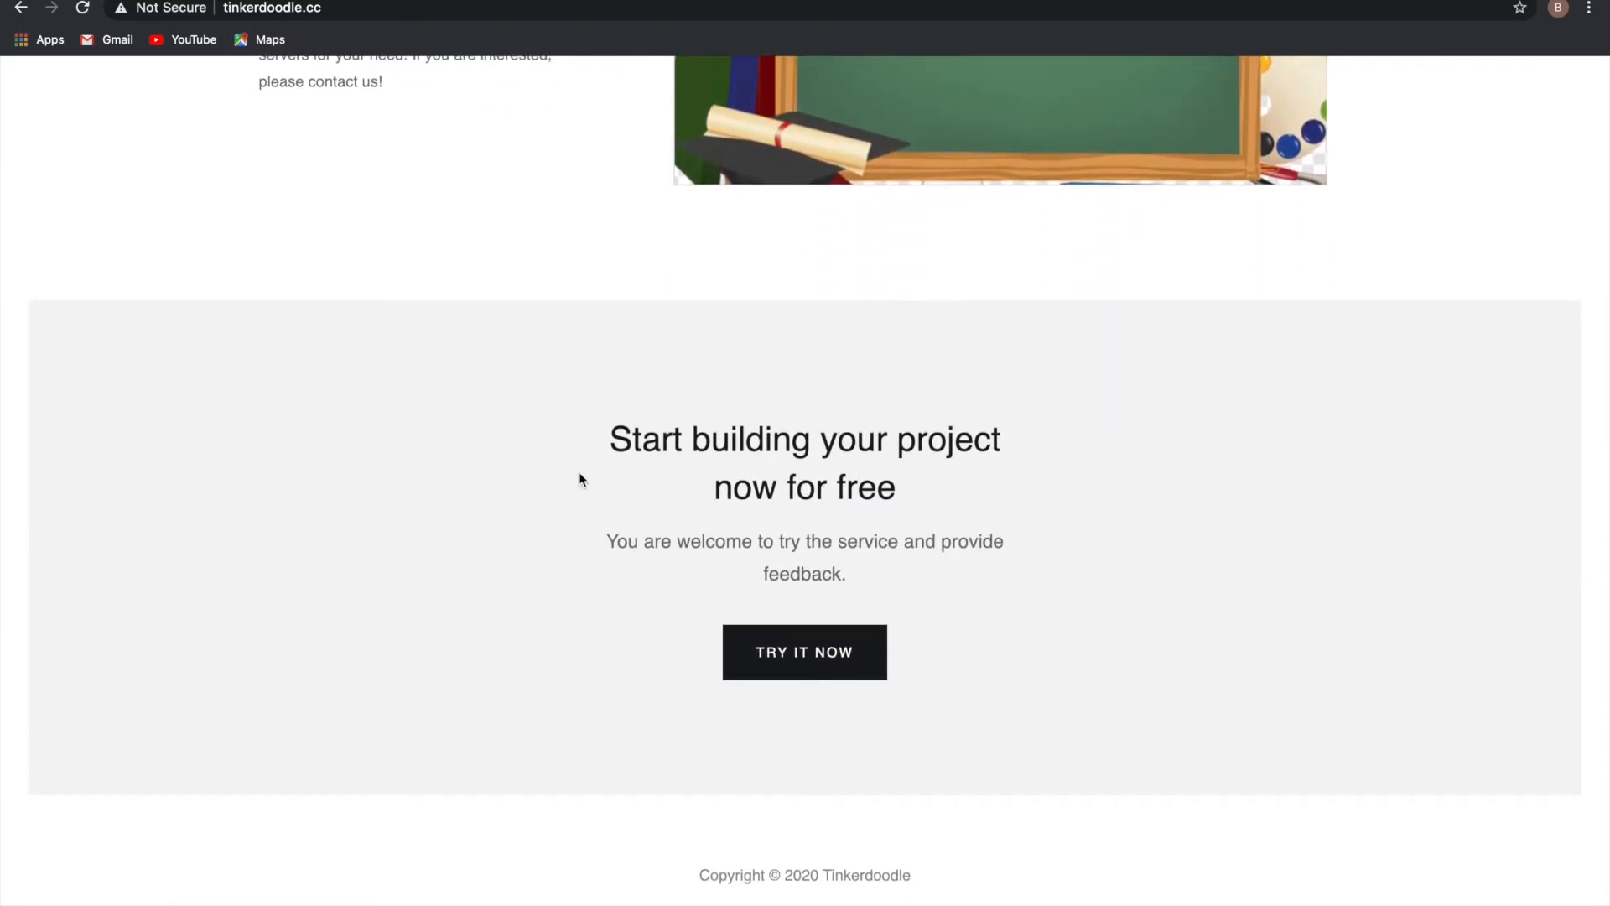
pyautogui.click(803, 651)
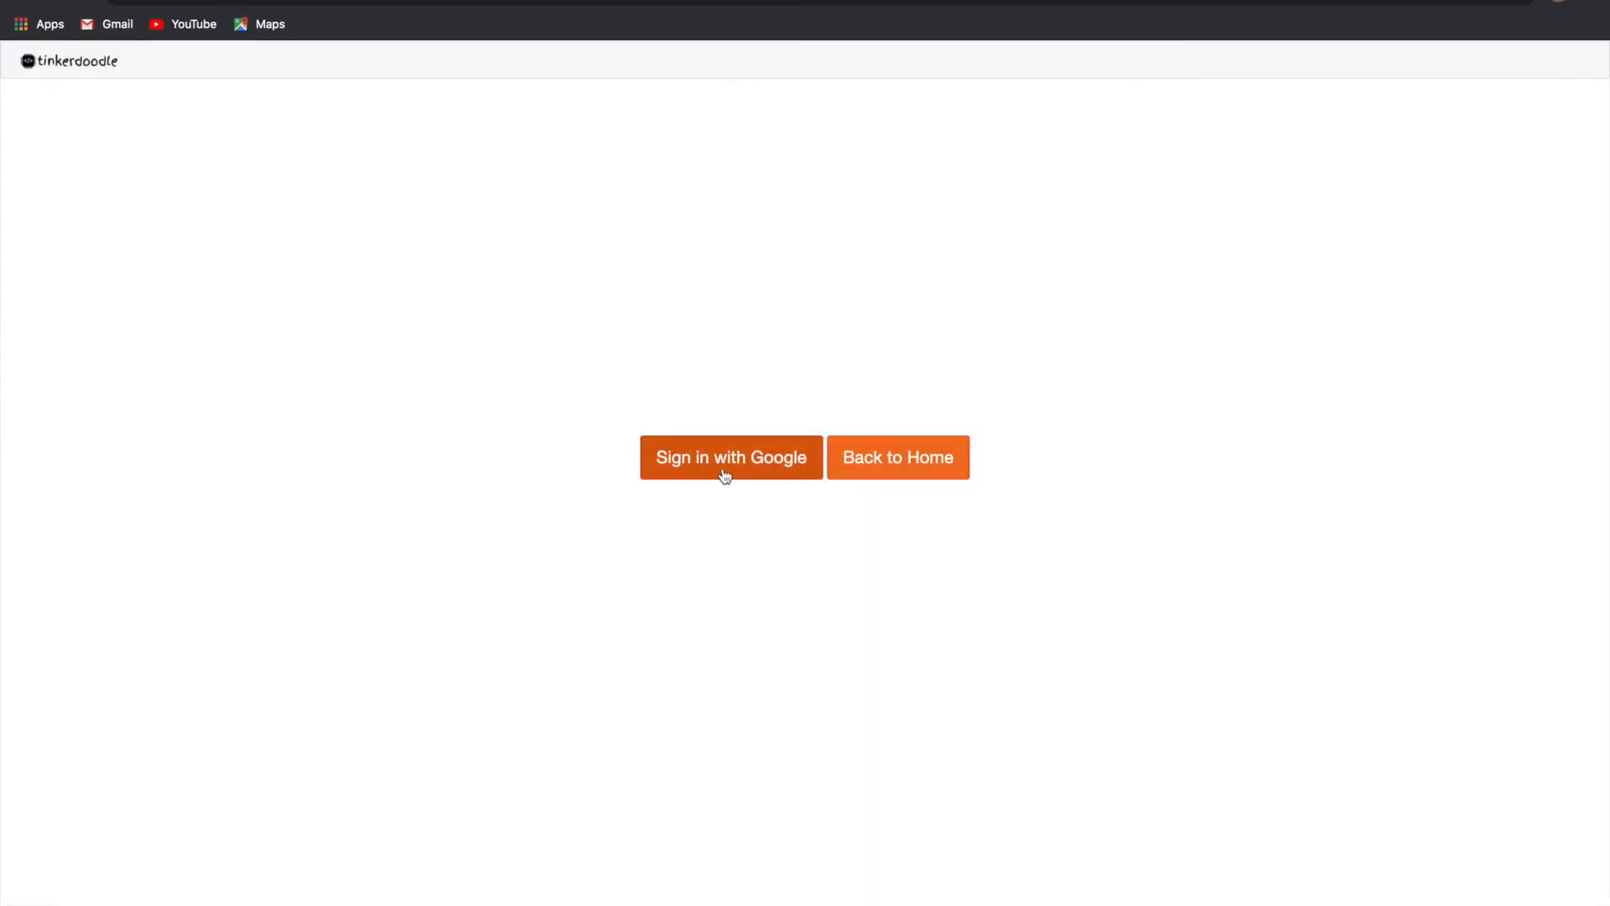
# Step: Sign in with Google and list the firmware folder's contents
pyautogui.click(731, 456)
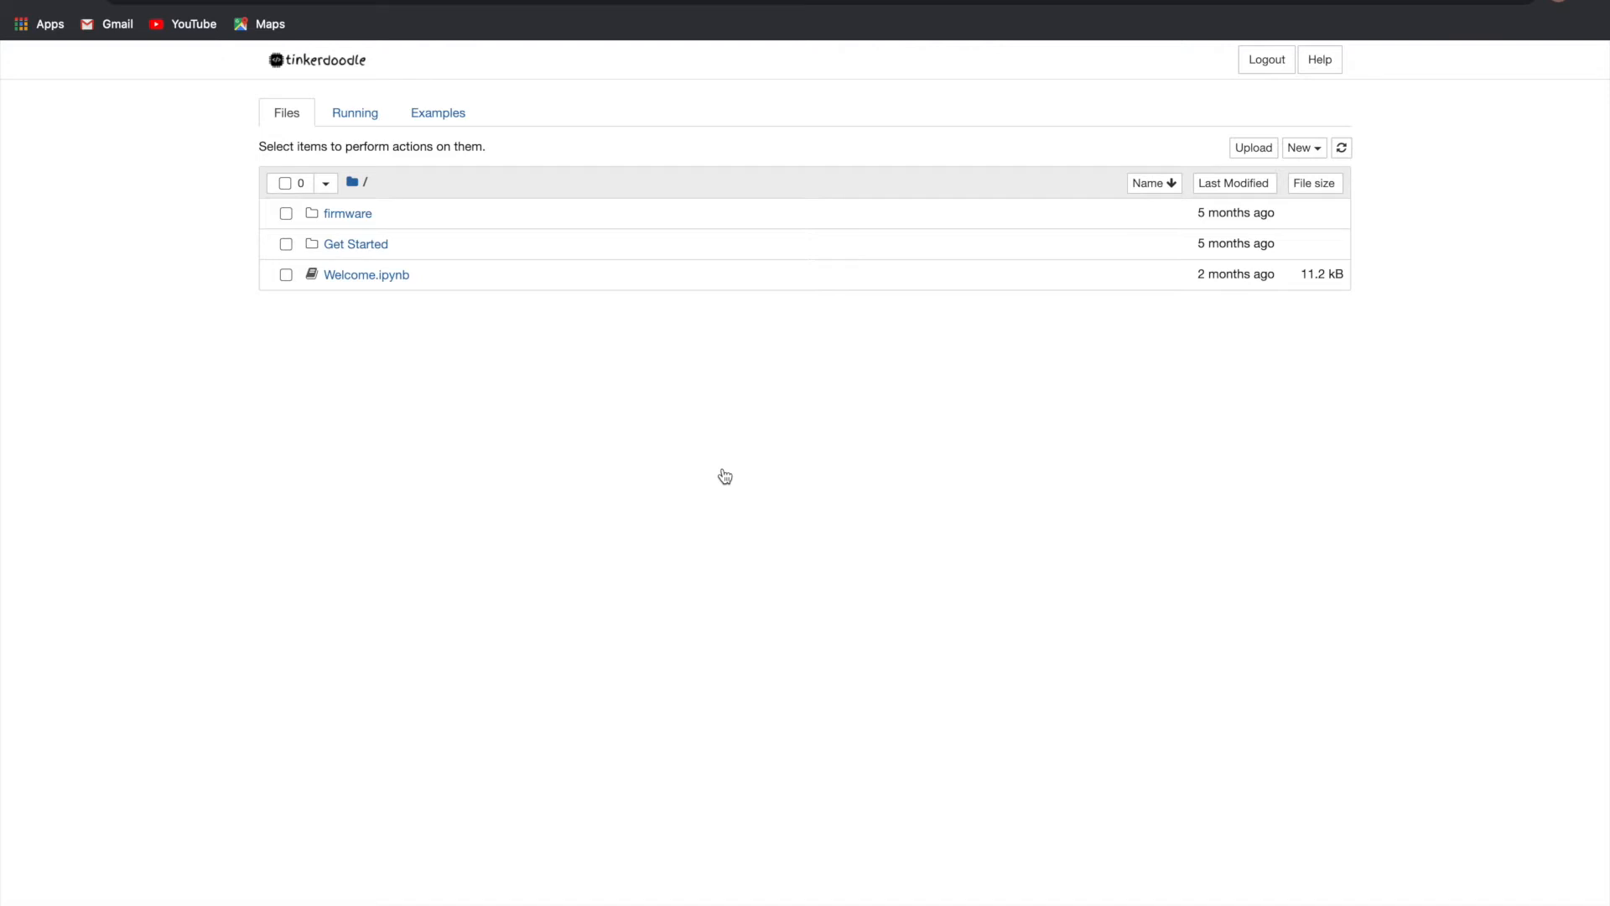
pyautogui.moveTo(377, 344)
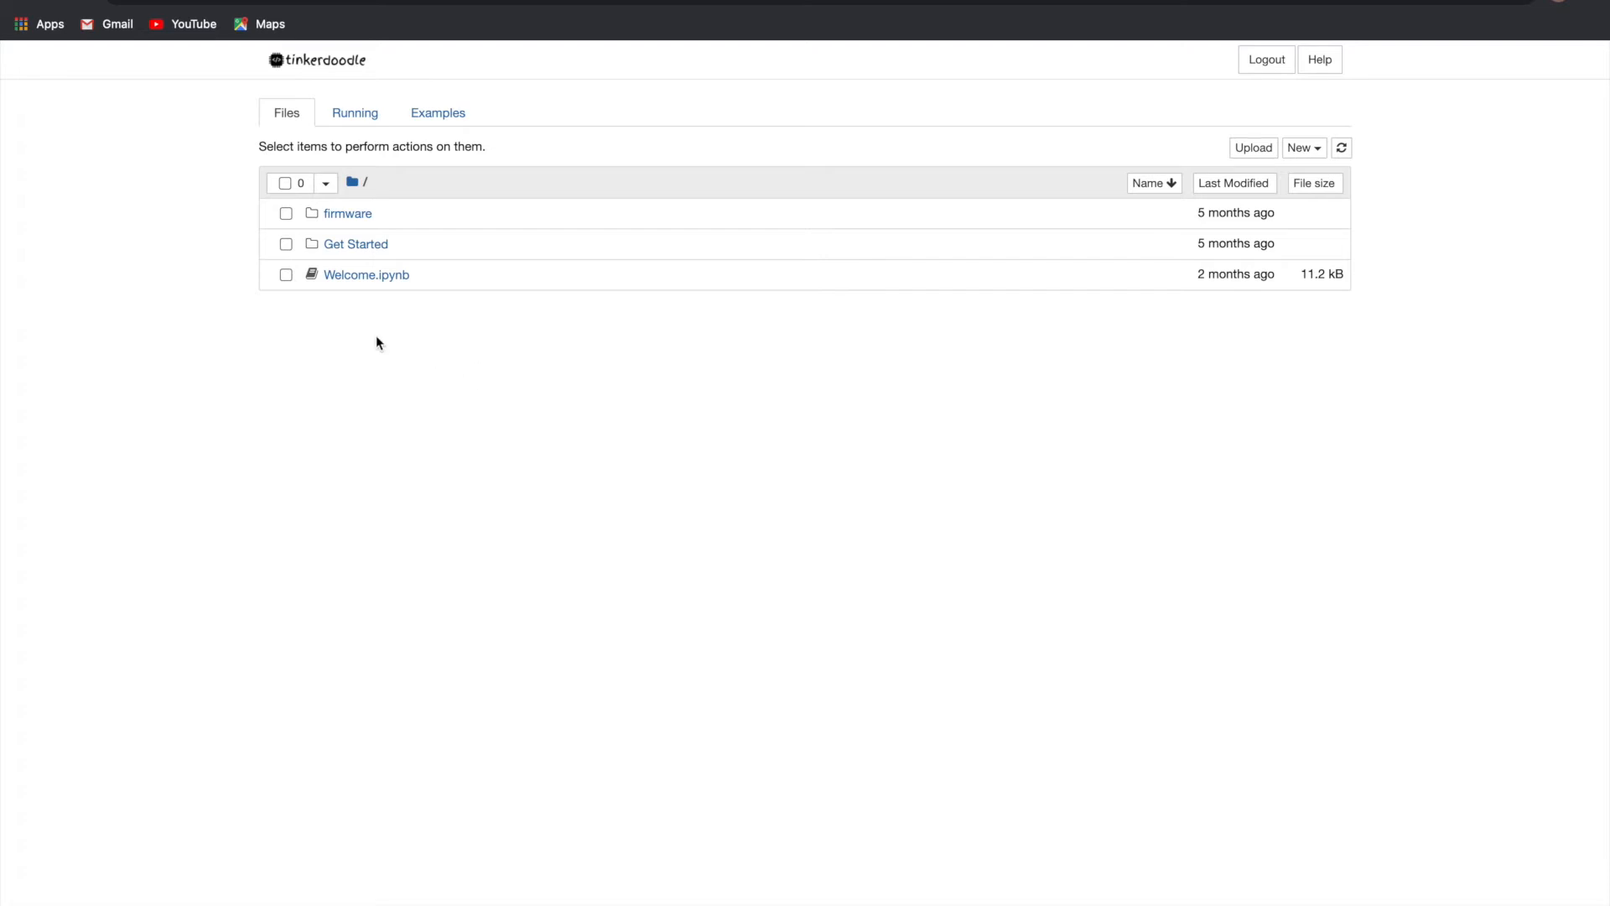
pyautogui.moveTo(364, 265)
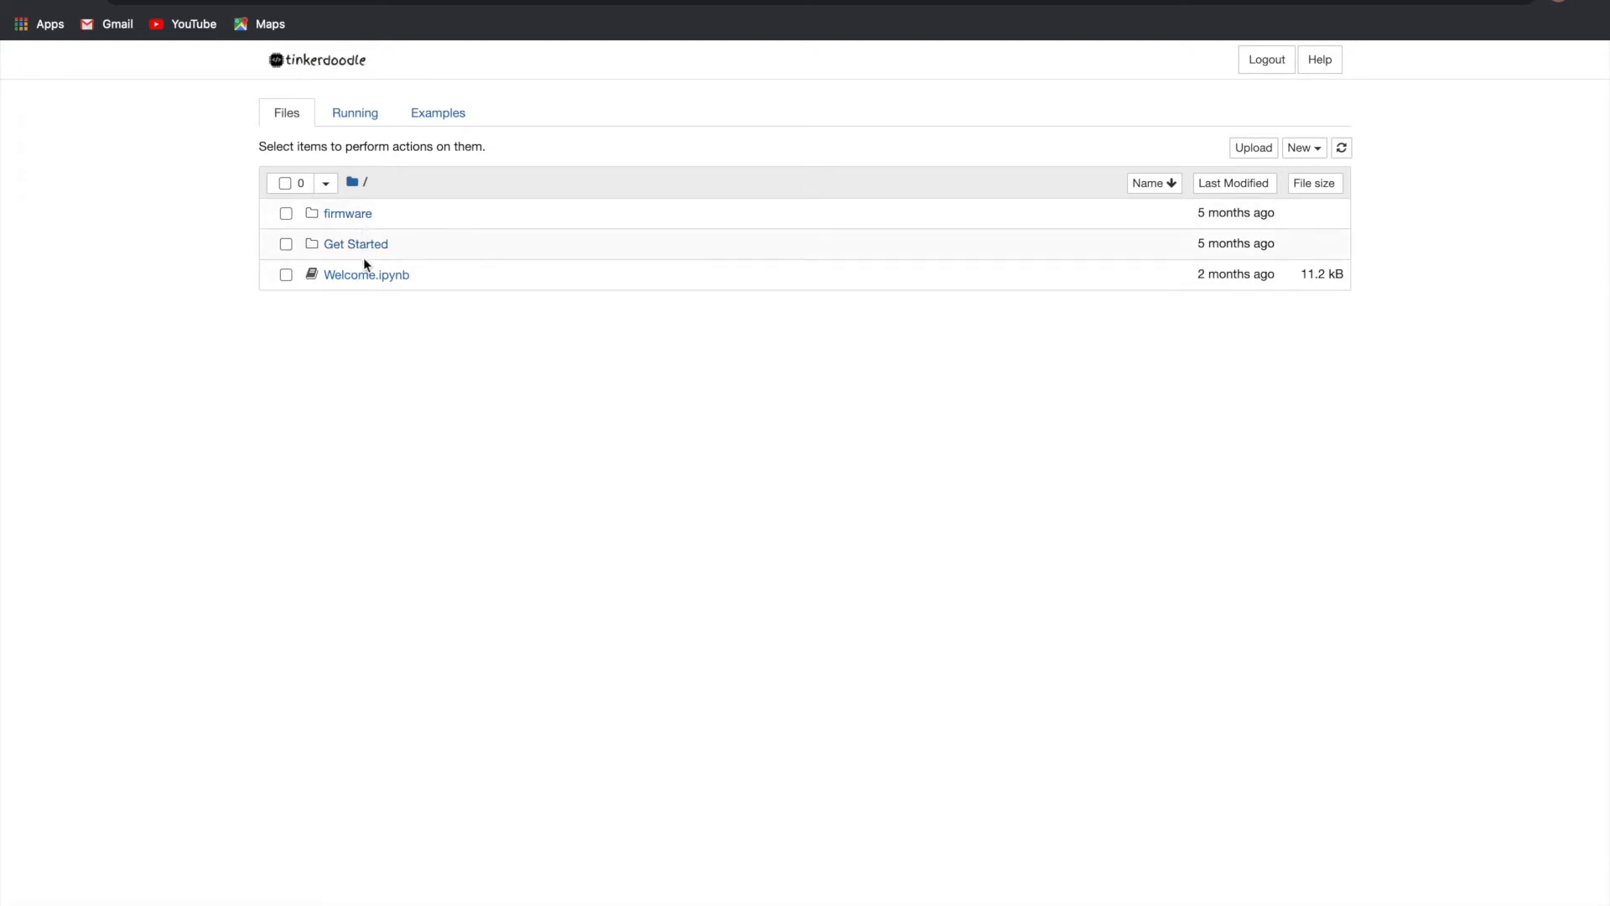
pyautogui.moveTo(354, 343)
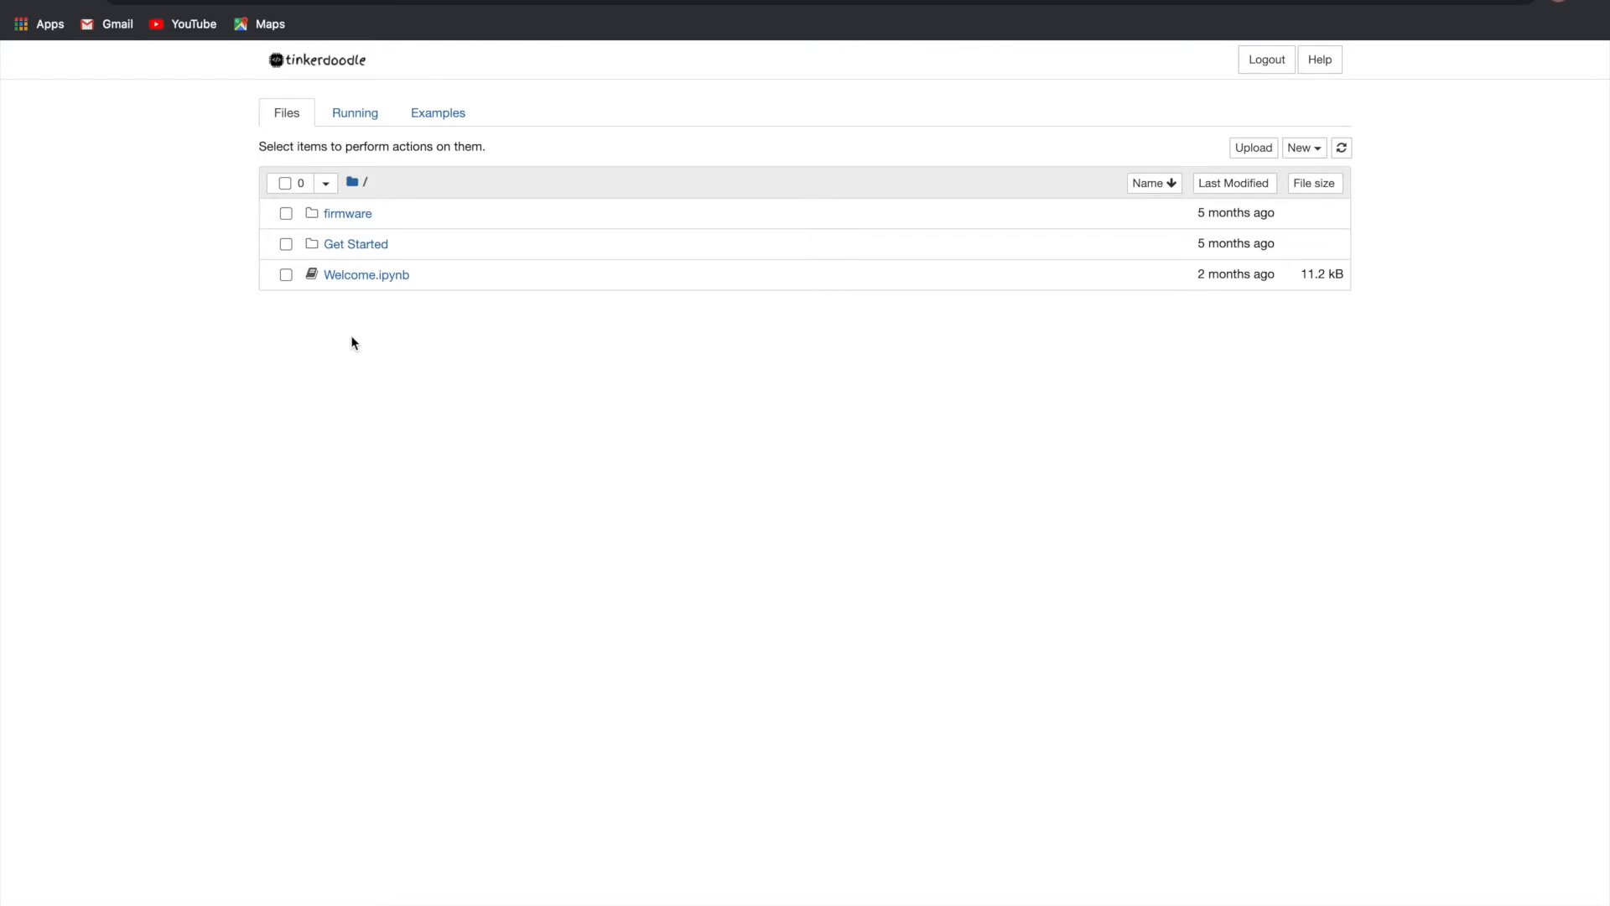
pyautogui.click(348, 213)
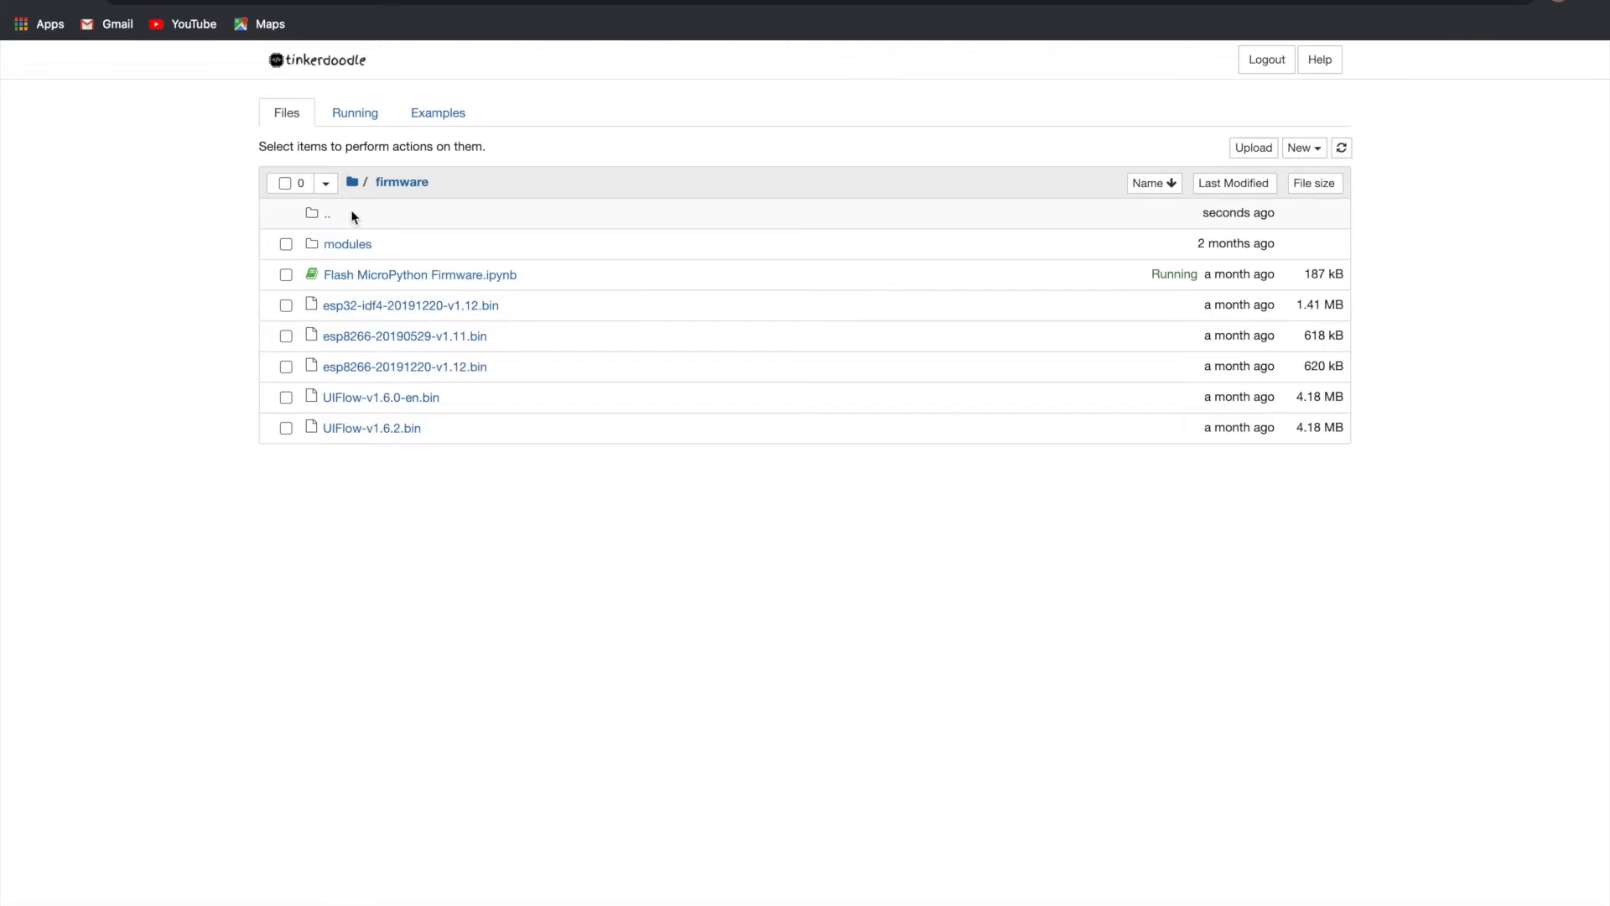
pyautogui.moveTo(376, 280)
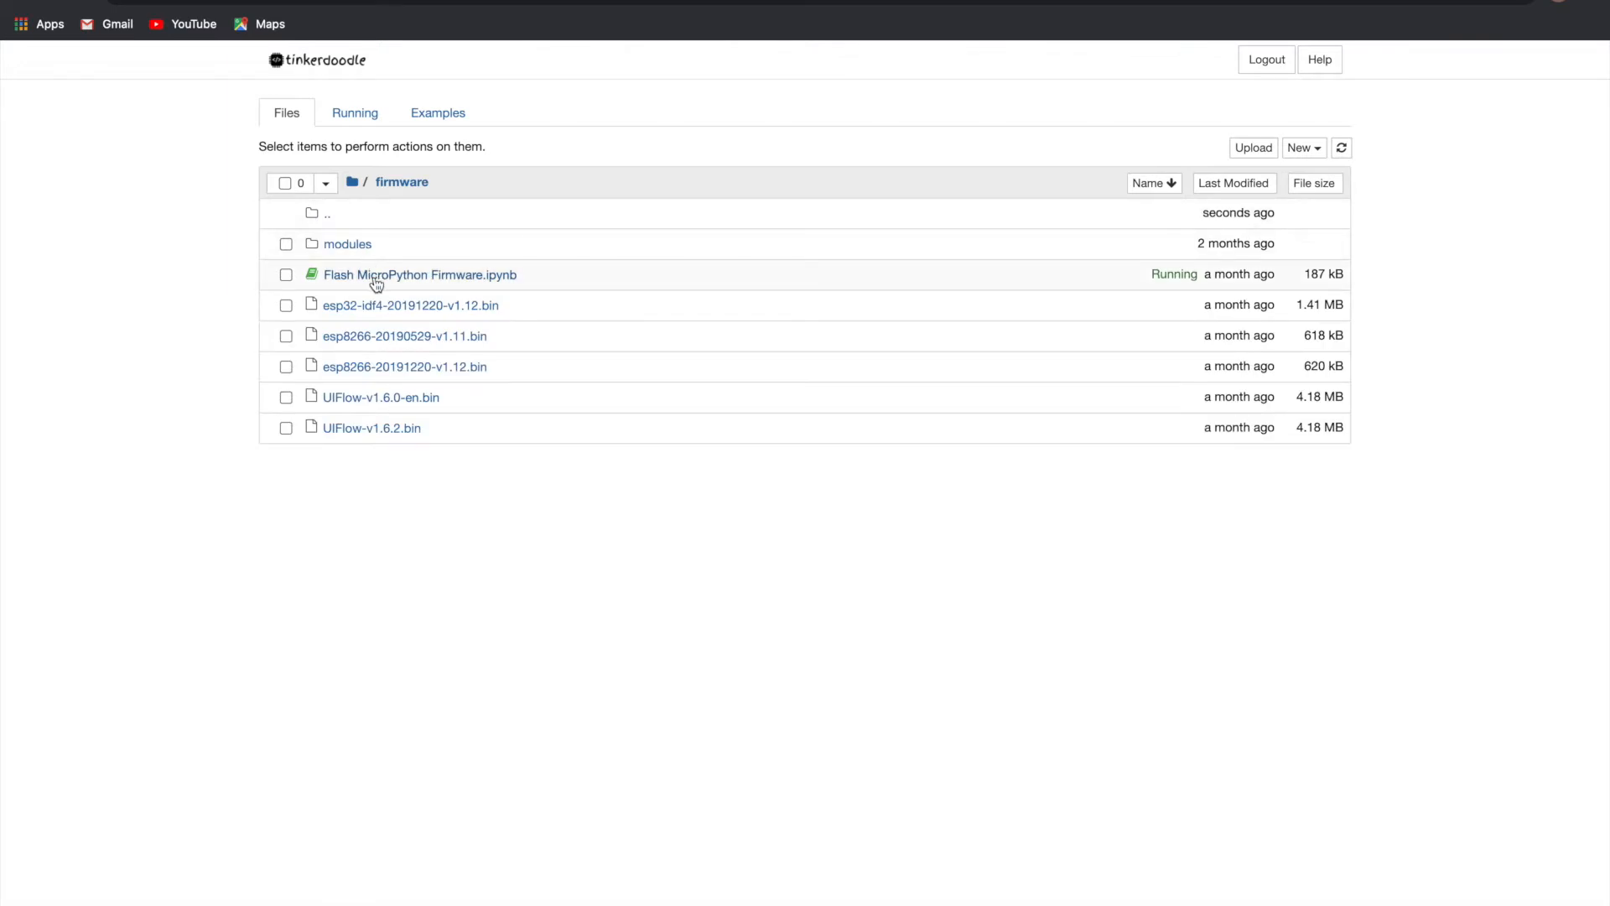
# Step: Open the Flash MicroPython Firmware notebook and select its %flash esp32 cell
pyautogui.click(420, 273)
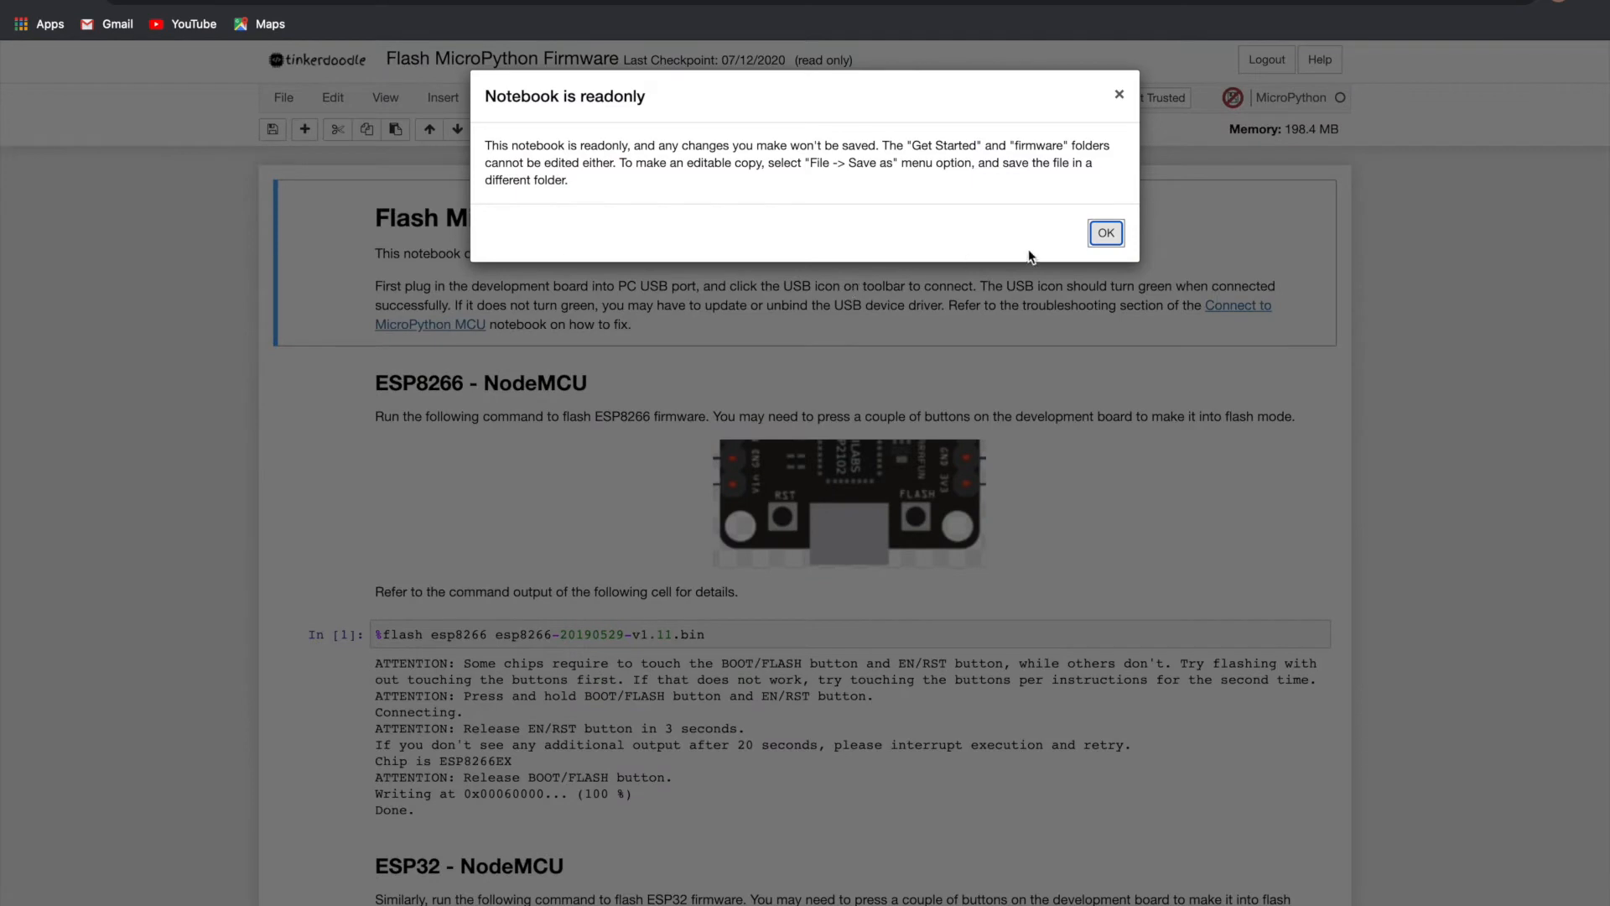
pyautogui.click(1106, 233)
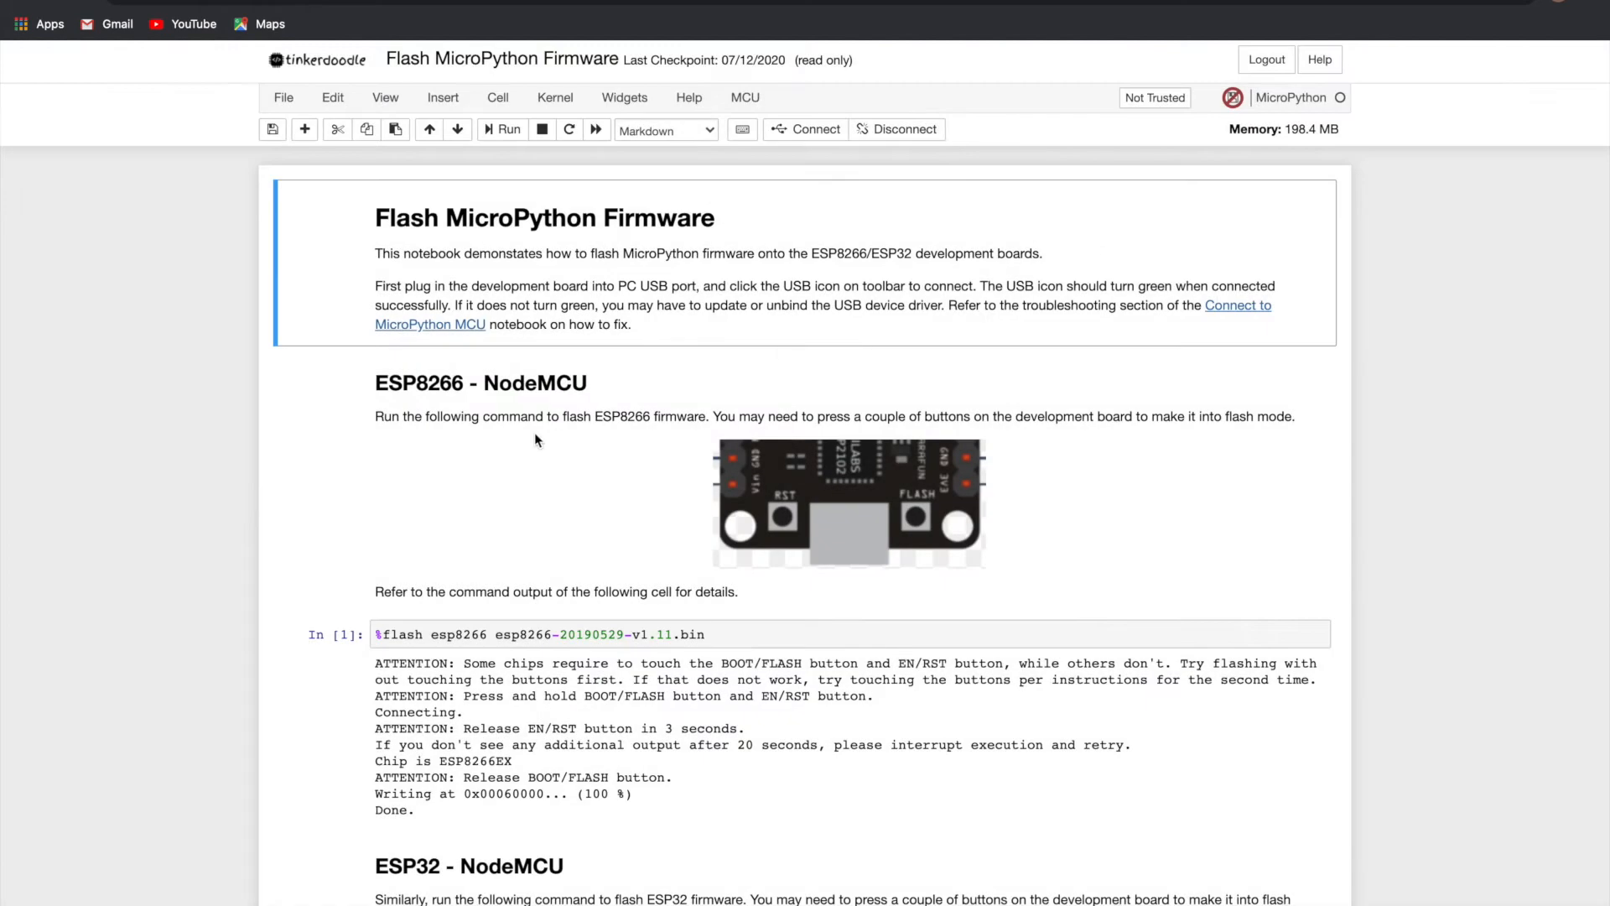
pyautogui.moveTo(343, 428)
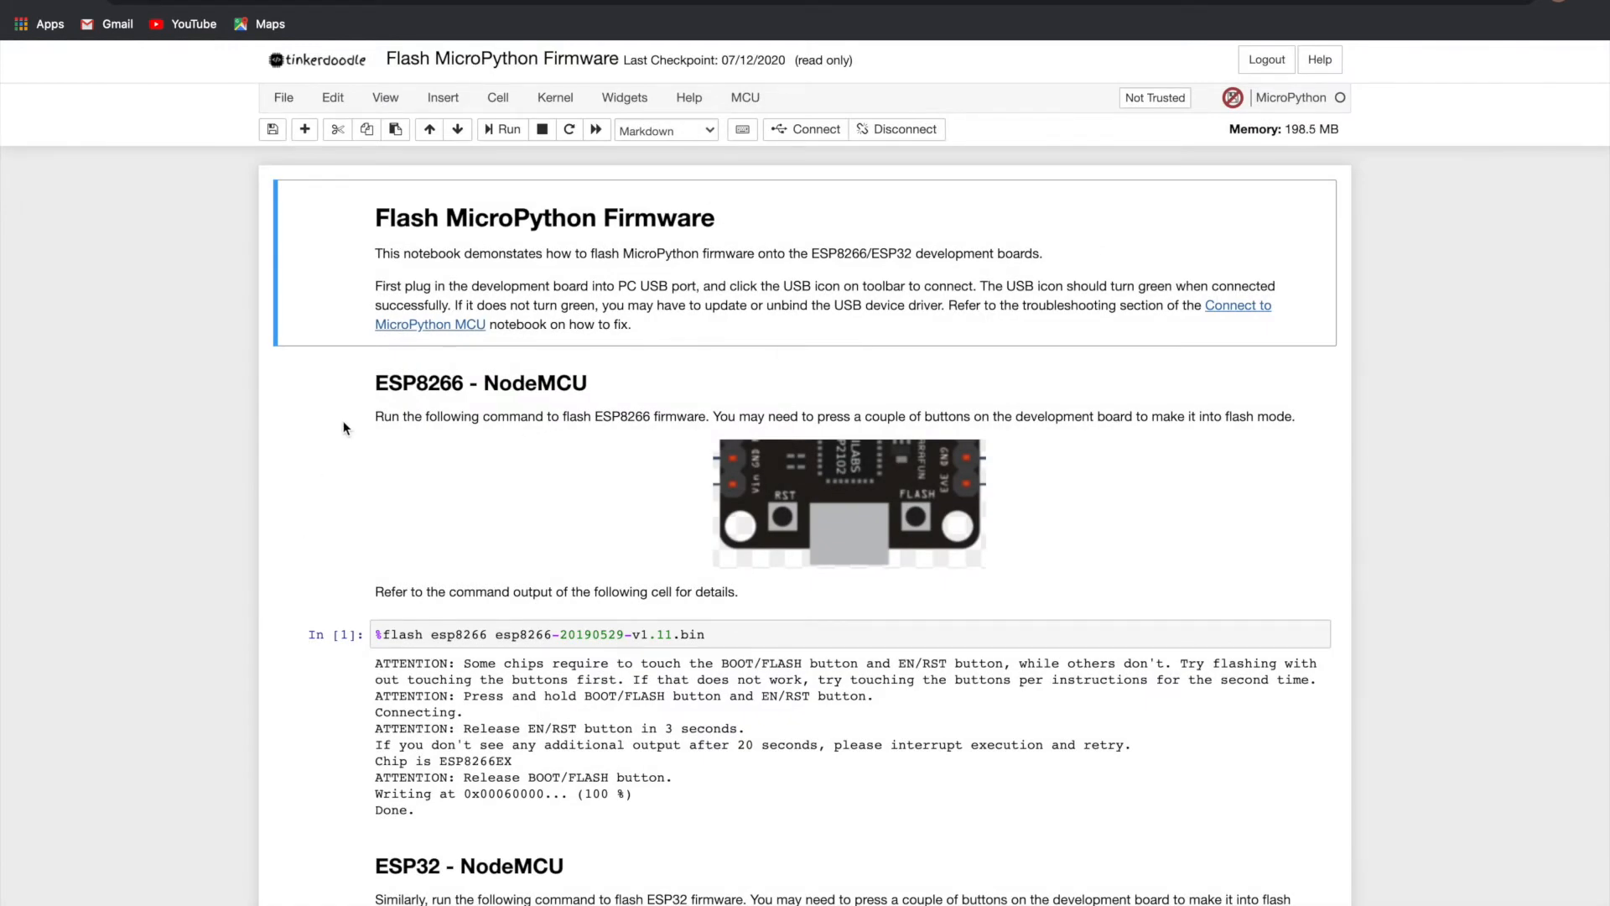
pyautogui.scroll(-3)
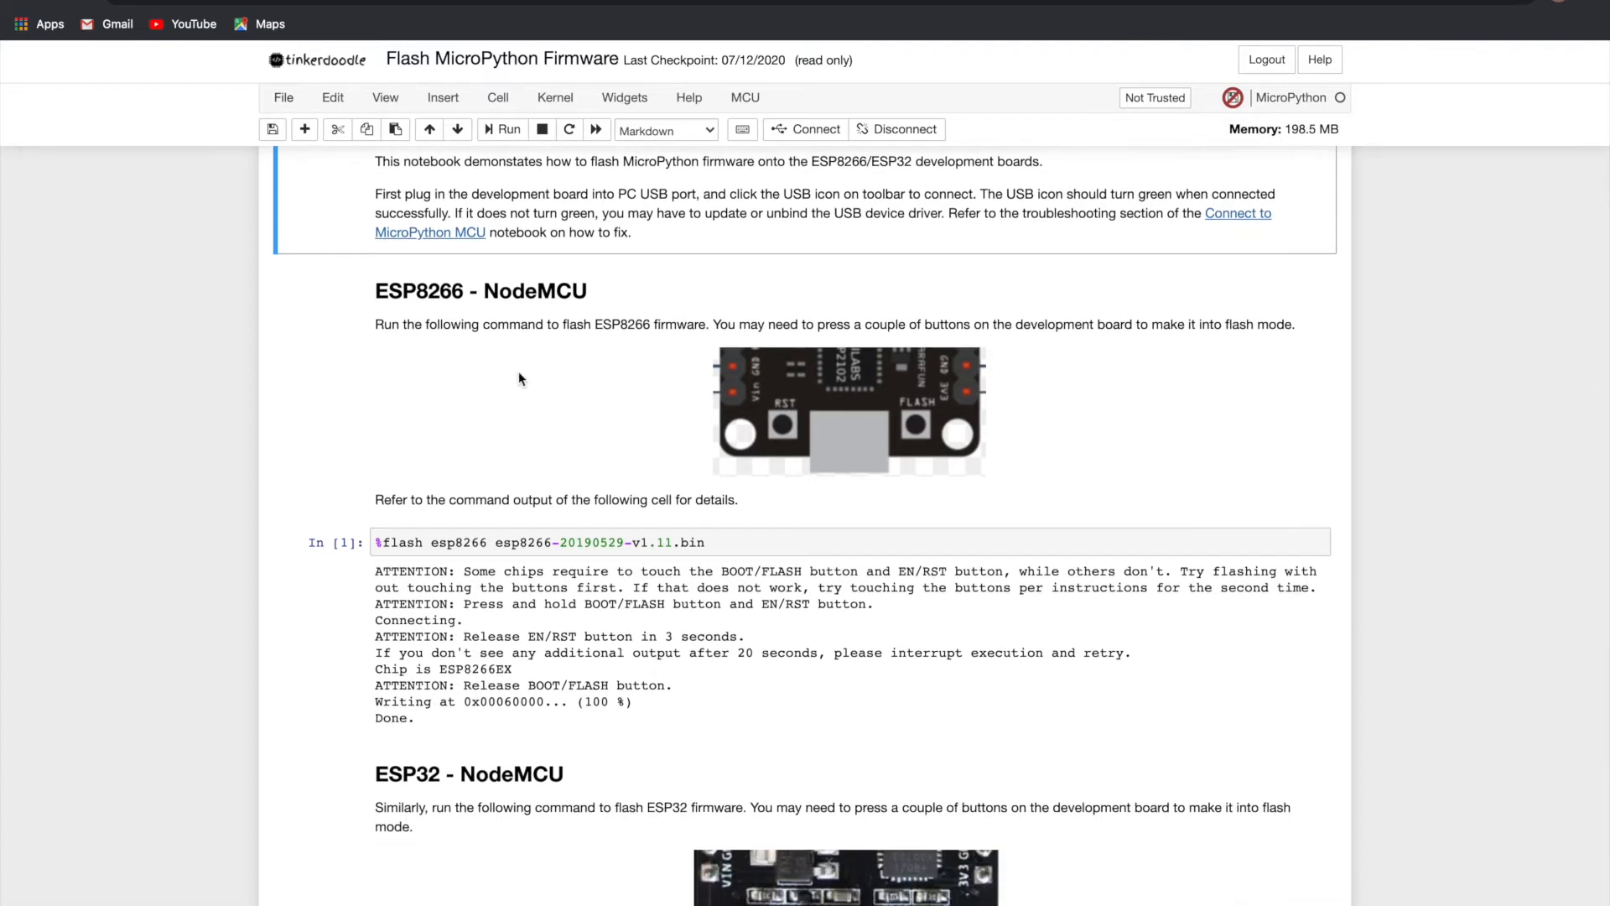
pyautogui.scroll(-3)
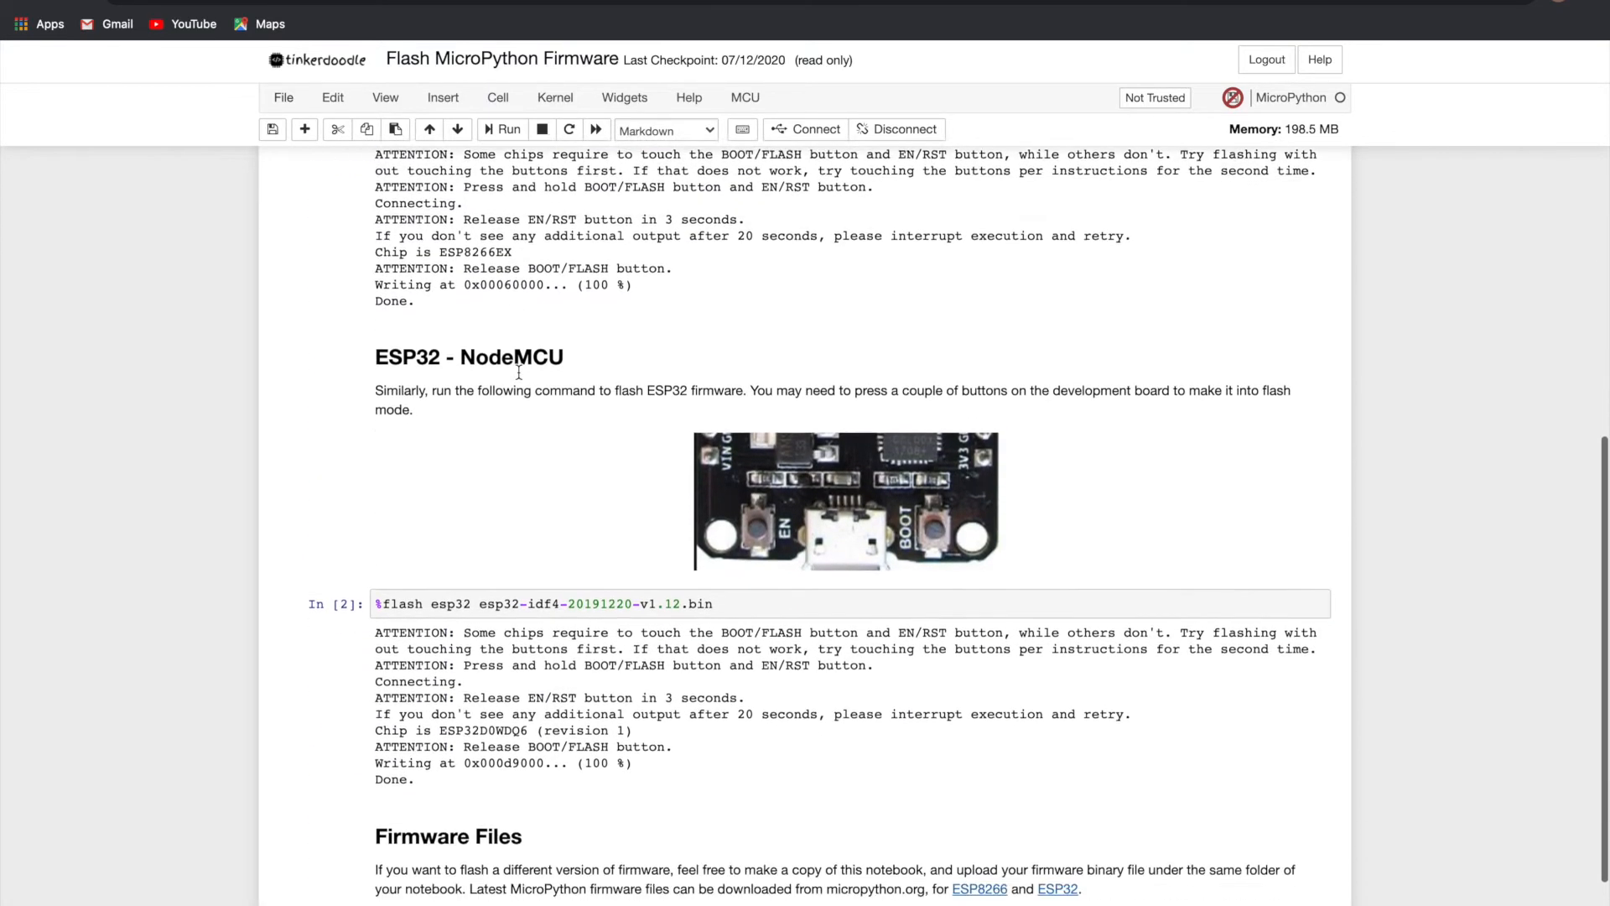
pyautogui.scroll(-3)
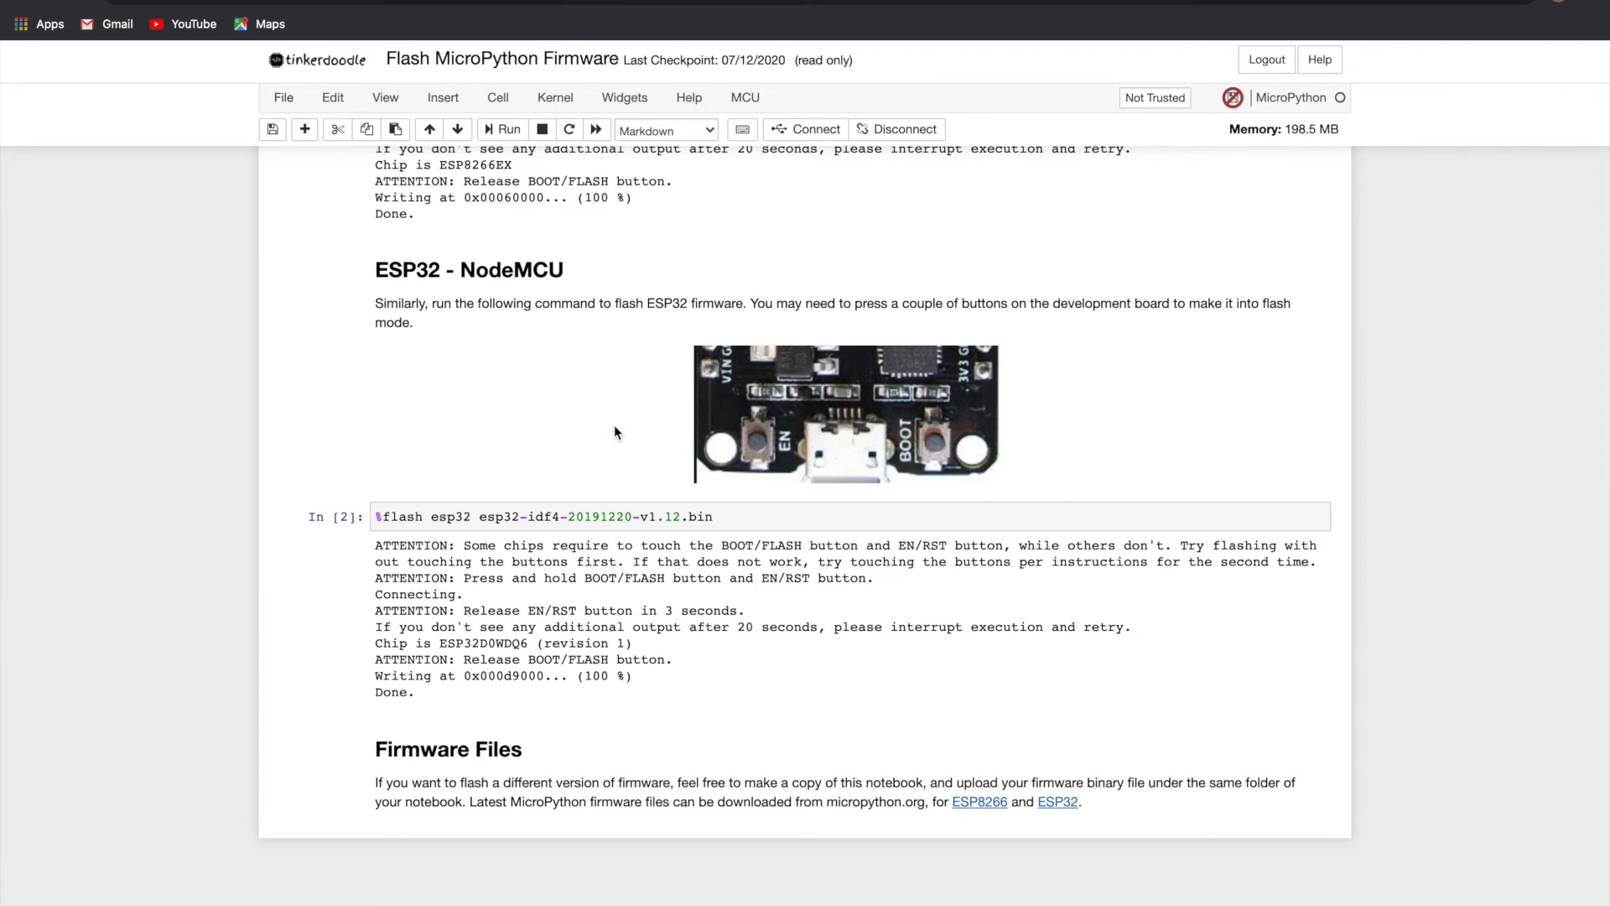
pyautogui.click(719, 518)
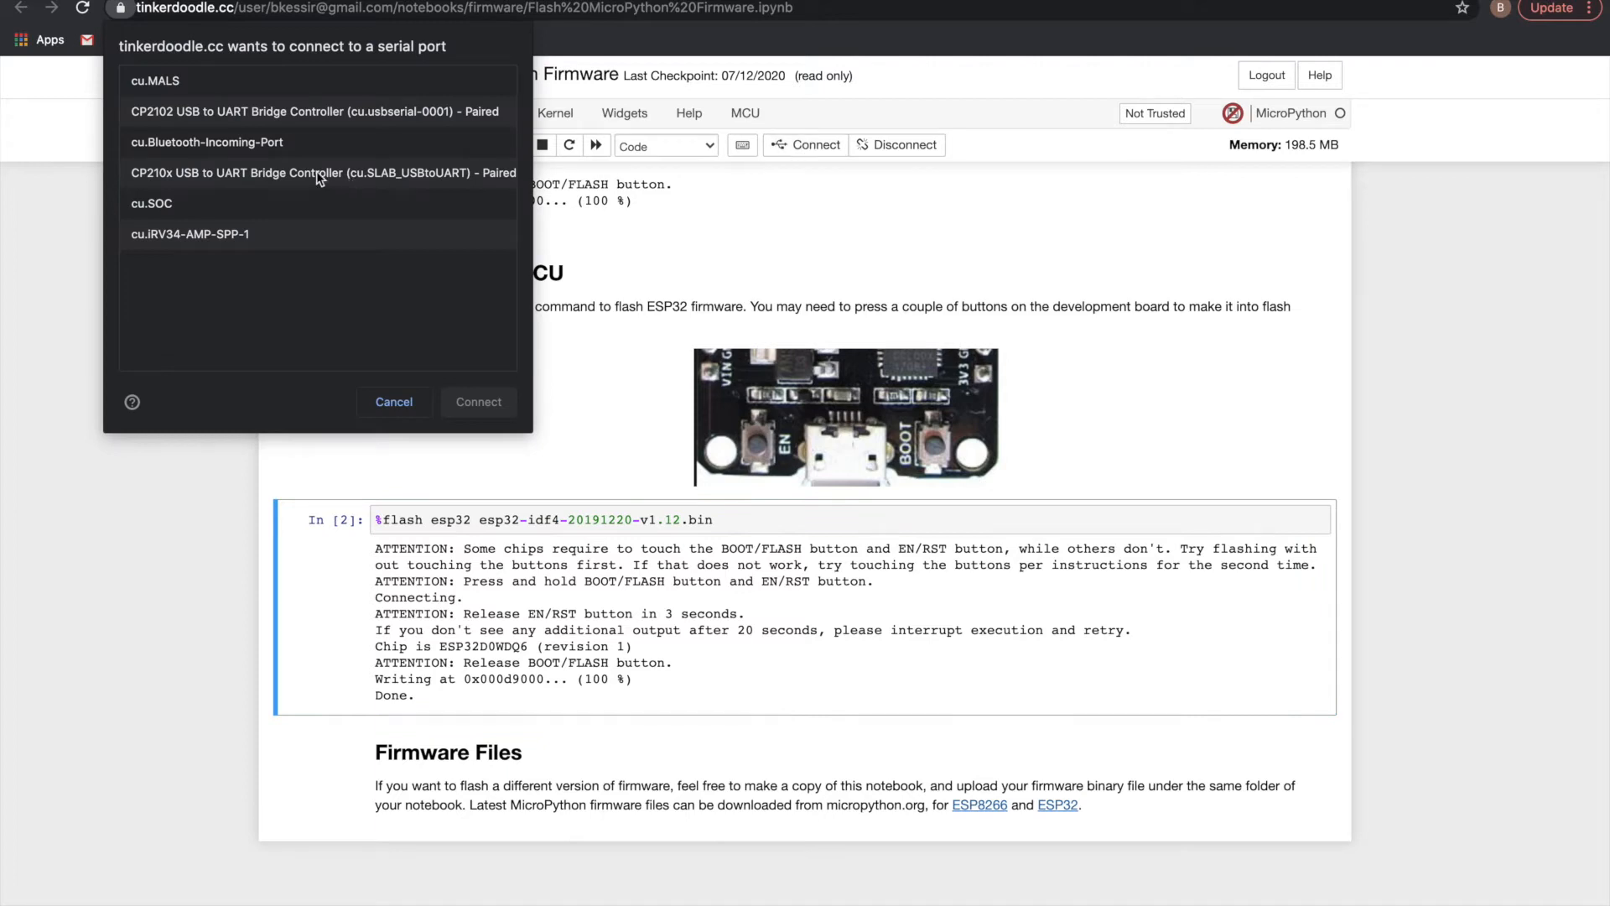
# Step: Connect to the CP210x USB to UART port, then disconnect the board
pyautogui.click(318, 173)
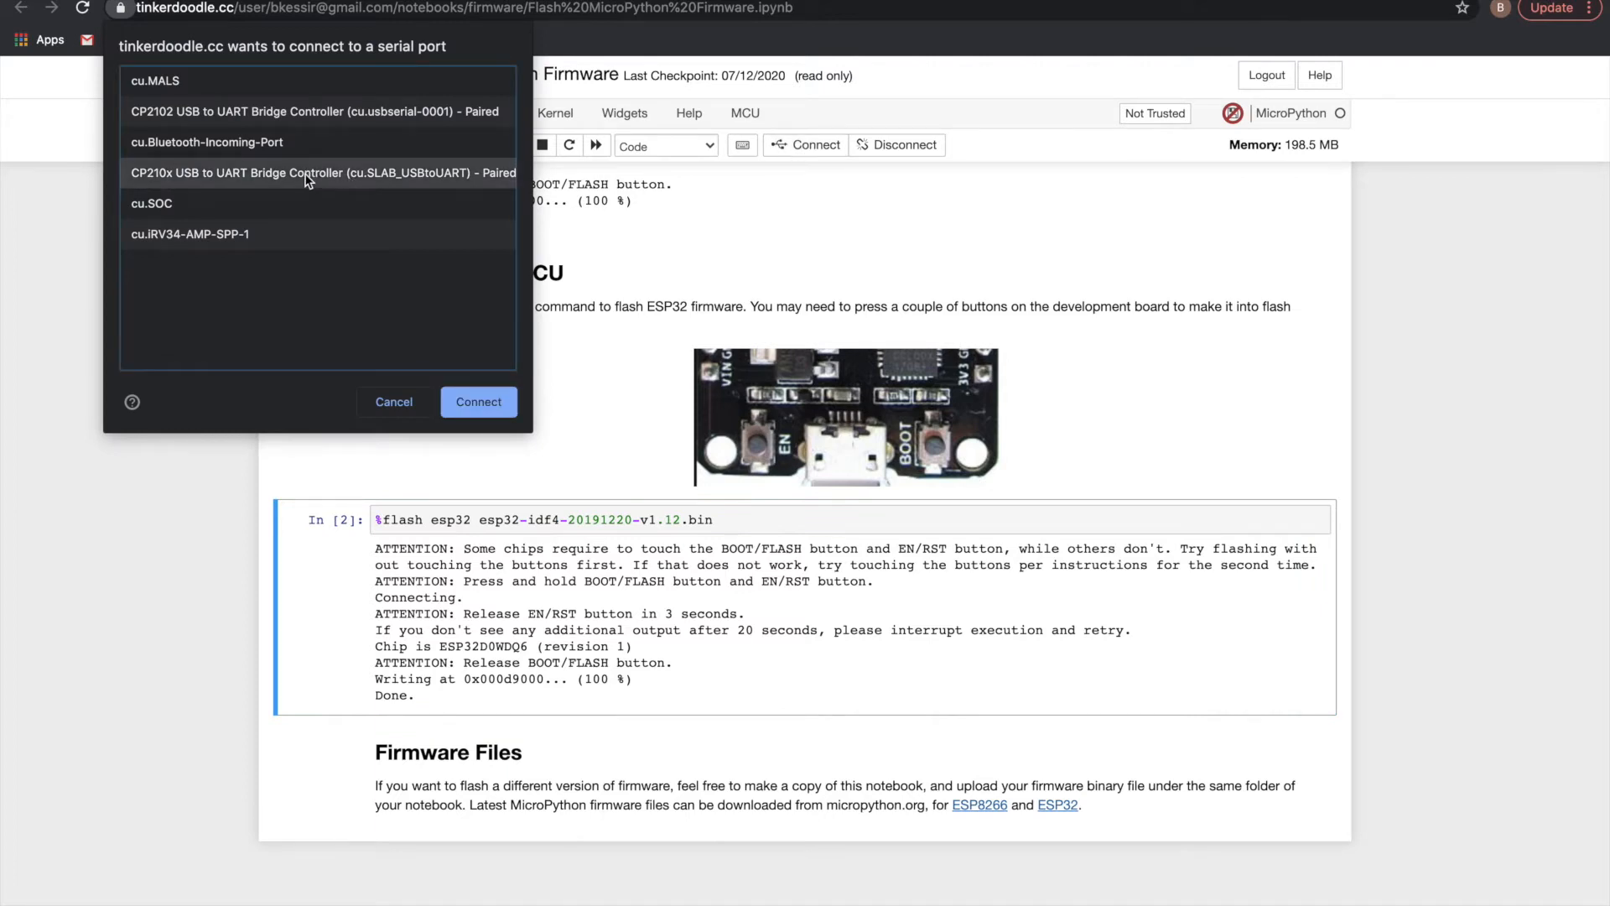
pyautogui.click(477, 401)
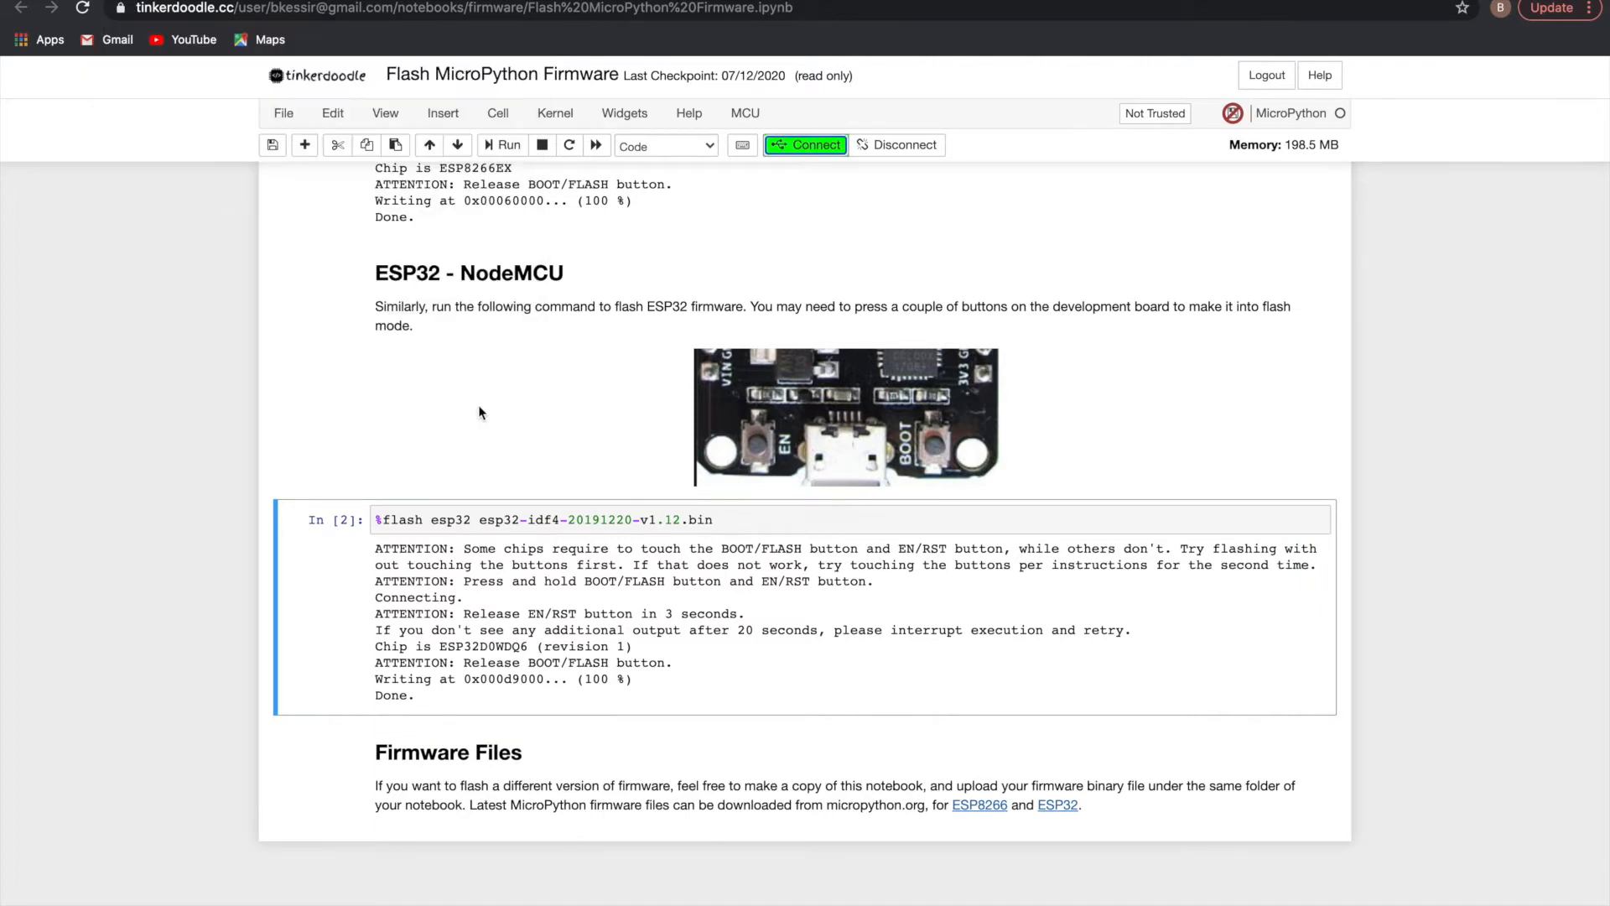
pyautogui.moveTo(852, 129)
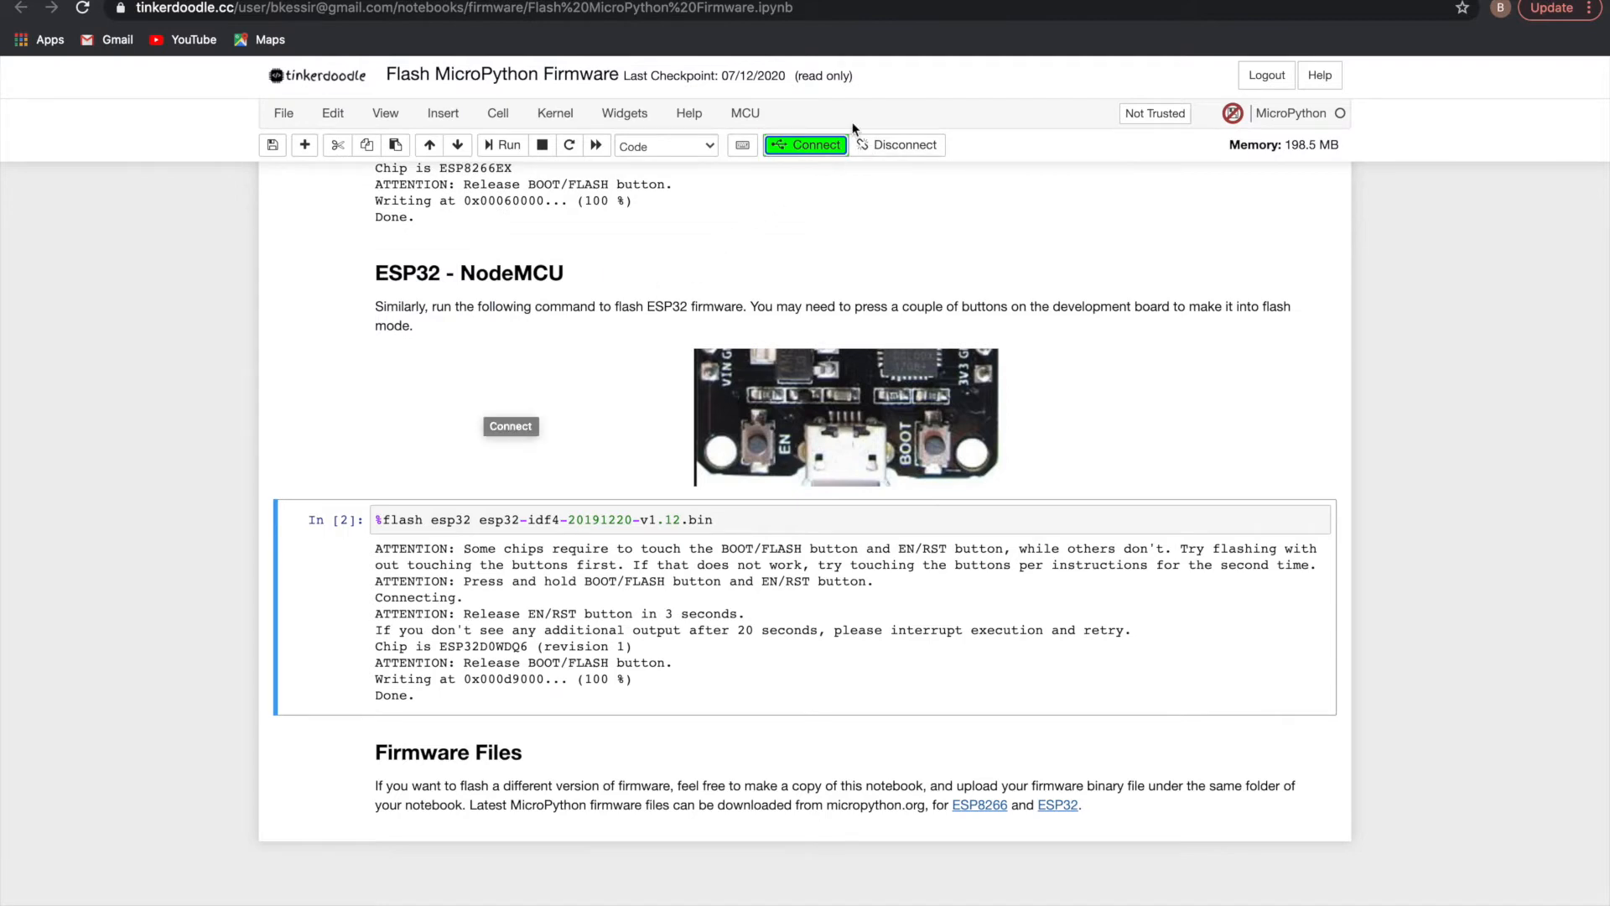
pyautogui.moveTo(751, 287)
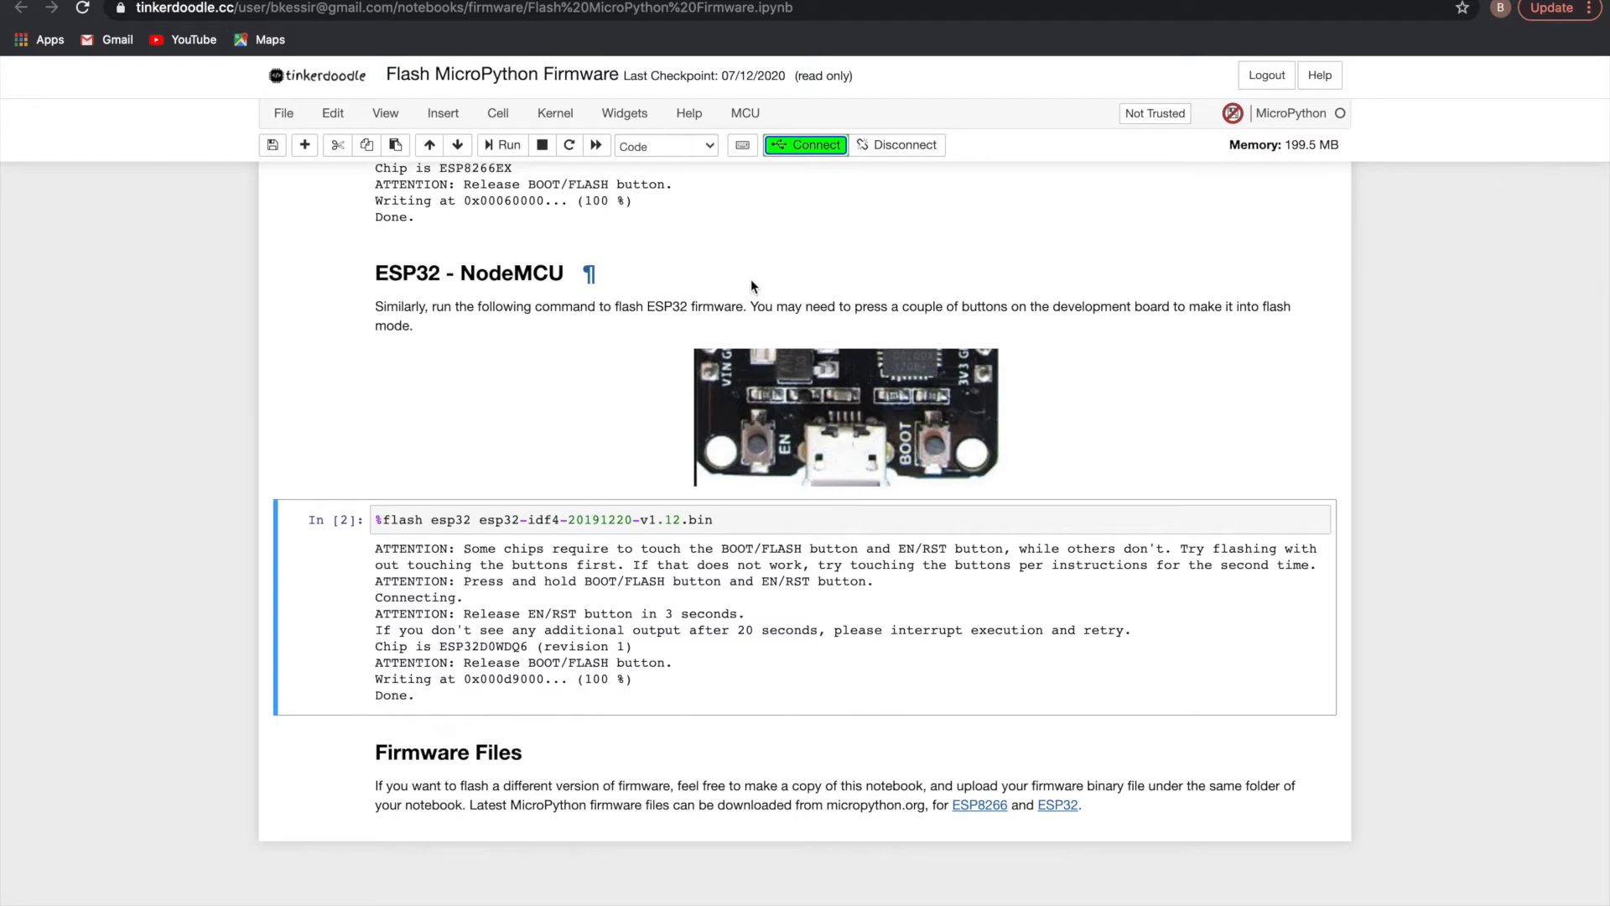
pyautogui.click(896, 144)
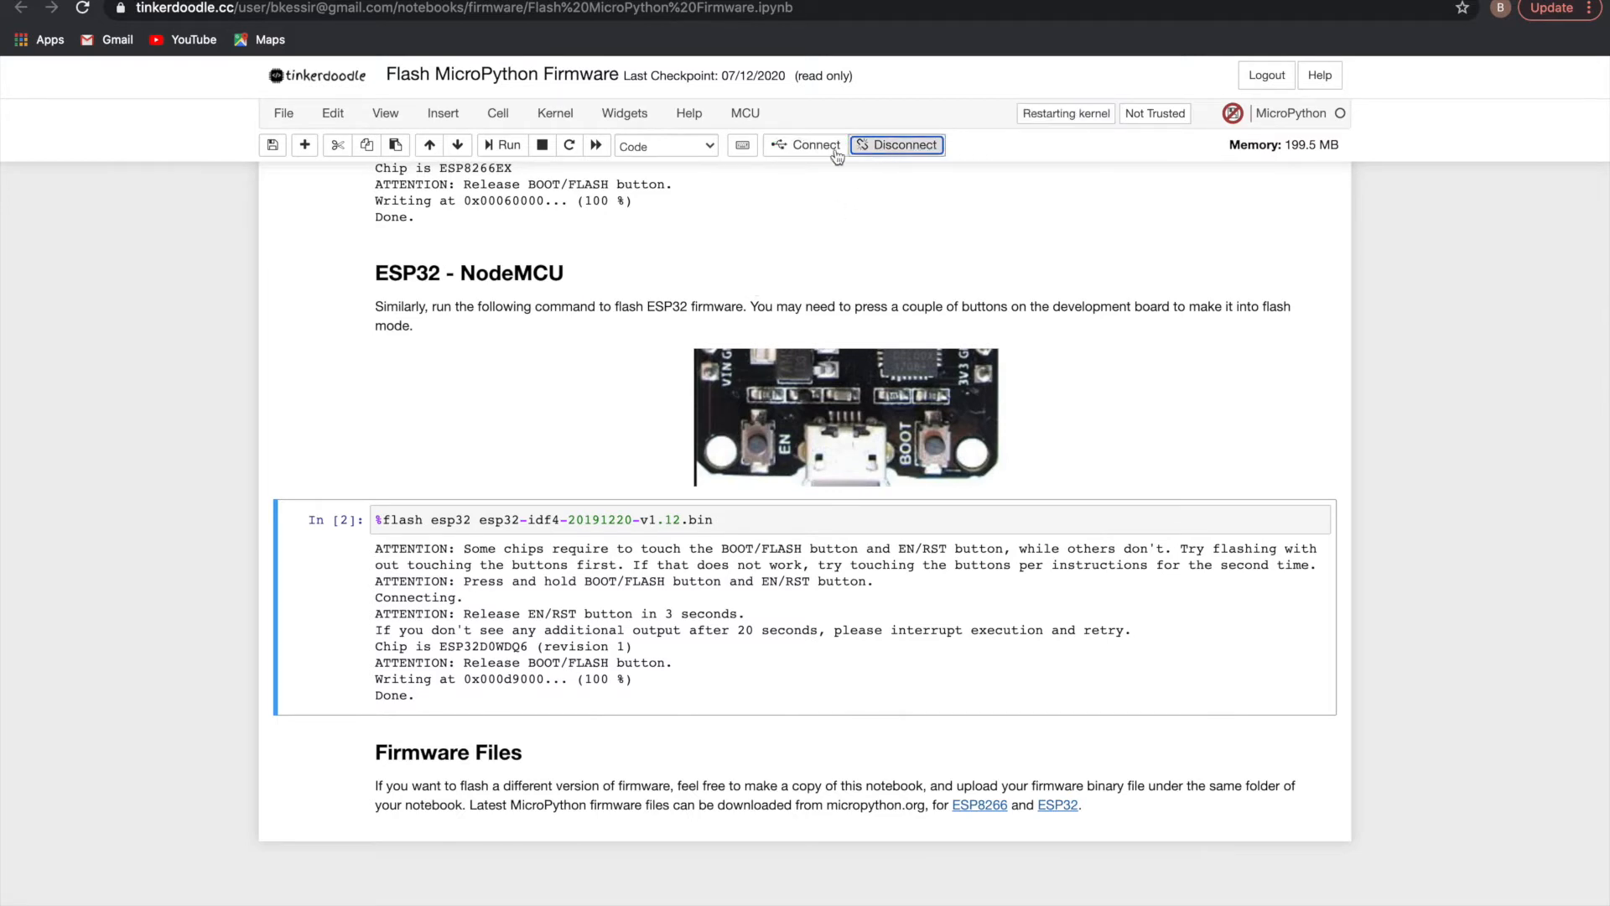
# Step: Switch to the alternate connection method and reconnect to the CP210x port
pyautogui.click(815, 144)
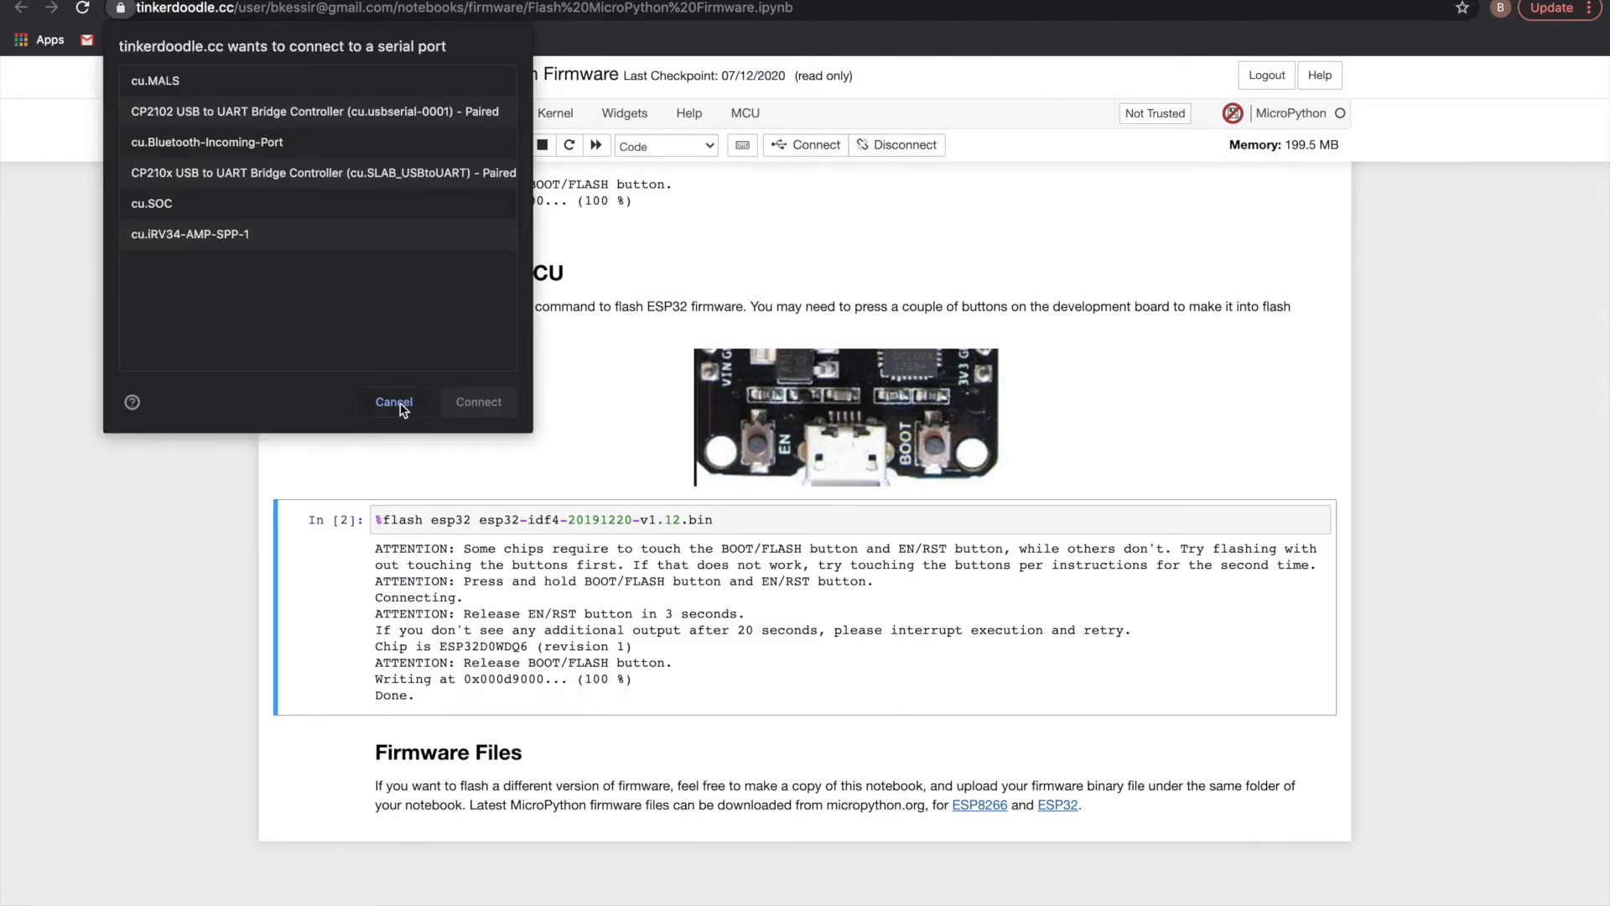
pyautogui.click(394, 401)
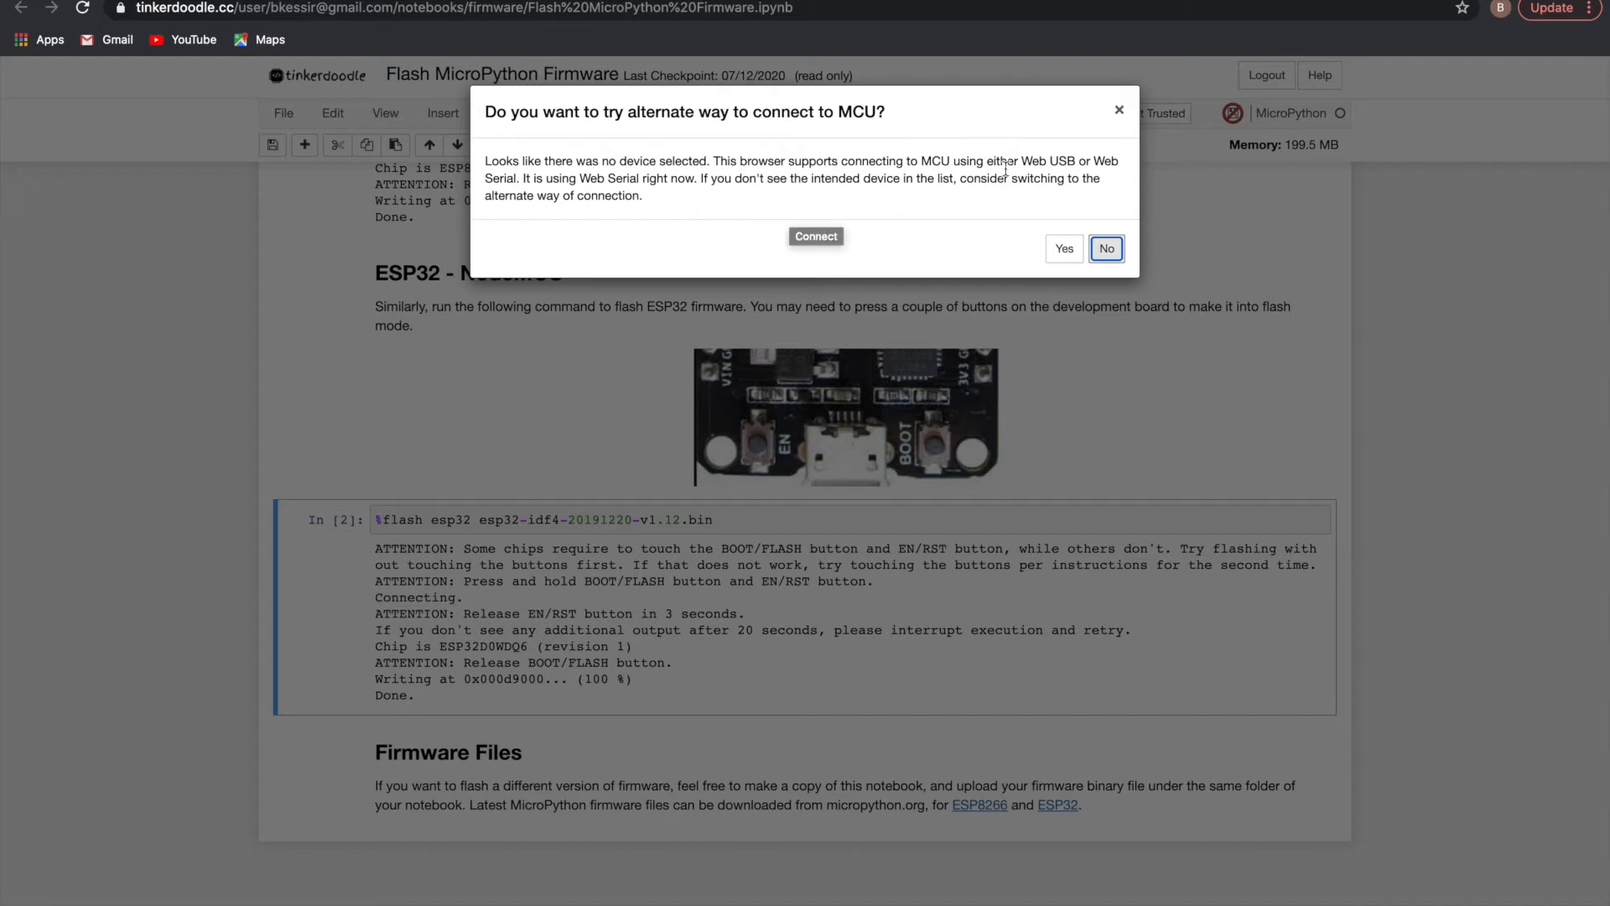
pyautogui.moveTo(708, 218)
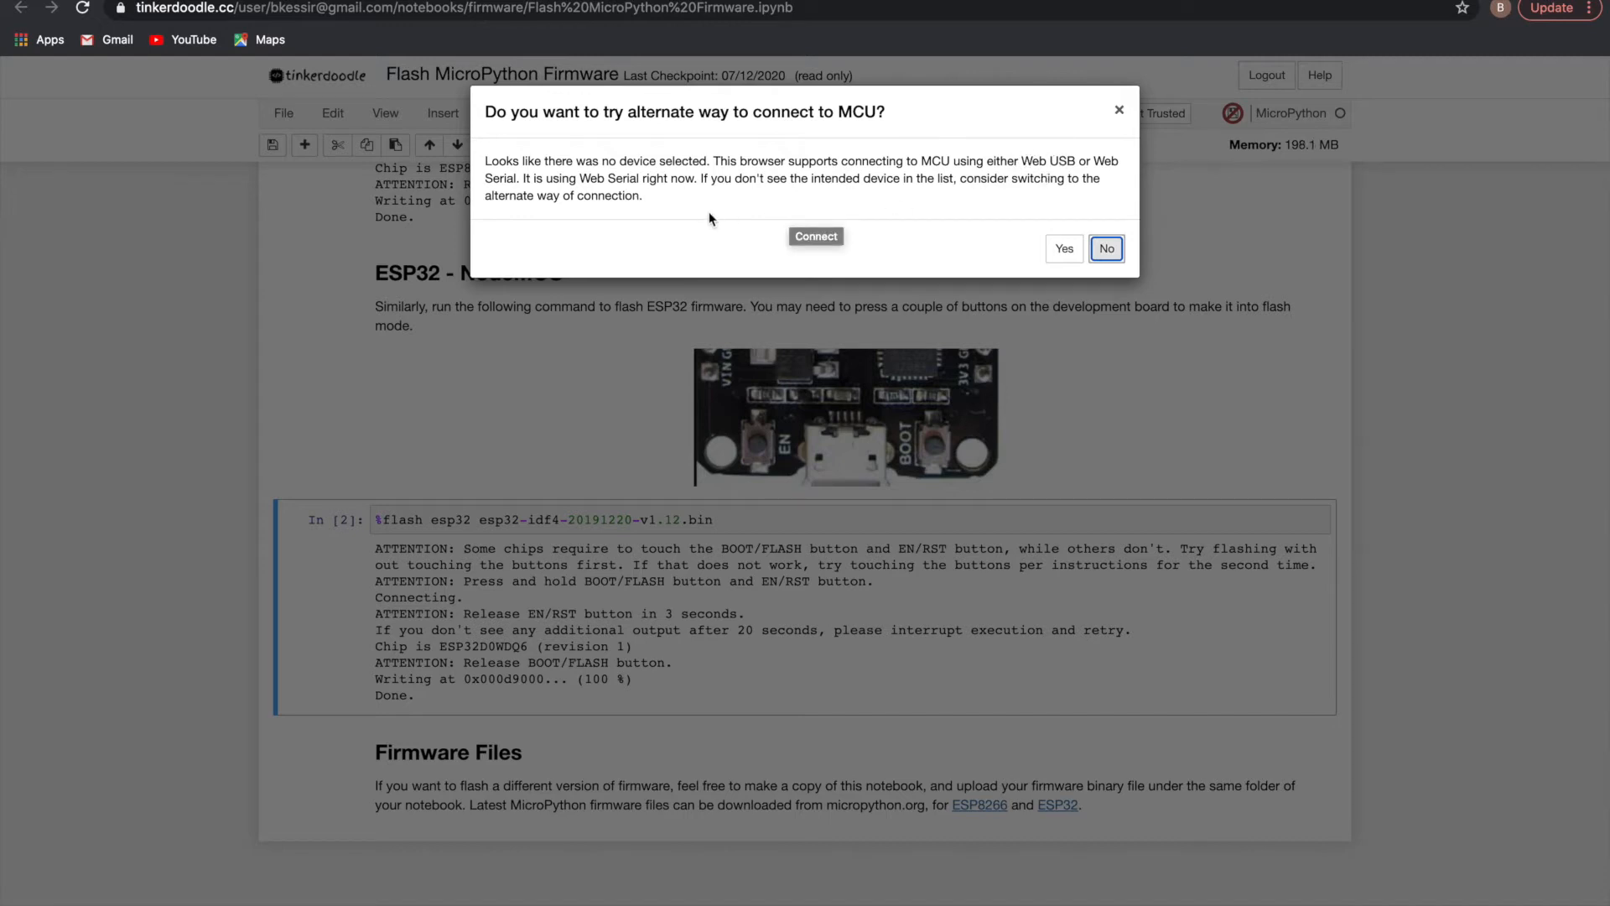
pyautogui.moveTo(896, 211)
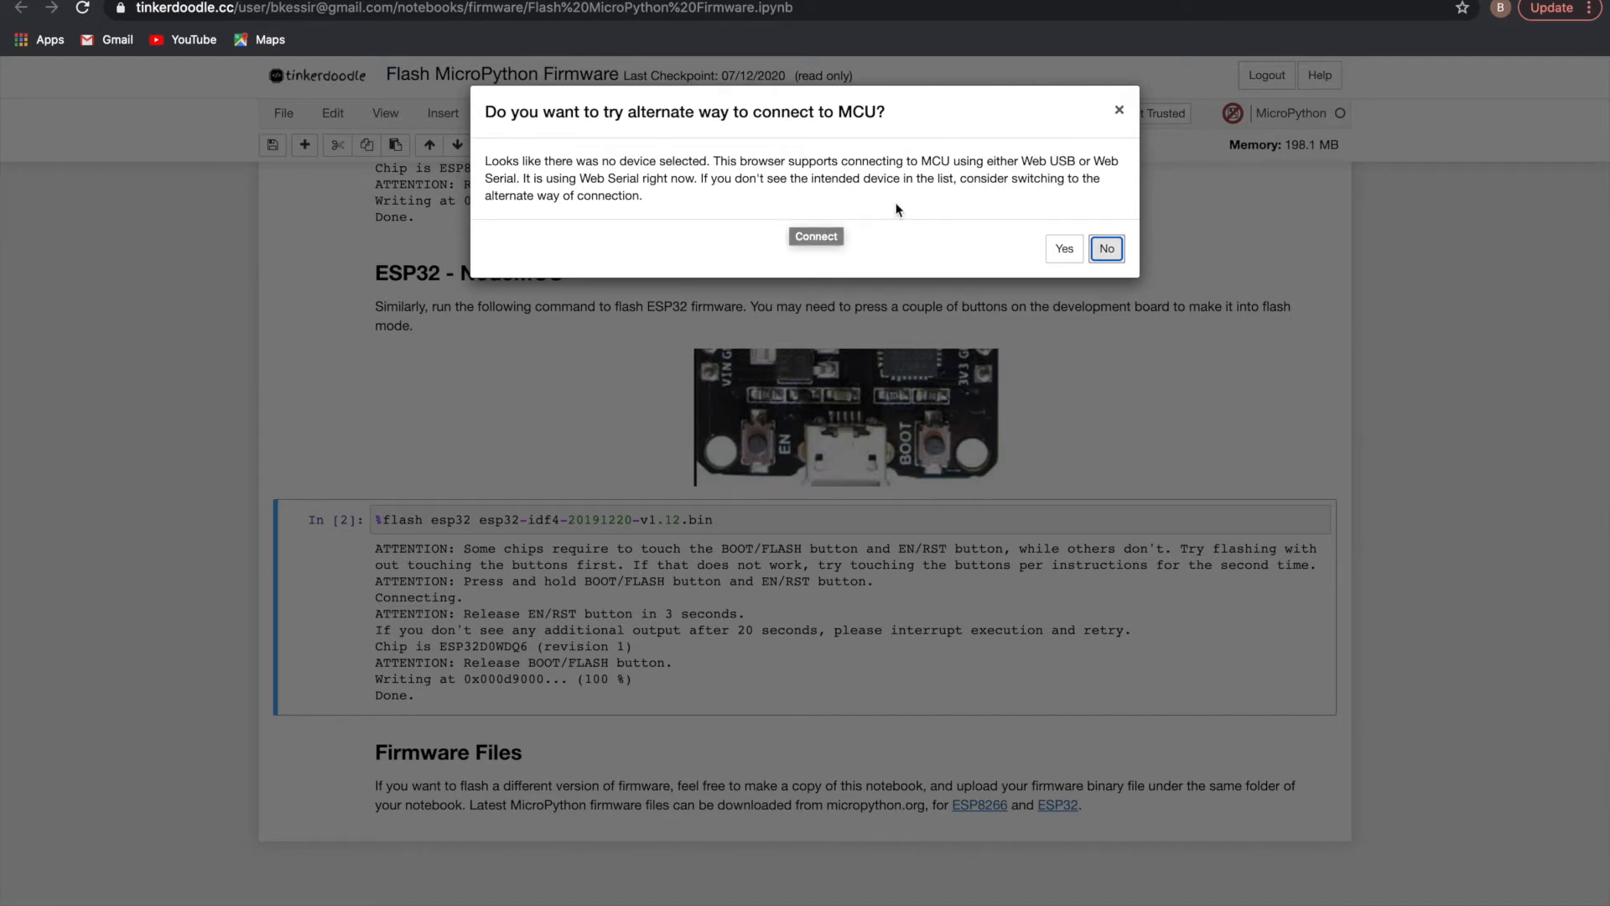
pyautogui.moveTo(644, 204)
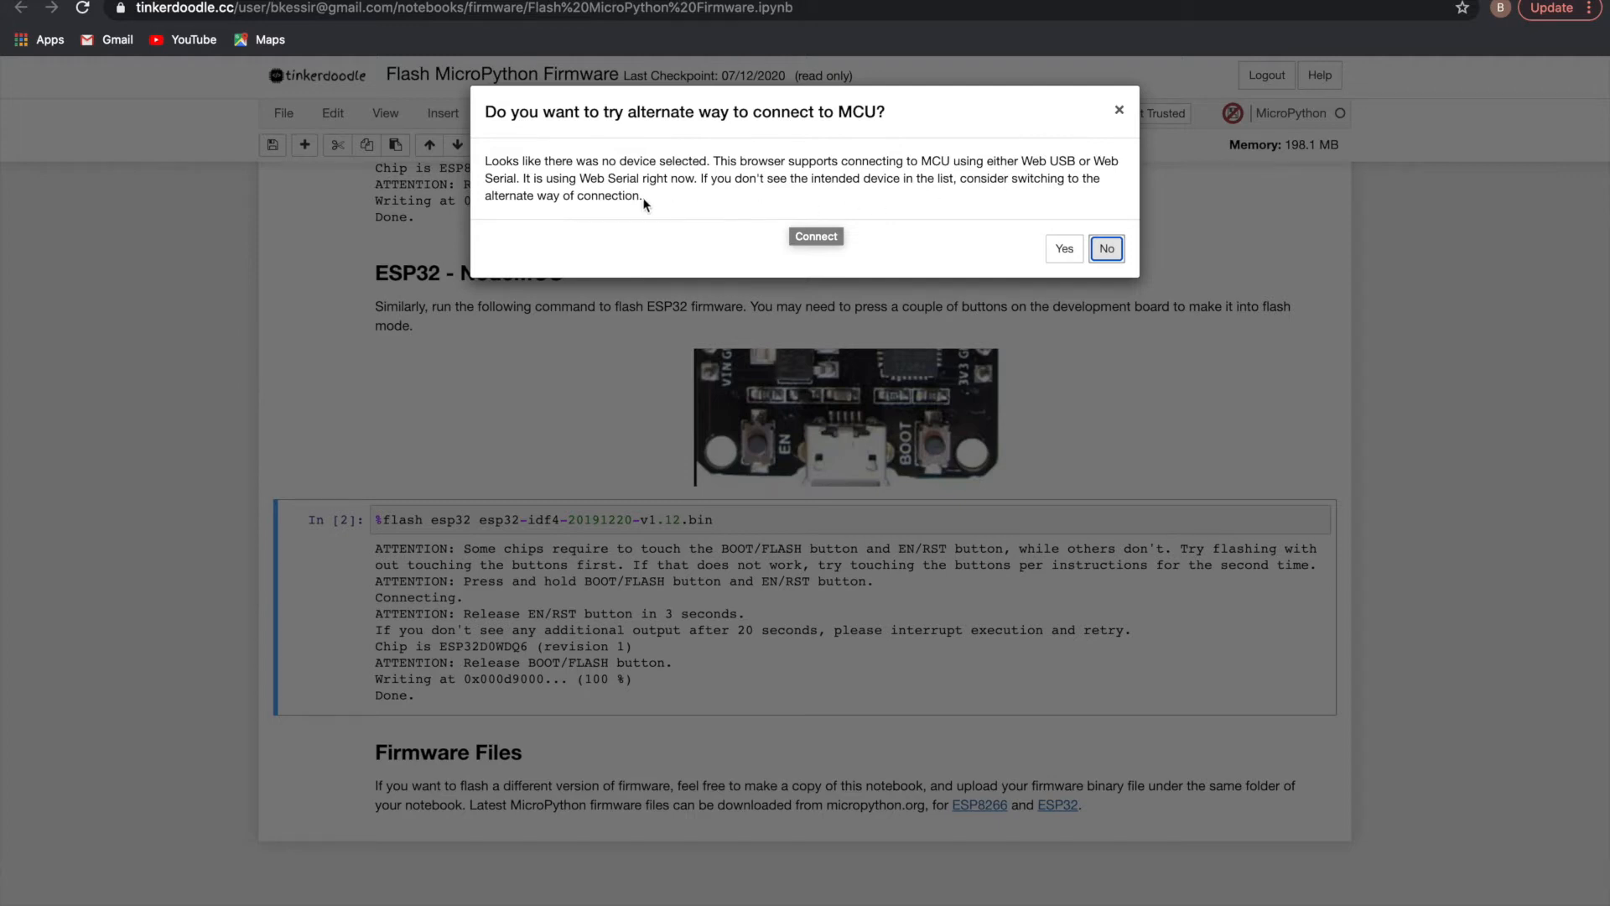
pyautogui.moveTo(521, 178)
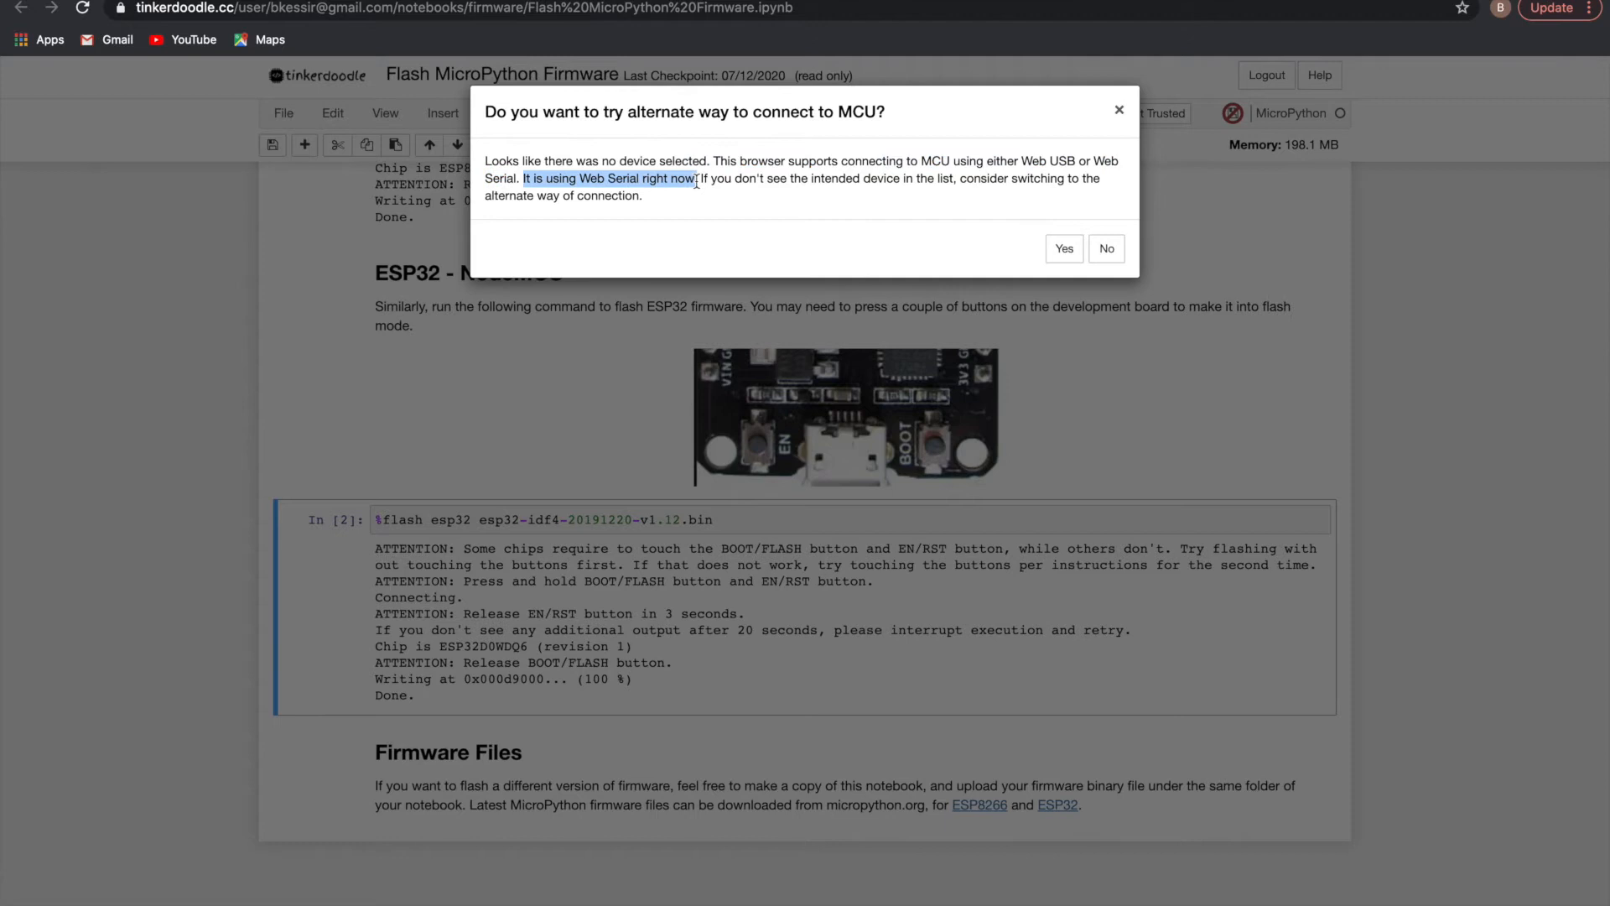
pyautogui.moveTo(904, 223)
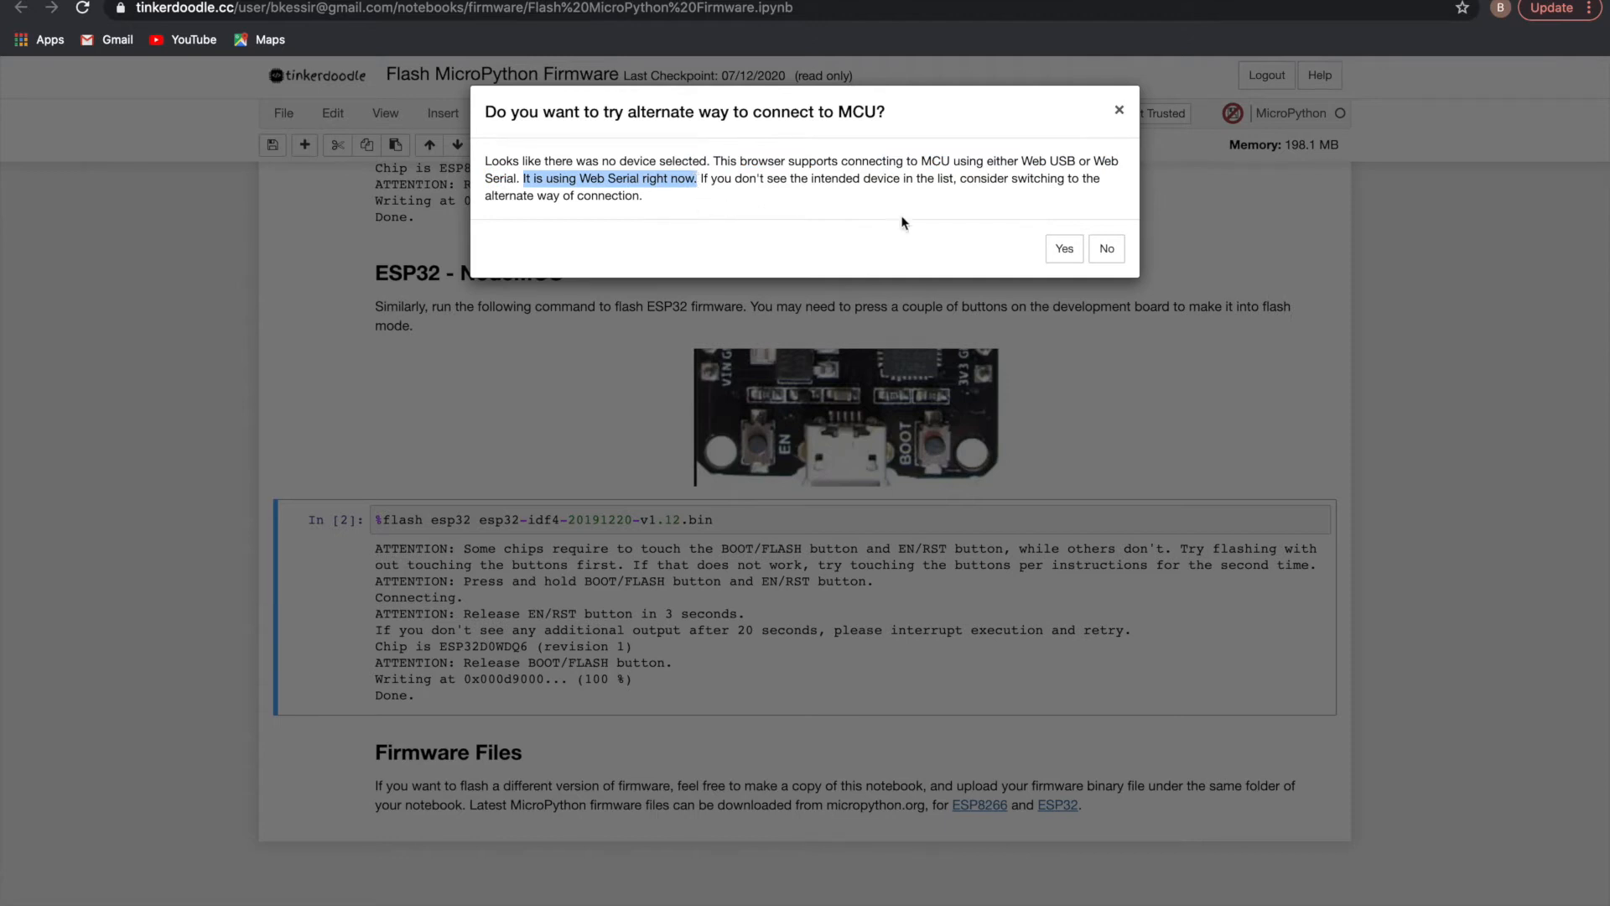
pyautogui.moveTo(872, 210)
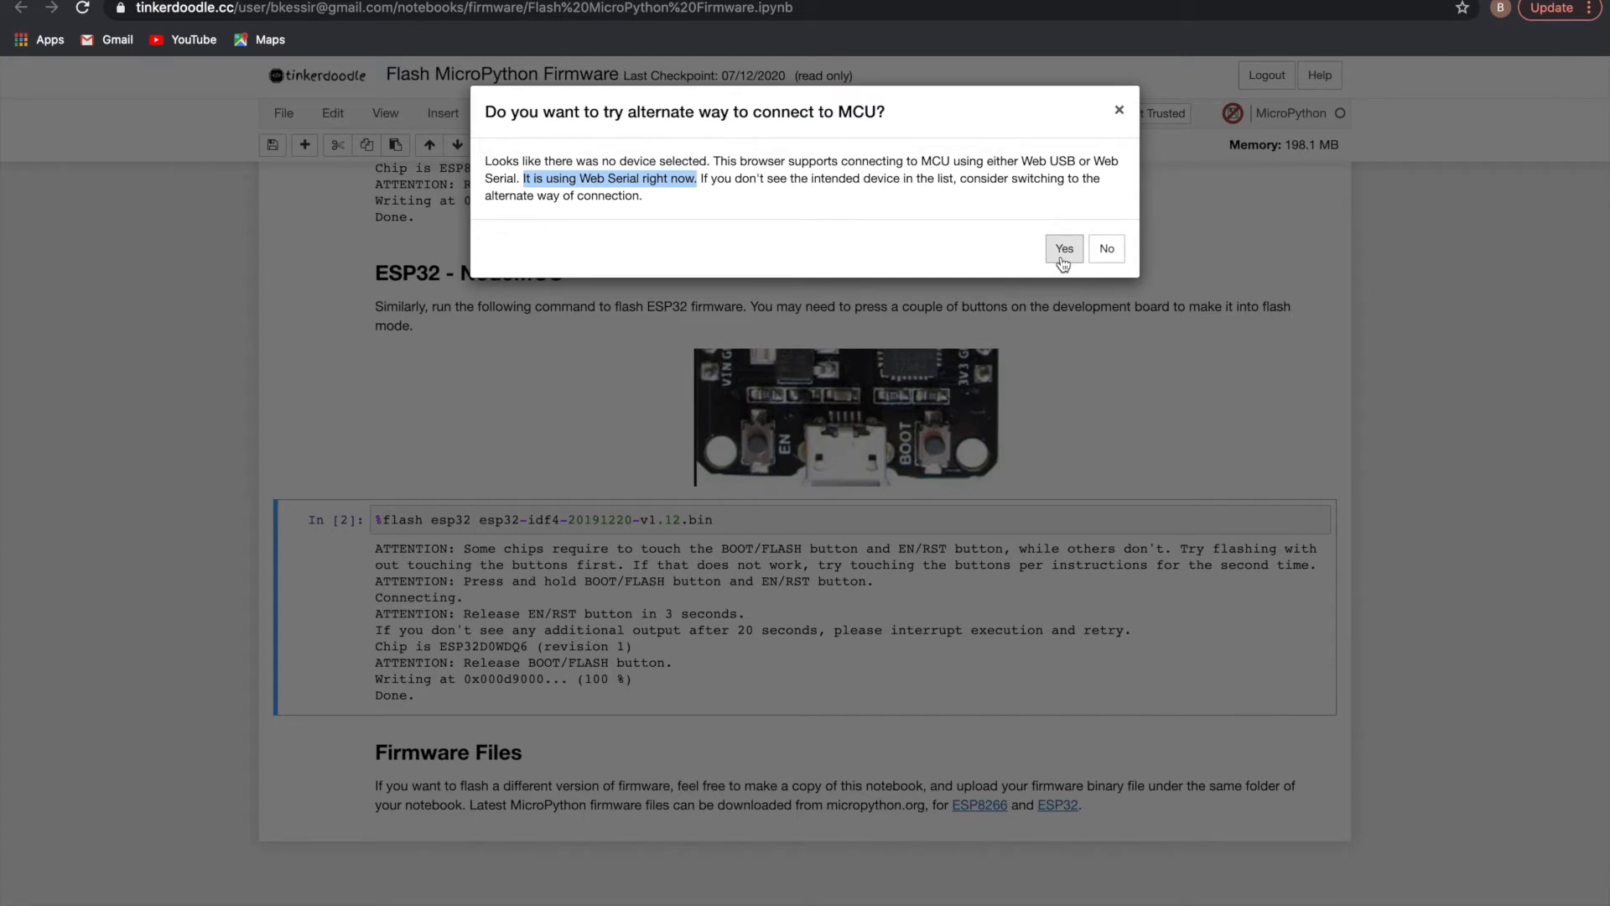
pyautogui.click(1063, 248)
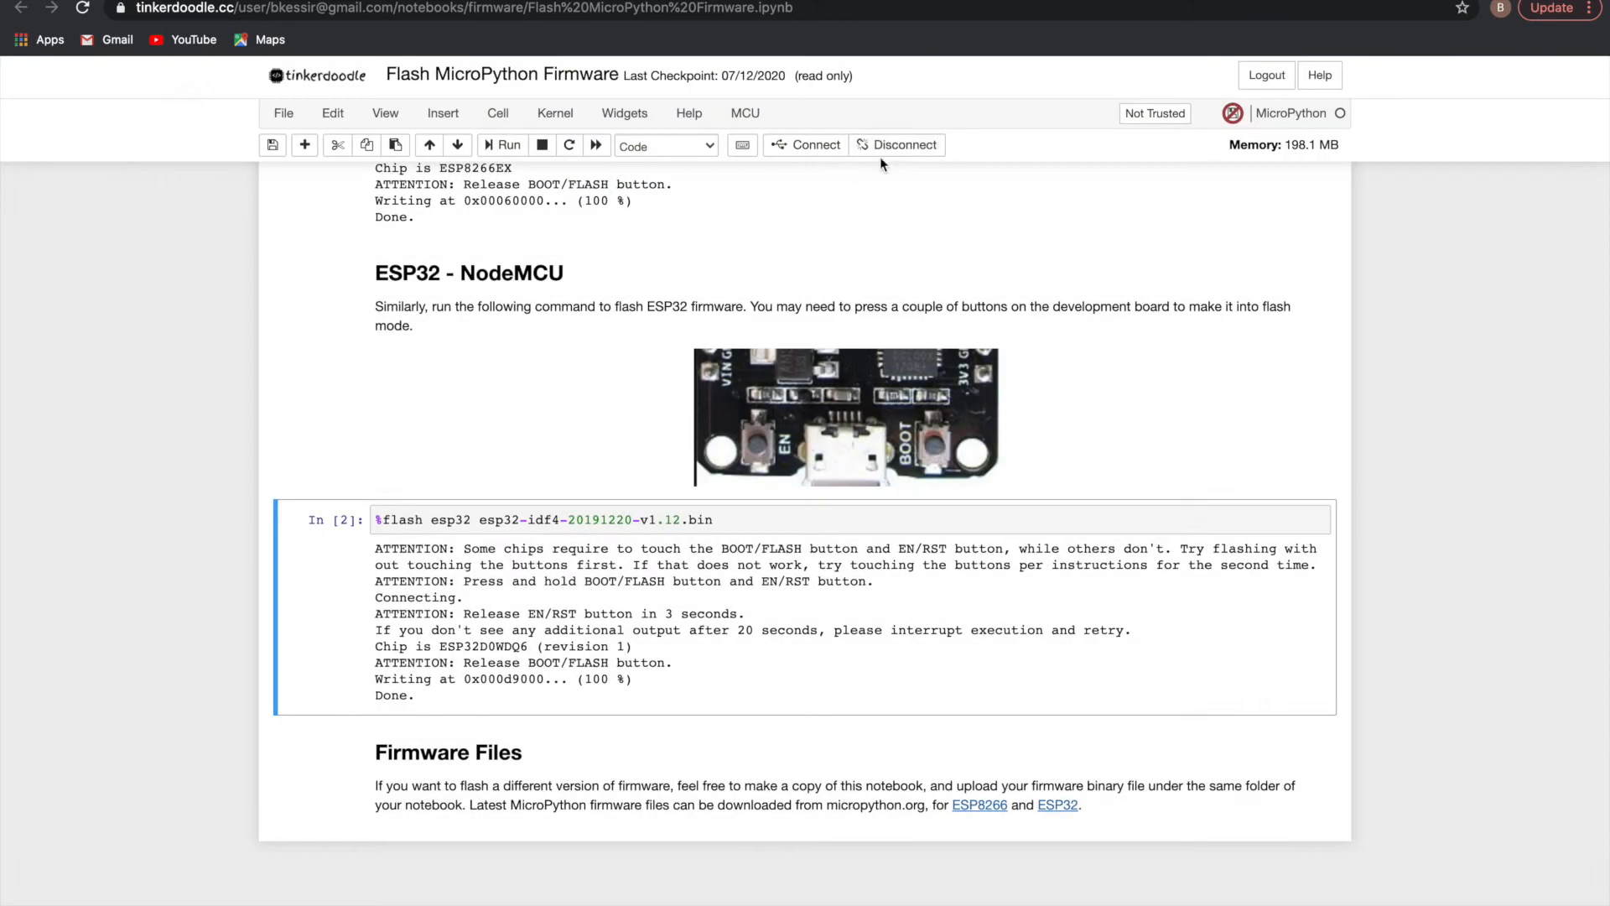
pyautogui.click(815, 144)
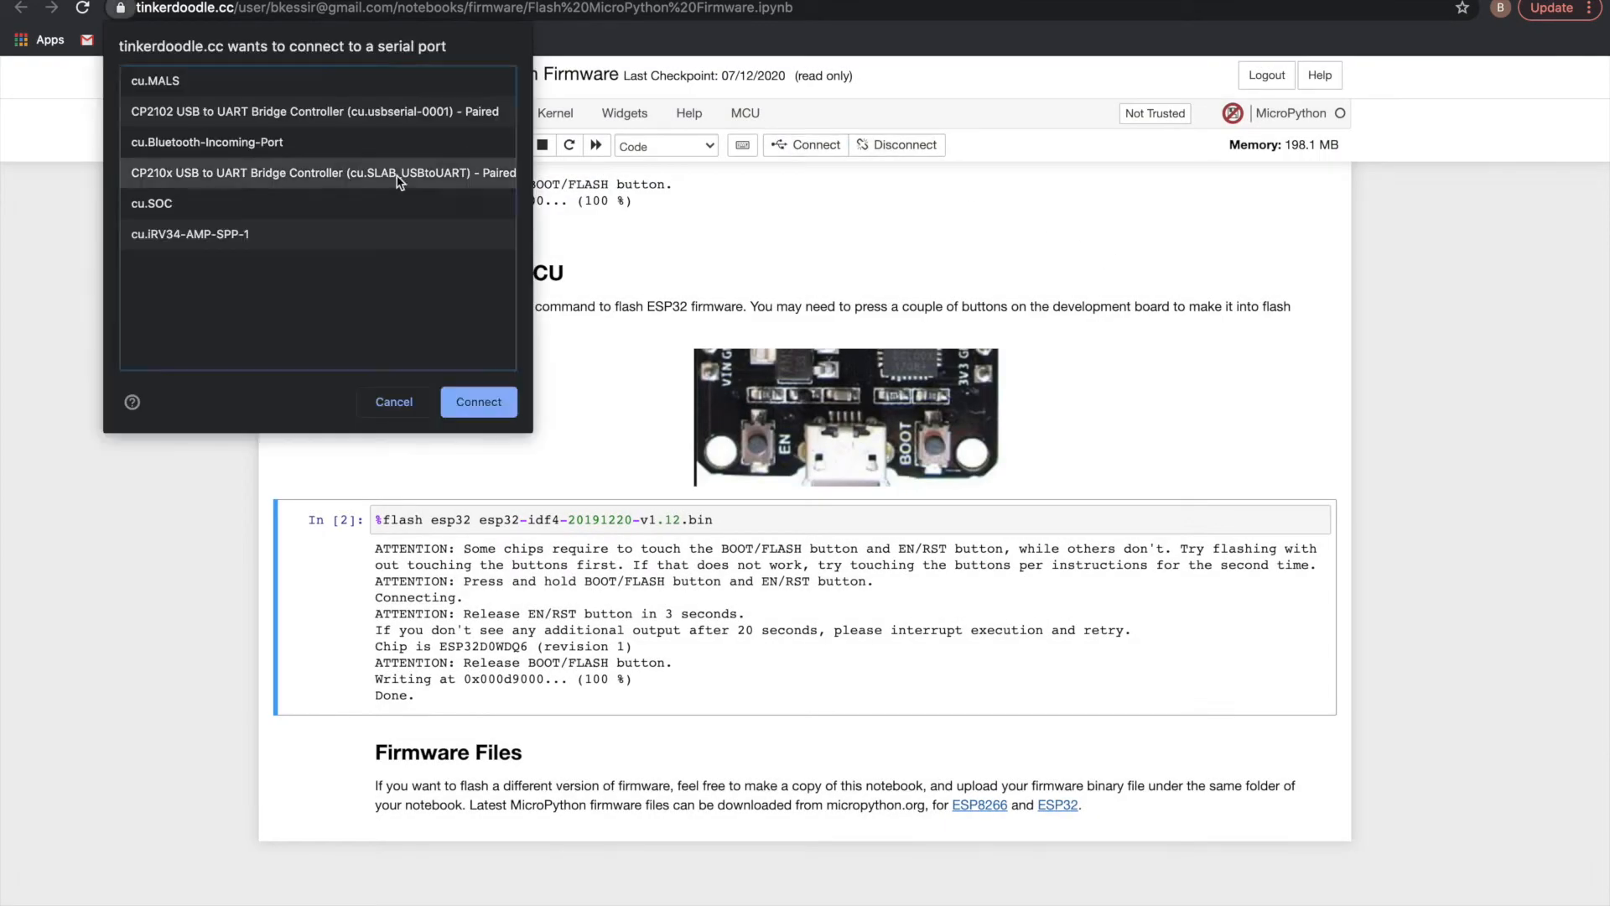
pyautogui.click(478, 401)
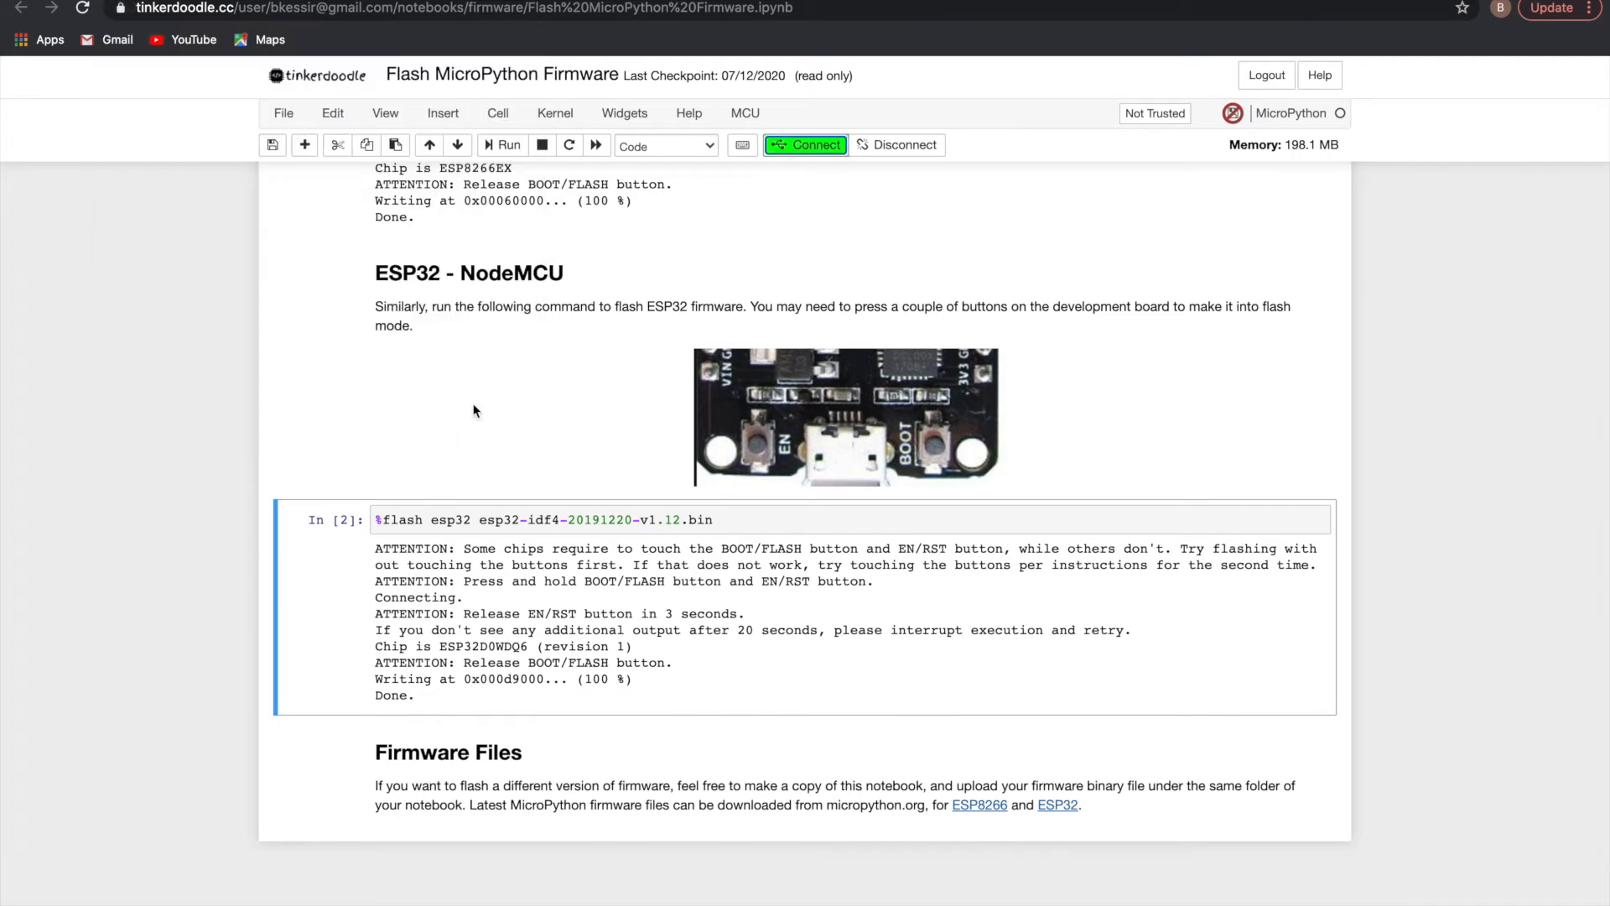
pyautogui.moveTo(473, 410)
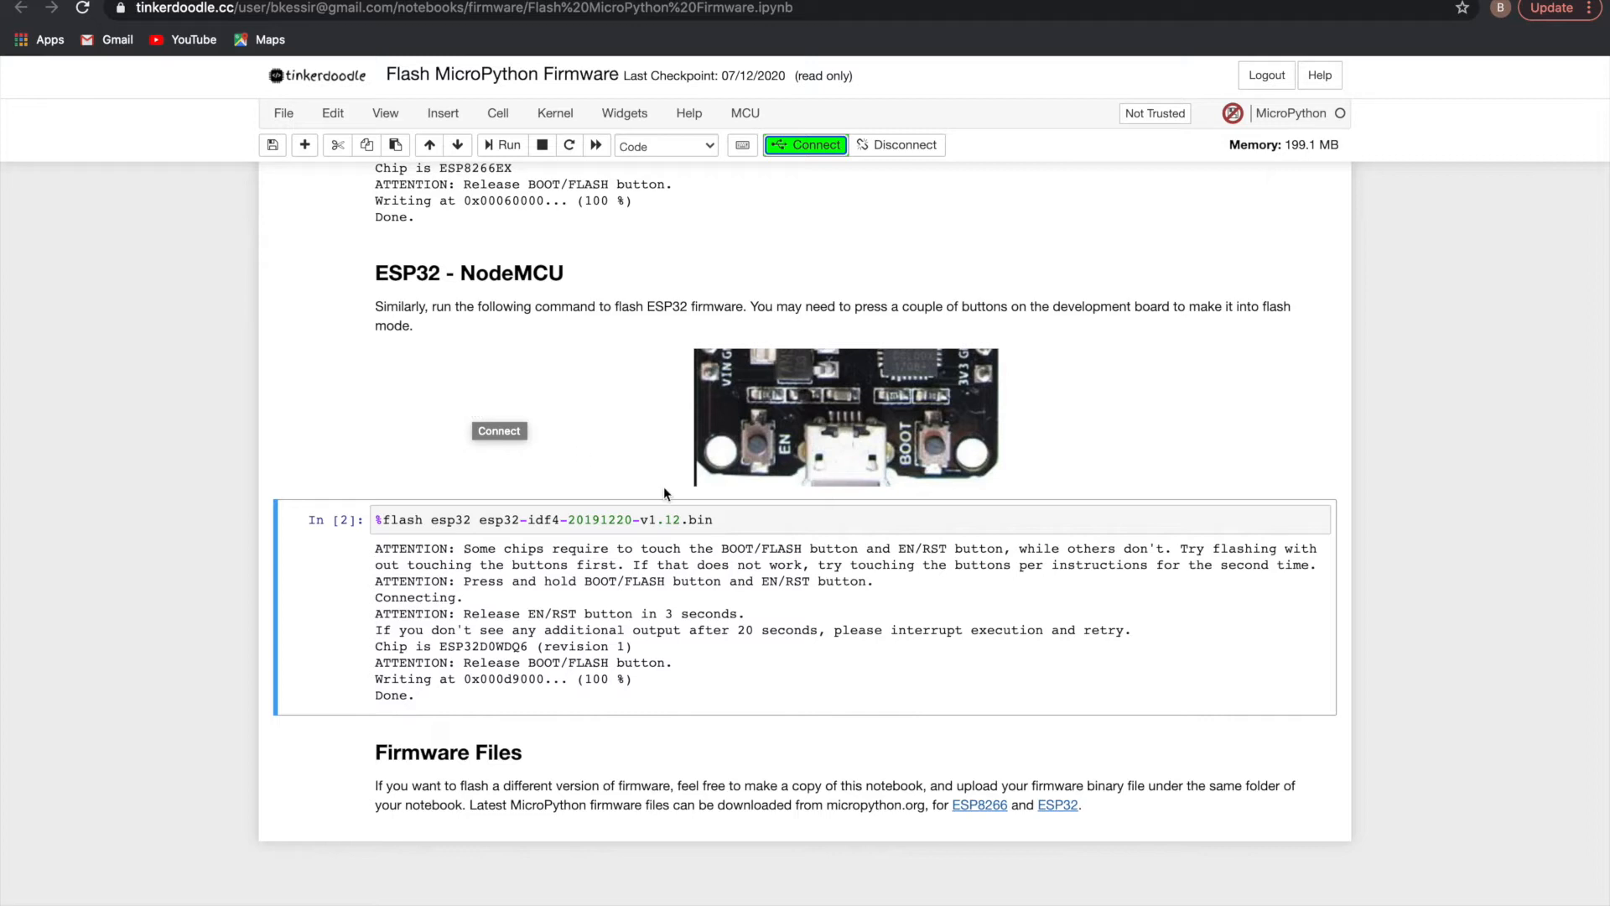
# Step: Run the %flash esp32 cell, ending in a failed-to-connect error
pyautogui.click(720, 519)
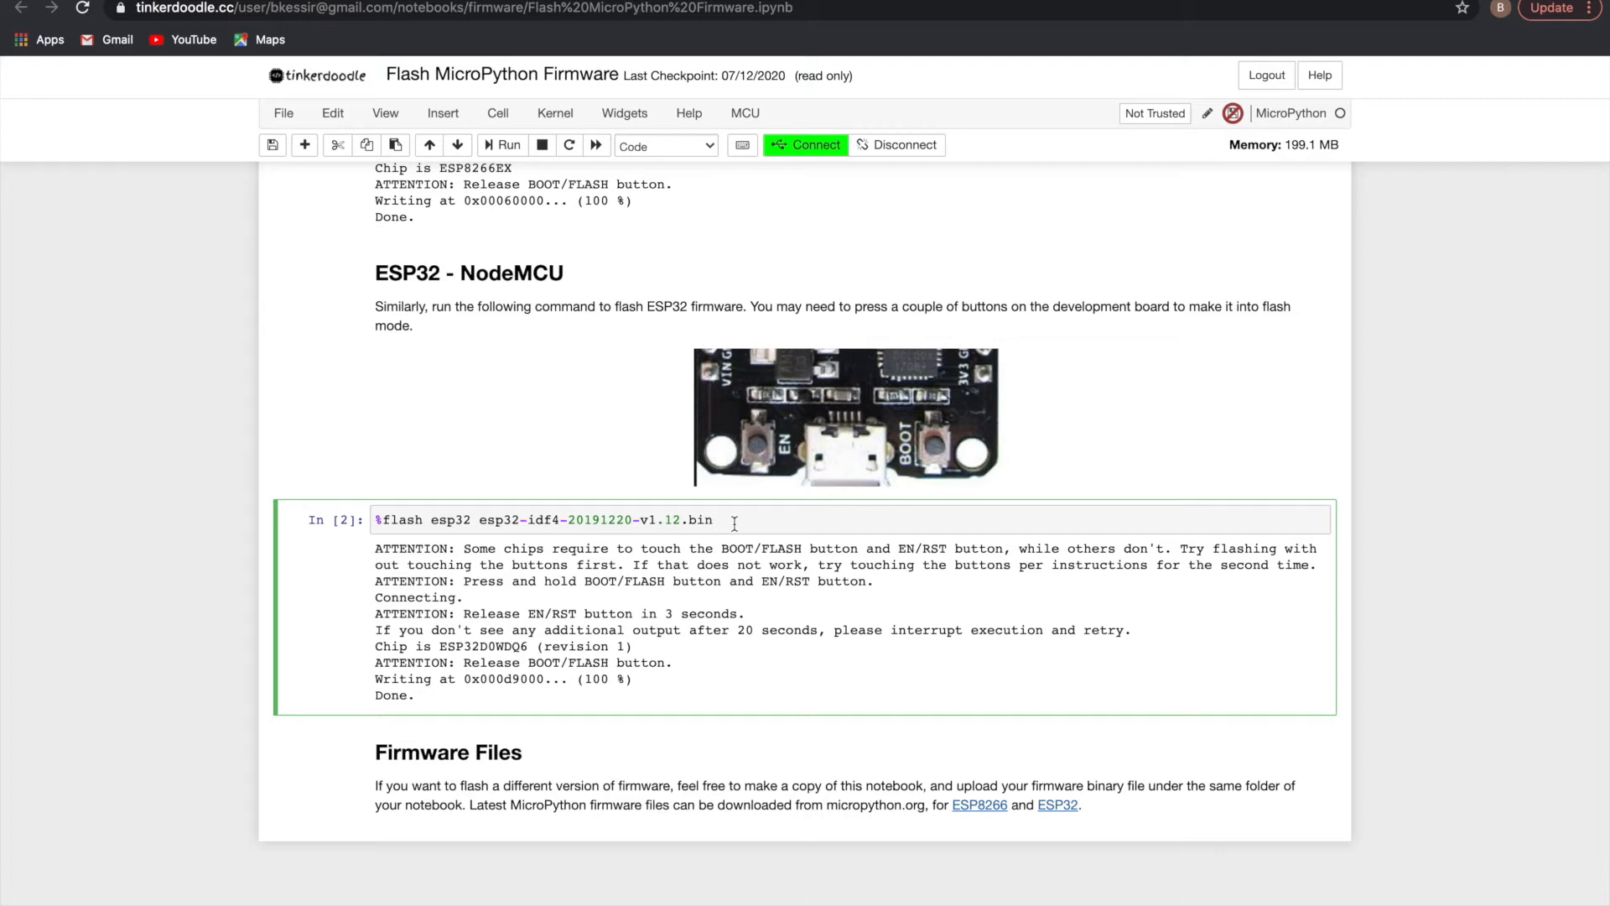
pyautogui.moveTo(790, 160)
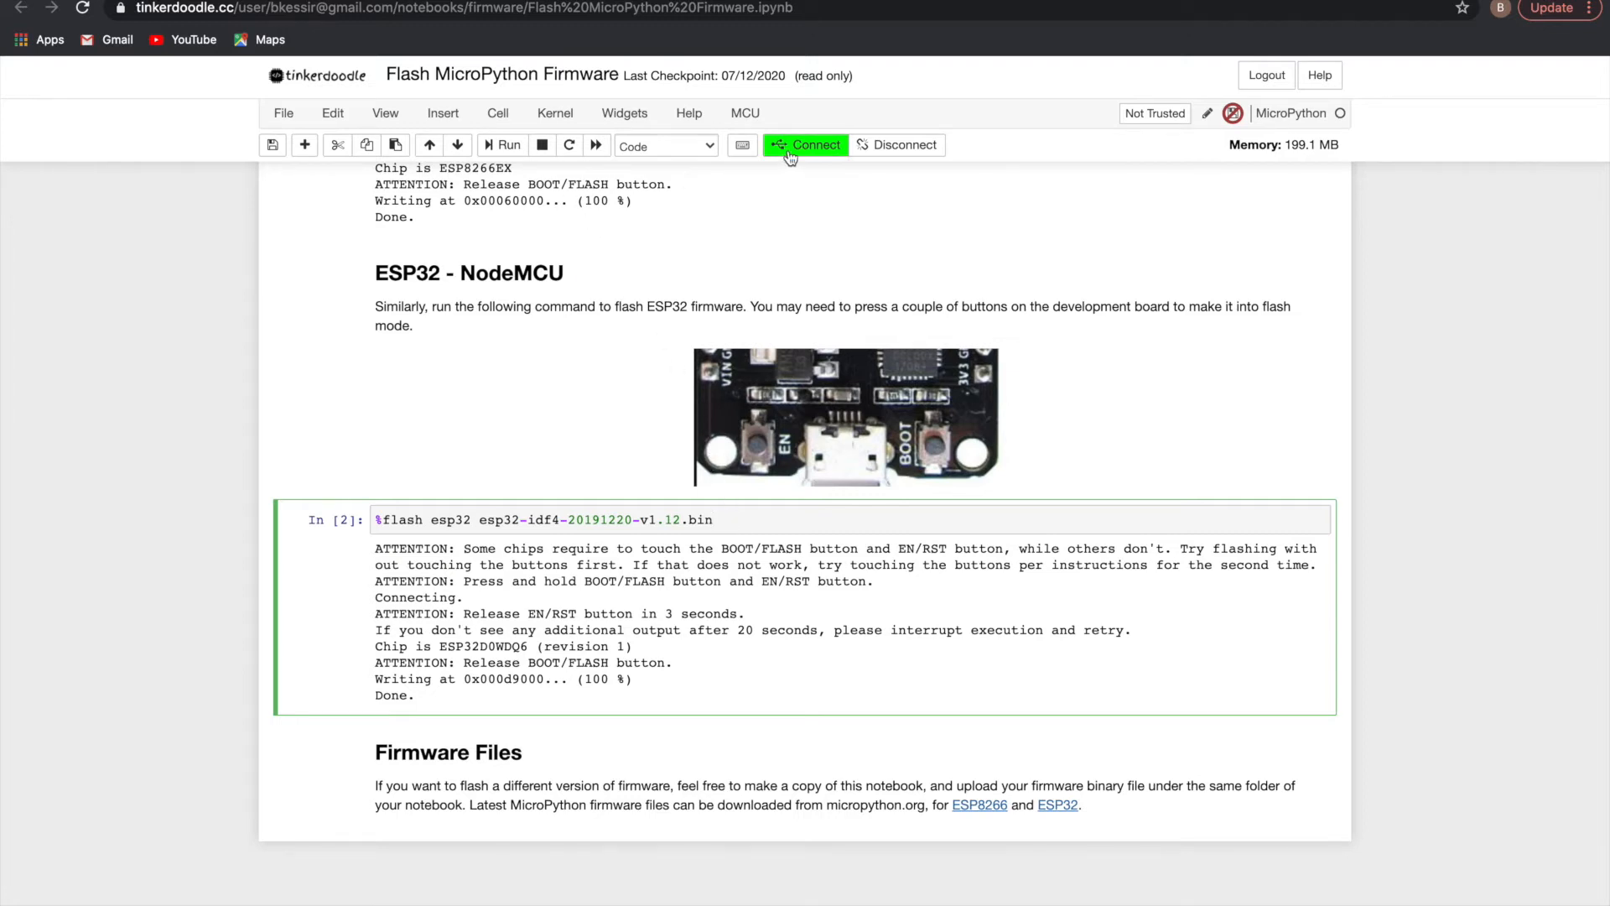
pyautogui.click(502, 144)
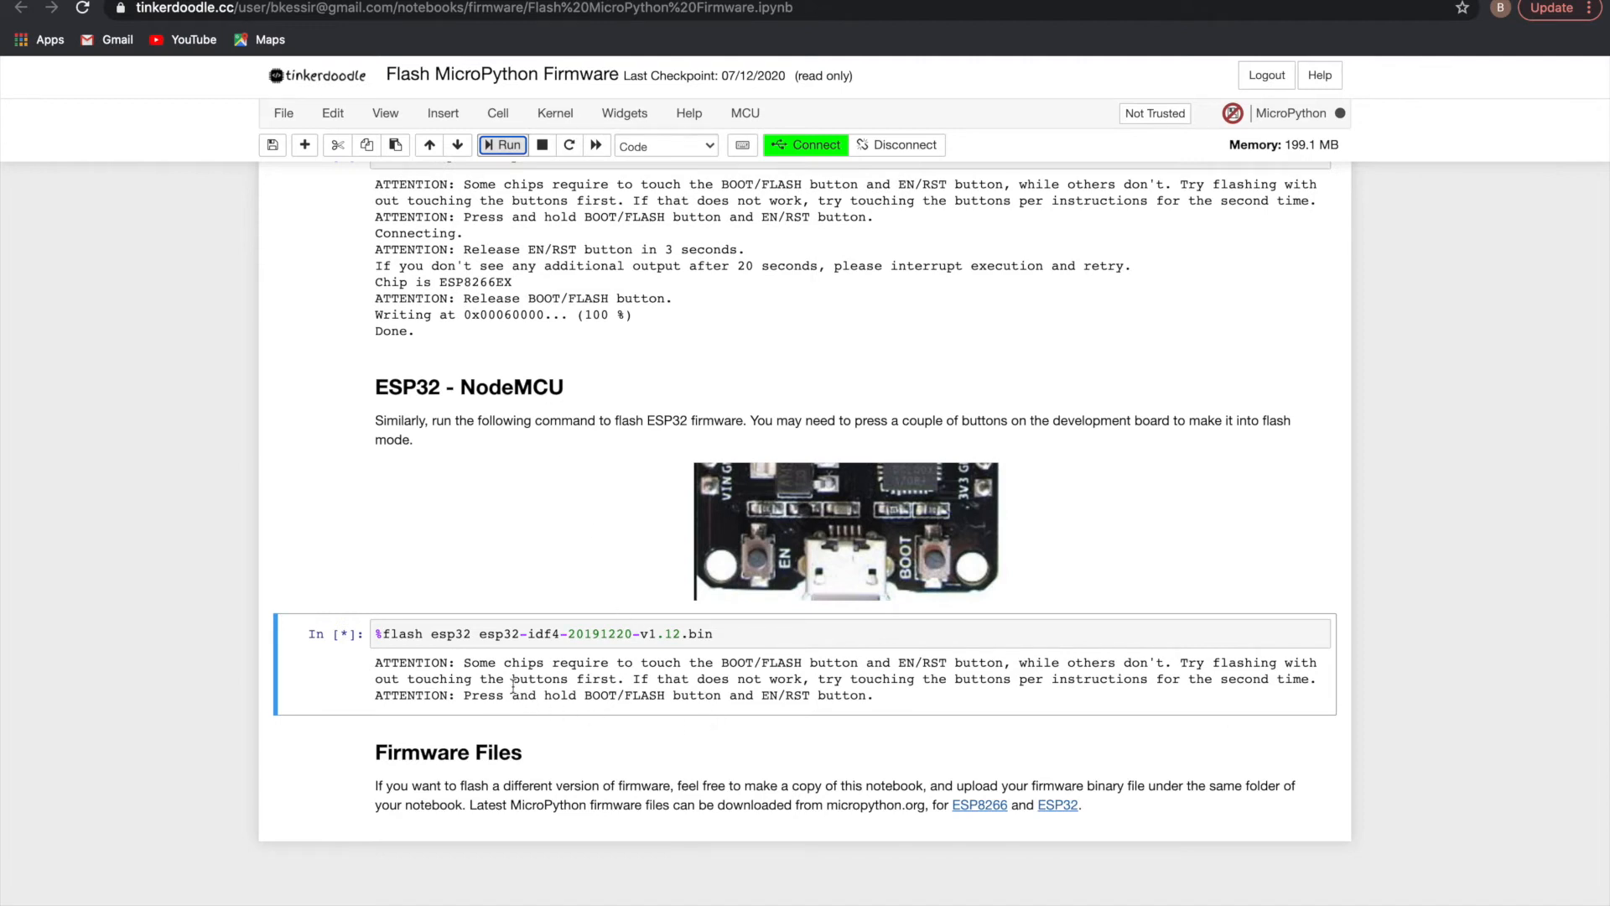
pyautogui.moveTo(899, 666)
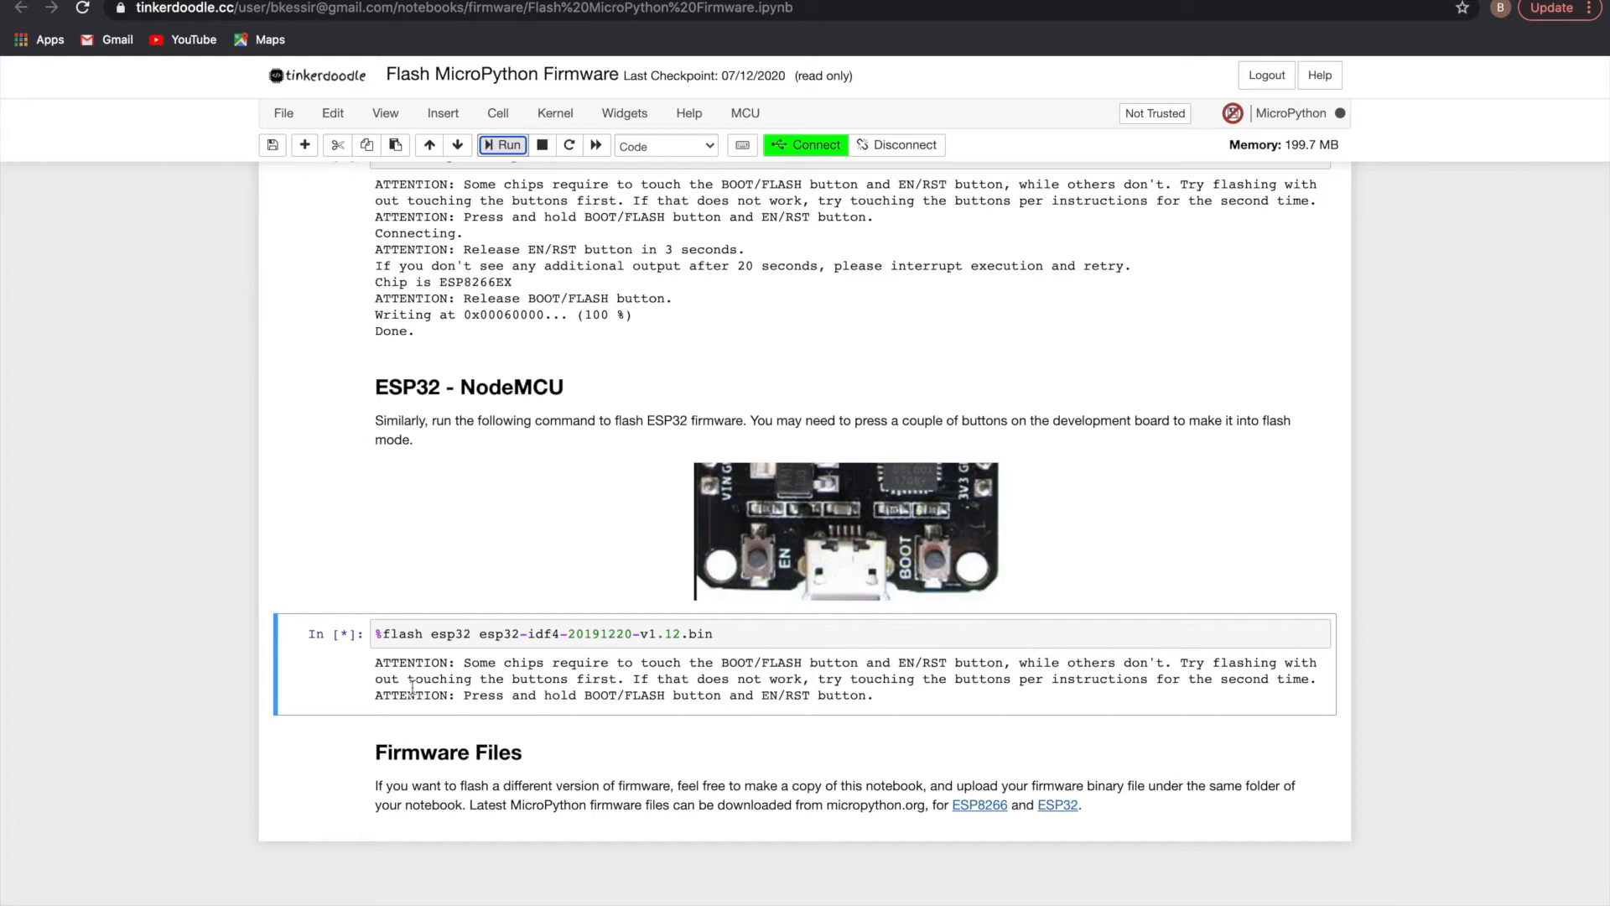
pyautogui.scroll(-3)
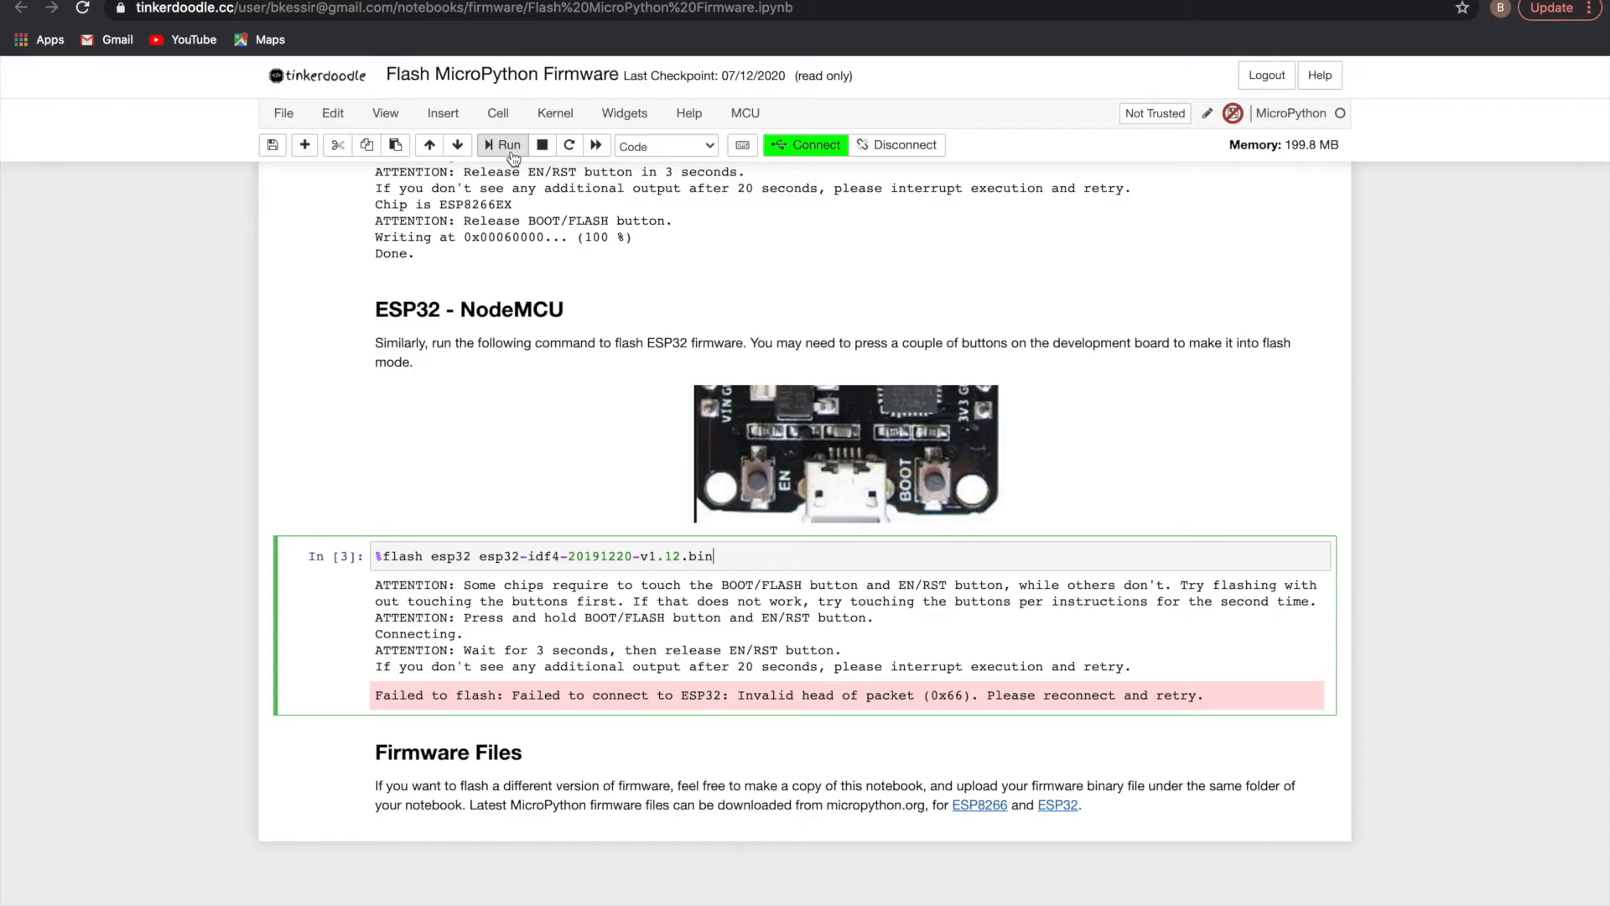
pyautogui.moveTo(508, 144)
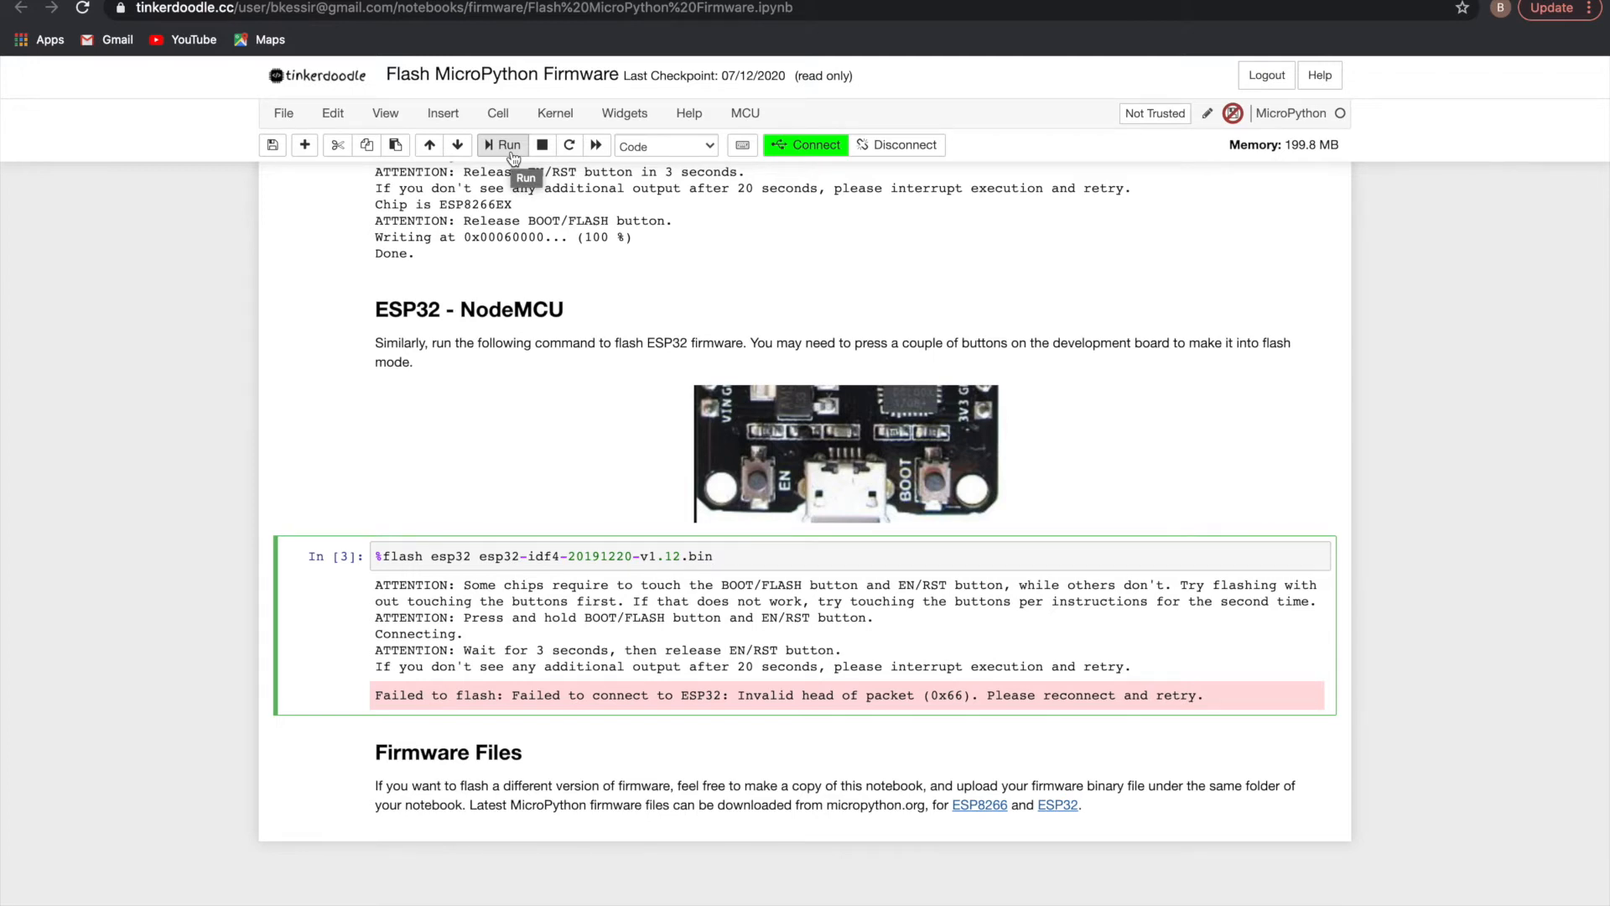
# Step: Rerun the %flash esp32 cell so the ESP32 chip is detected
pyautogui.click(501, 144)
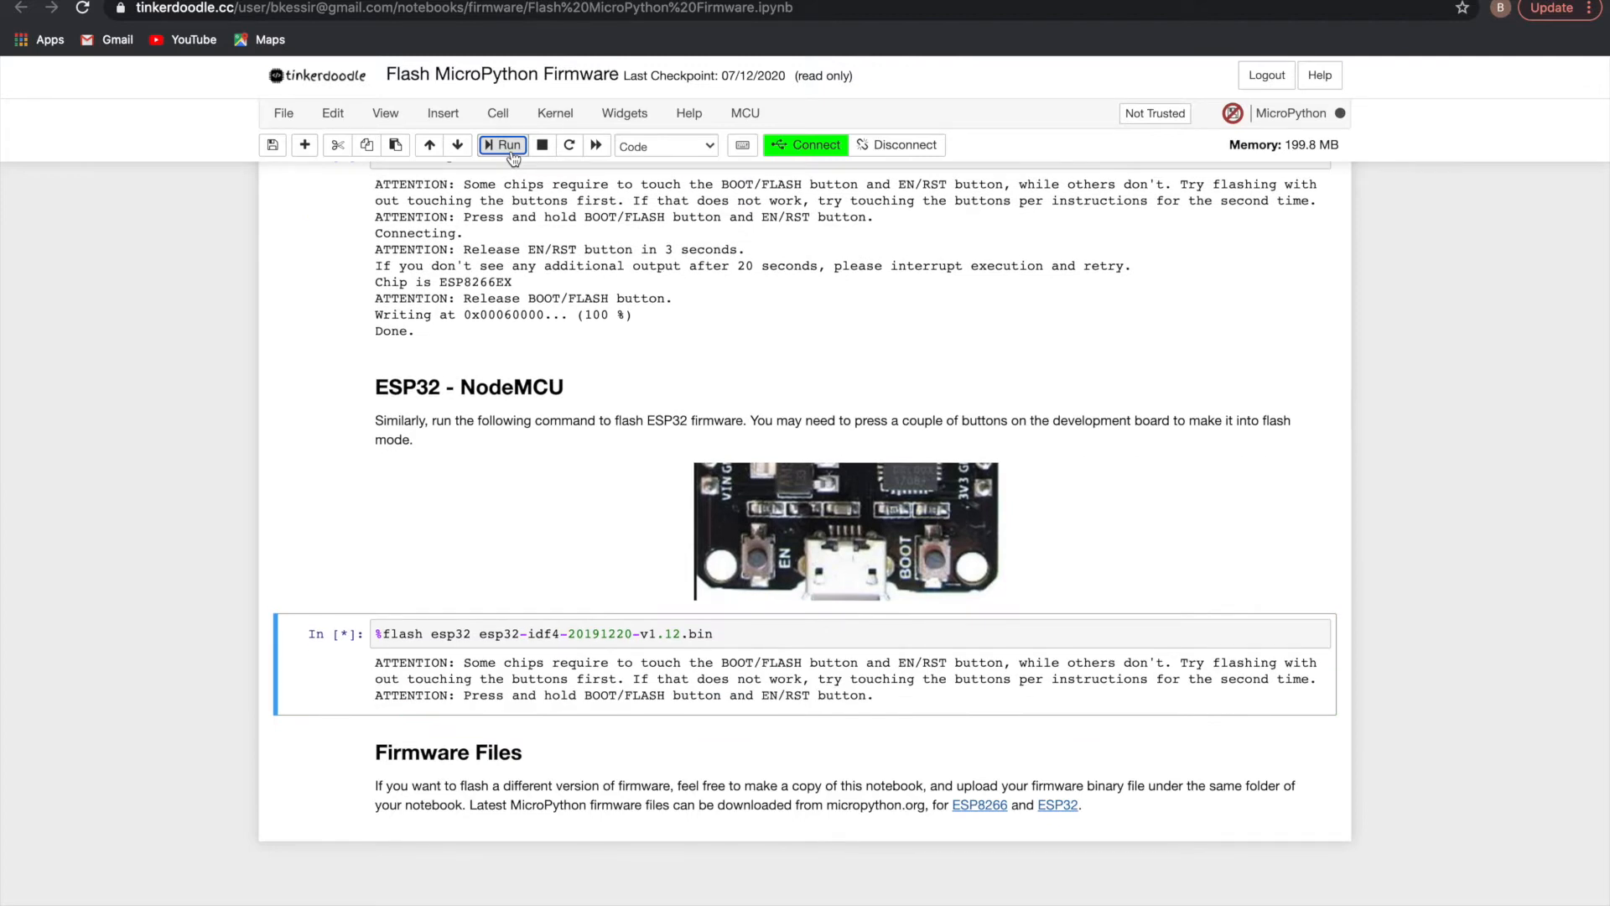
pyautogui.moveTo(550, 744)
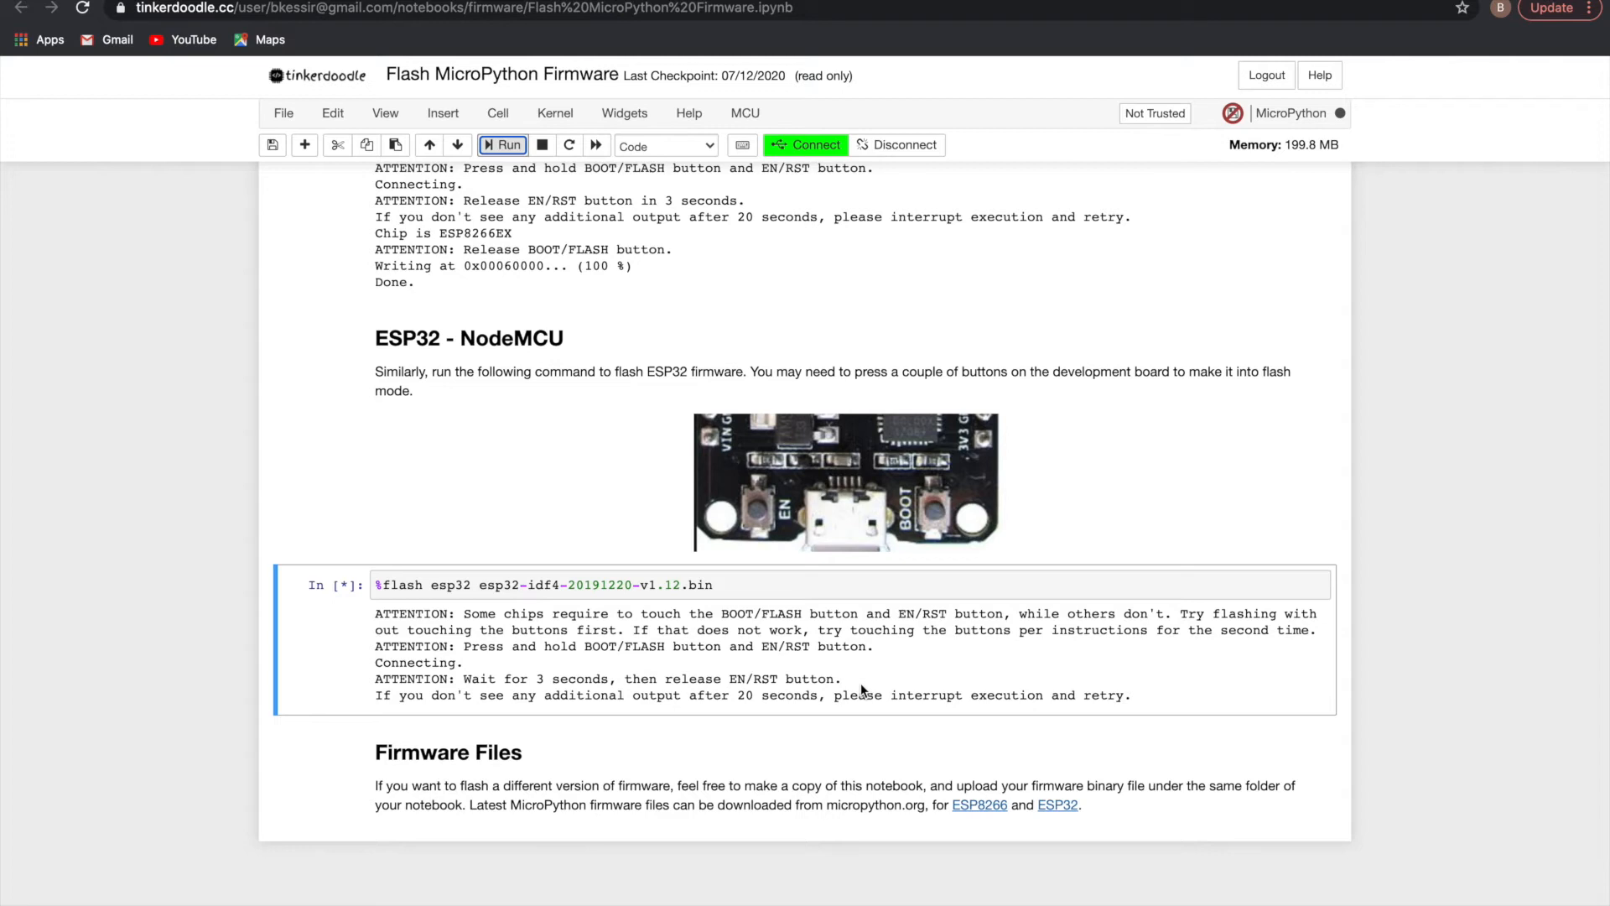
pyautogui.moveTo(860, 687)
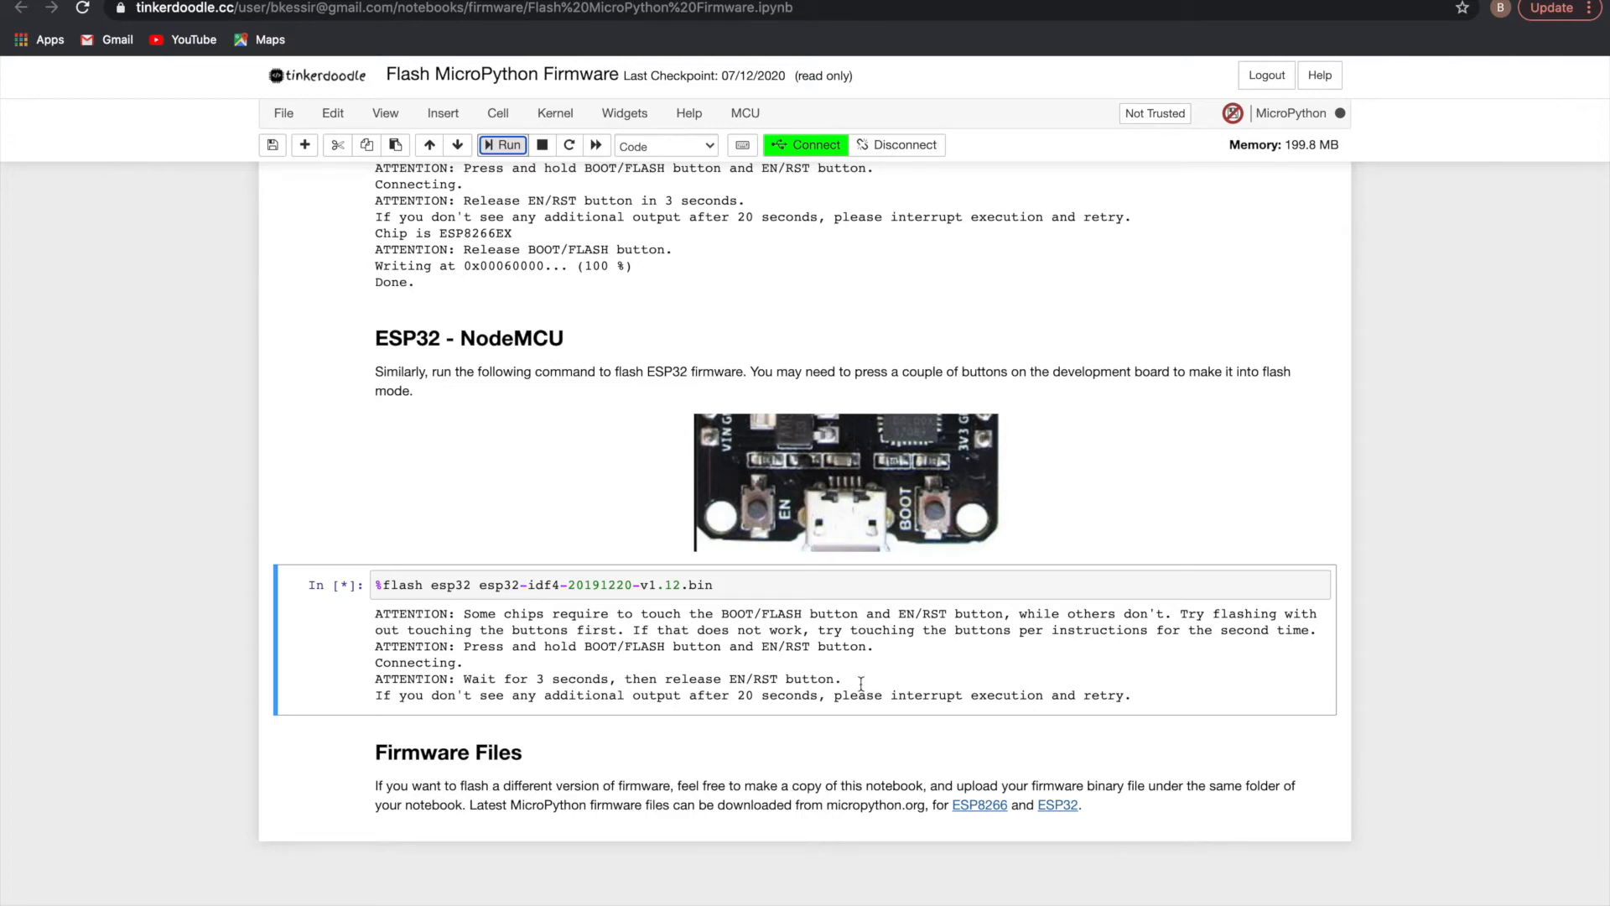
pyautogui.scroll(3)
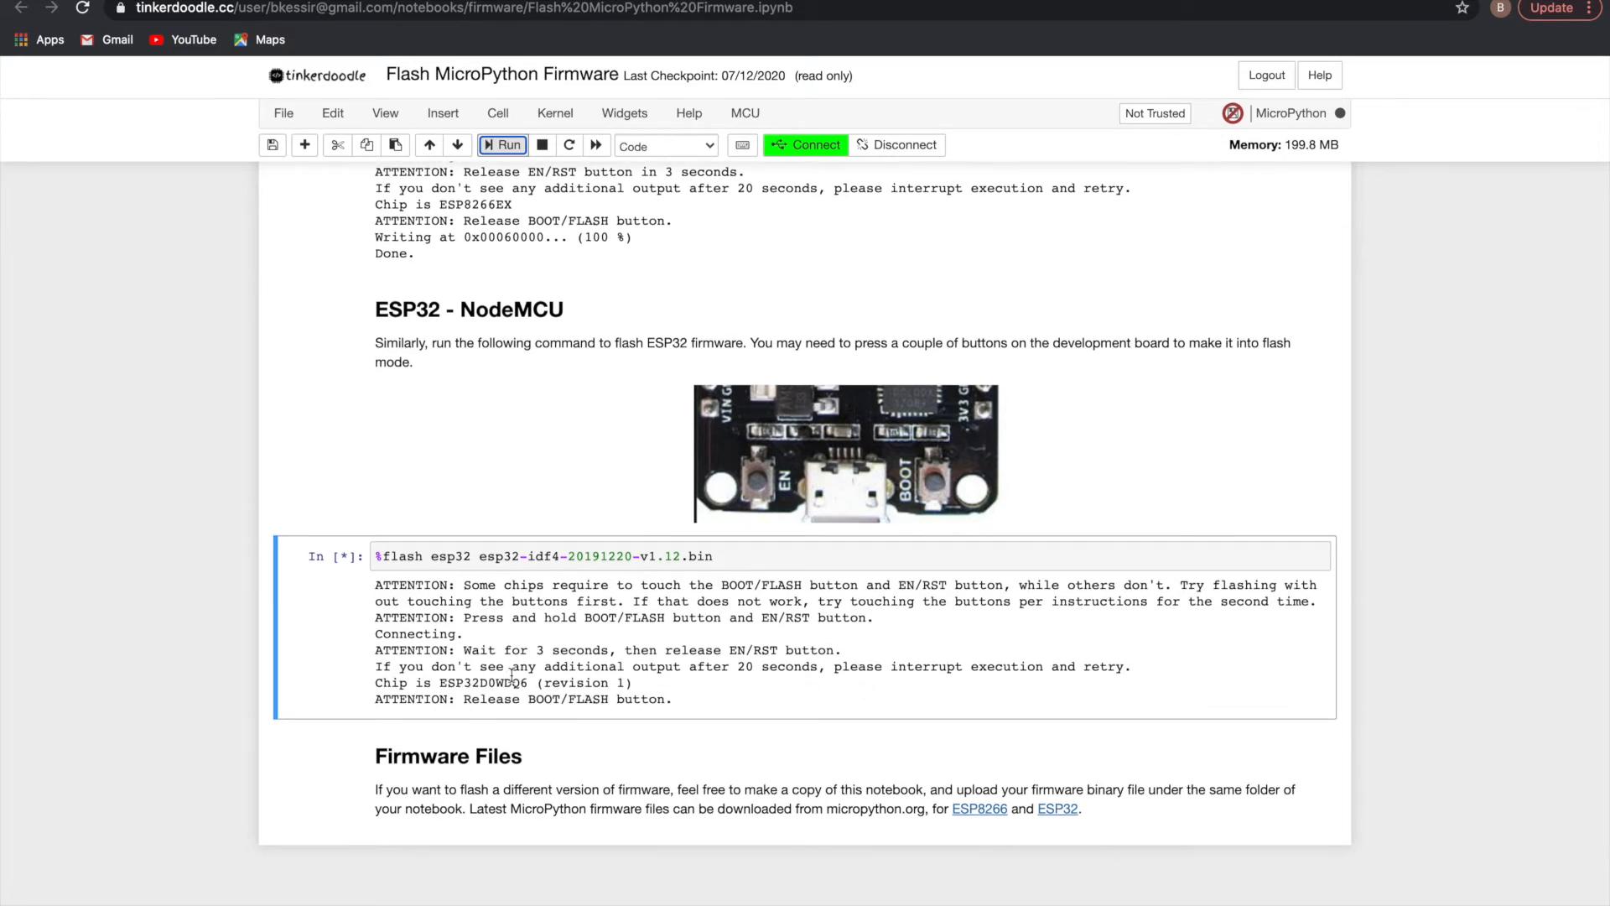
pyautogui.moveTo(756, 699)
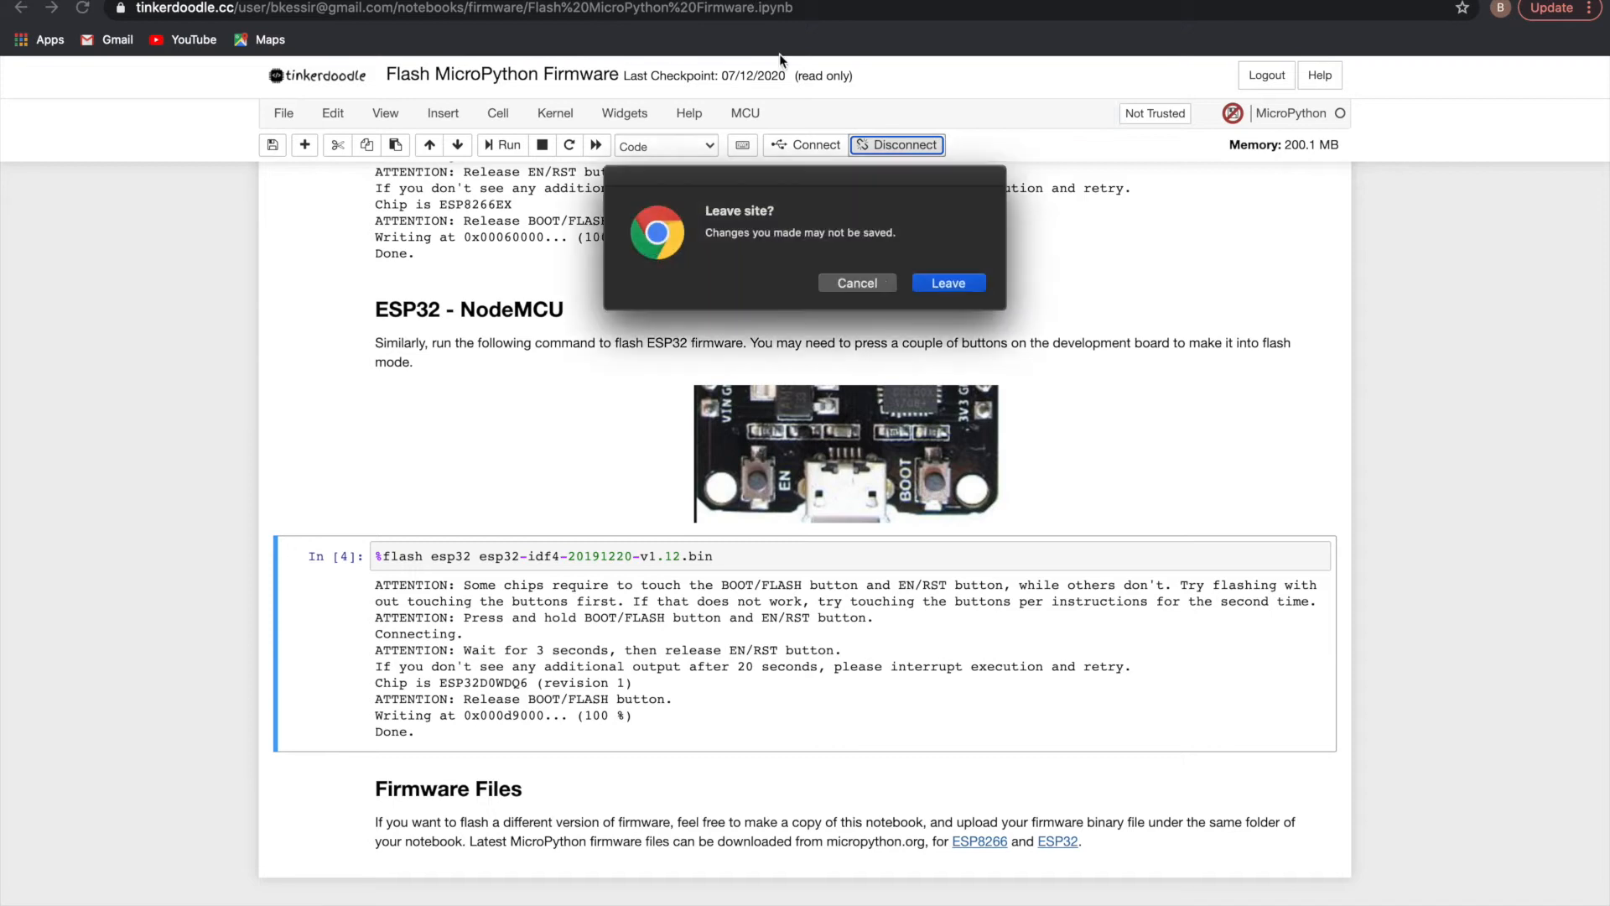
# Step: Leave the firmware notebook and open Welcome.ipynb from the home file list
pyautogui.click(946, 282)
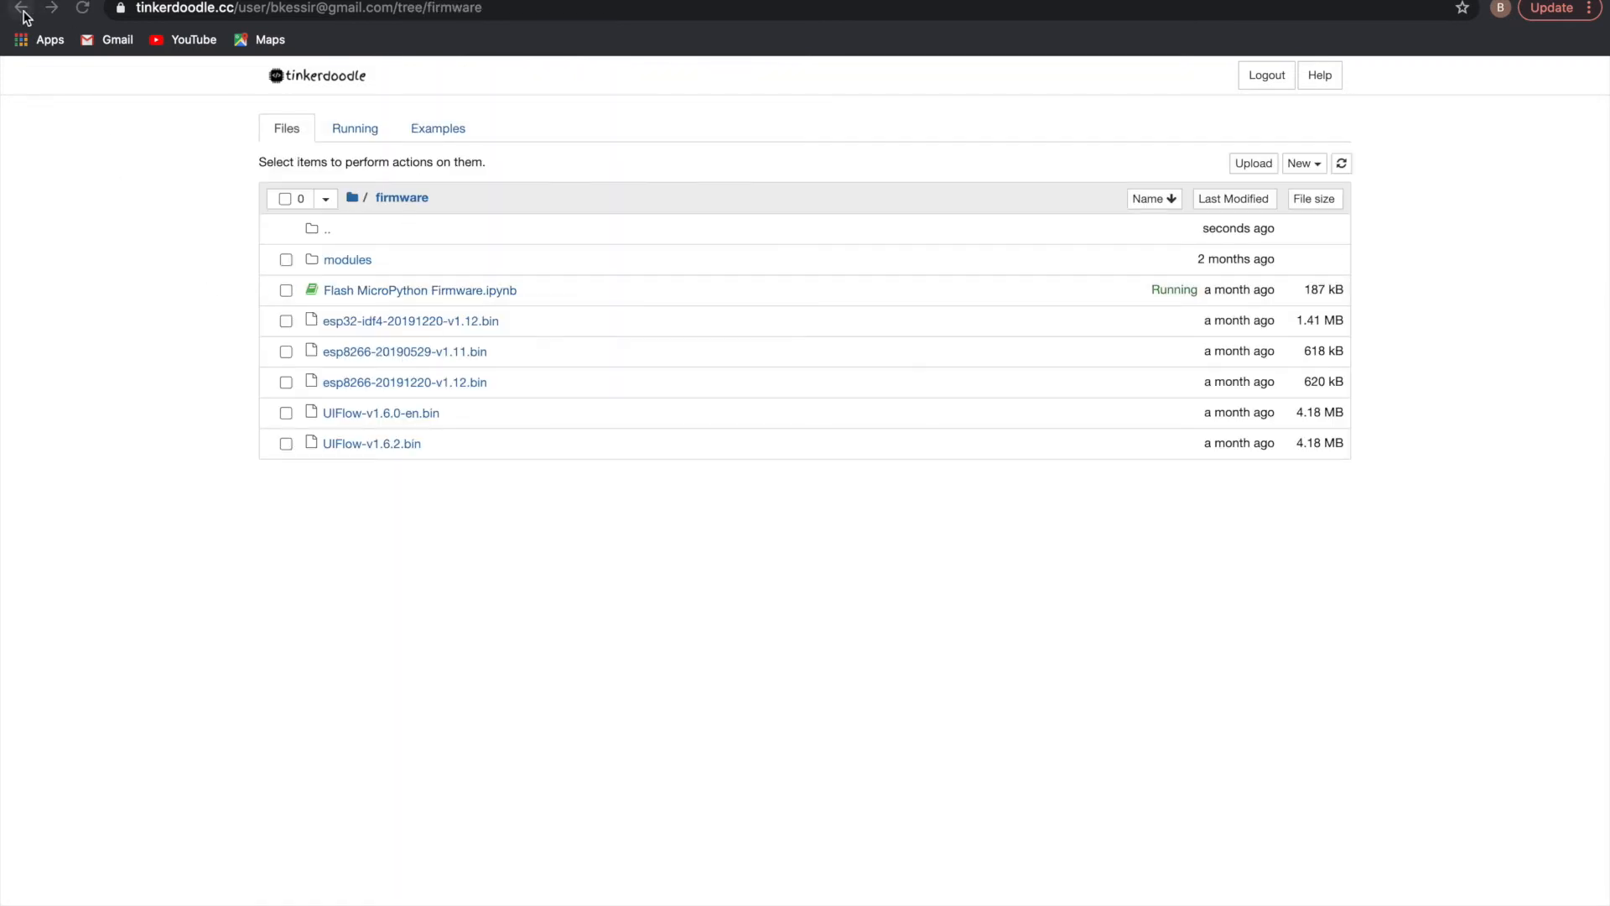
pyautogui.click(18, 9)
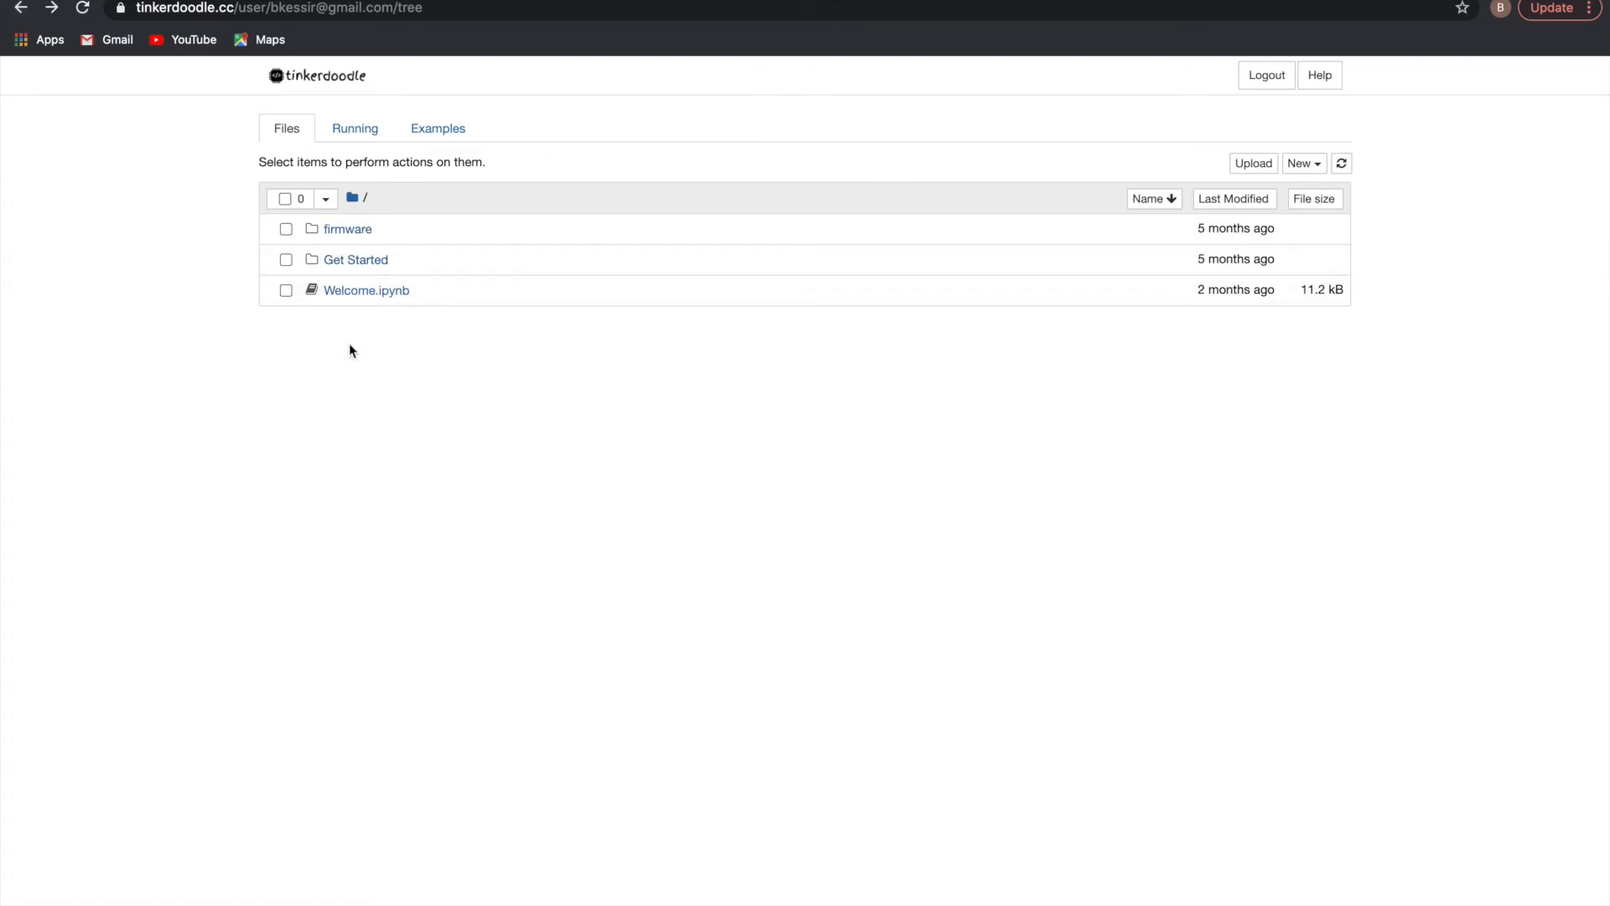
pyautogui.click(365, 290)
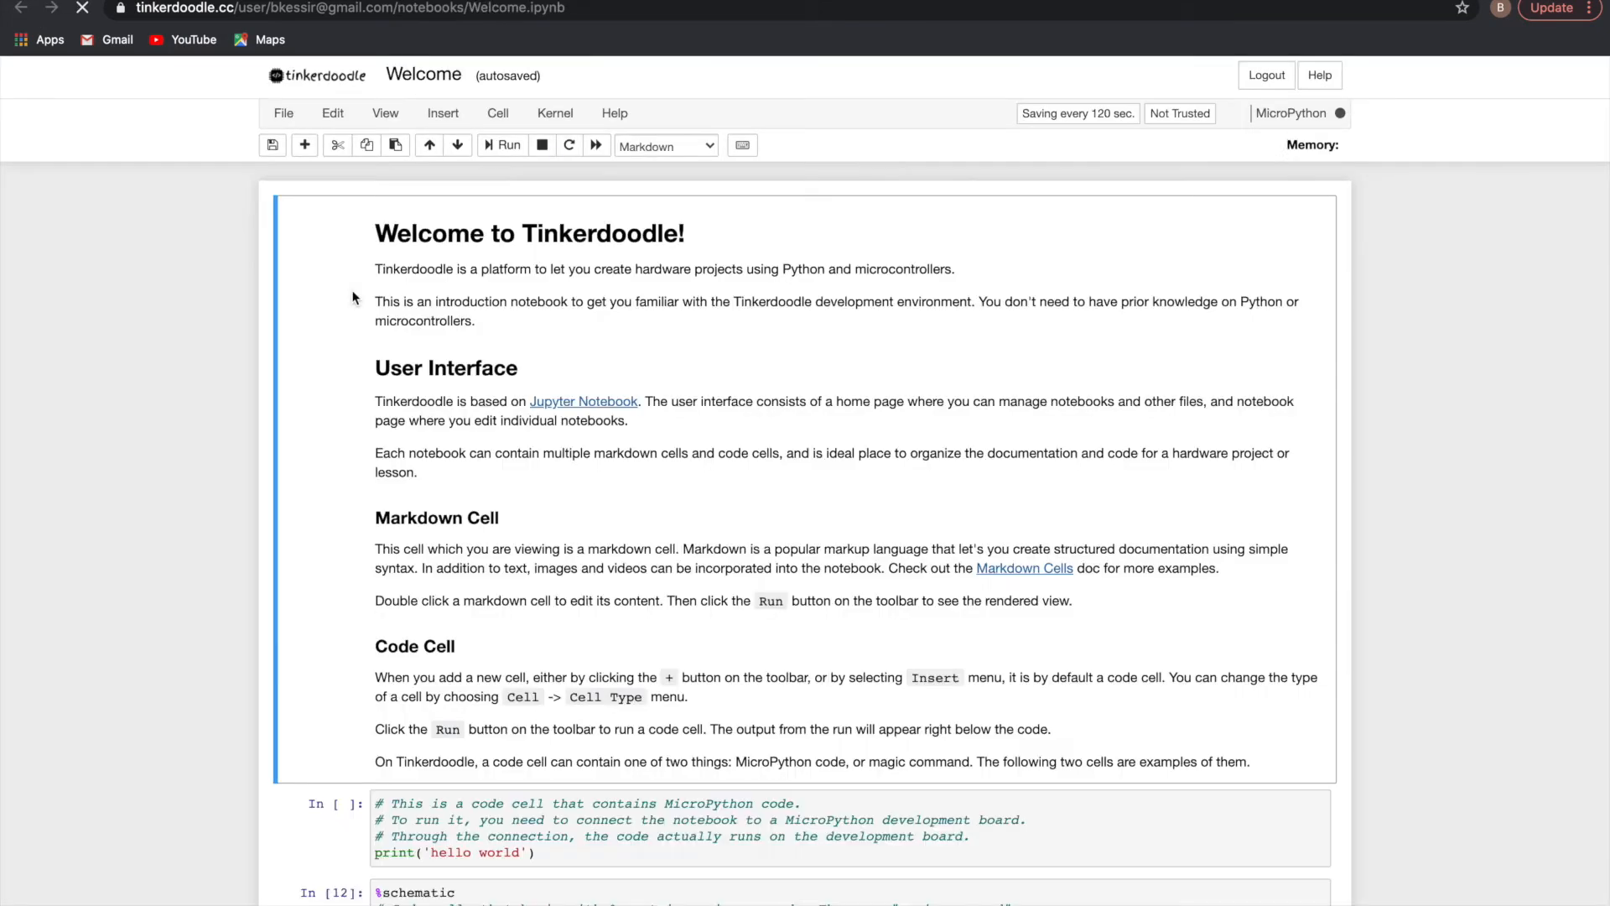
# Step: Read the Welcome notebook through to its end
pyautogui.scroll(-3)
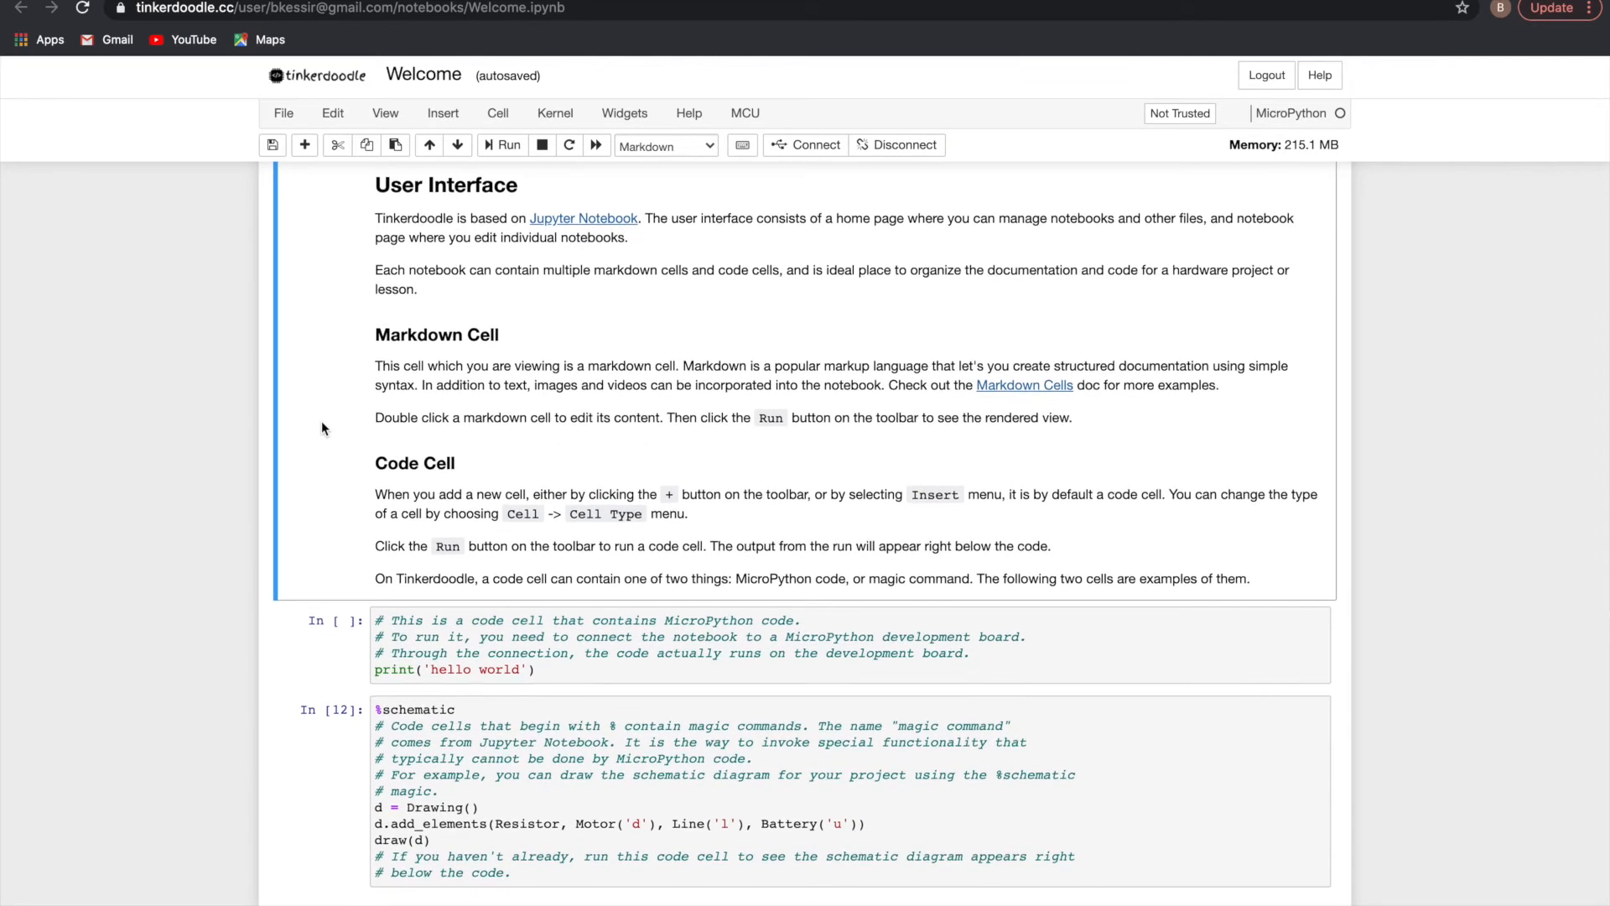
pyautogui.scroll(-3)
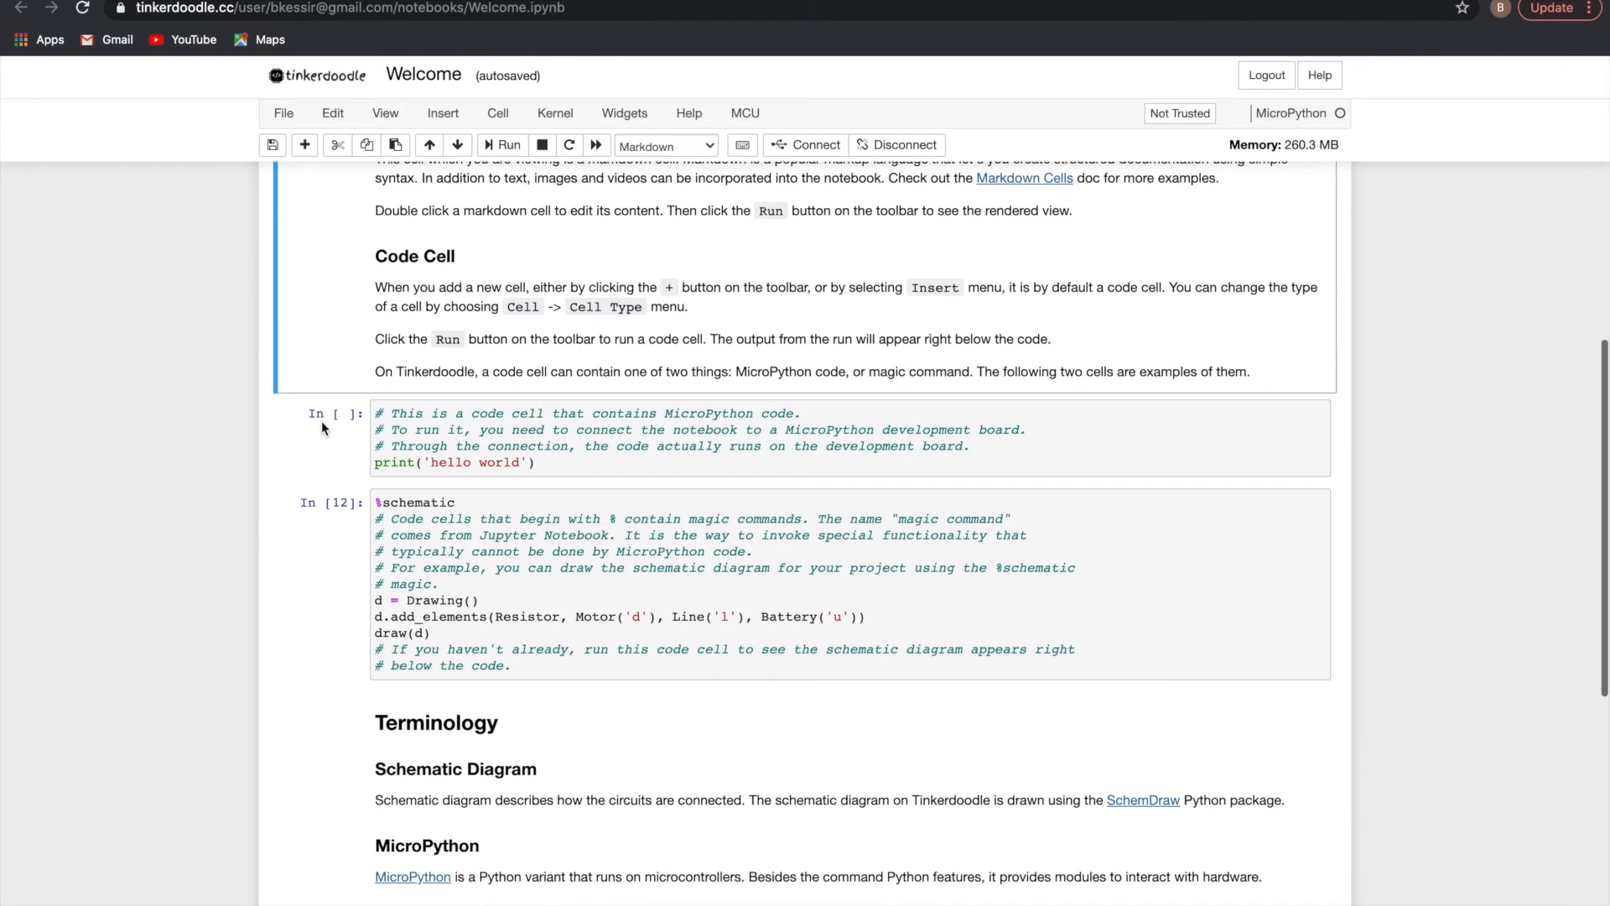
pyautogui.scroll(-3)
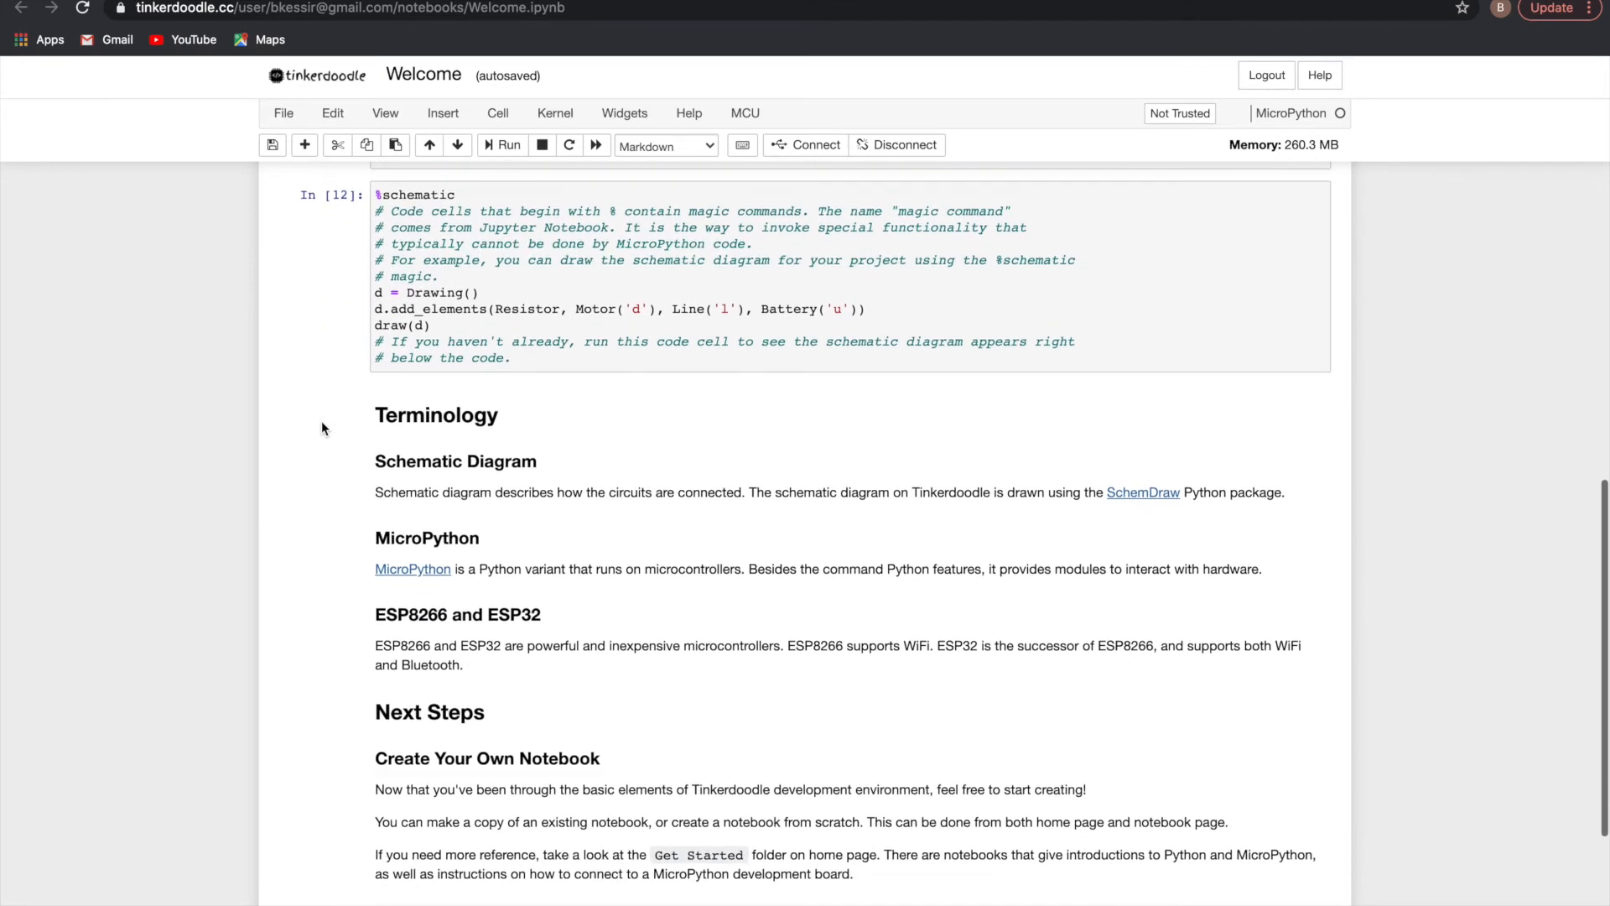
pyautogui.scroll(-3)
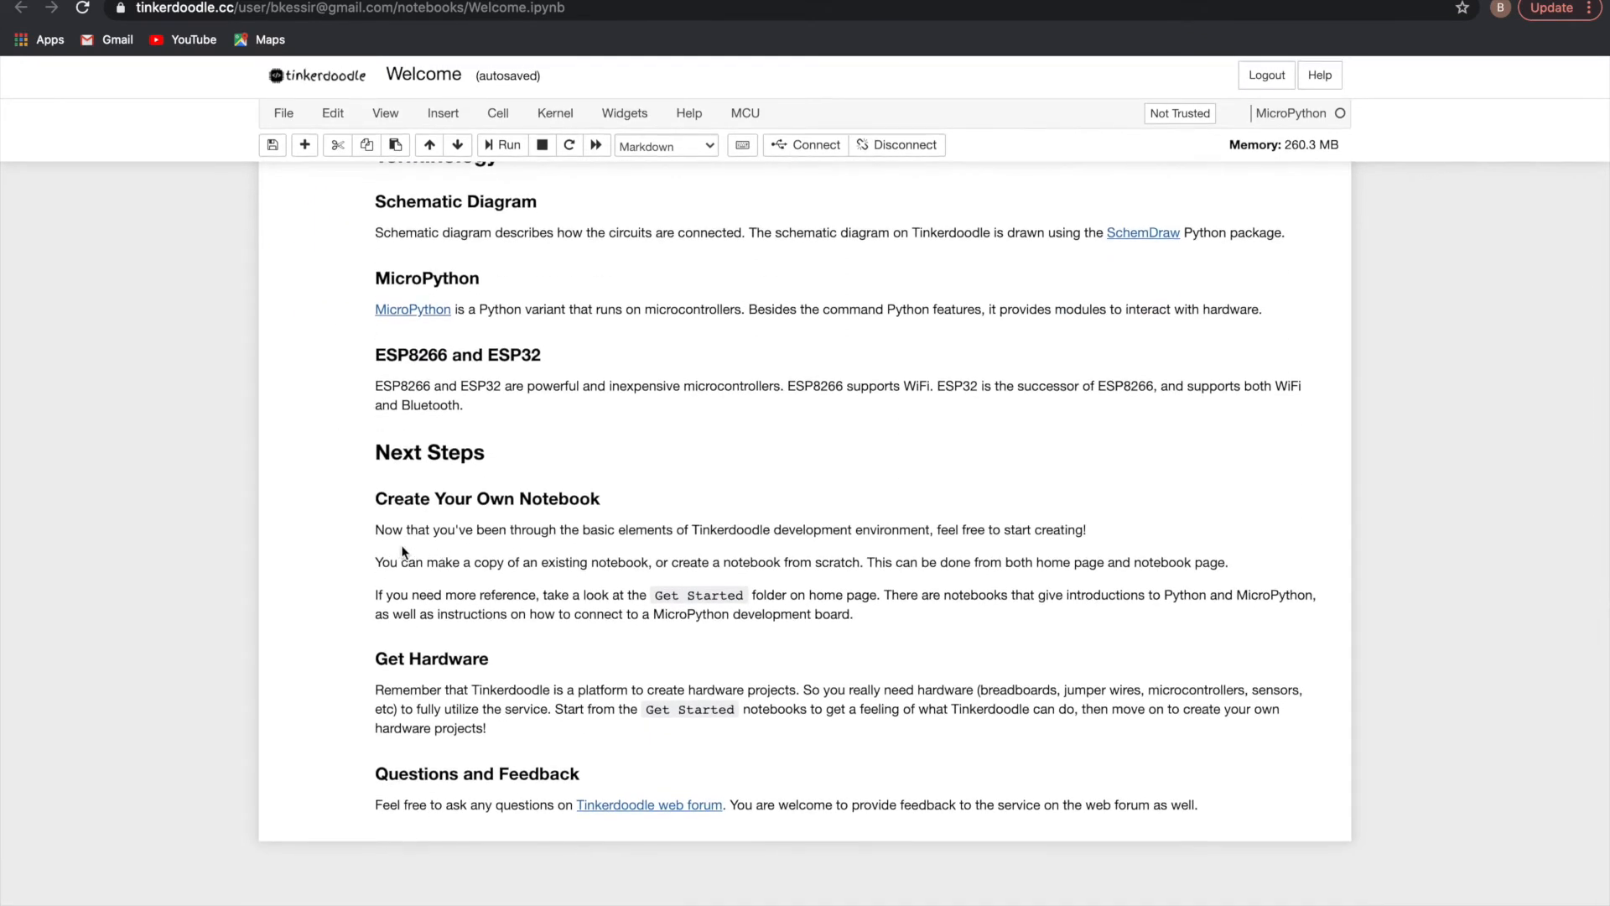
pyautogui.moveTo(314, 589)
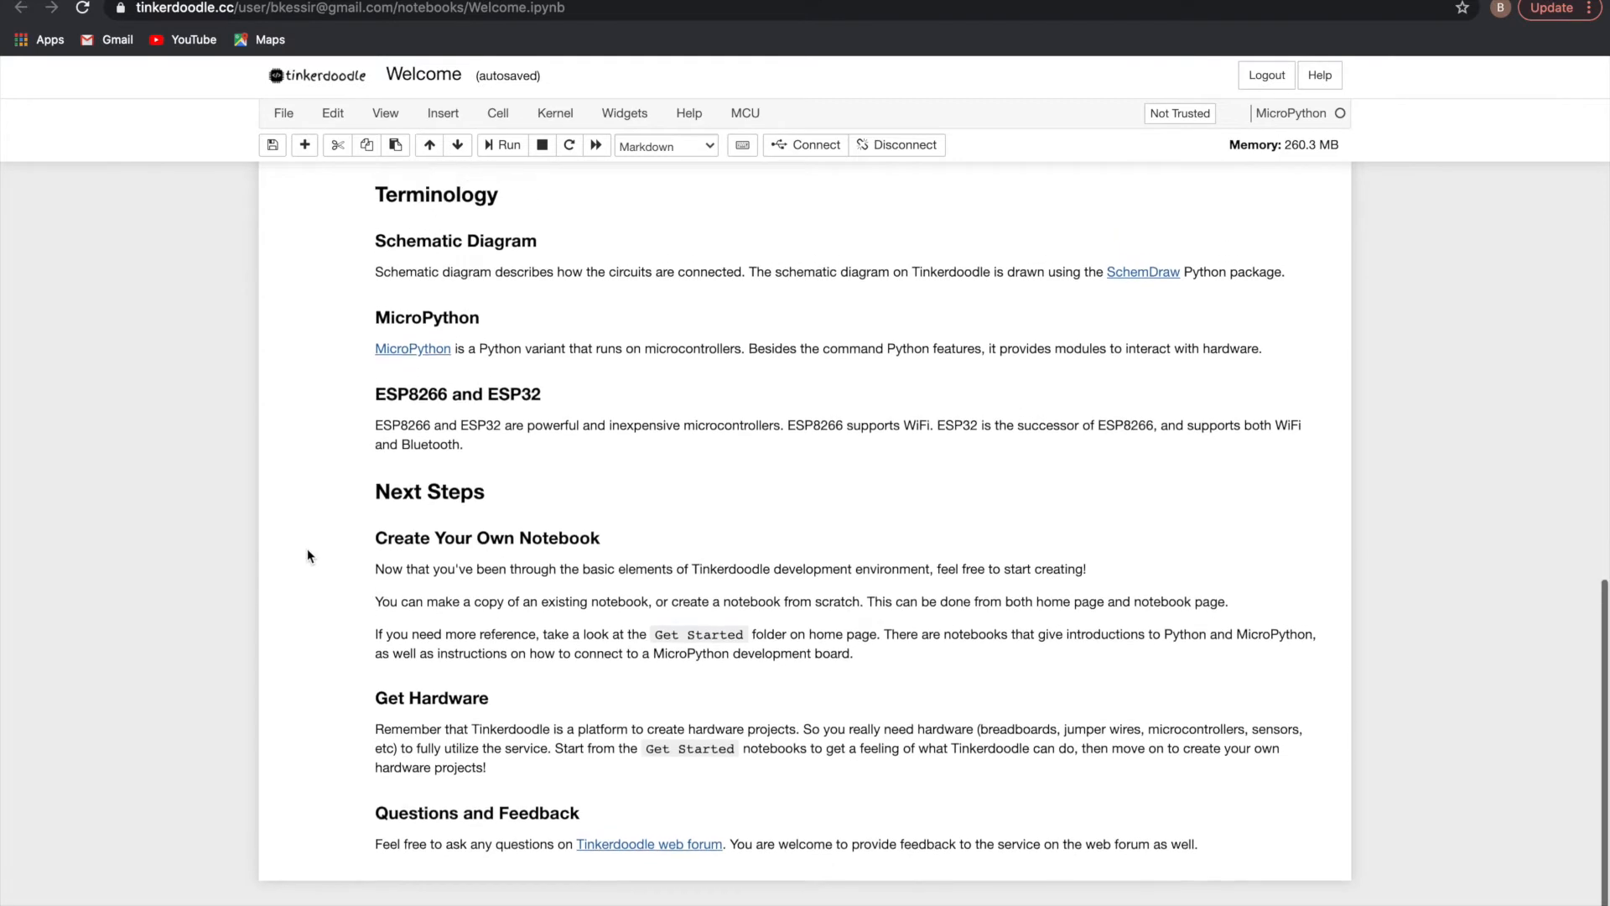
pyautogui.scroll(-3)
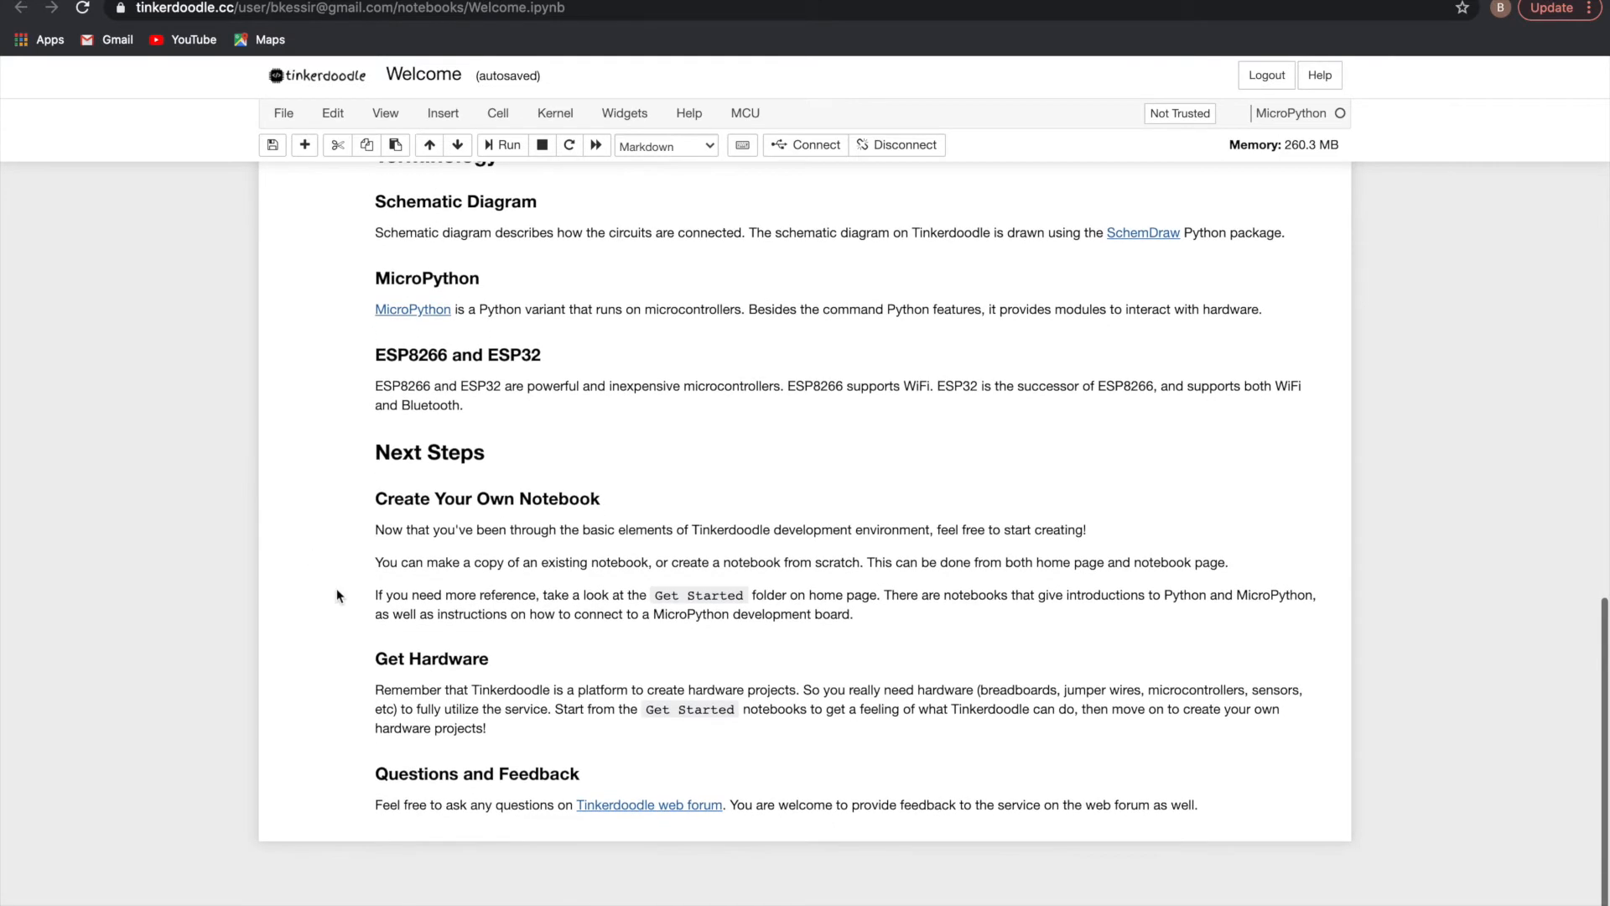
pyautogui.scroll(3)
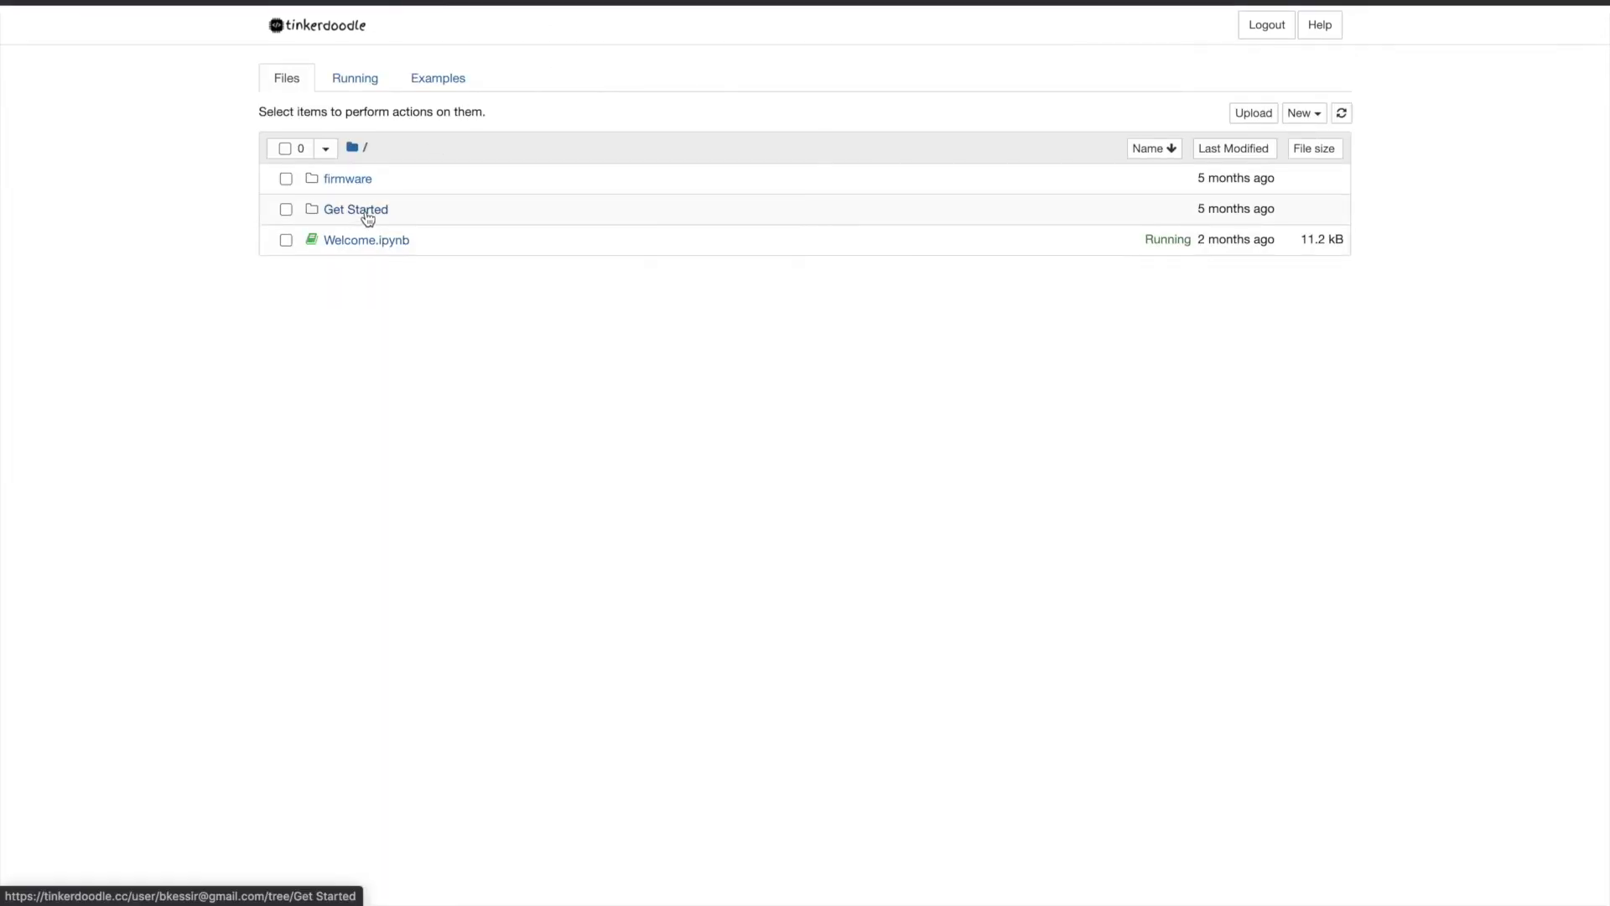
# Step: Open Get Started > Python Introduction.ipynb and connect it to the USB-to-UART port
pyautogui.click(355, 209)
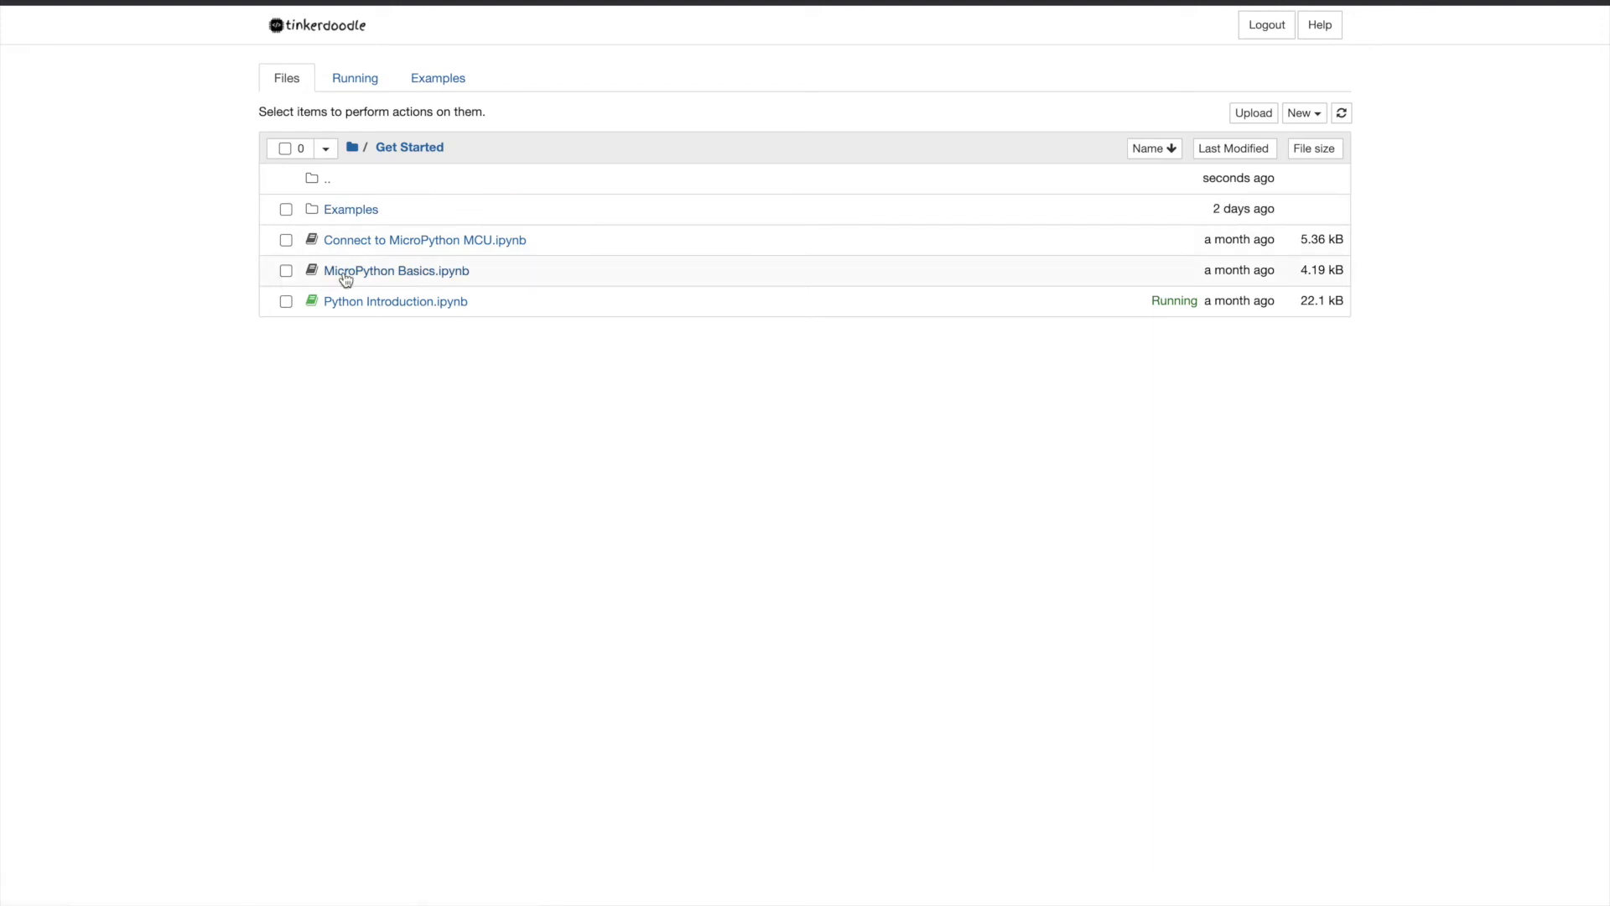
pyautogui.moveTo(395, 300)
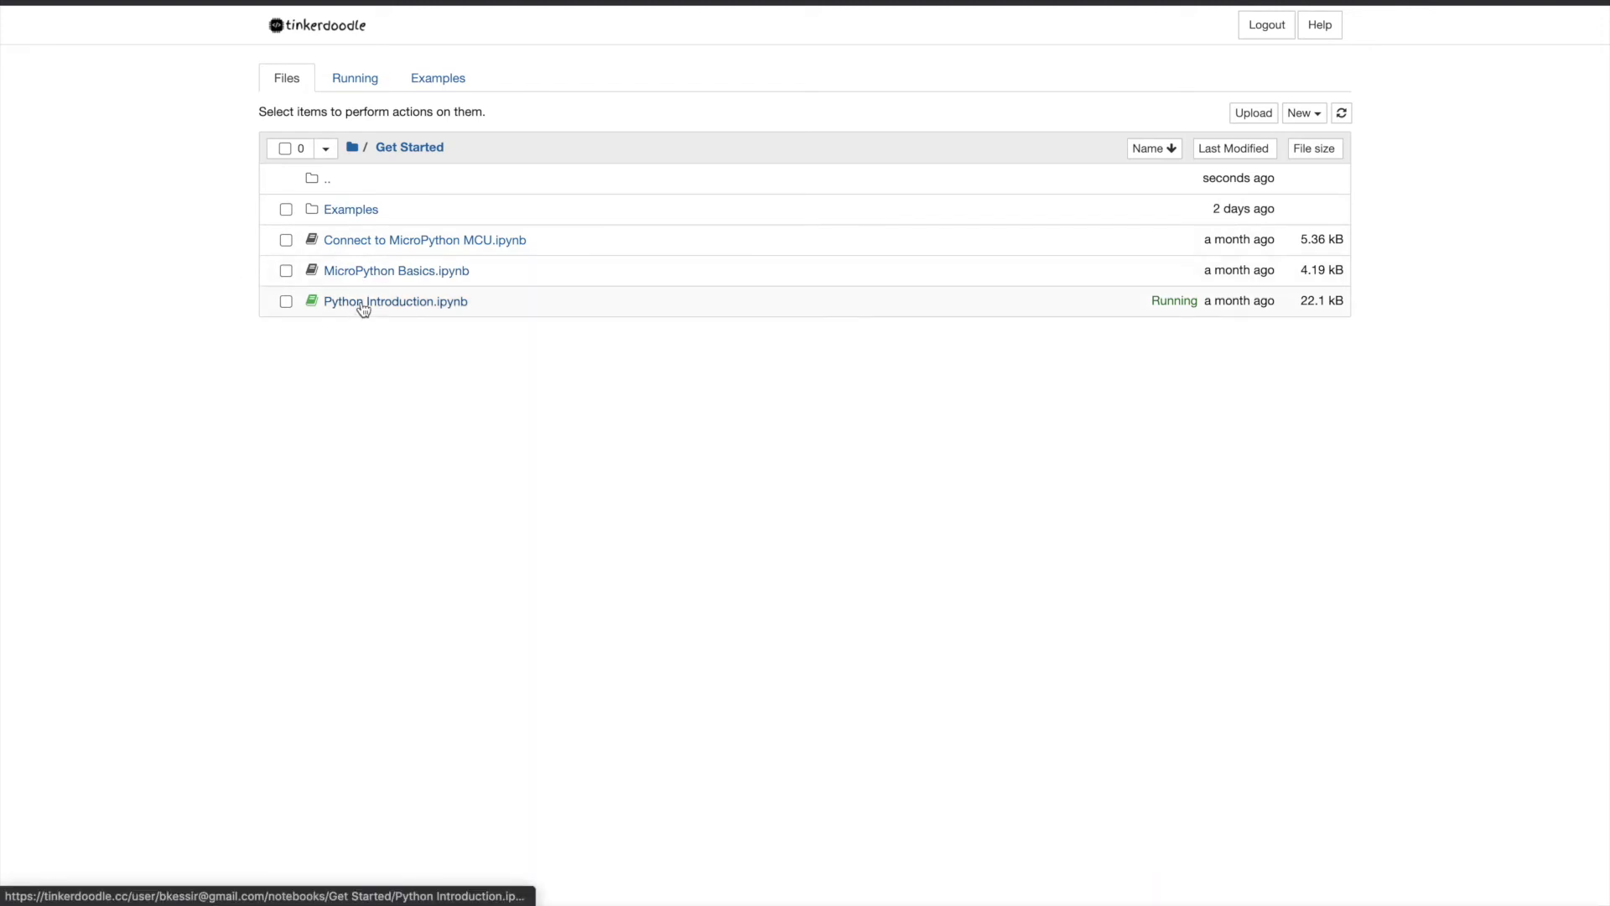
pyautogui.click(394, 300)
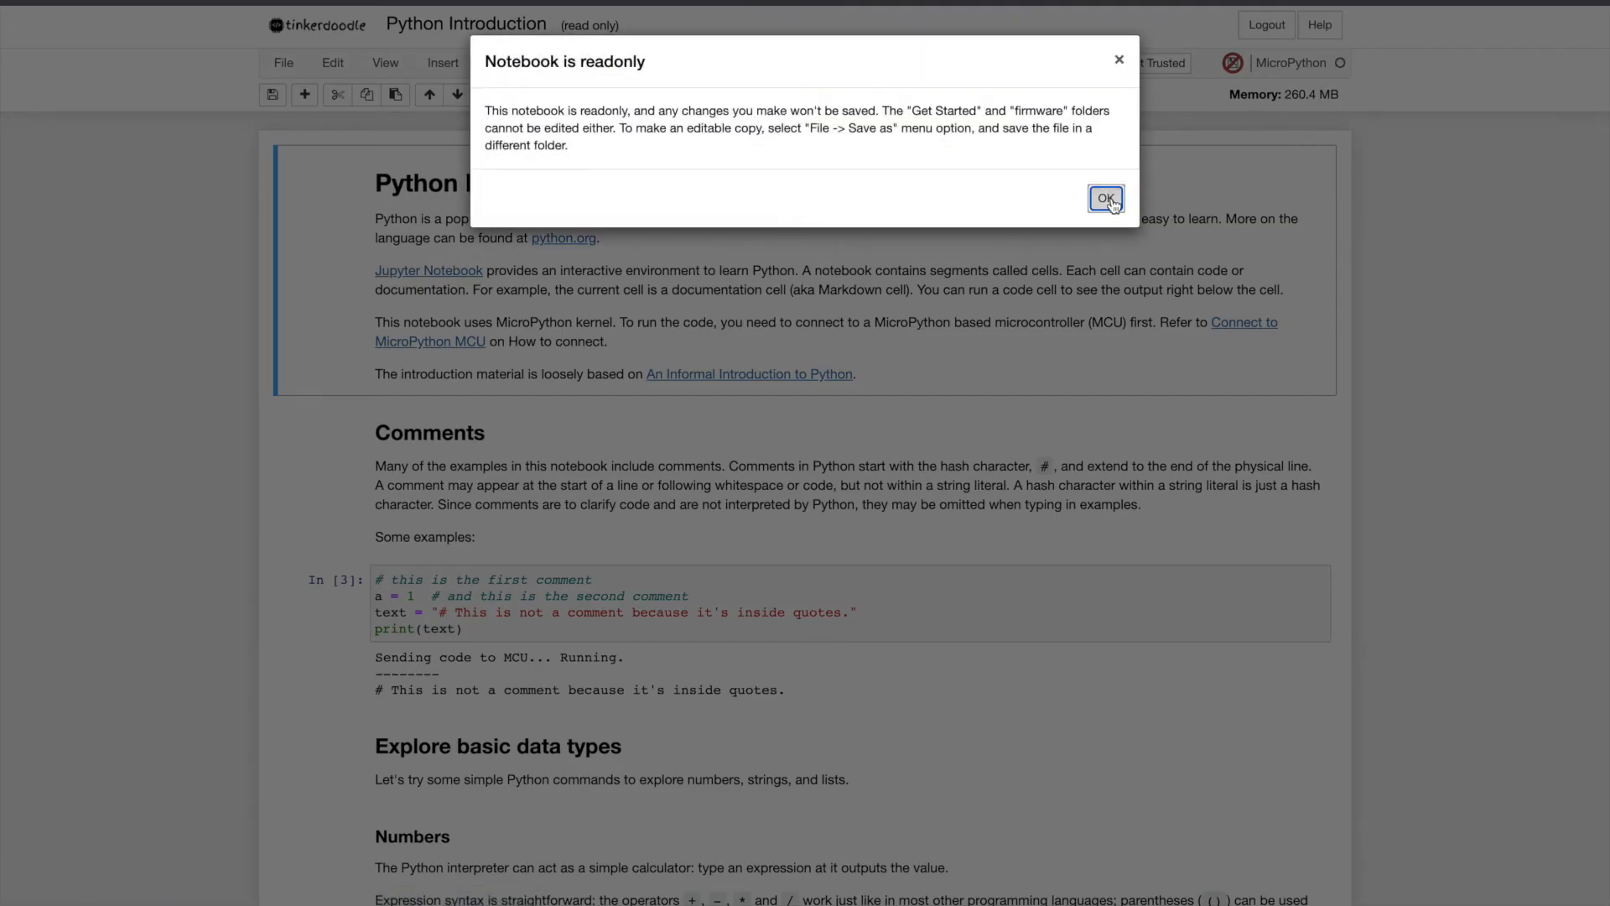
pyautogui.click(1105, 198)
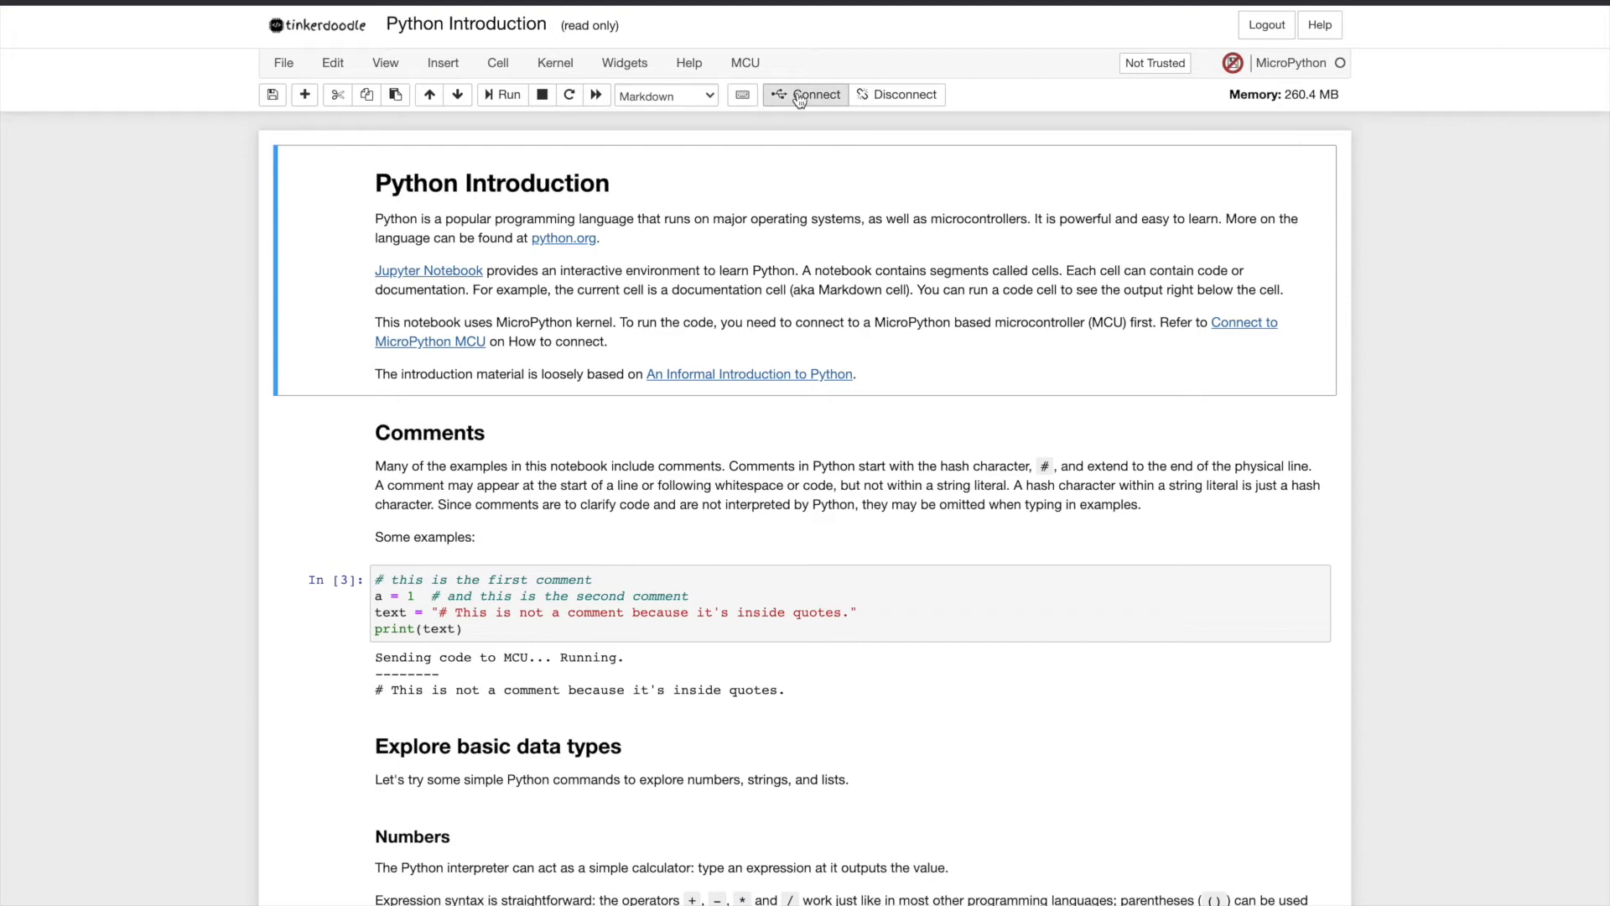
pyautogui.click(815, 94)
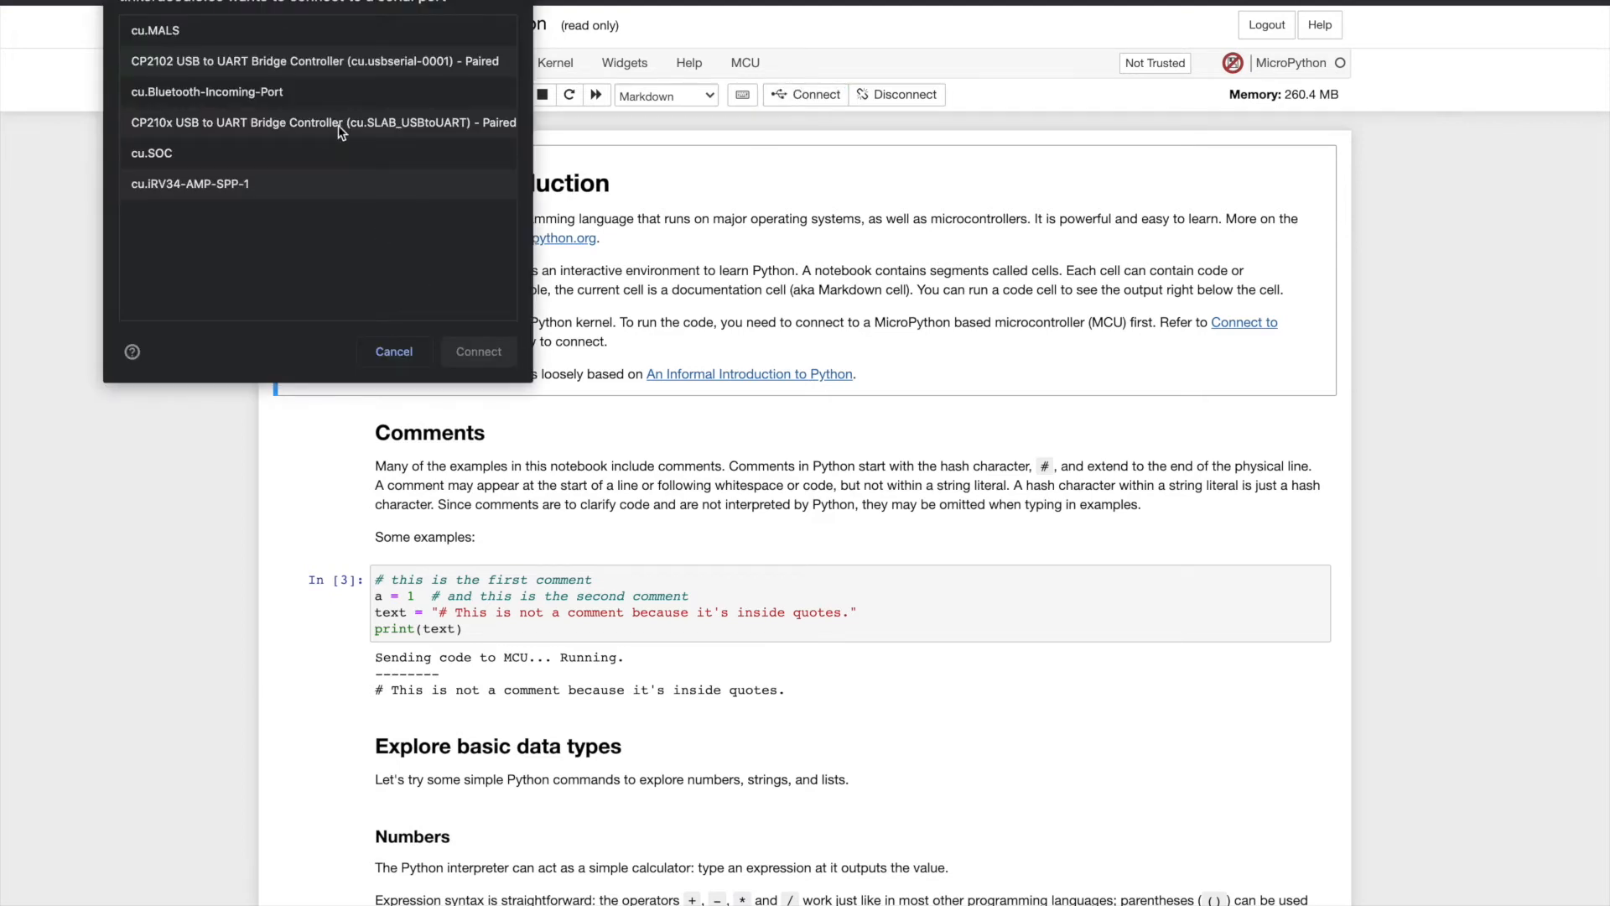
pyautogui.click(394, 350)
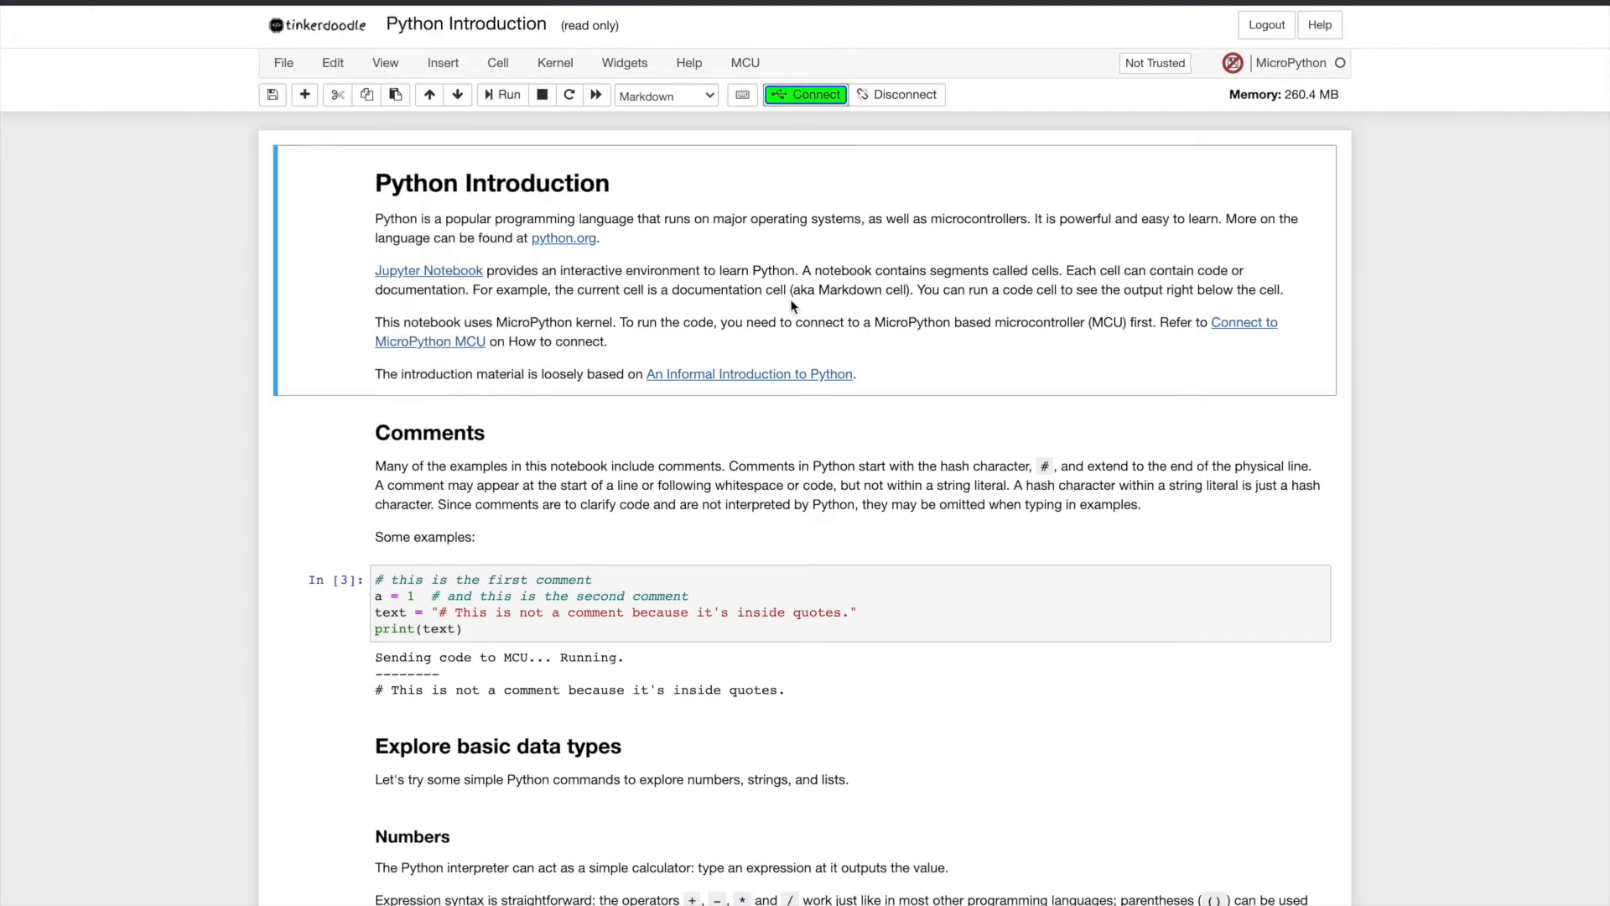
pyautogui.moveTo(573, 367)
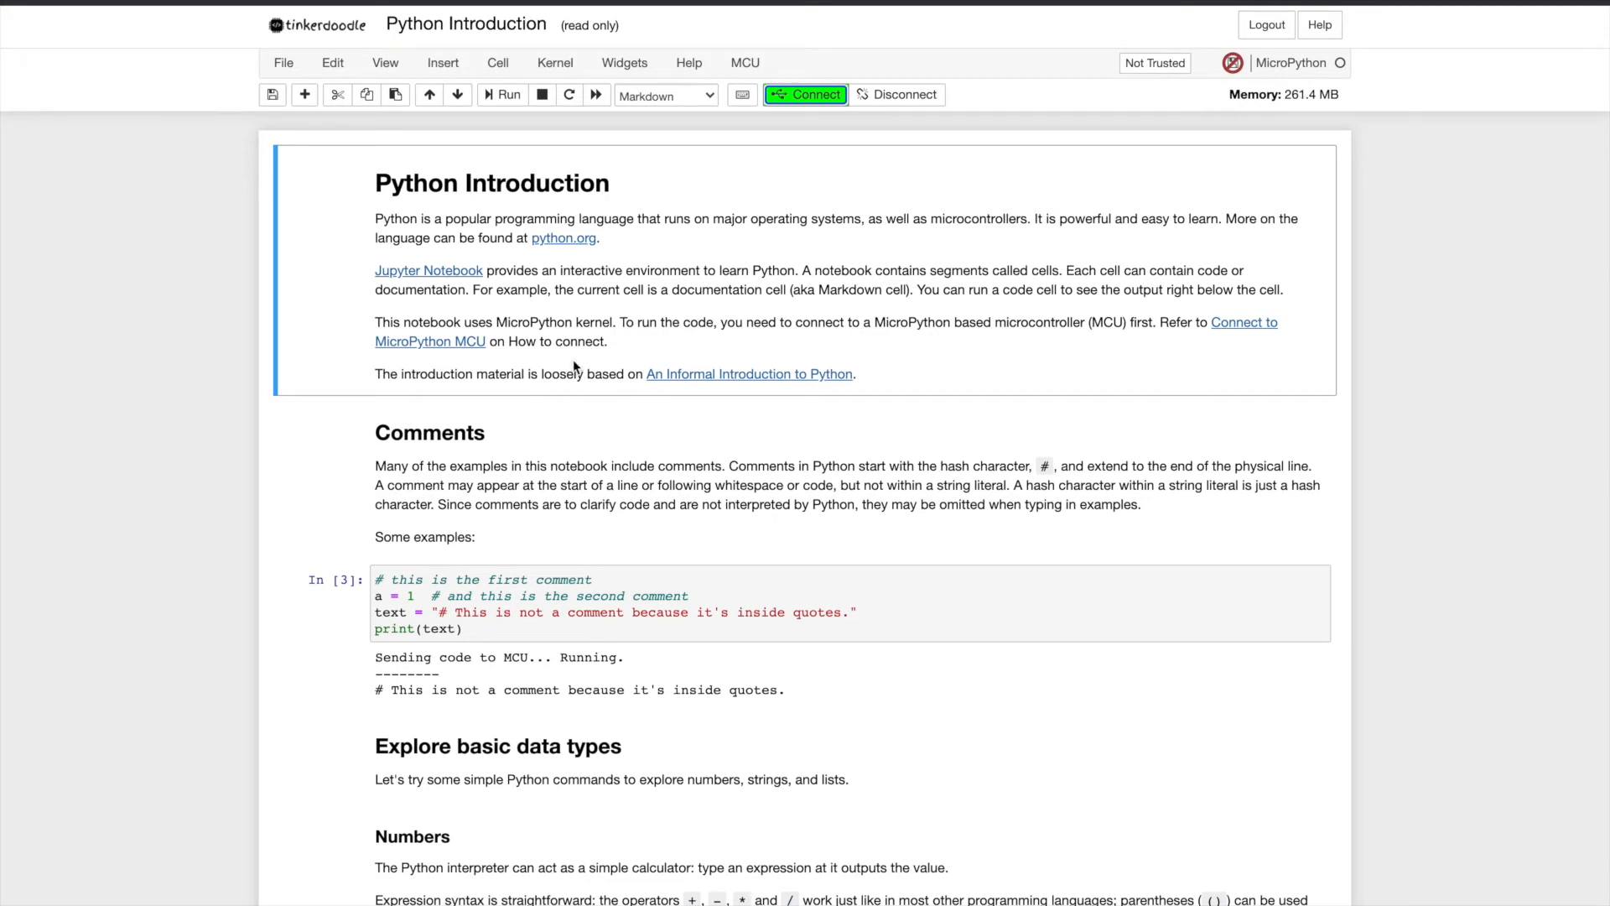
# Step: Run the comments example cell twice in the Python Introduction notebook
pyautogui.scroll(-3)
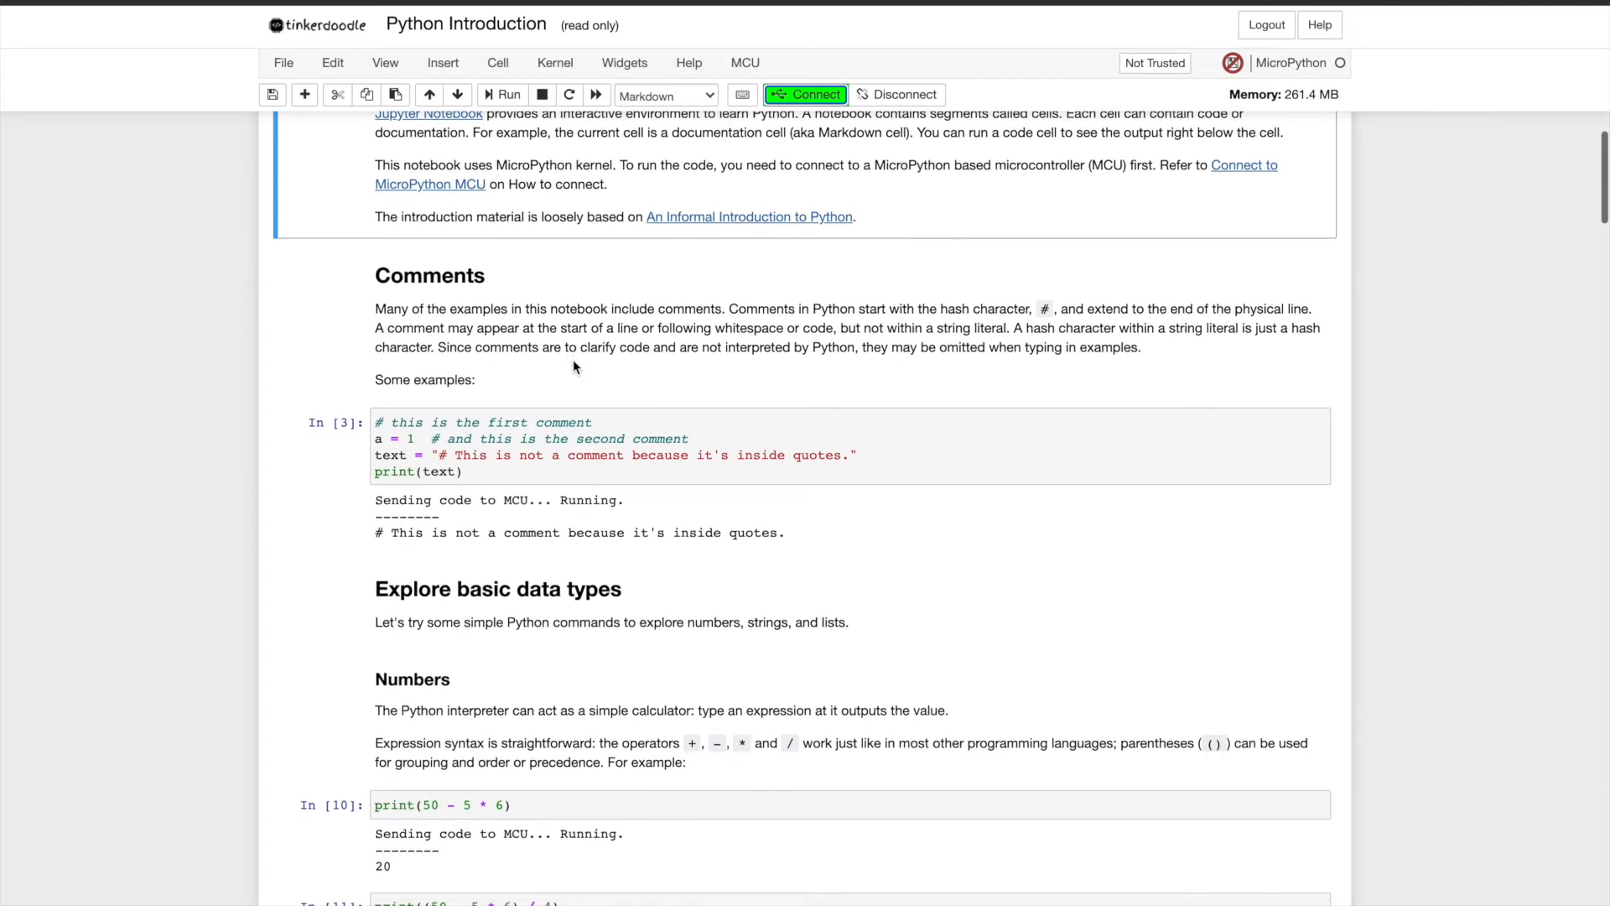
pyautogui.scroll(-3)
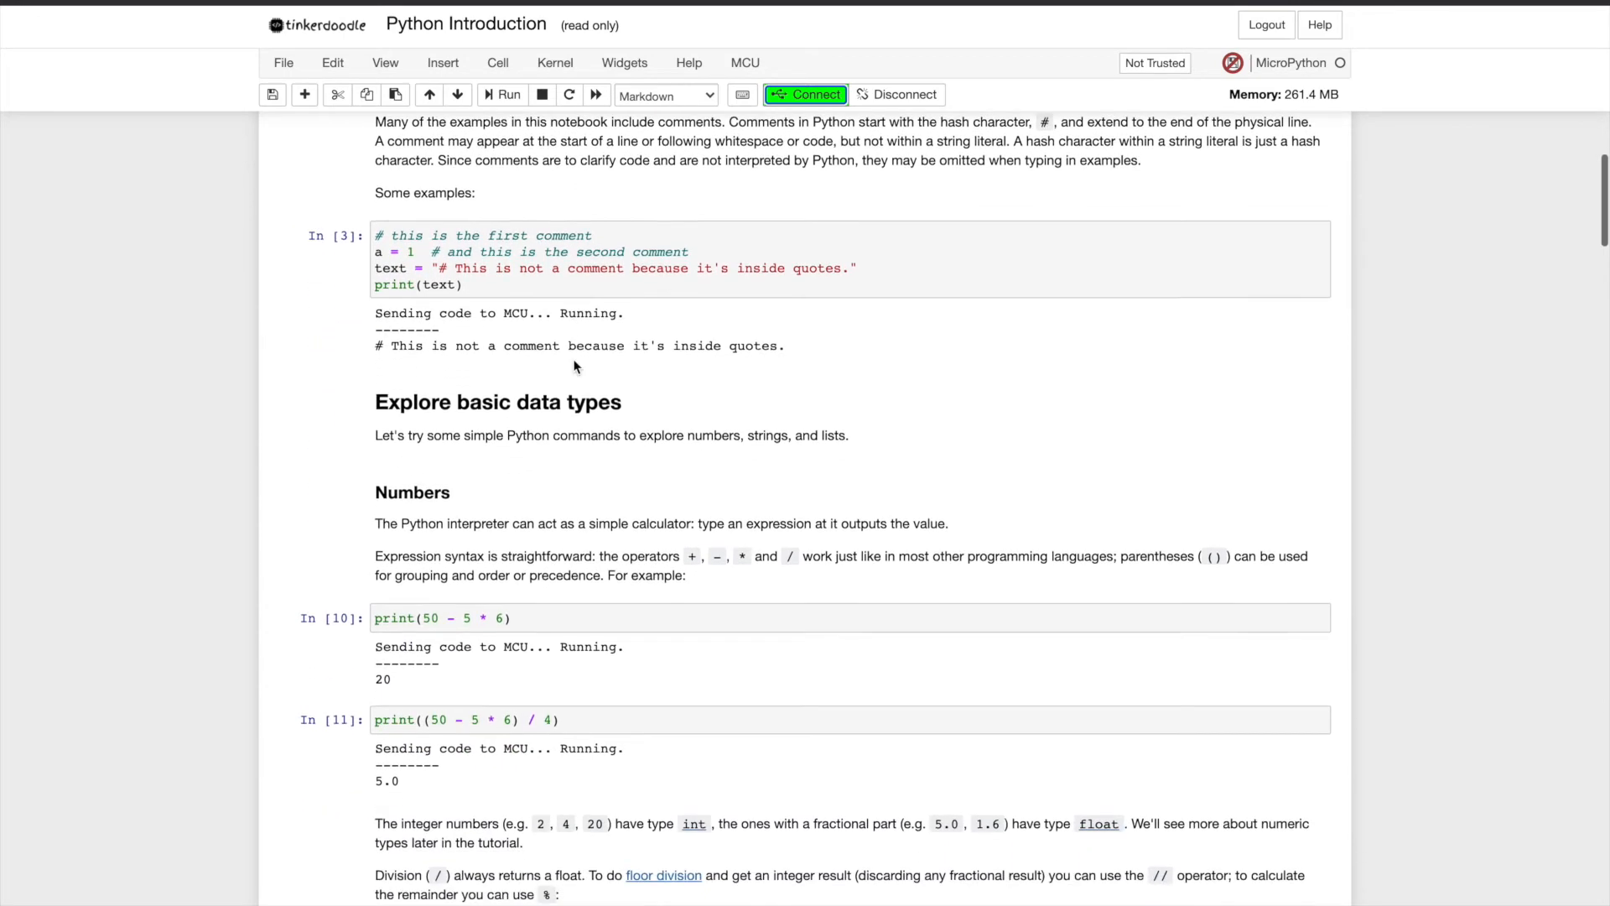
pyautogui.moveTo(473, 342)
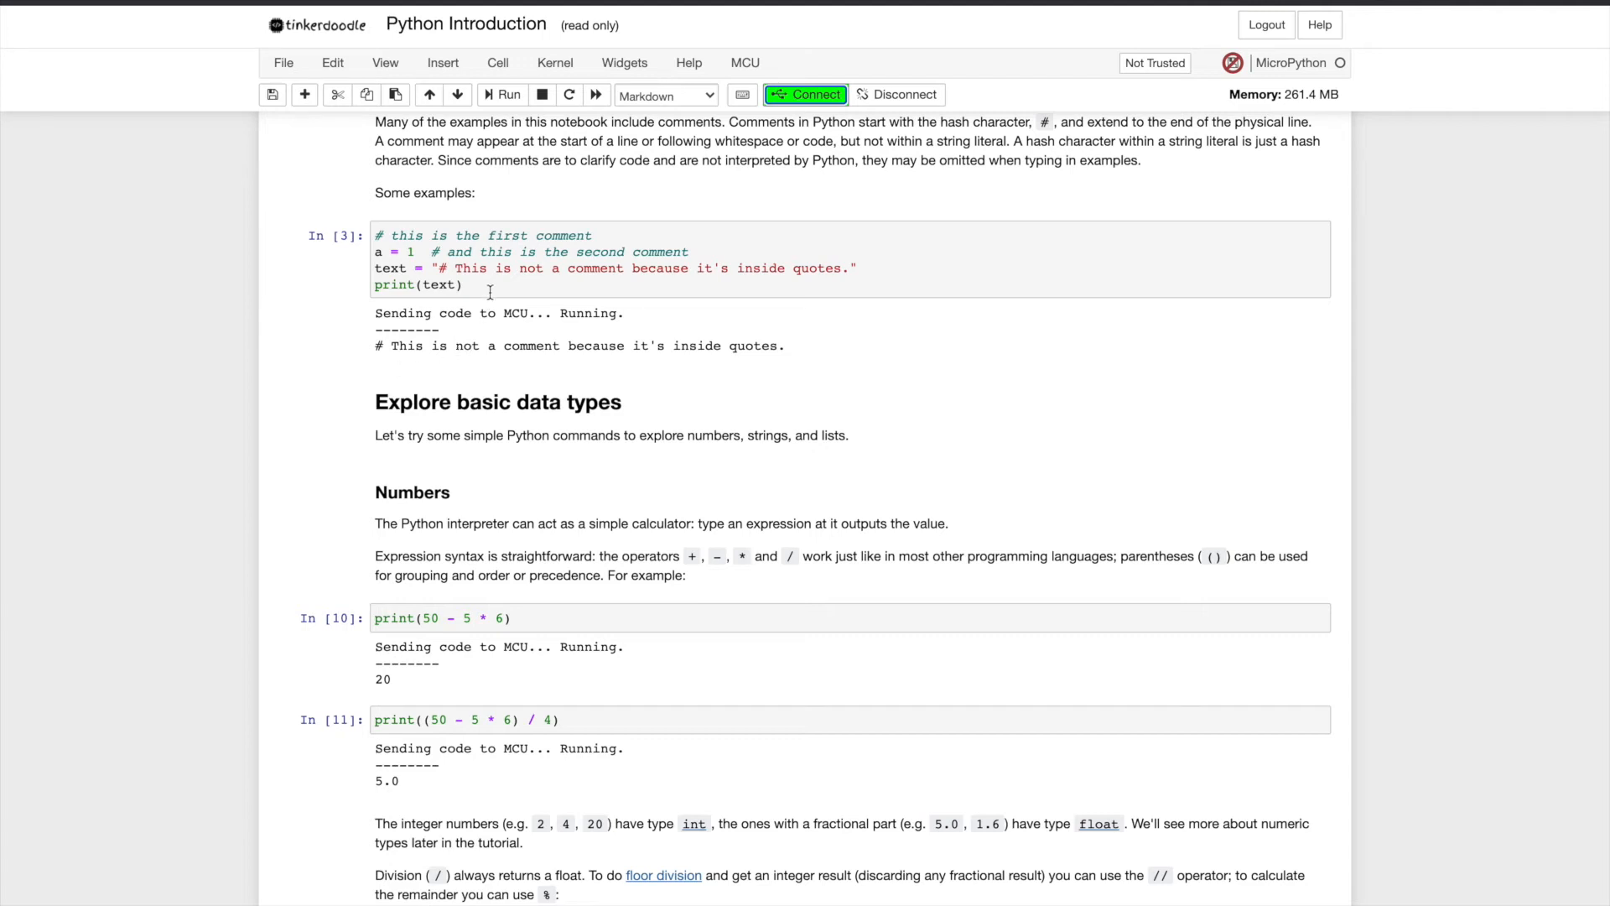
pyautogui.click(493, 286)
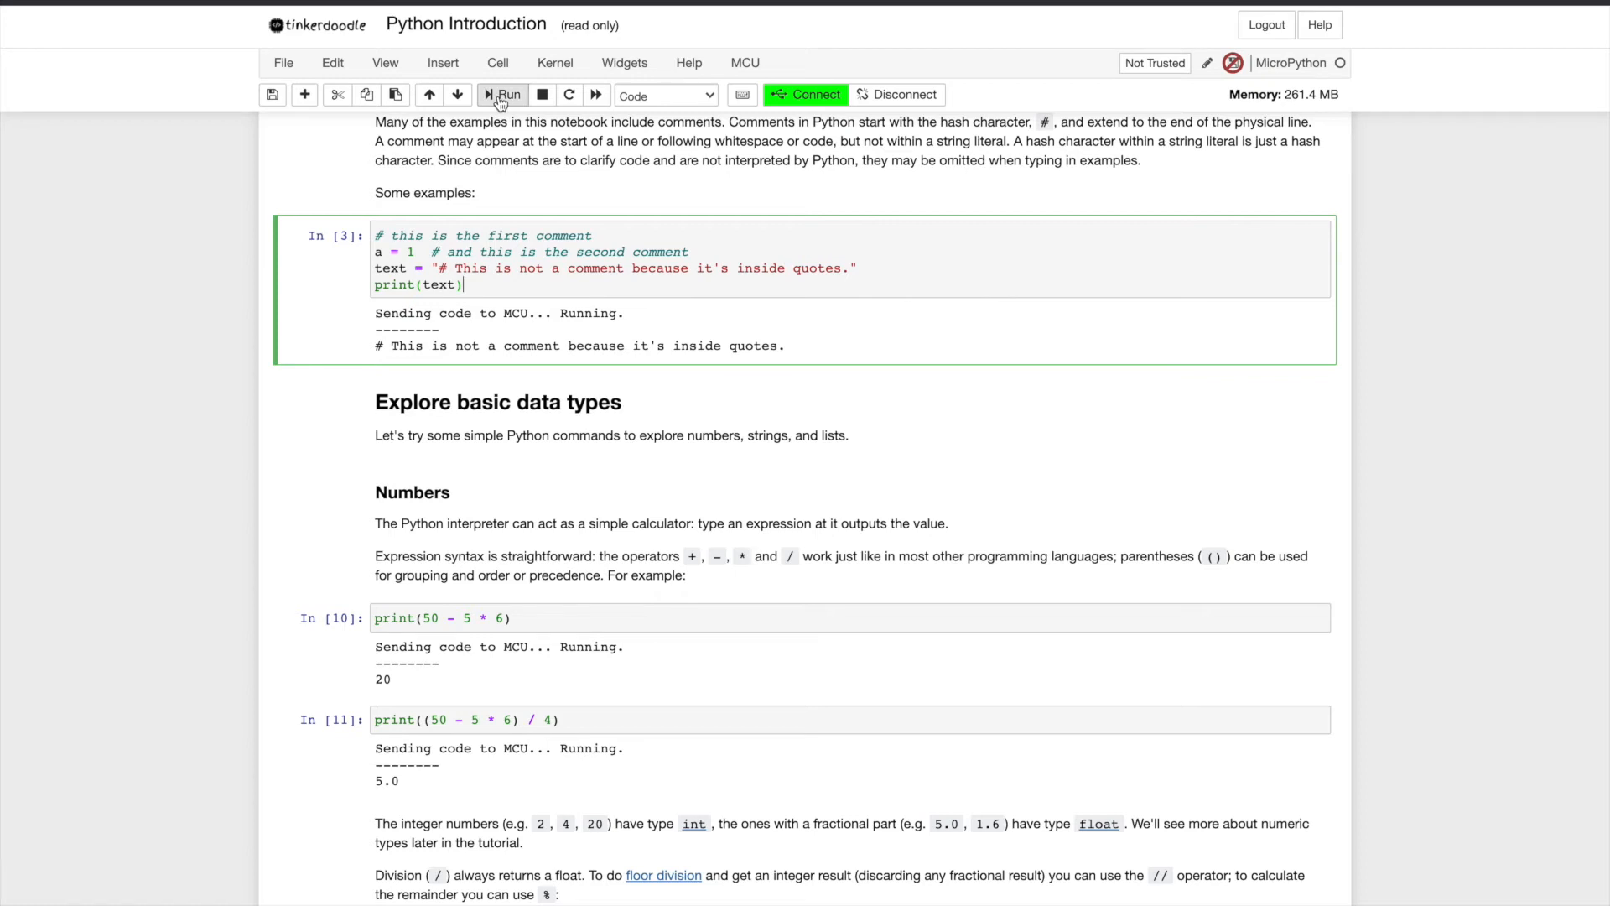
pyautogui.click(501, 94)
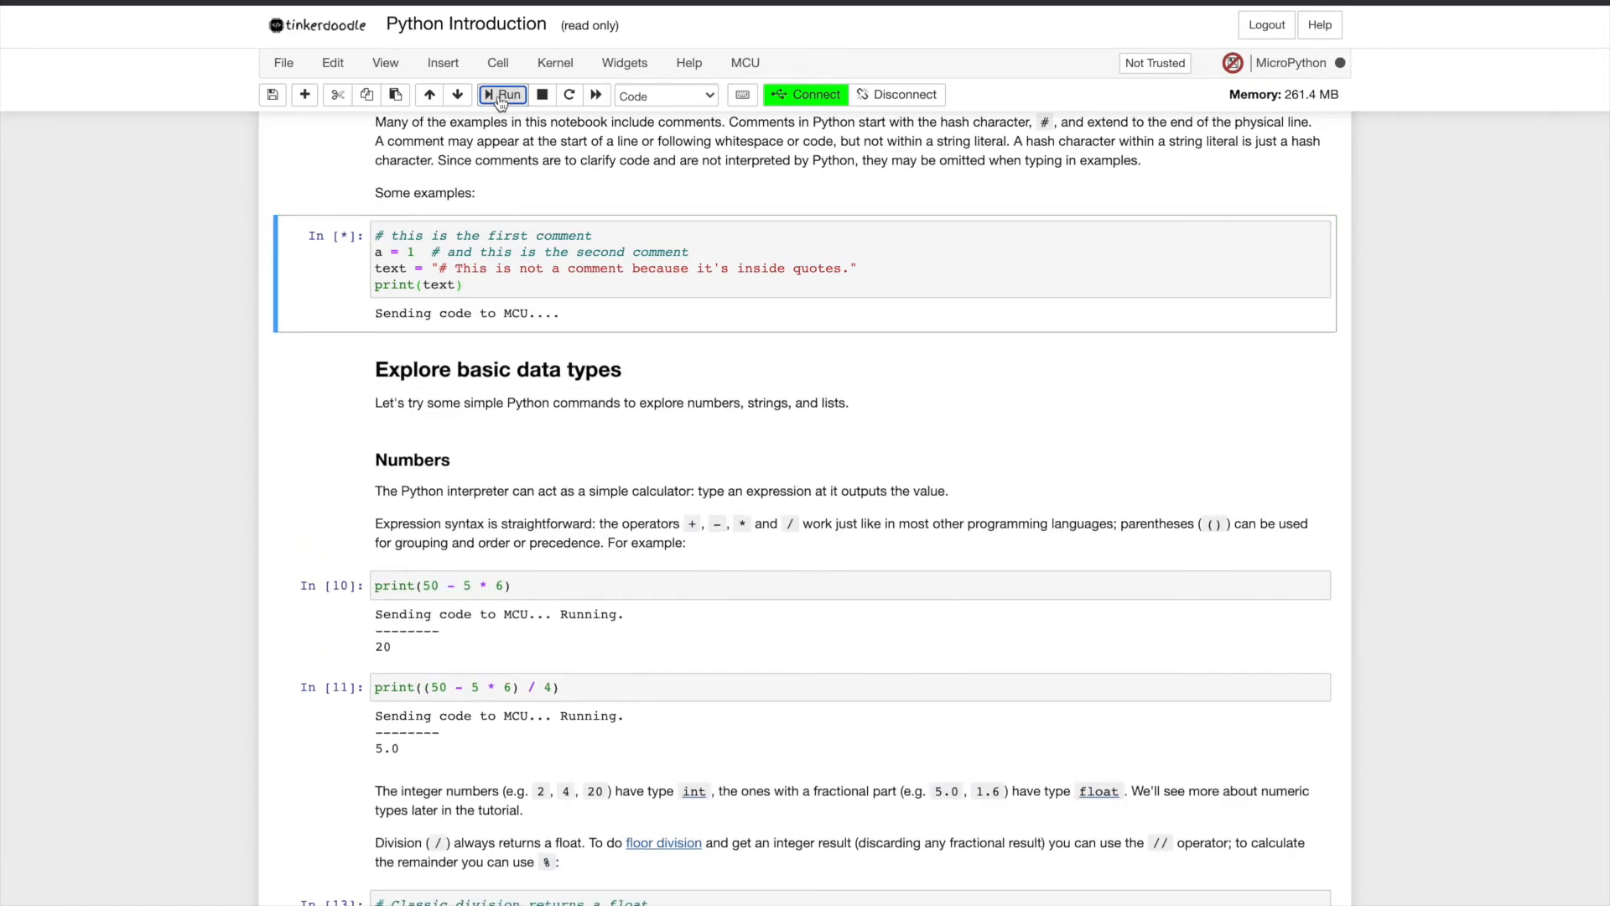
pyautogui.click(501, 94)
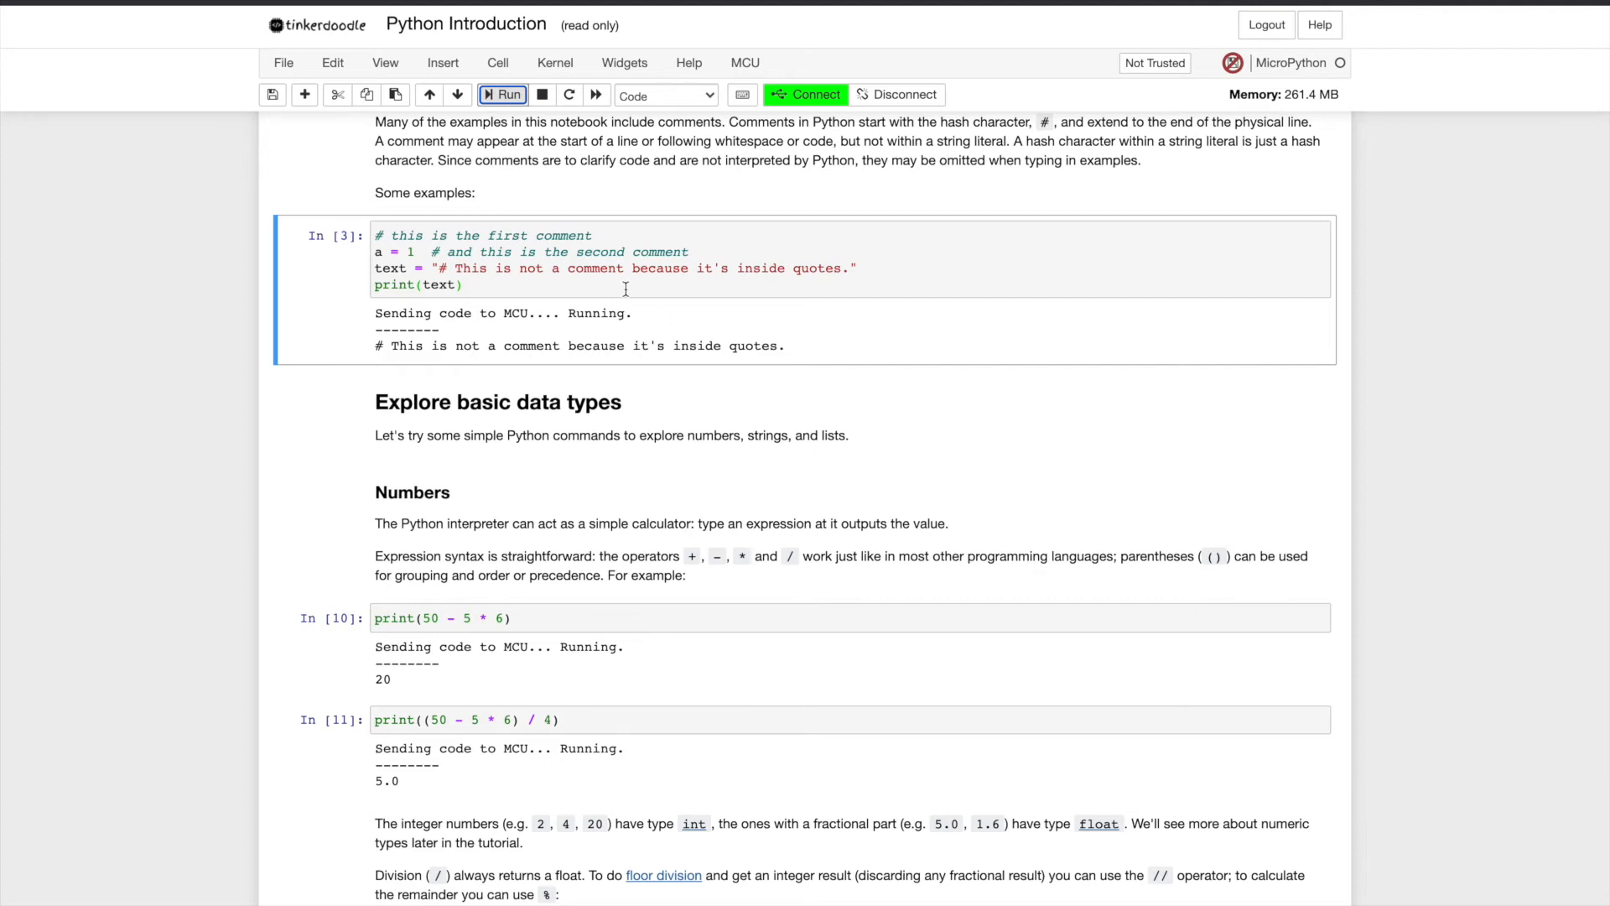
pyautogui.click(624, 266)
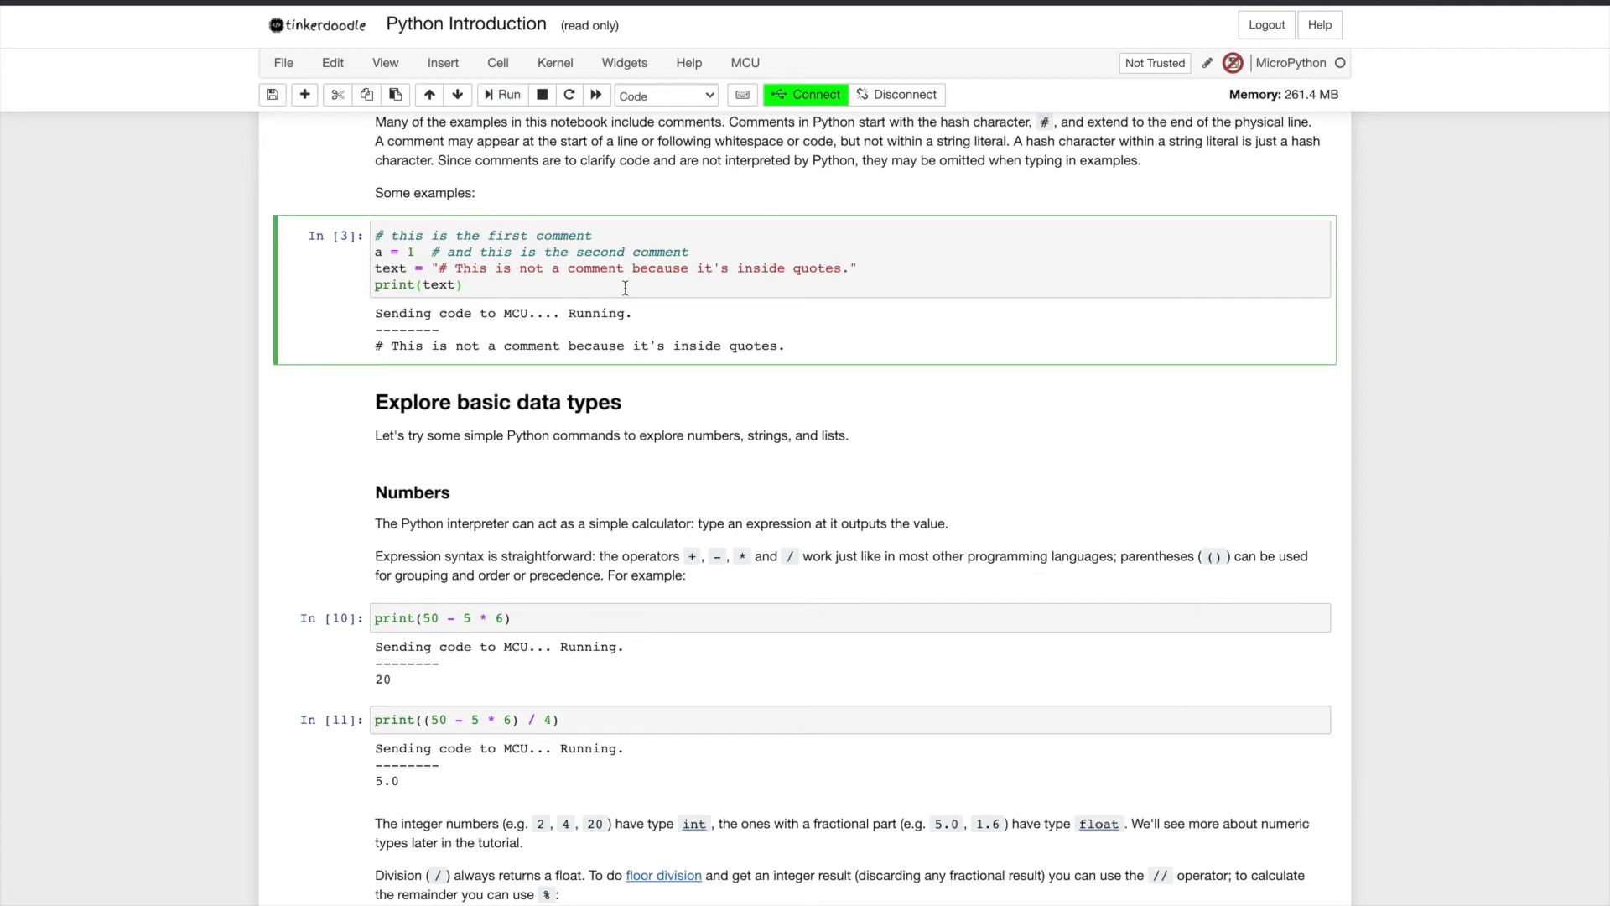
pyautogui.click(501, 94)
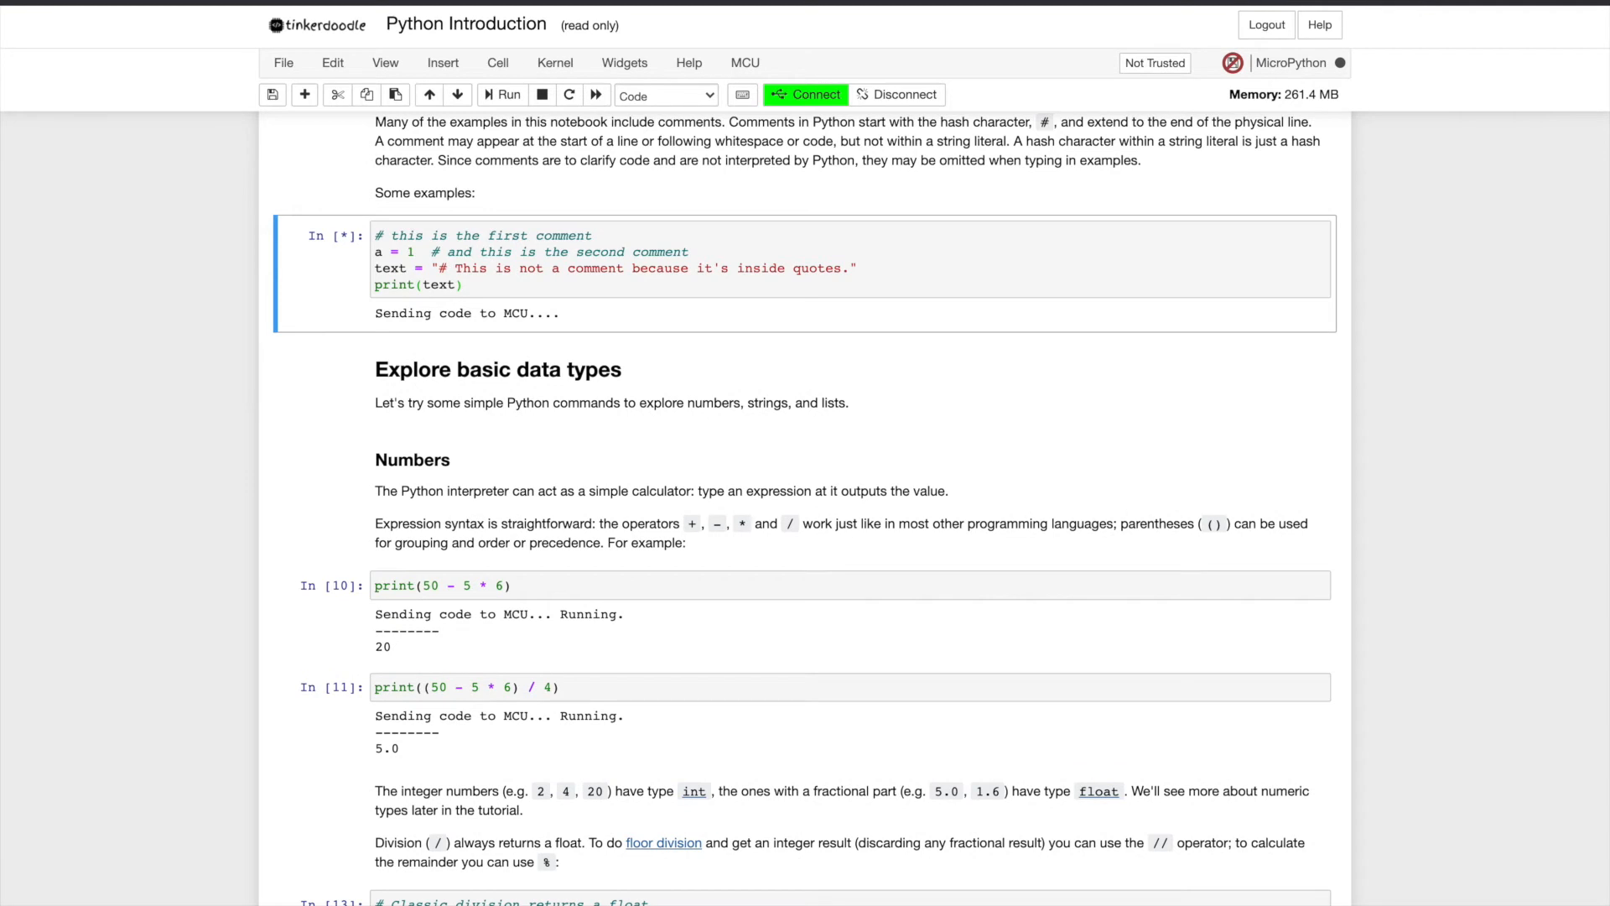
pyautogui.click(502, 94)
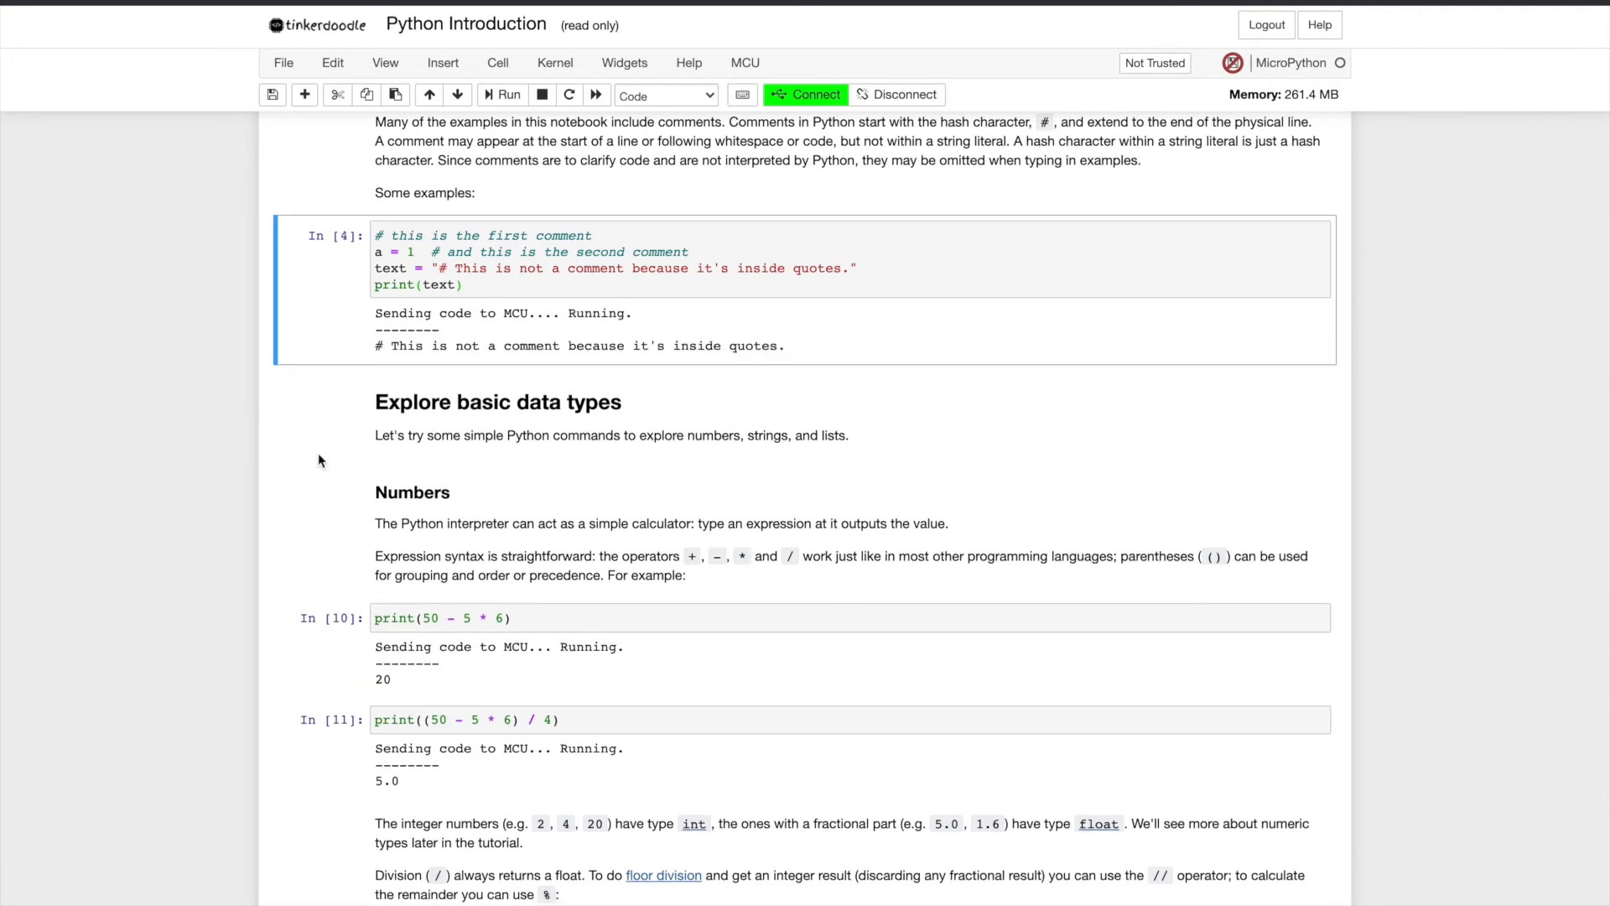
# Step: Move down to the Fibonacci series cell and start editing its code
pyautogui.scroll(-3)
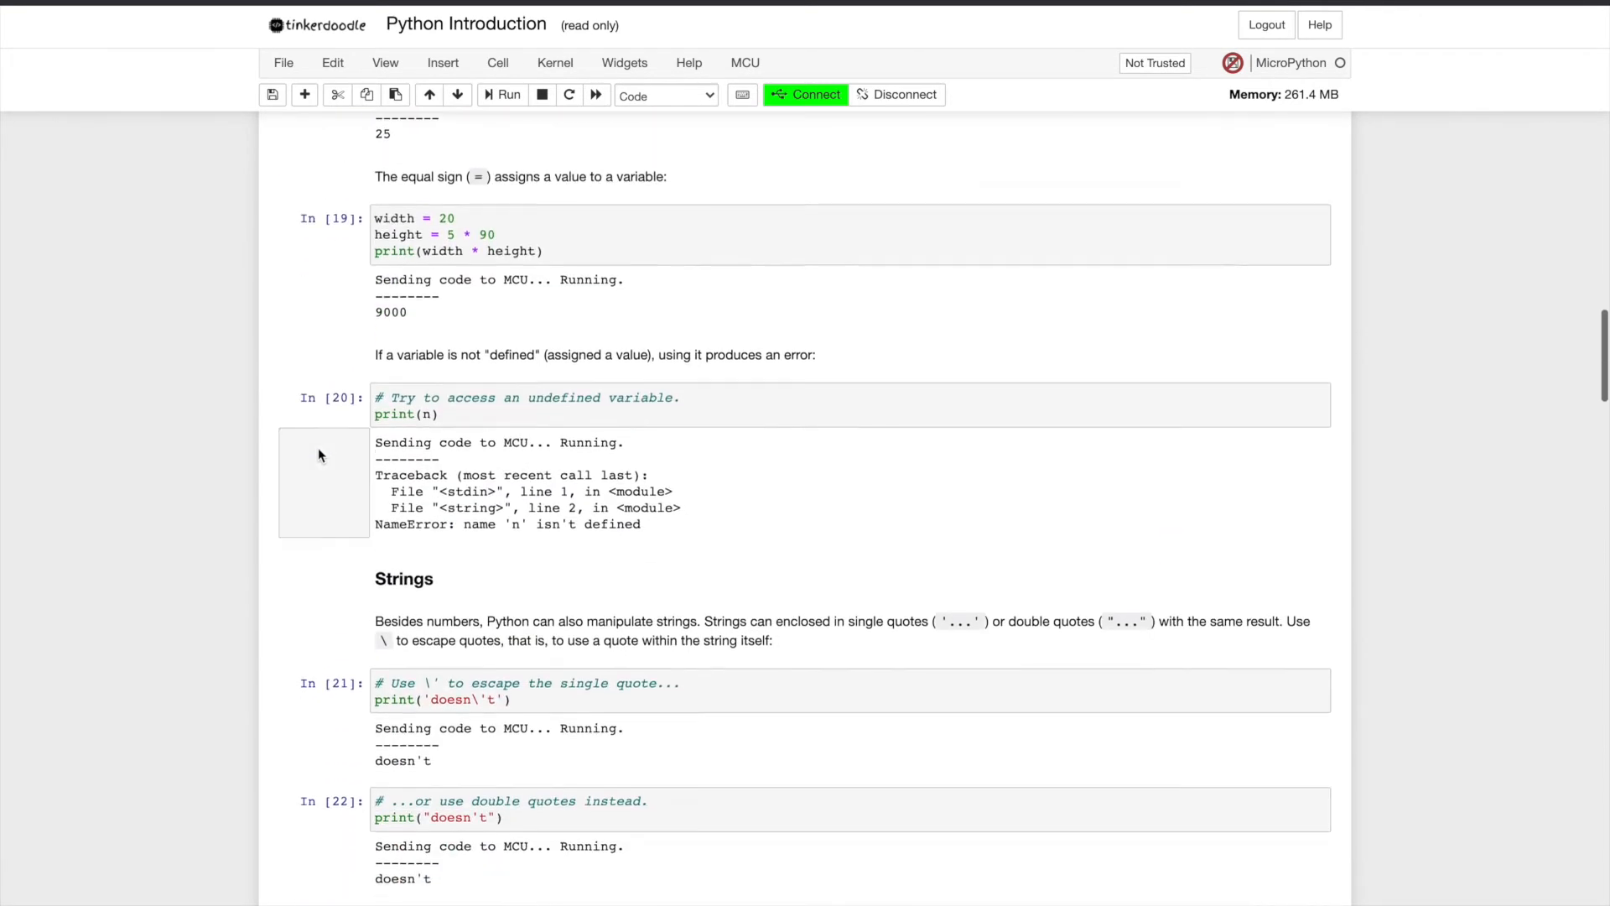
pyautogui.scroll(-3)
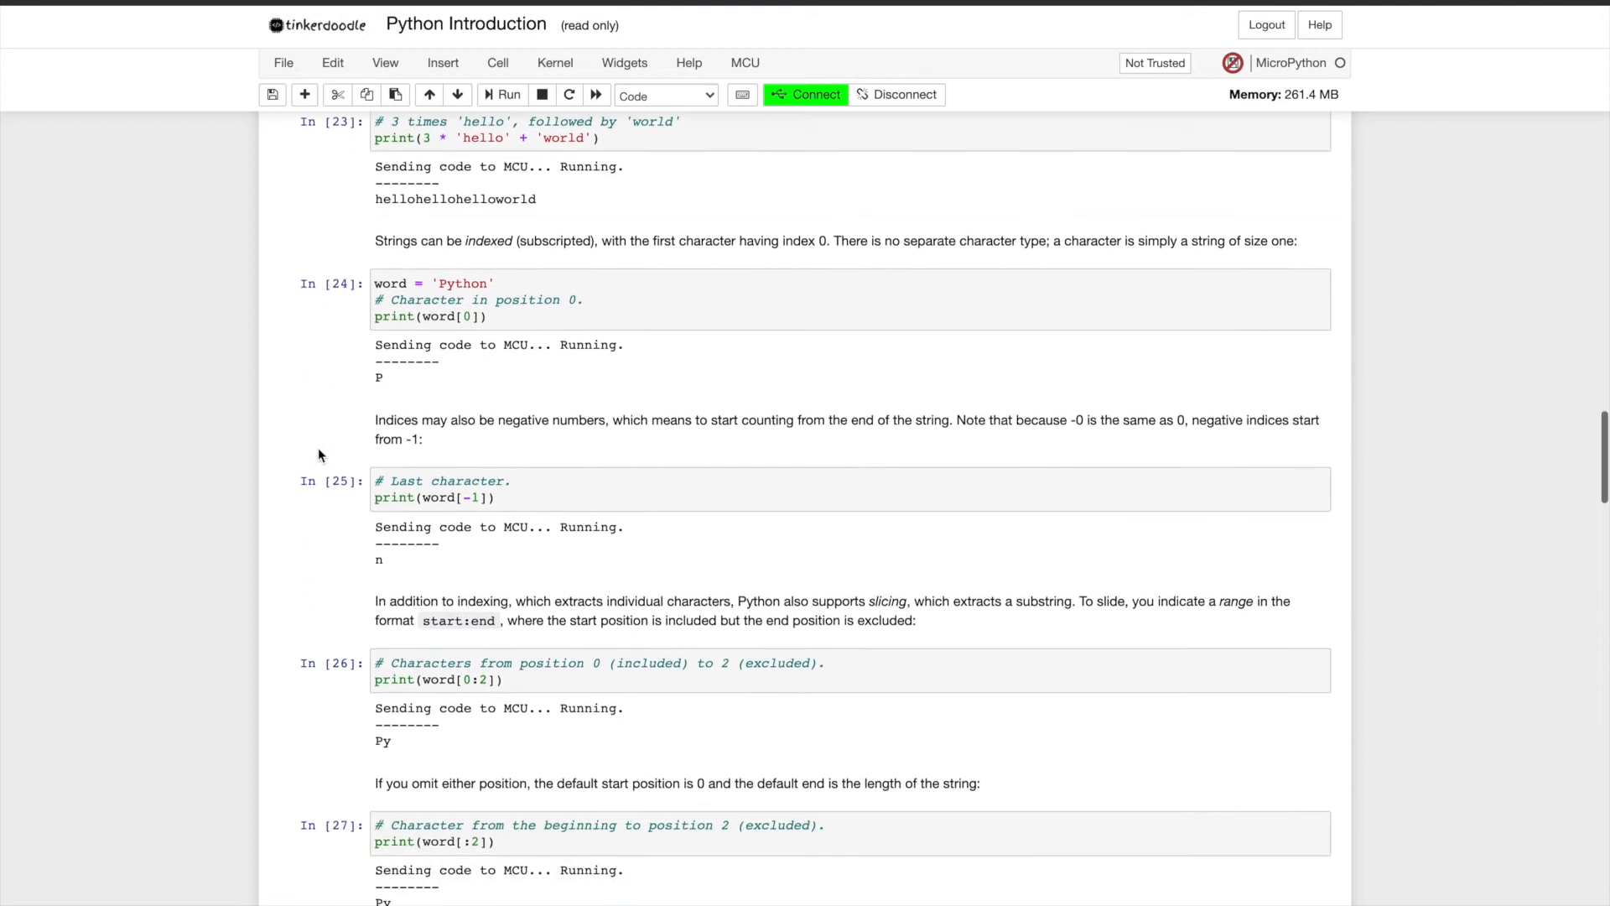
pyautogui.scroll(-3)
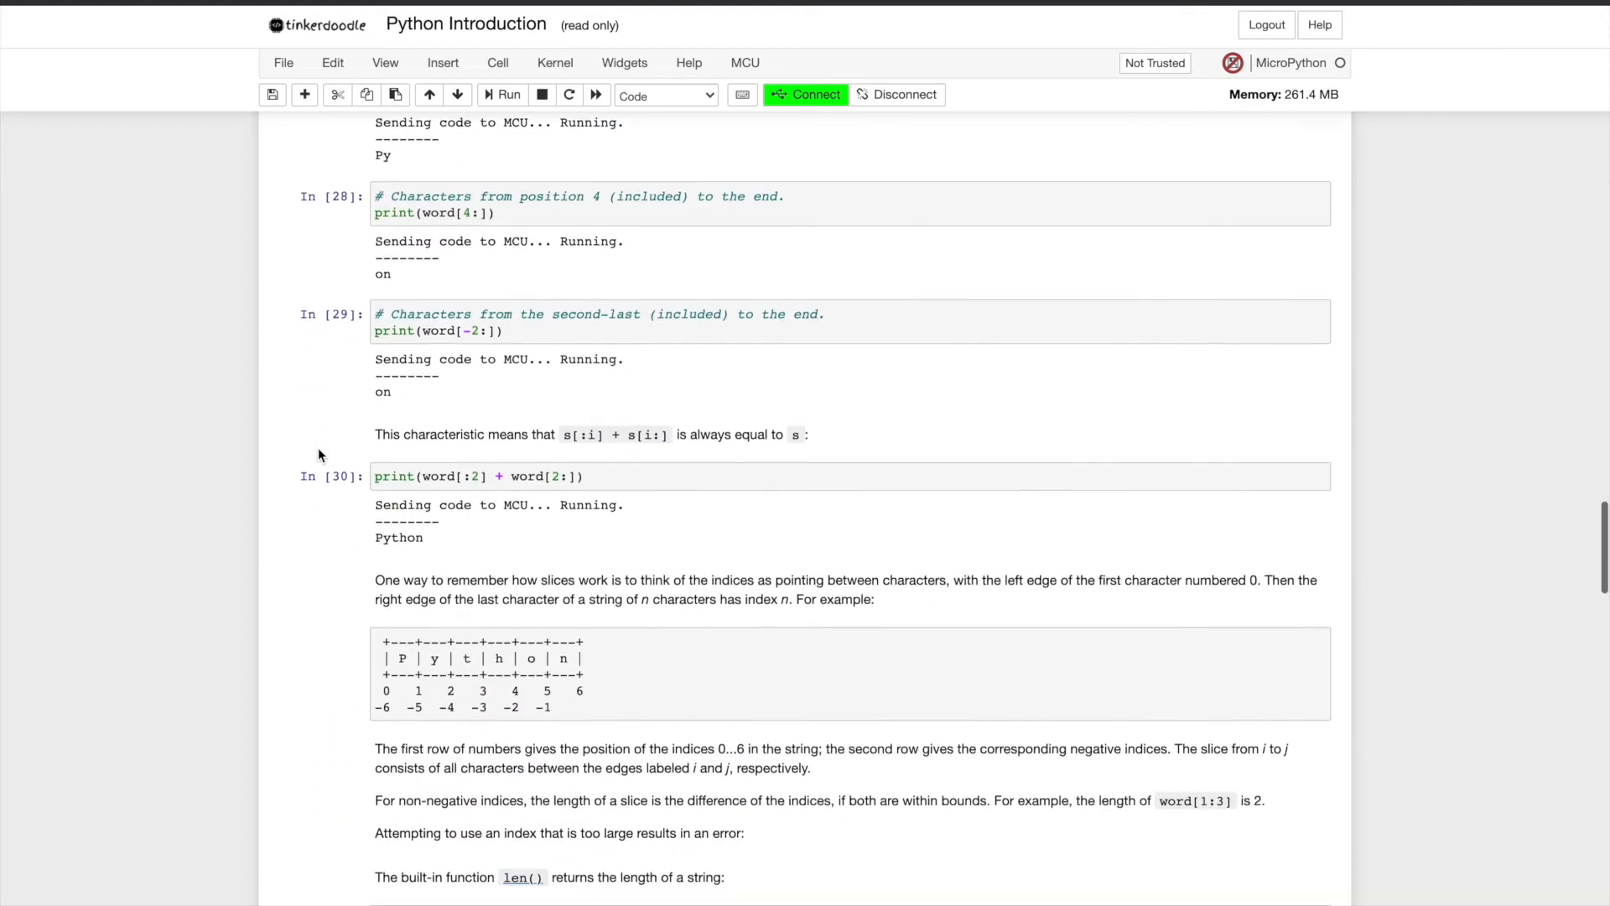
pyautogui.scroll(-3)
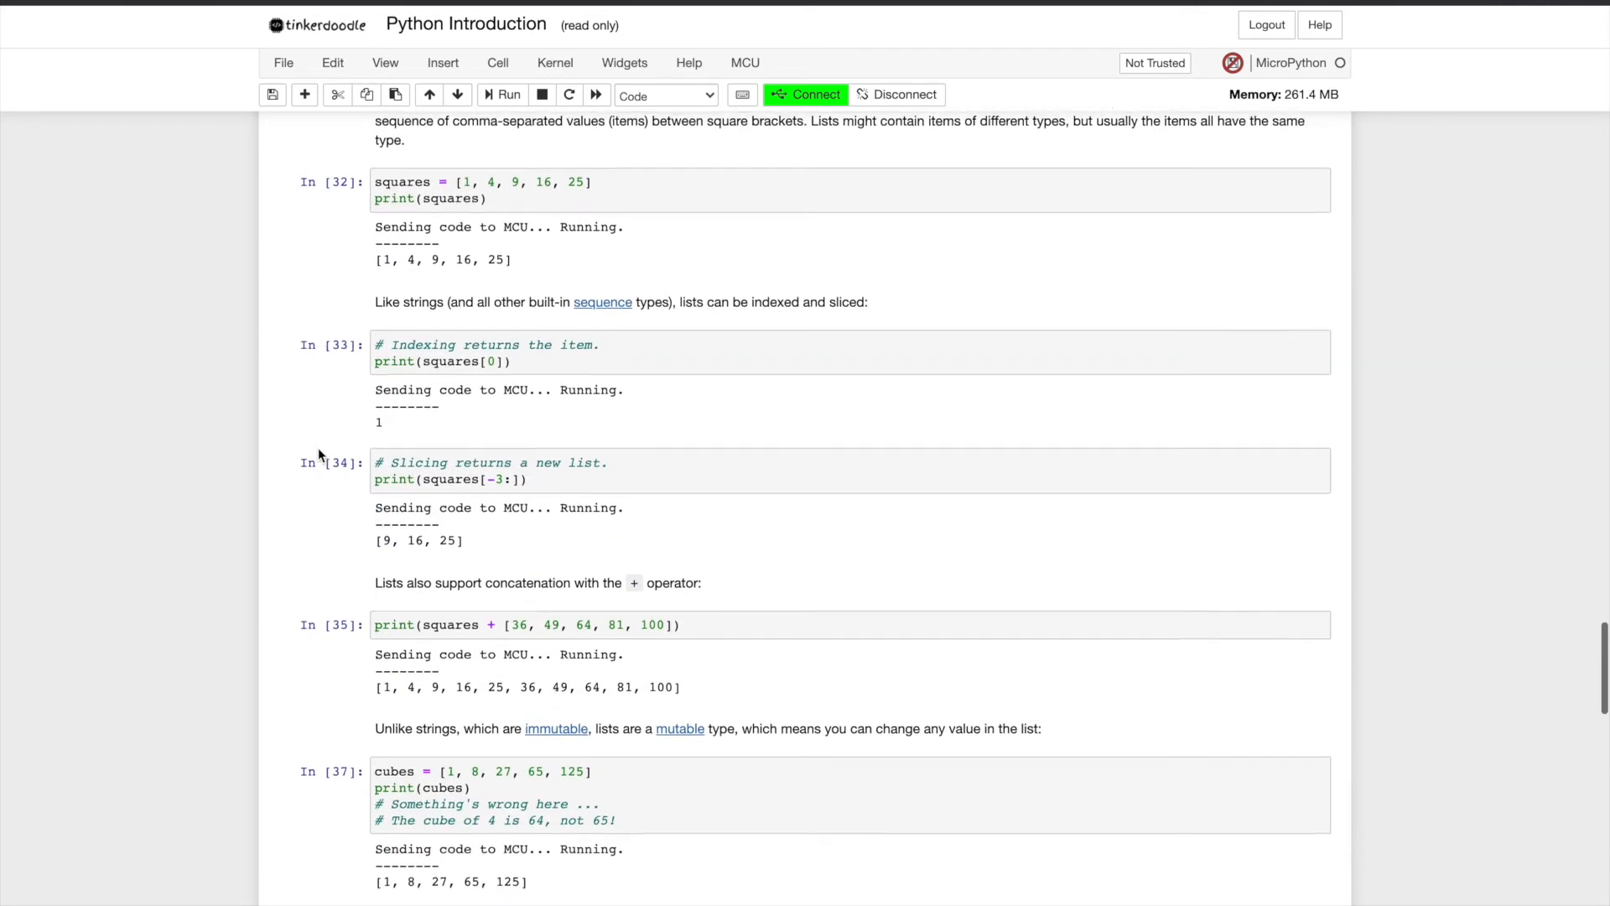
pyautogui.scroll(-3)
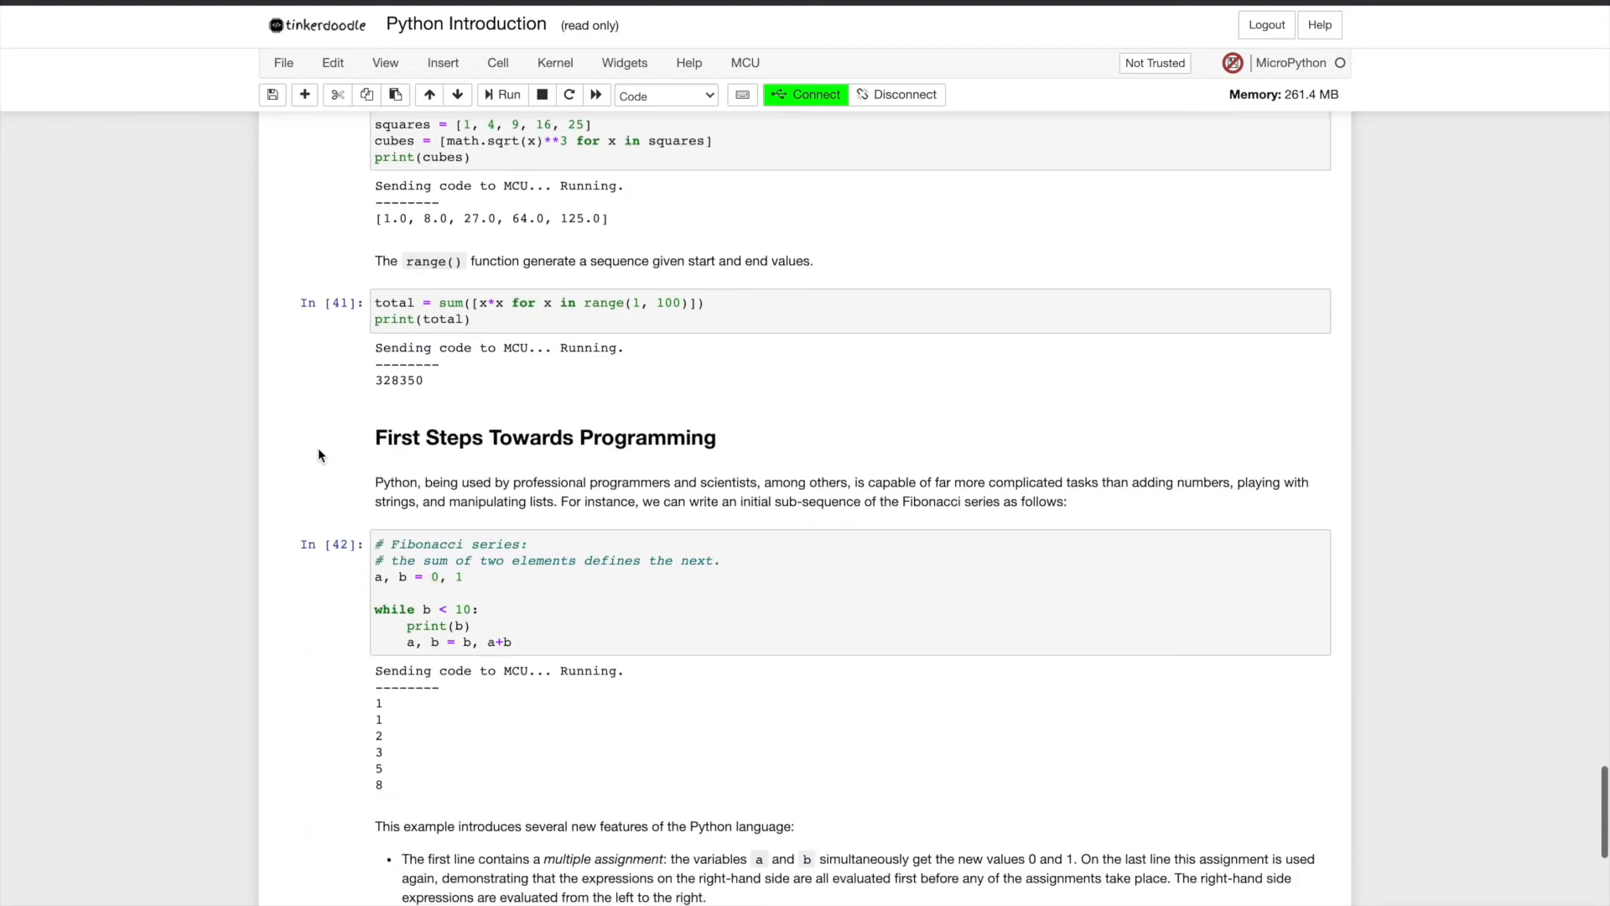
pyautogui.scroll(-3)
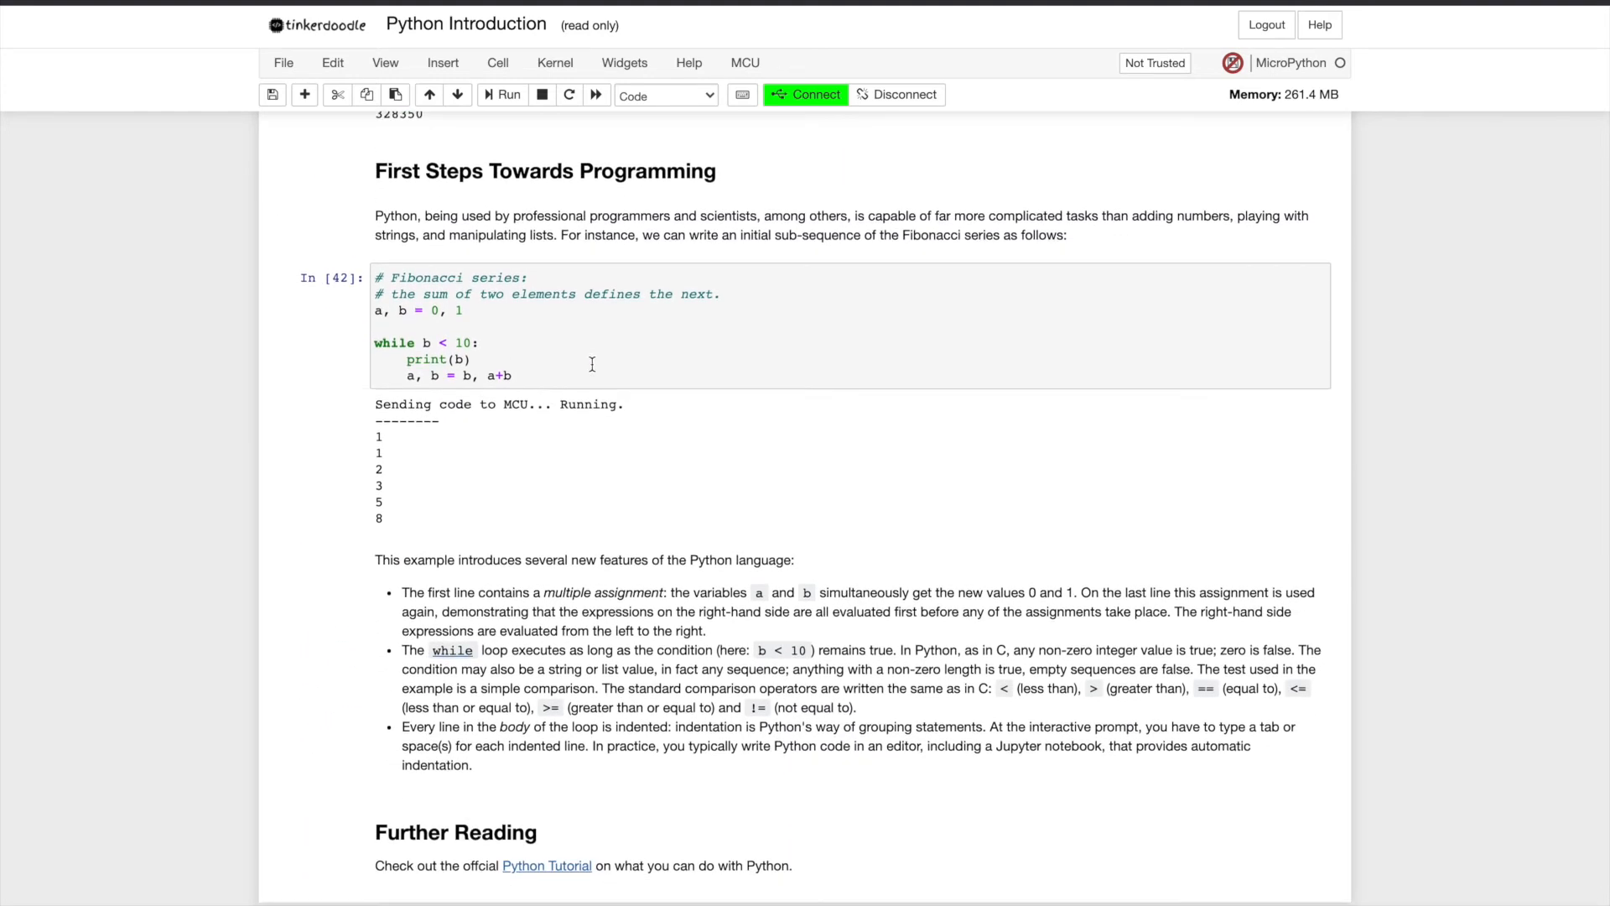
pyautogui.click(596, 359)
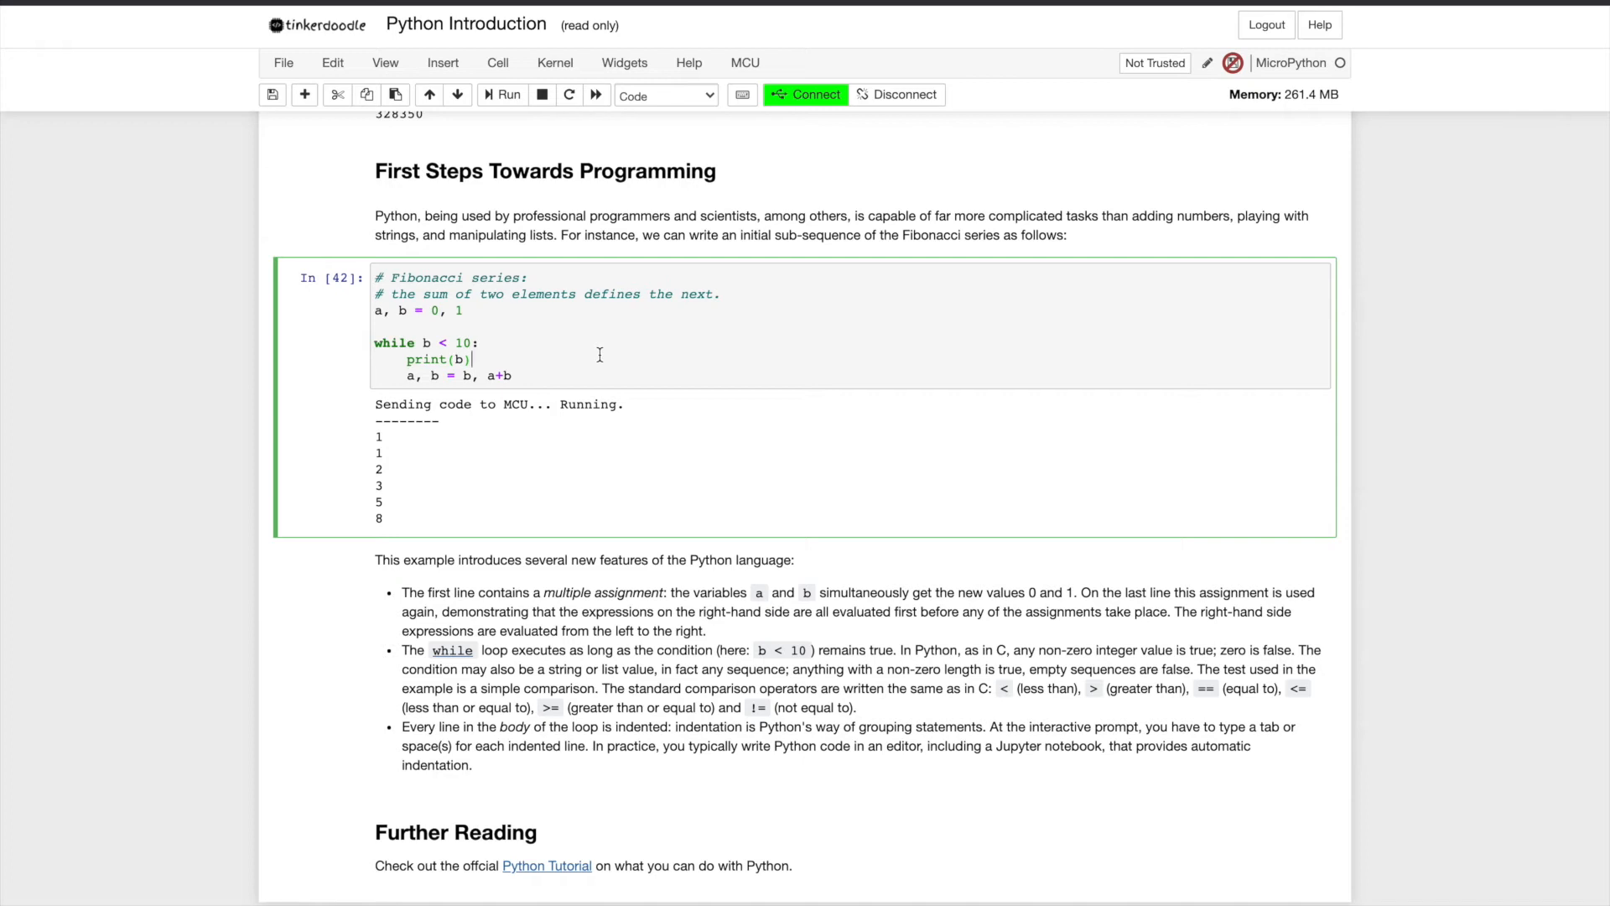
# Step: Run the Fibonacci cell, raise the while limit from 10 to 100000000, and rerun it
pyautogui.click(502, 94)
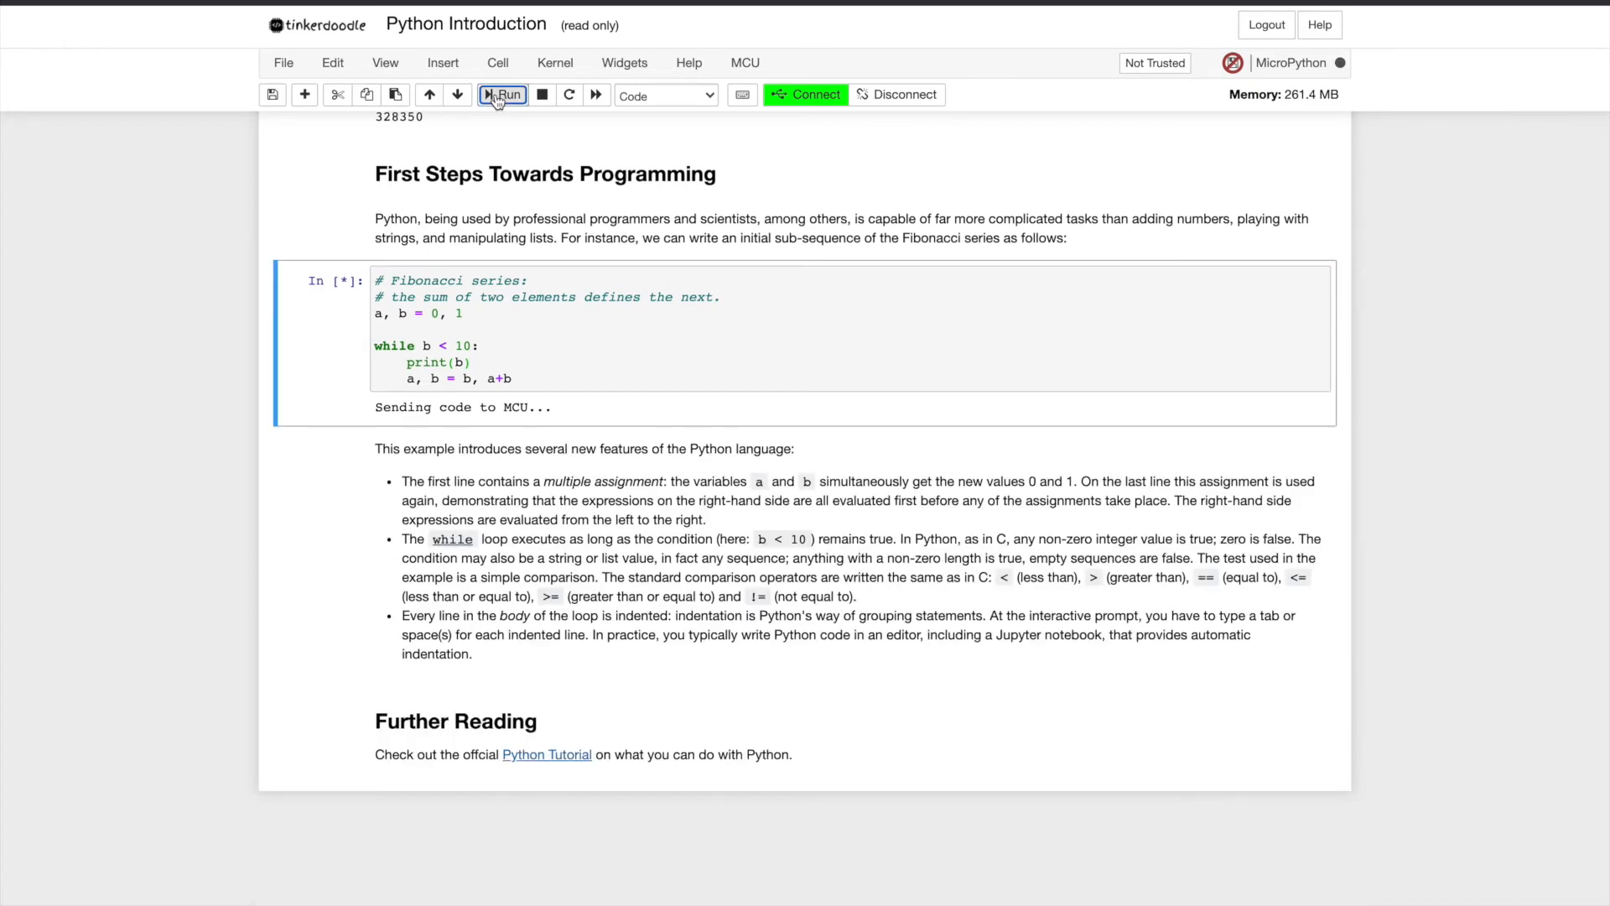
pyautogui.click(501, 94)
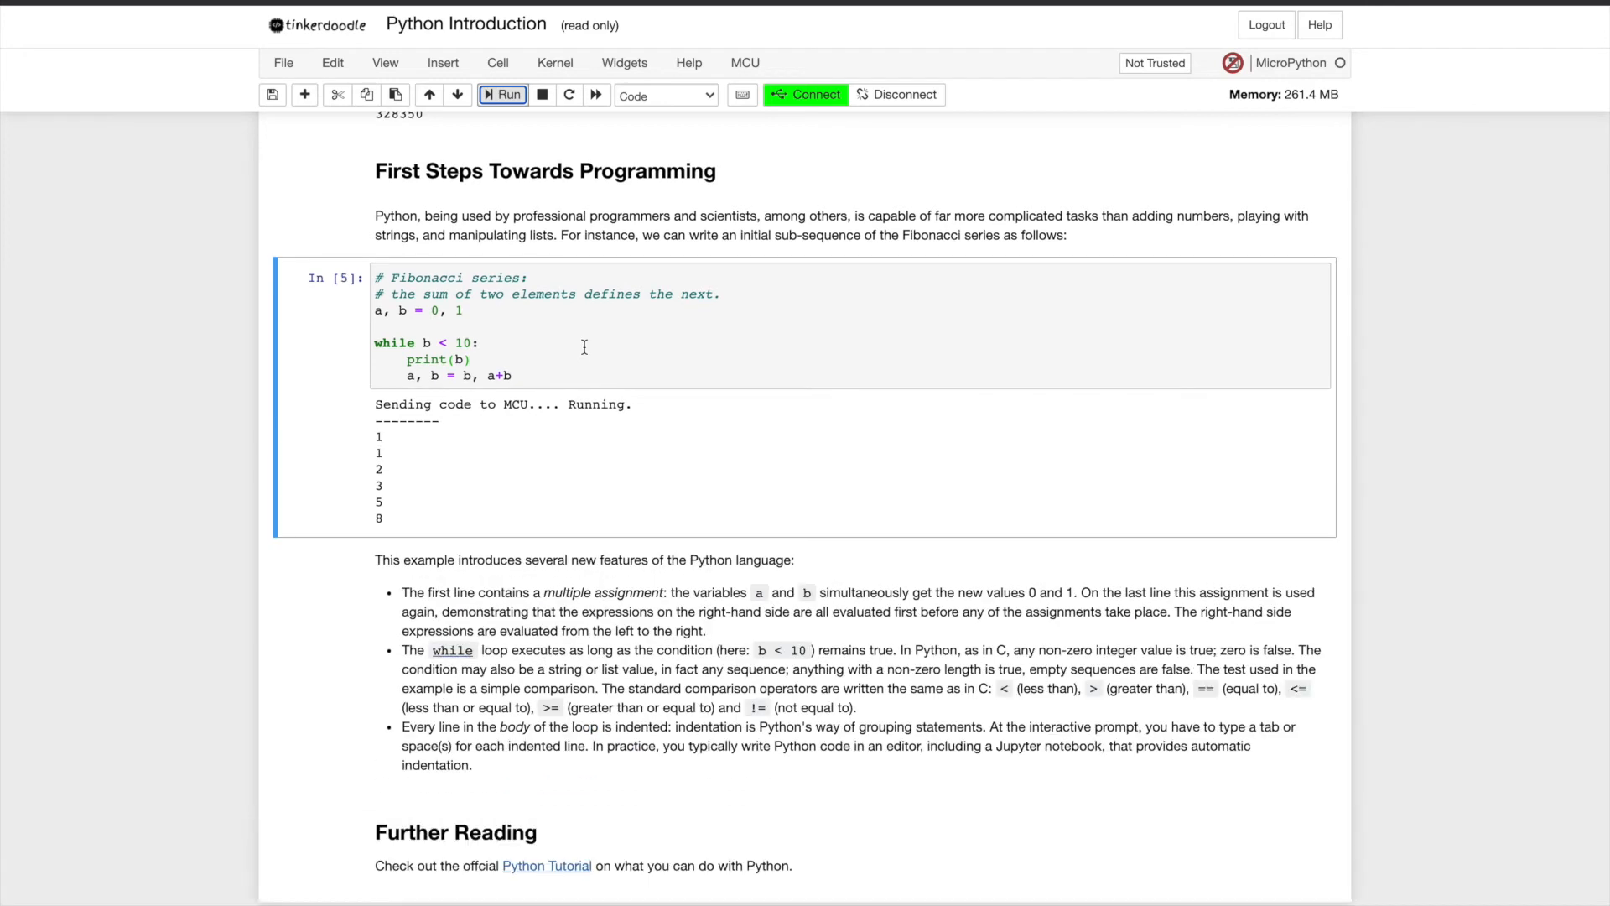
pyautogui.moveTo(497, 309)
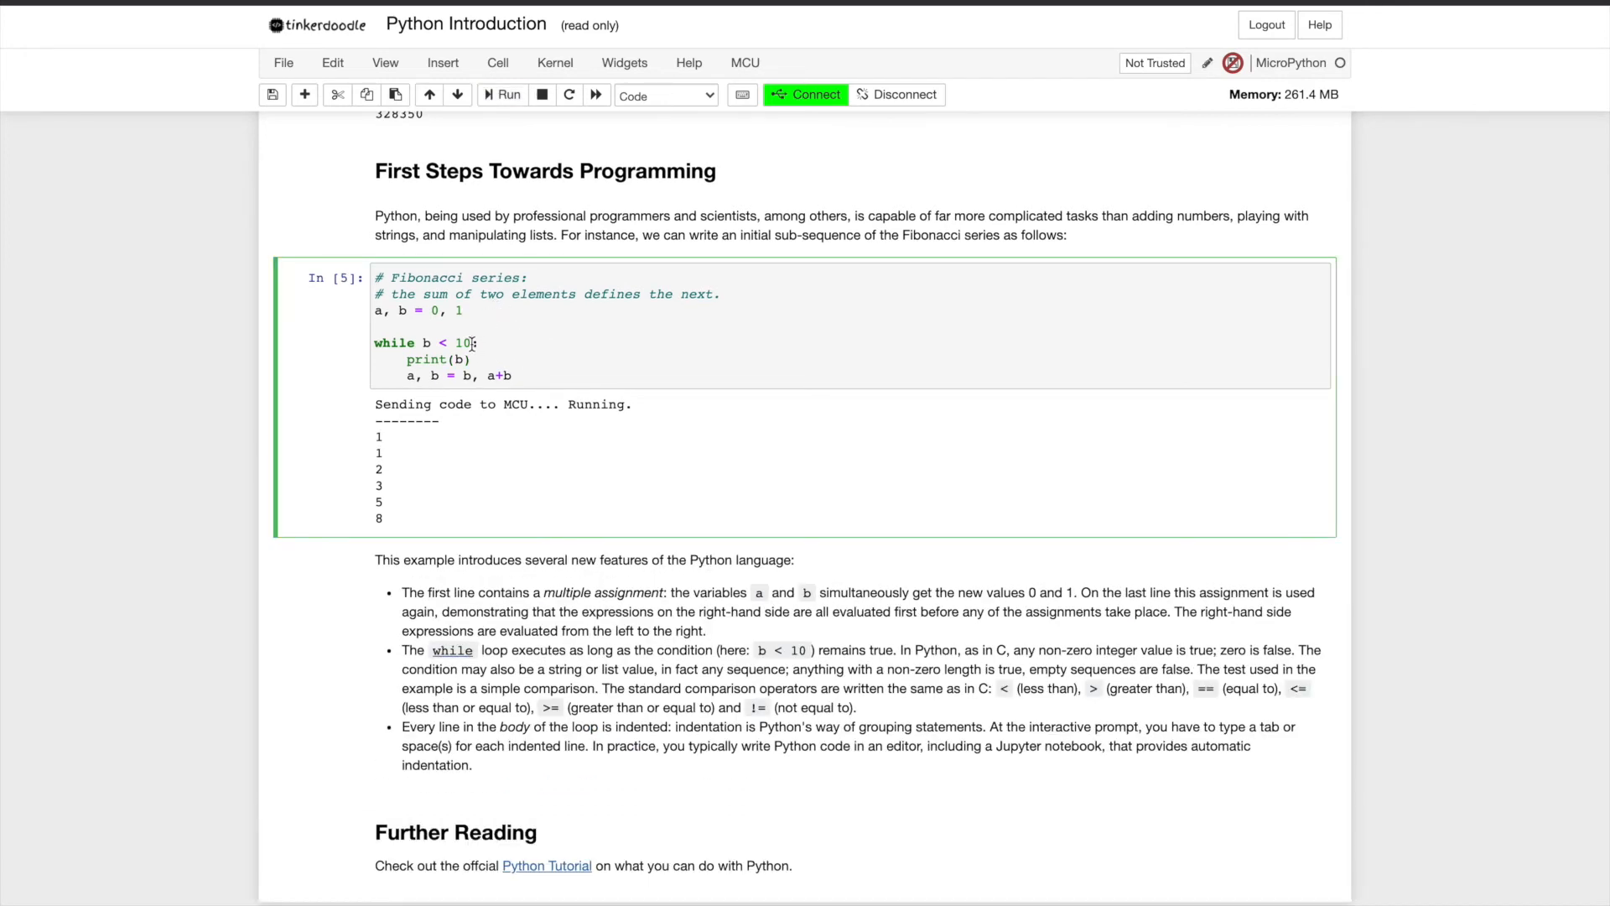
pyautogui.write('0000000')
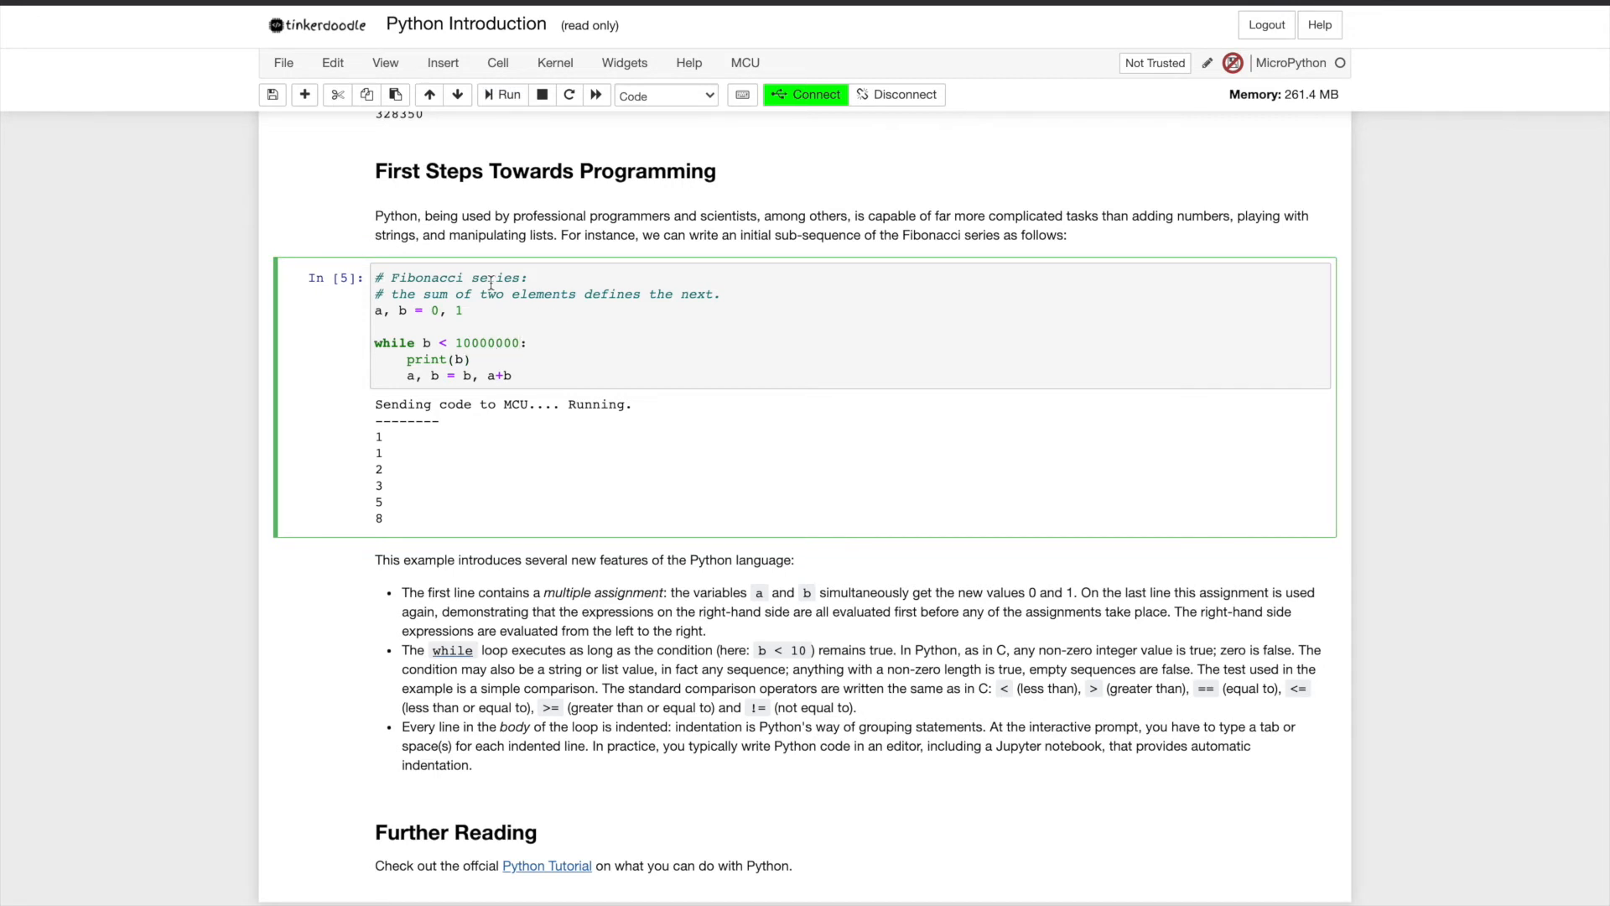
pyautogui.click(503, 94)
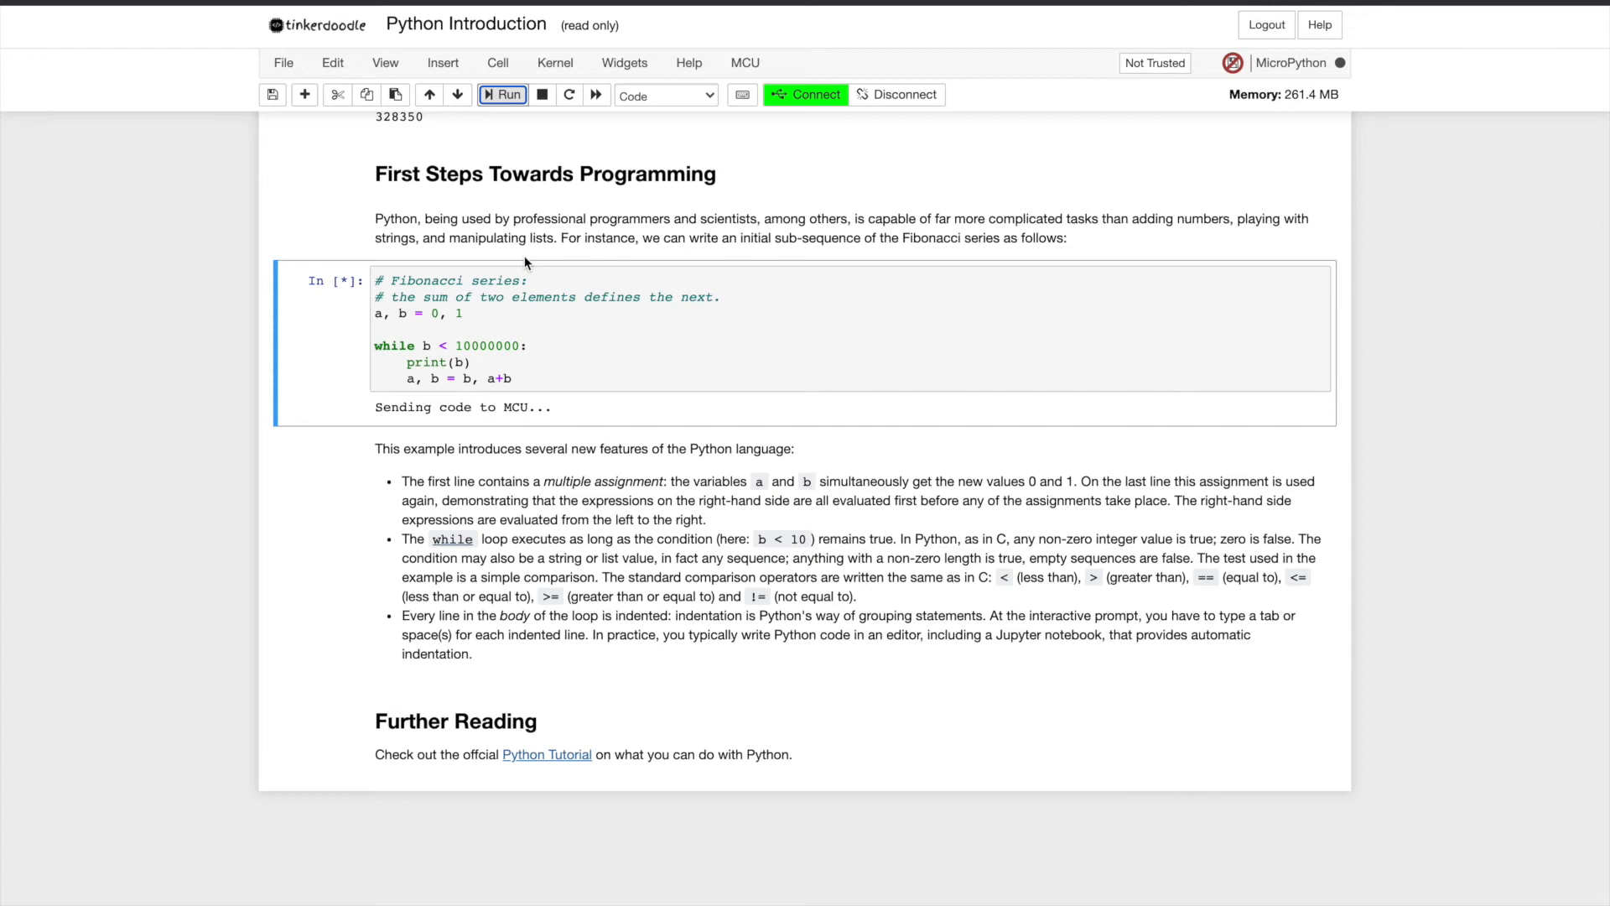
pyautogui.click(501, 94)
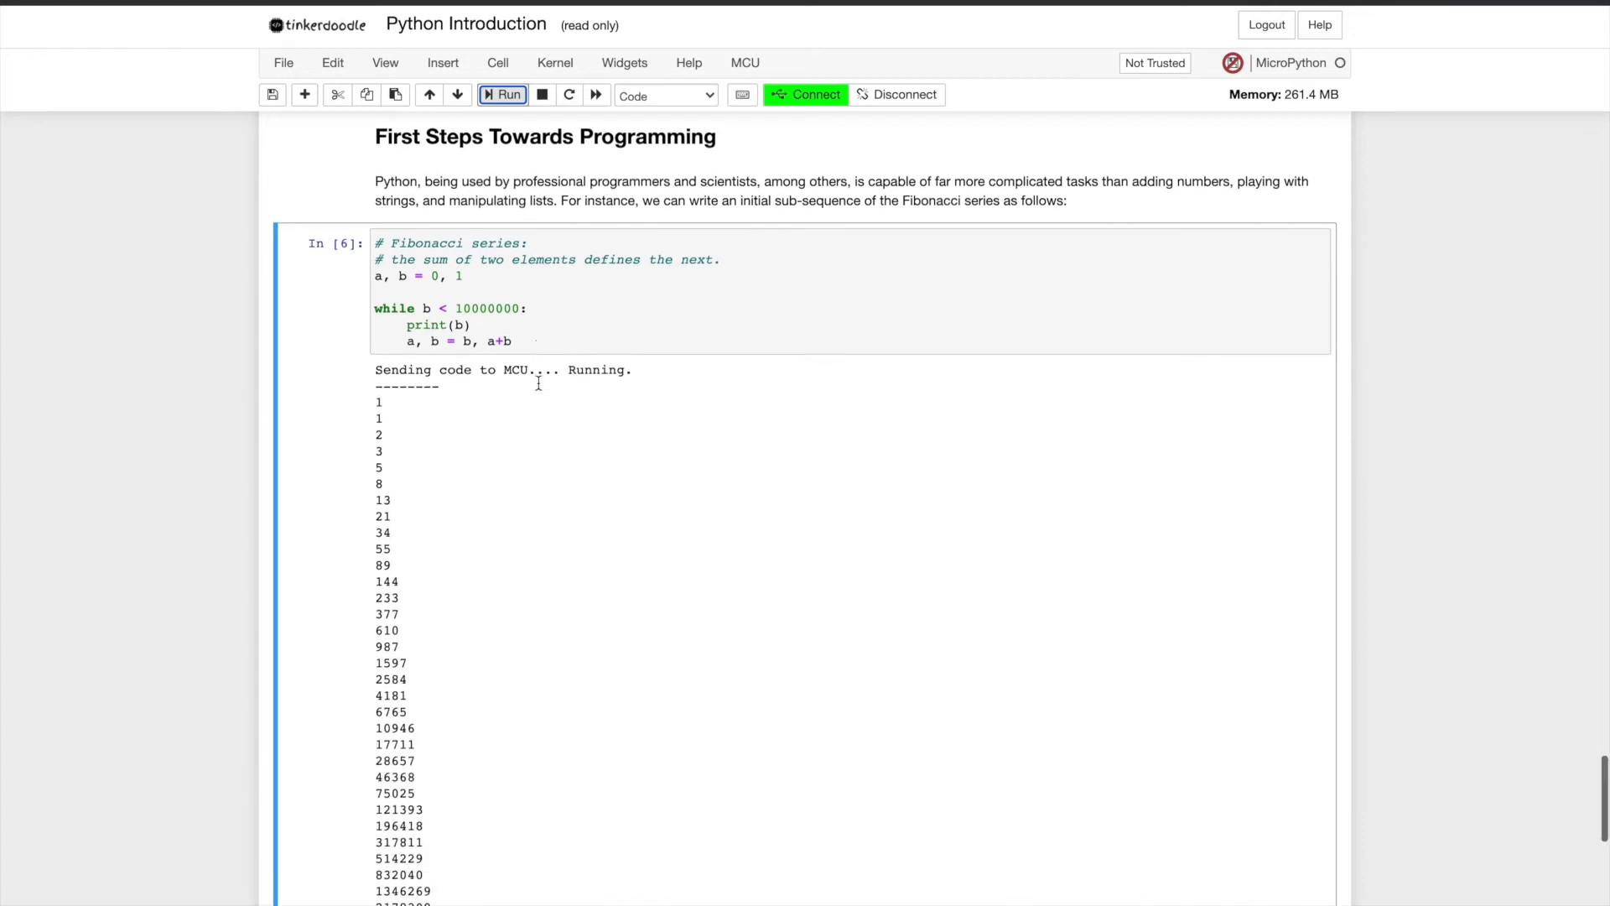
pyautogui.scroll(-3)
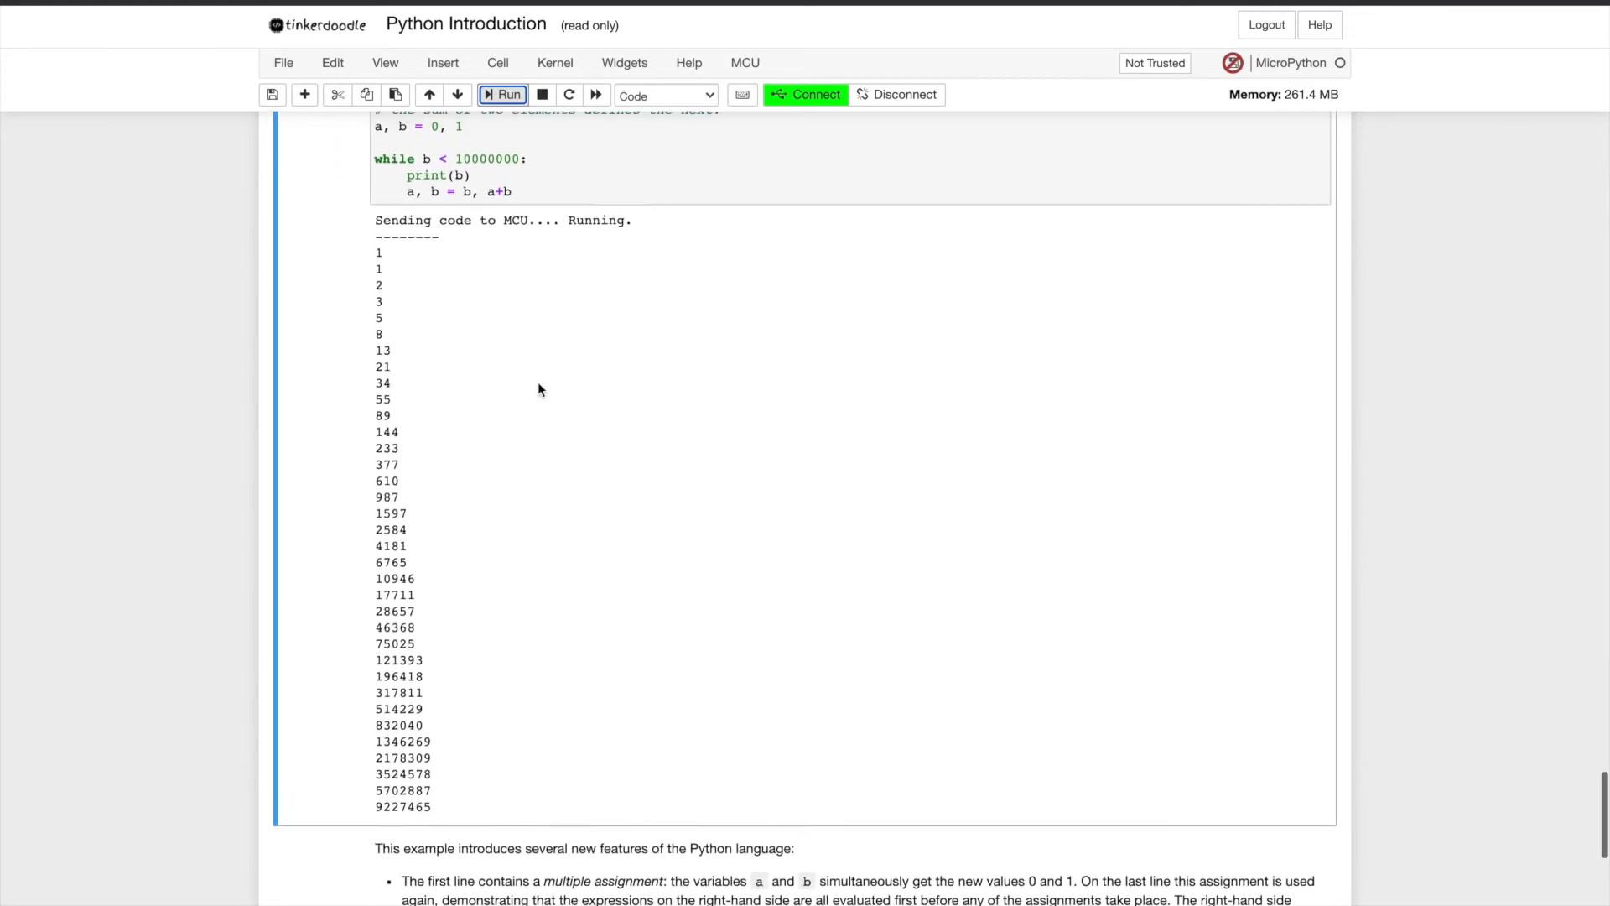
pyautogui.scroll(3)
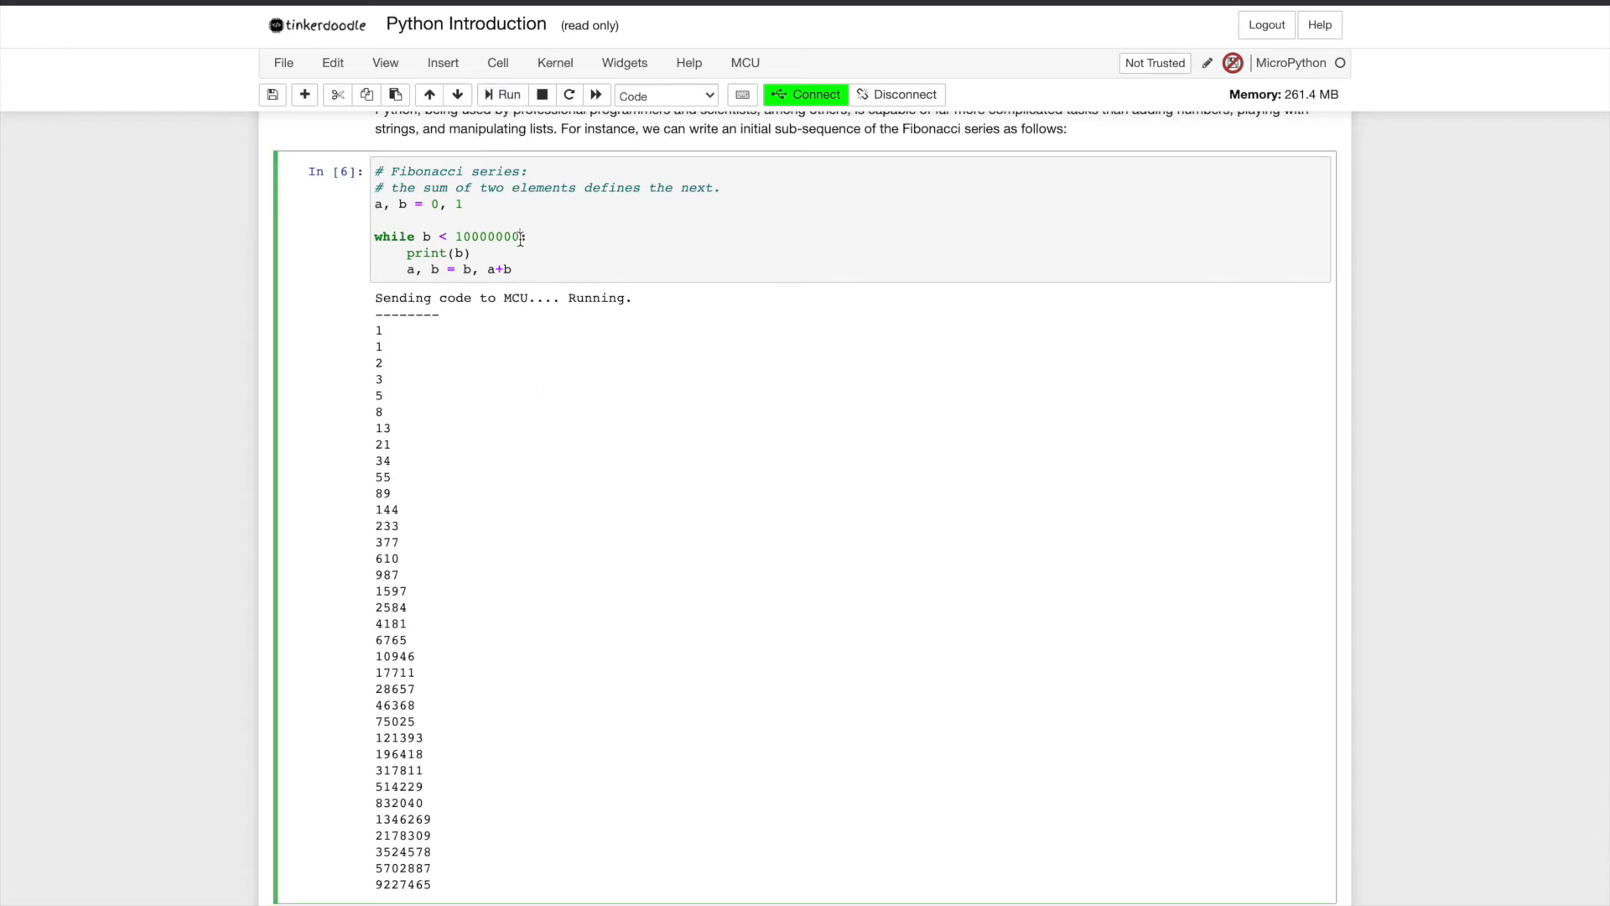
pyautogui.write('00')
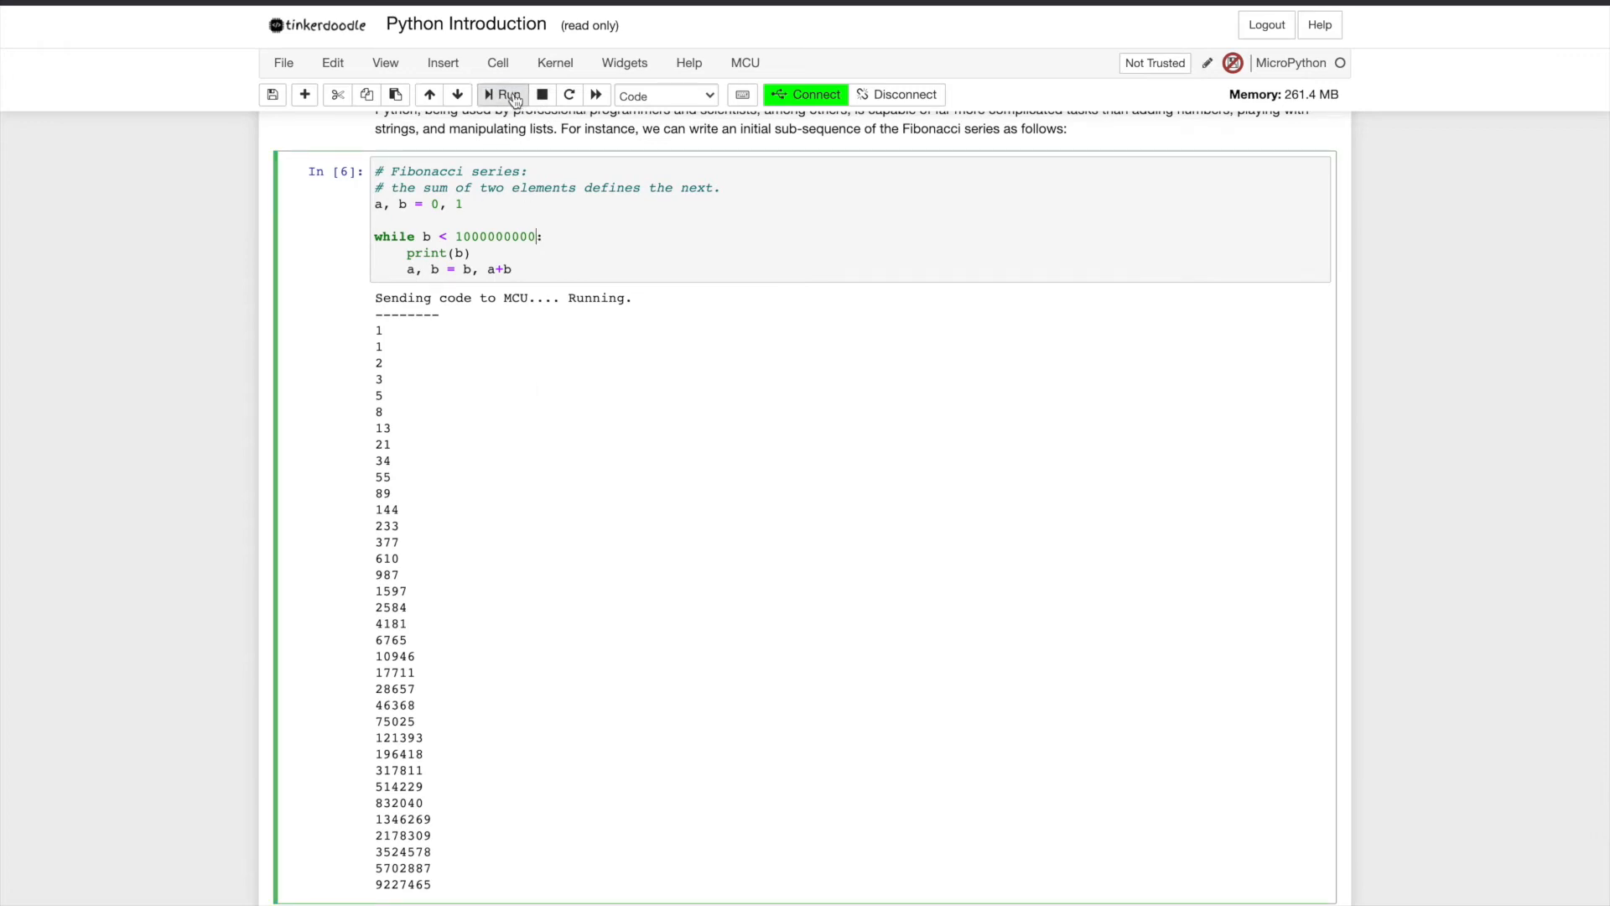
pyautogui.click(502, 94)
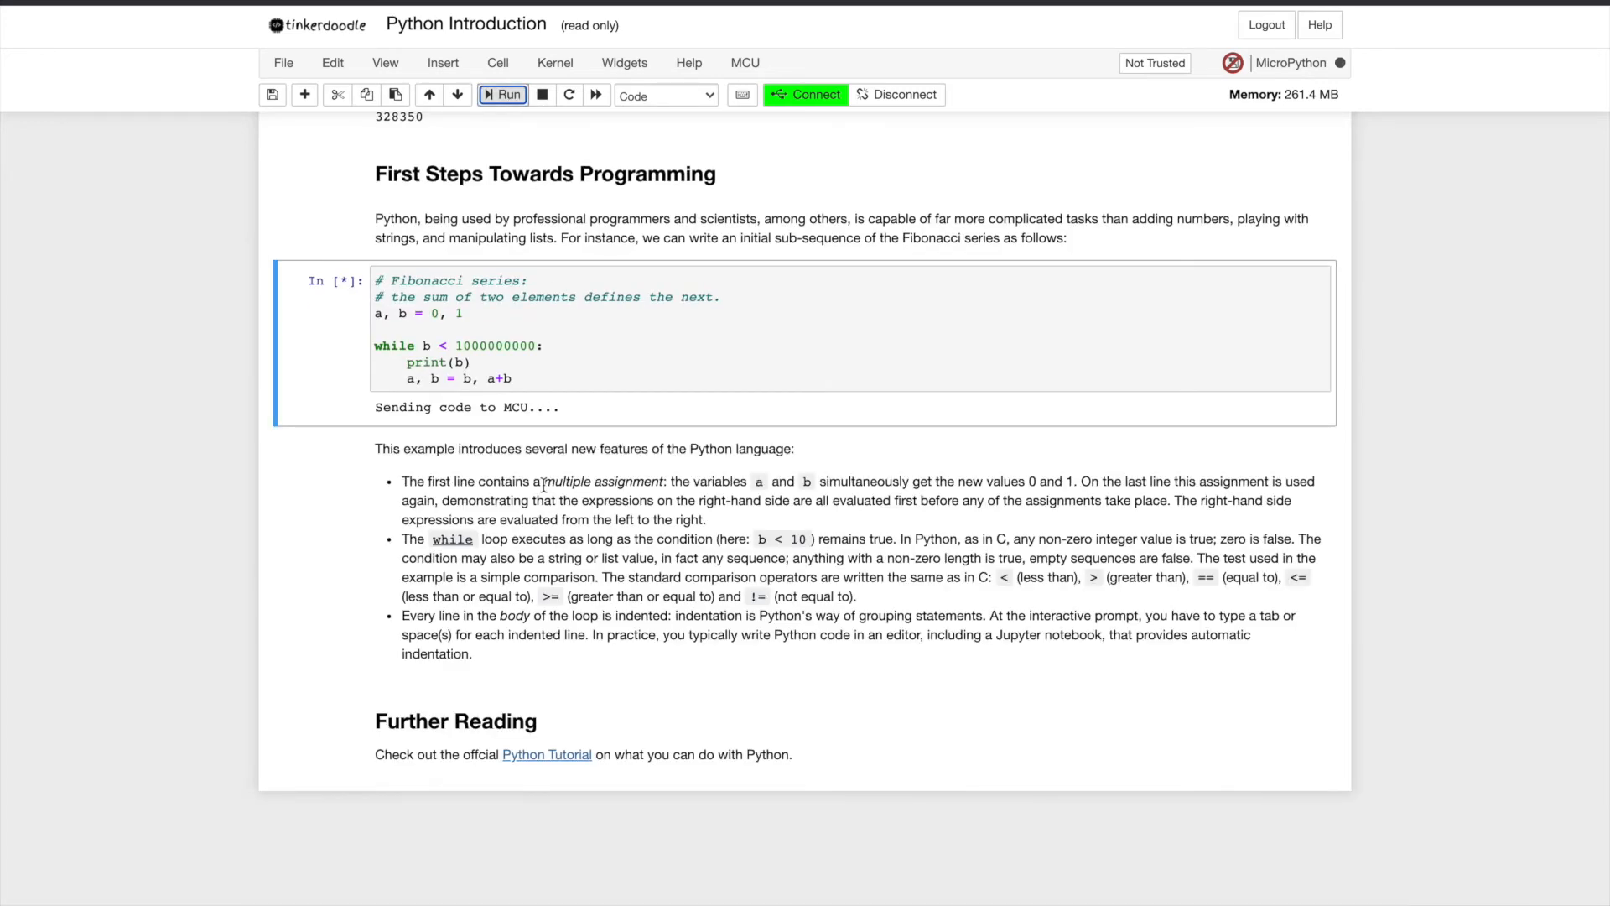
pyautogui.click(502, 94)
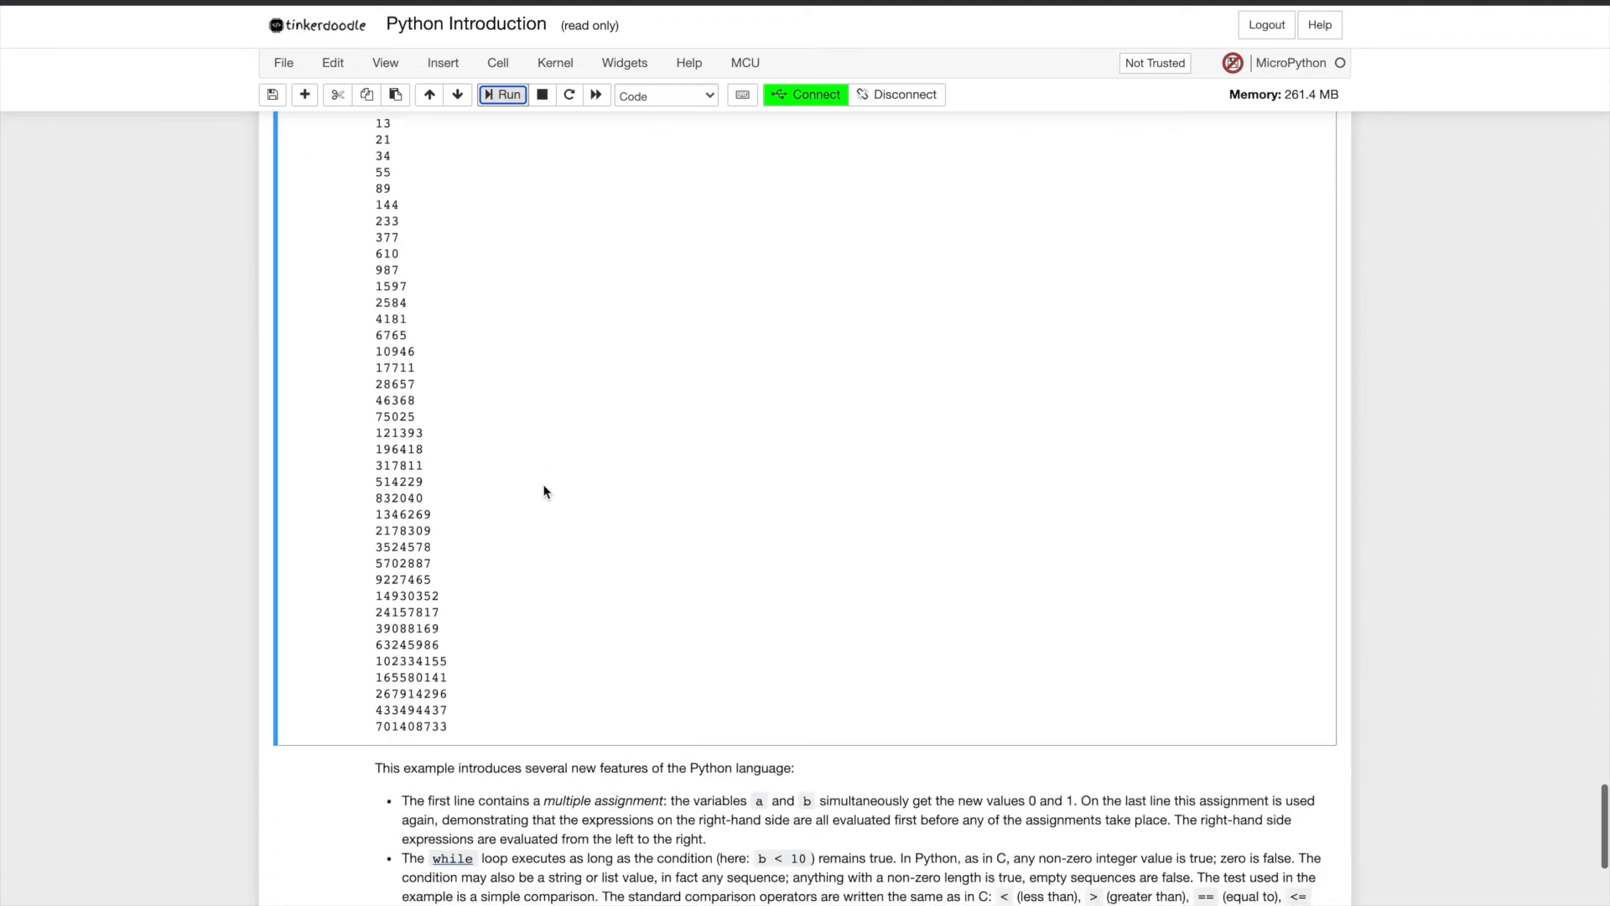
pyautogui.scroll(3)
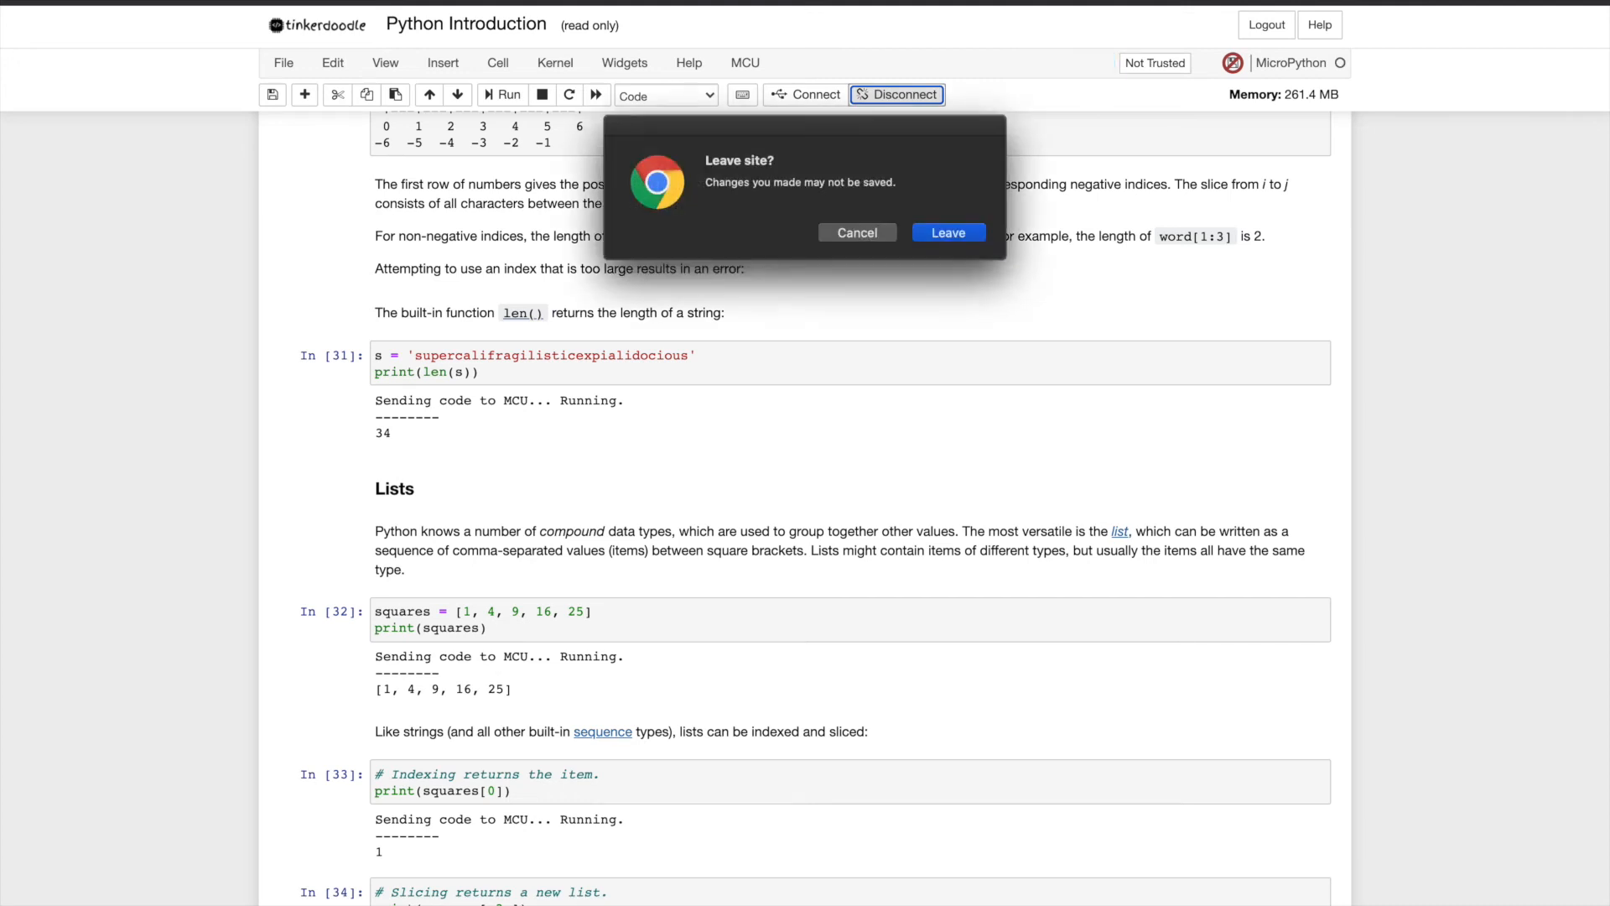
# Step: Leave the unsaved notebook, open MicroPython Basics.ipynb and dismiss its read-only notice
pyautogui.click(945, 231)
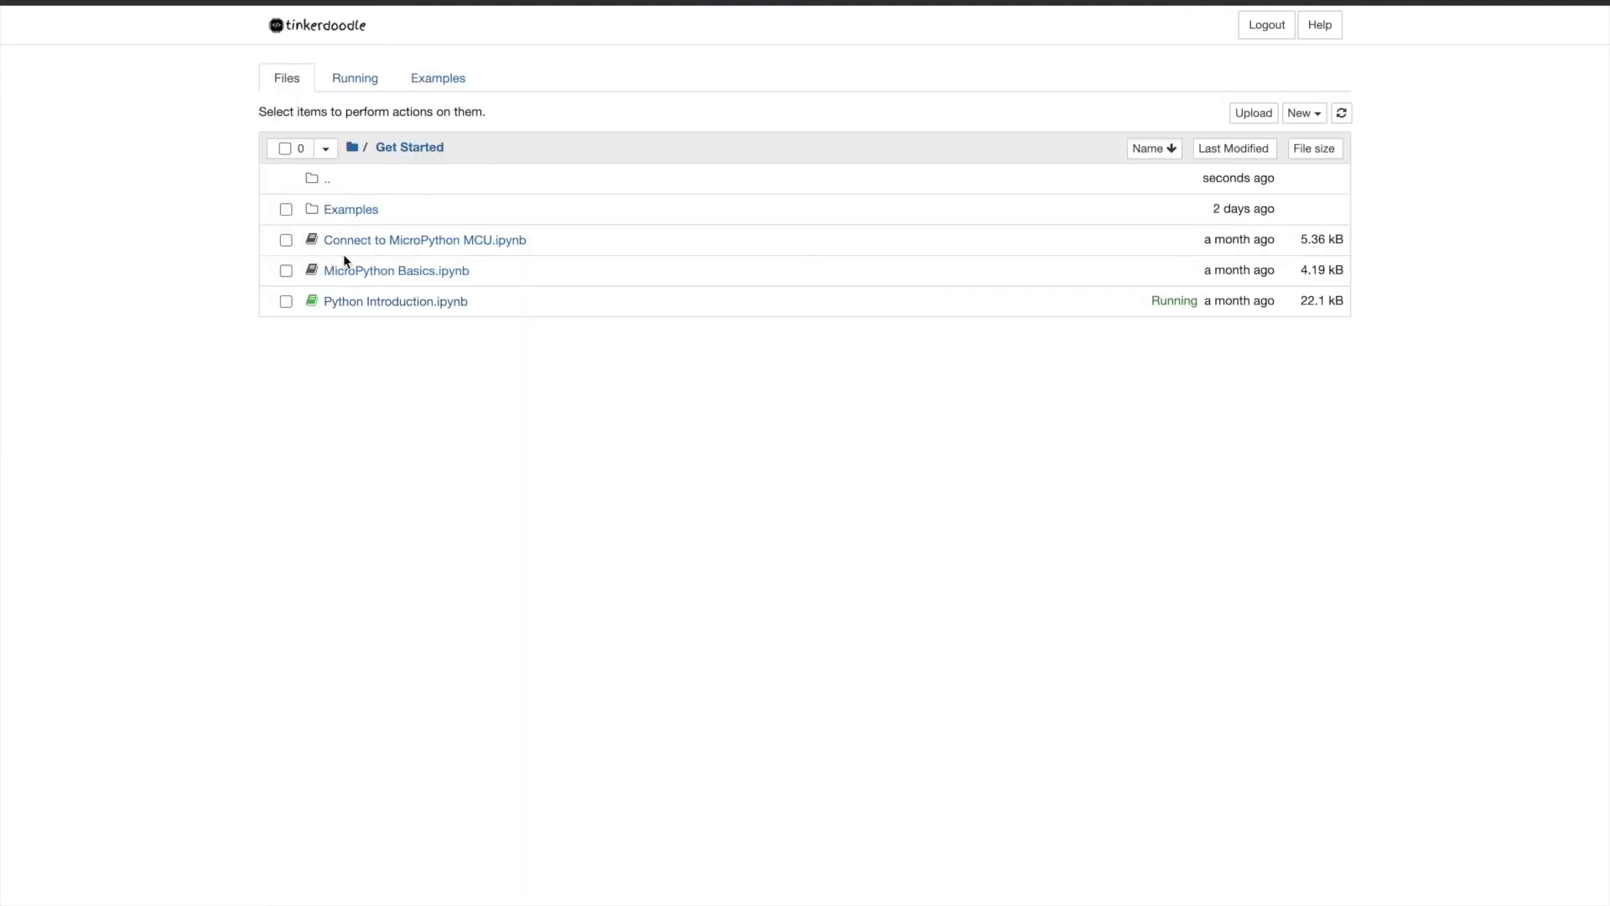
pyautogui.moveTo(357, 275)
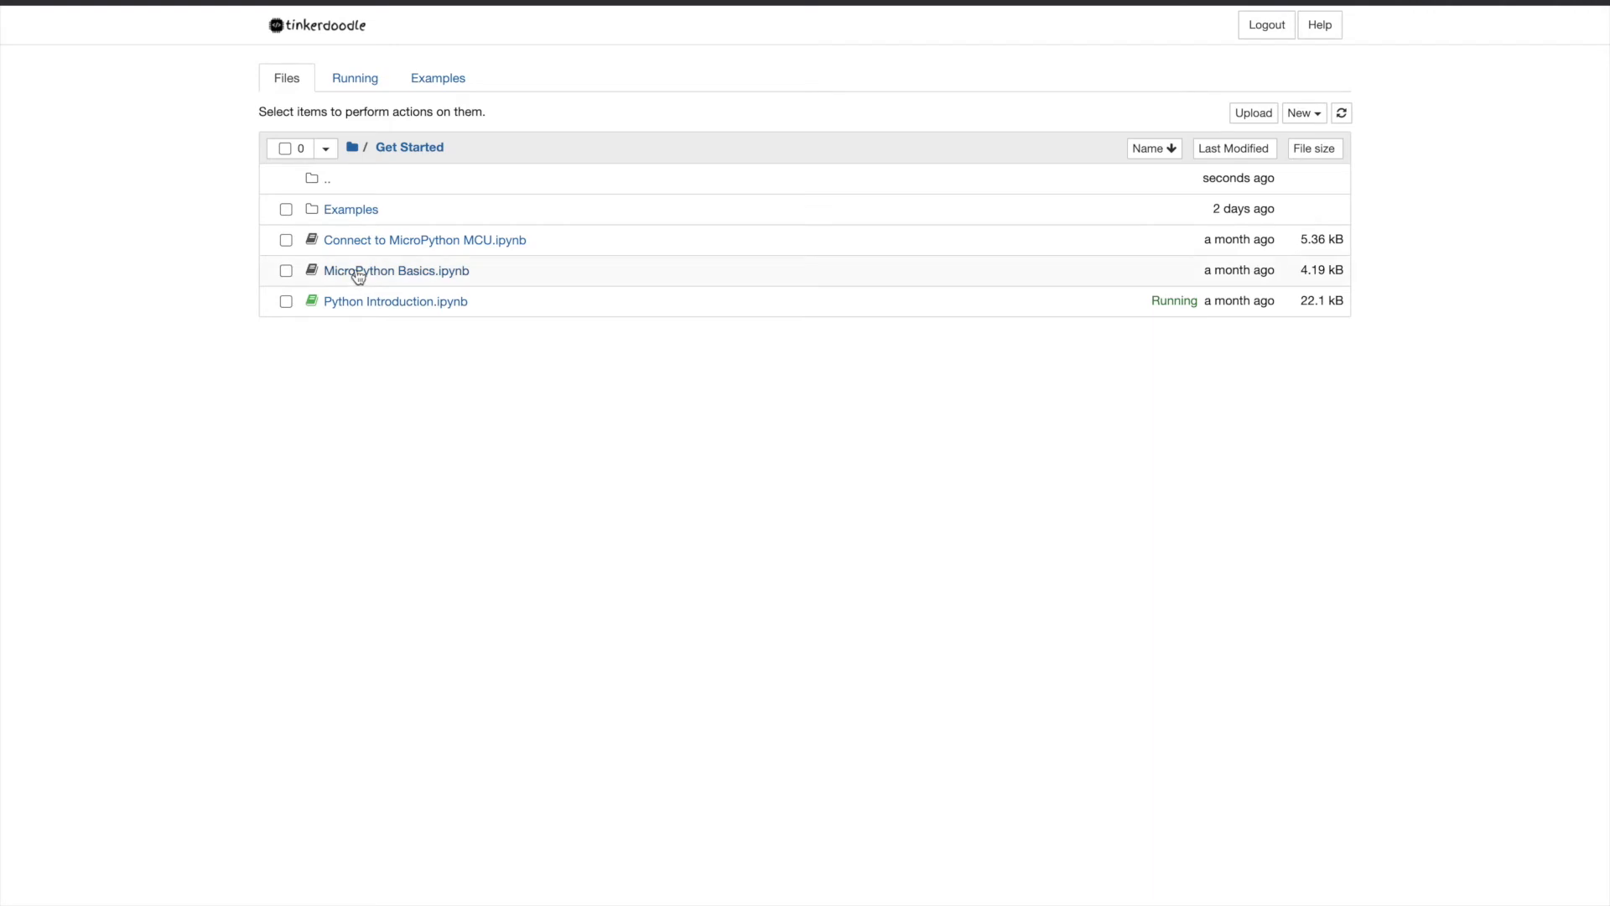
pyautogui.click(396, 270)
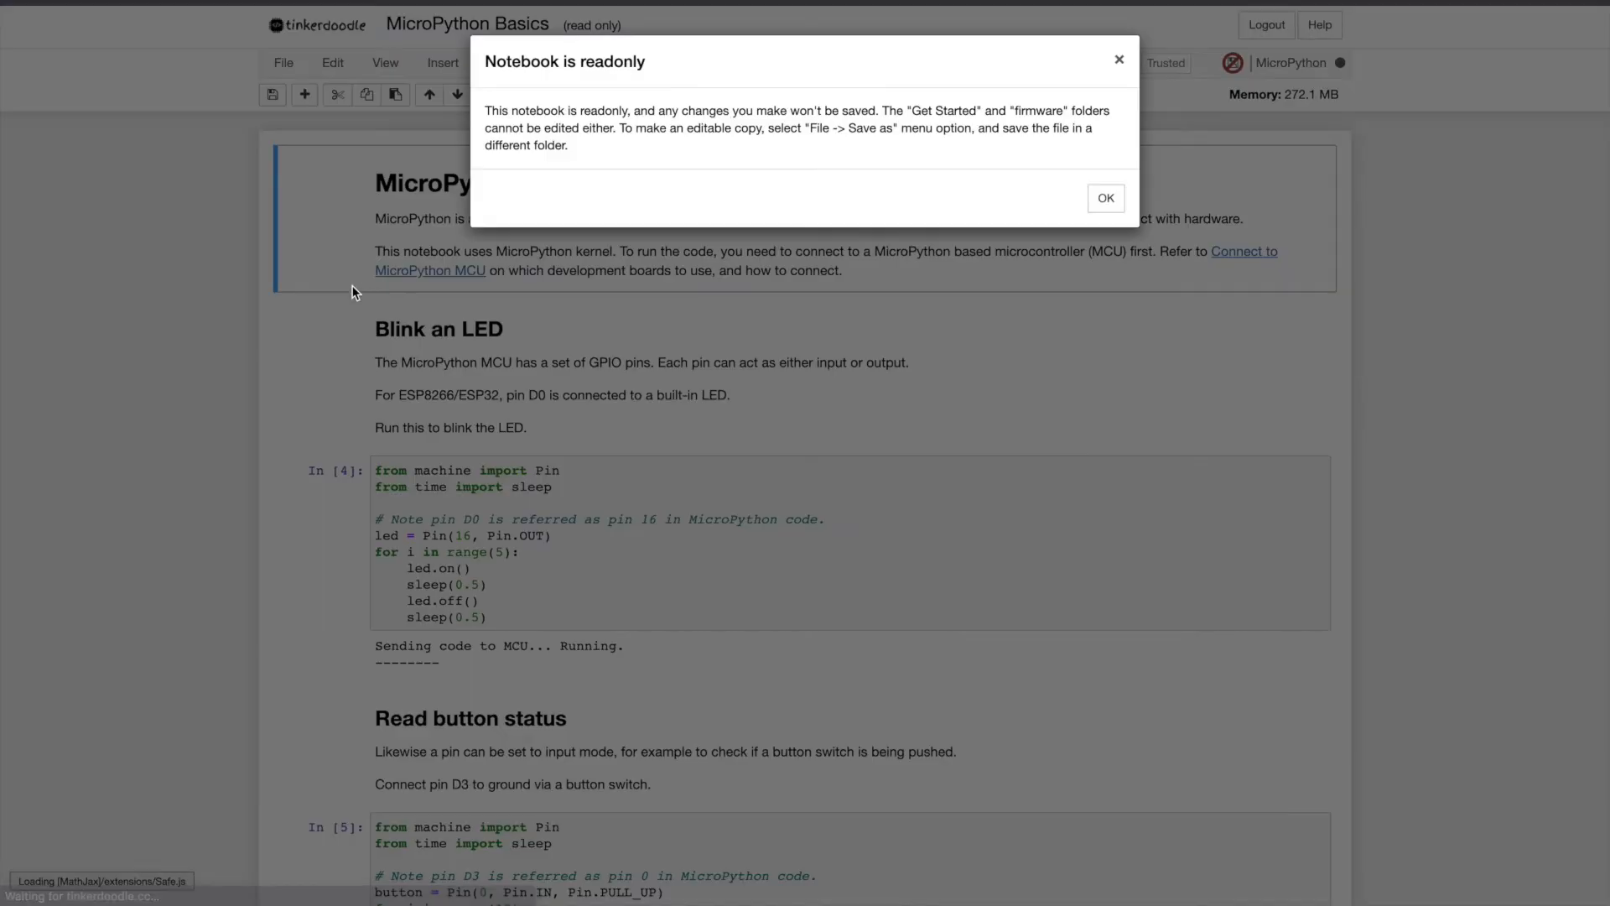
pyautogui.click(1105, 197)
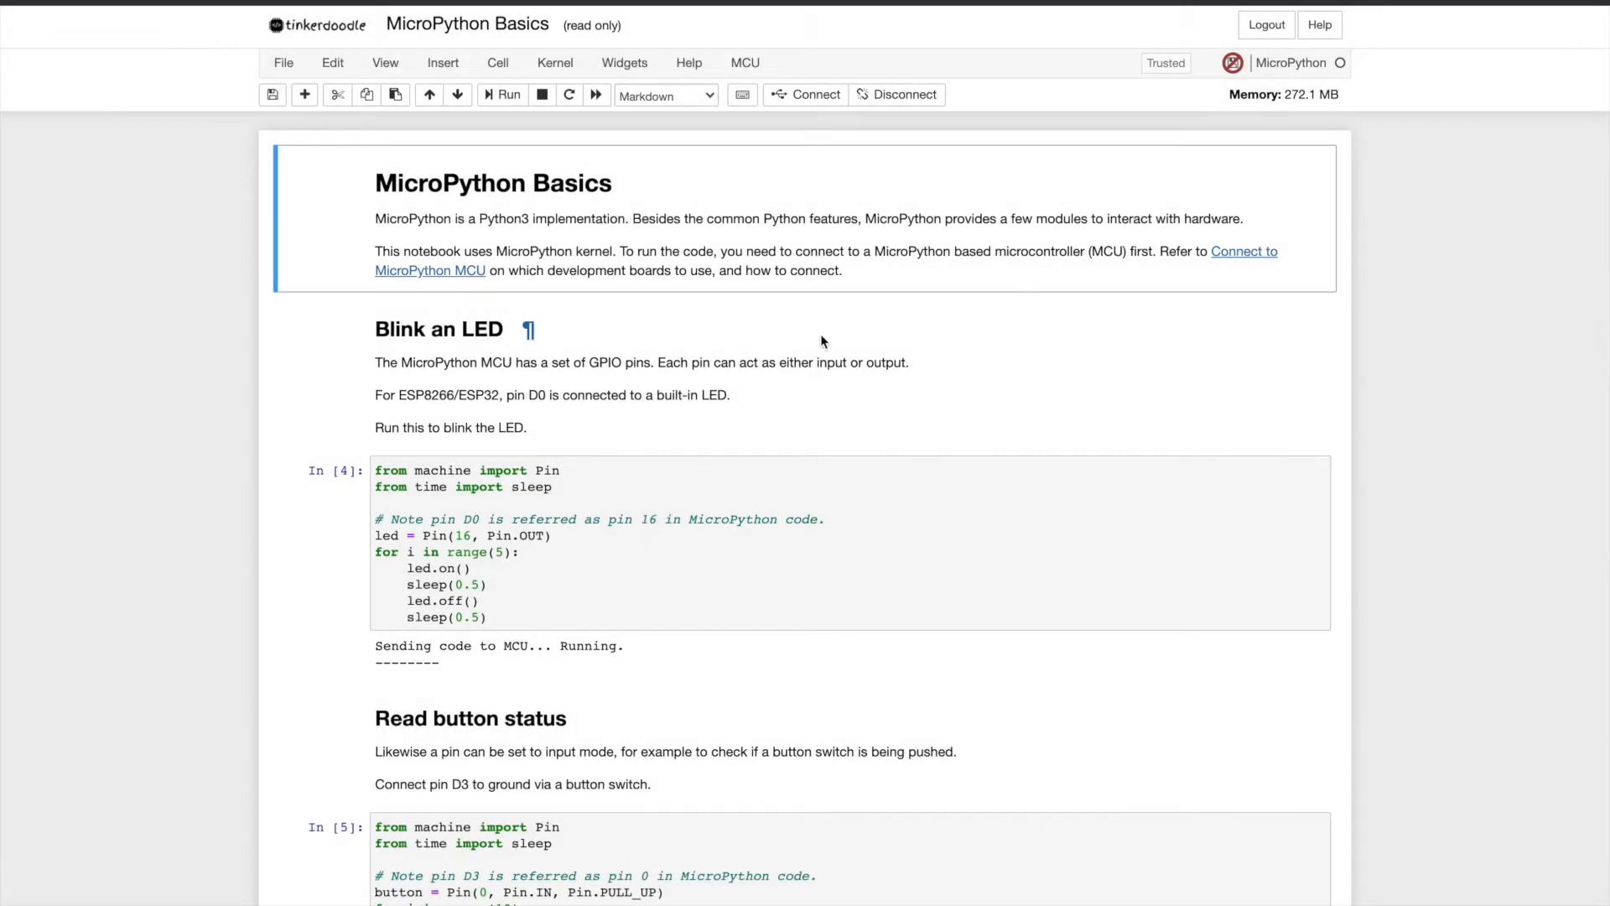
# Step: Change the blink code to Pin(2), connect the CP210x serial port and run the cell on the board
pyautogui.scroll(-3)
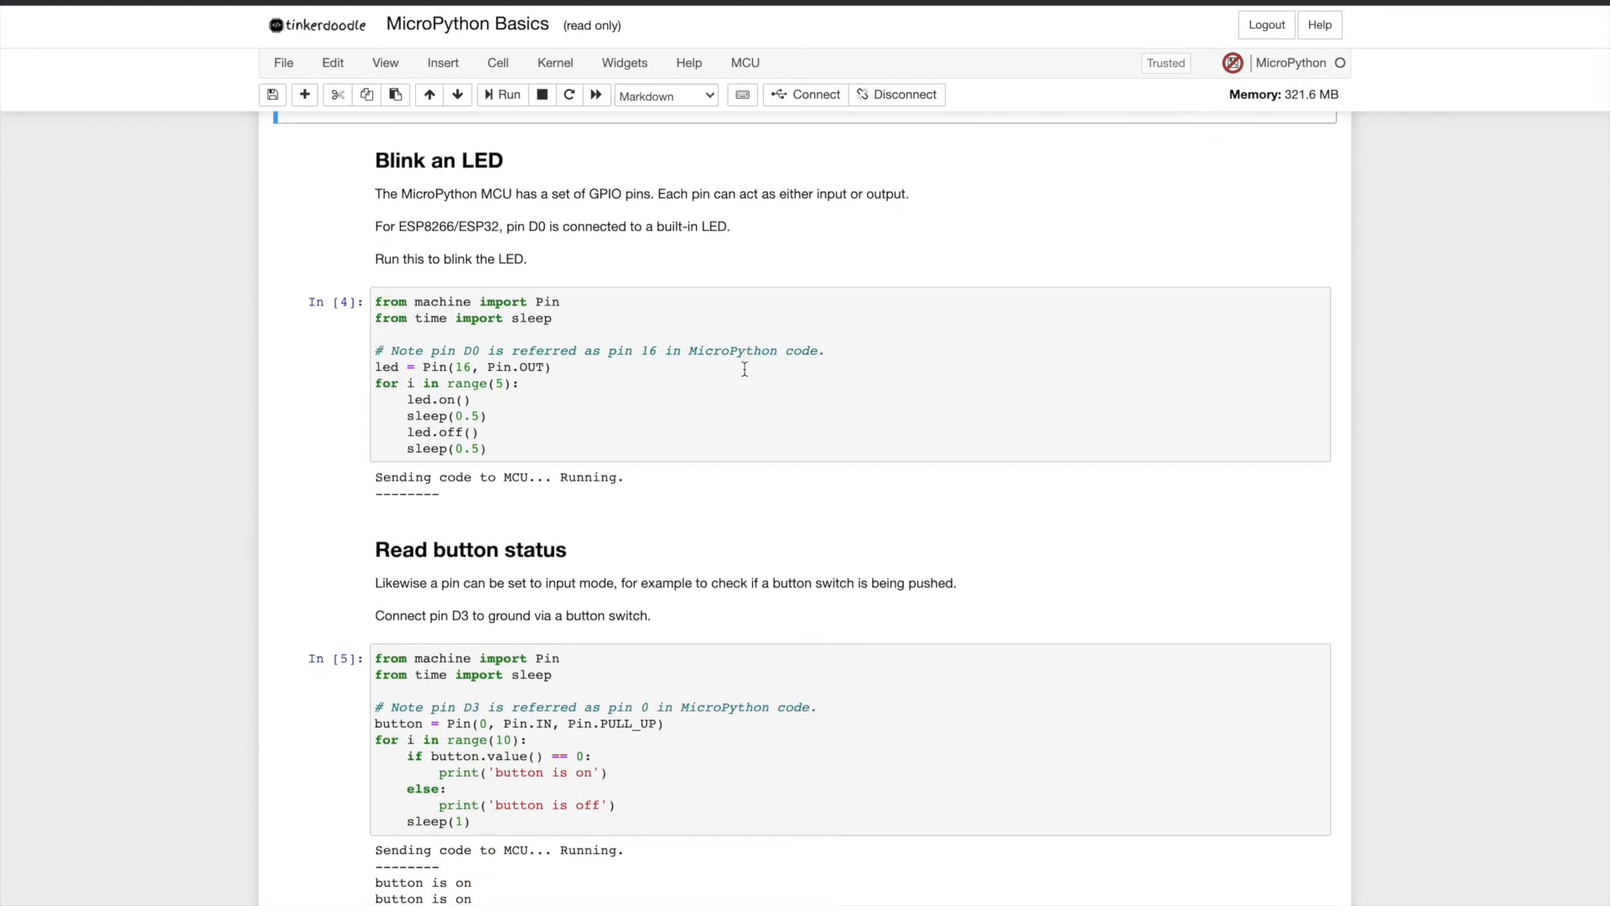
pyautogui.moveTo(476, 367)
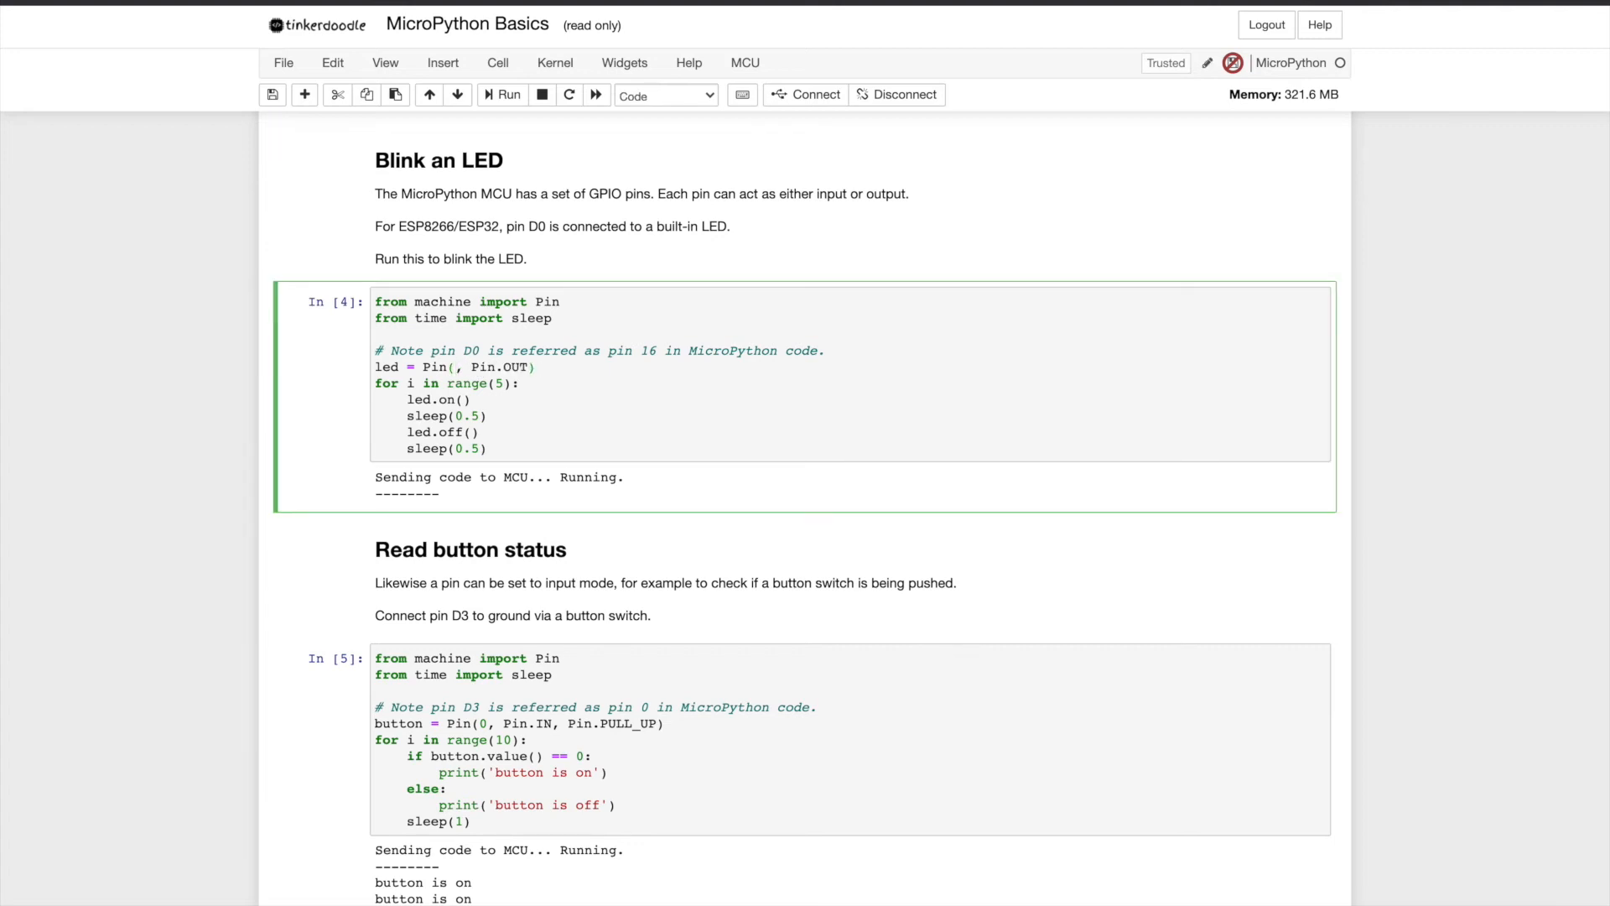
pyautogui.click(503, 94)
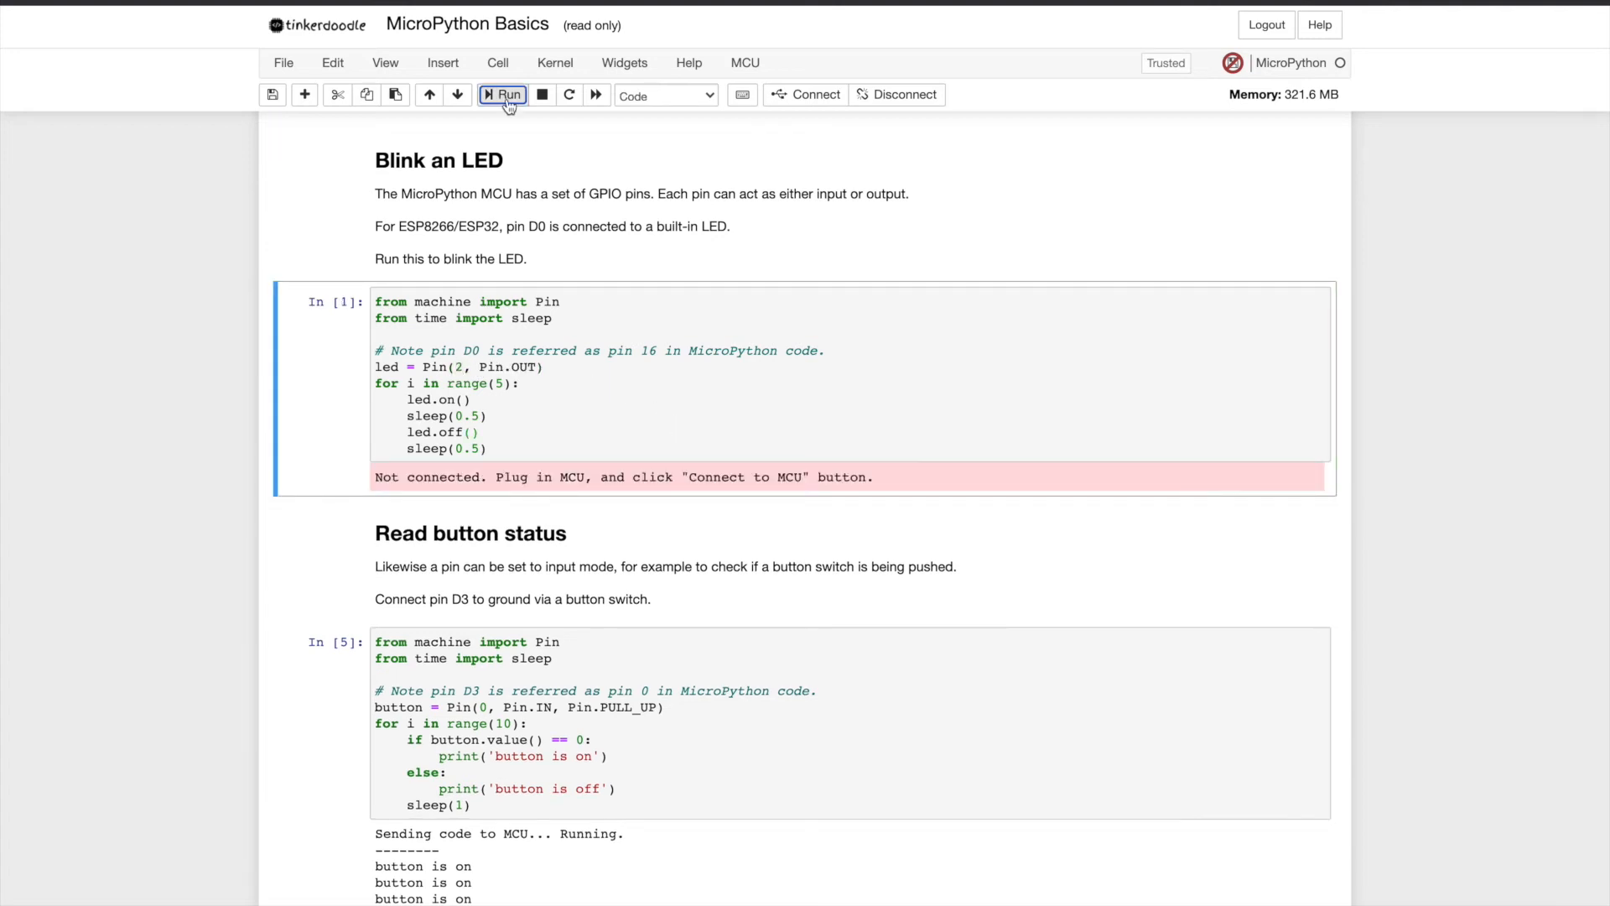
pyautogui.click(815, 94)
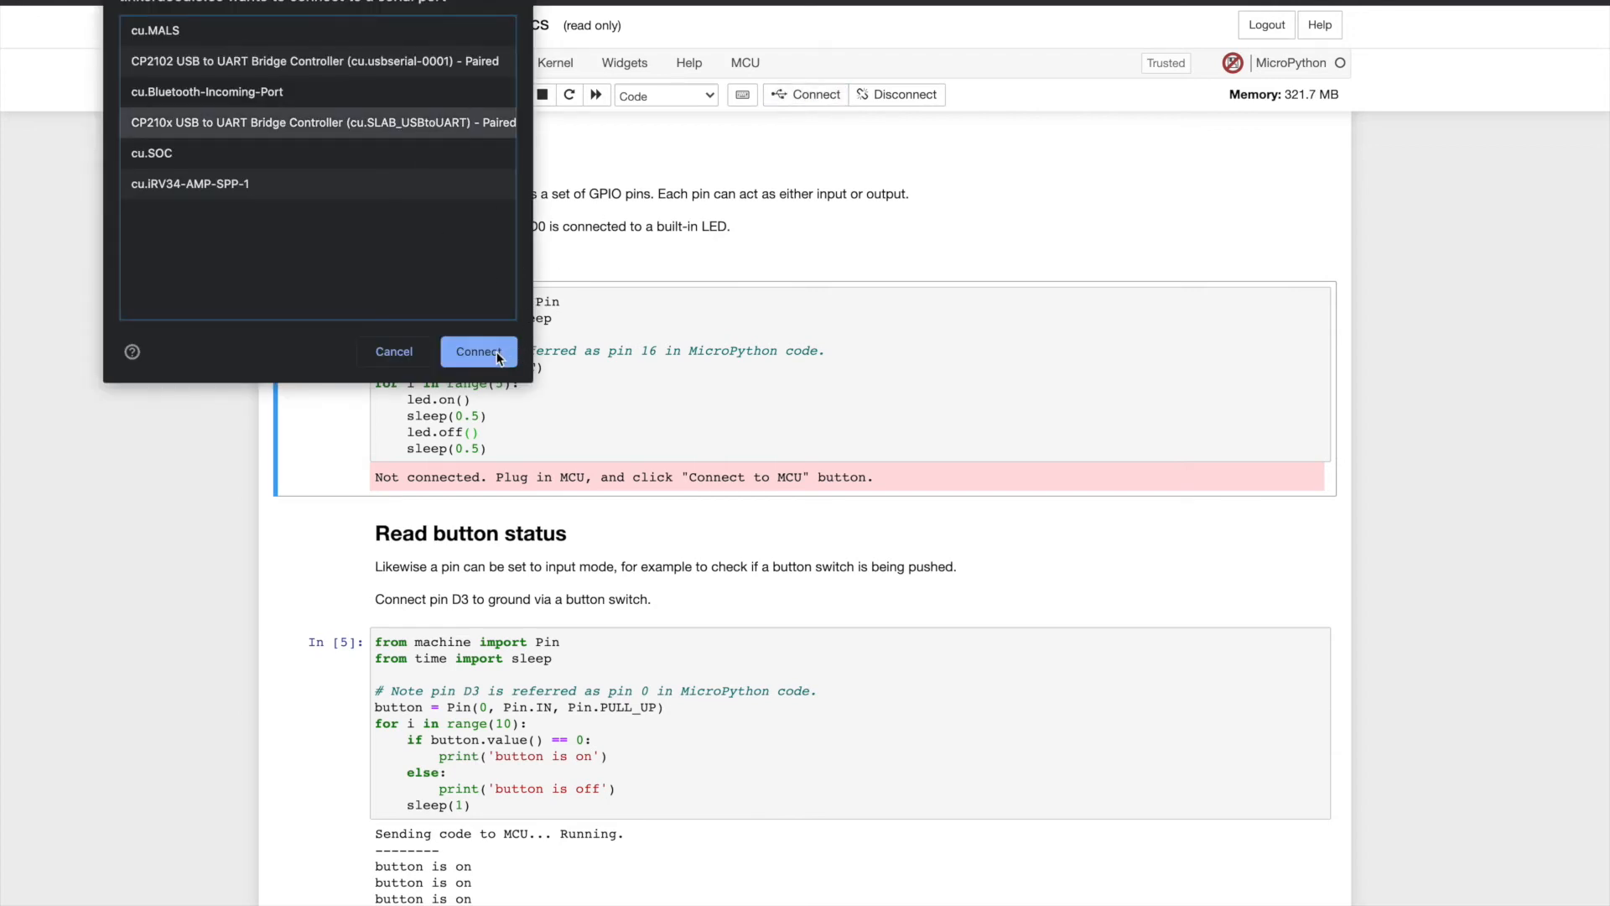
pyautogui.click(477, 350)
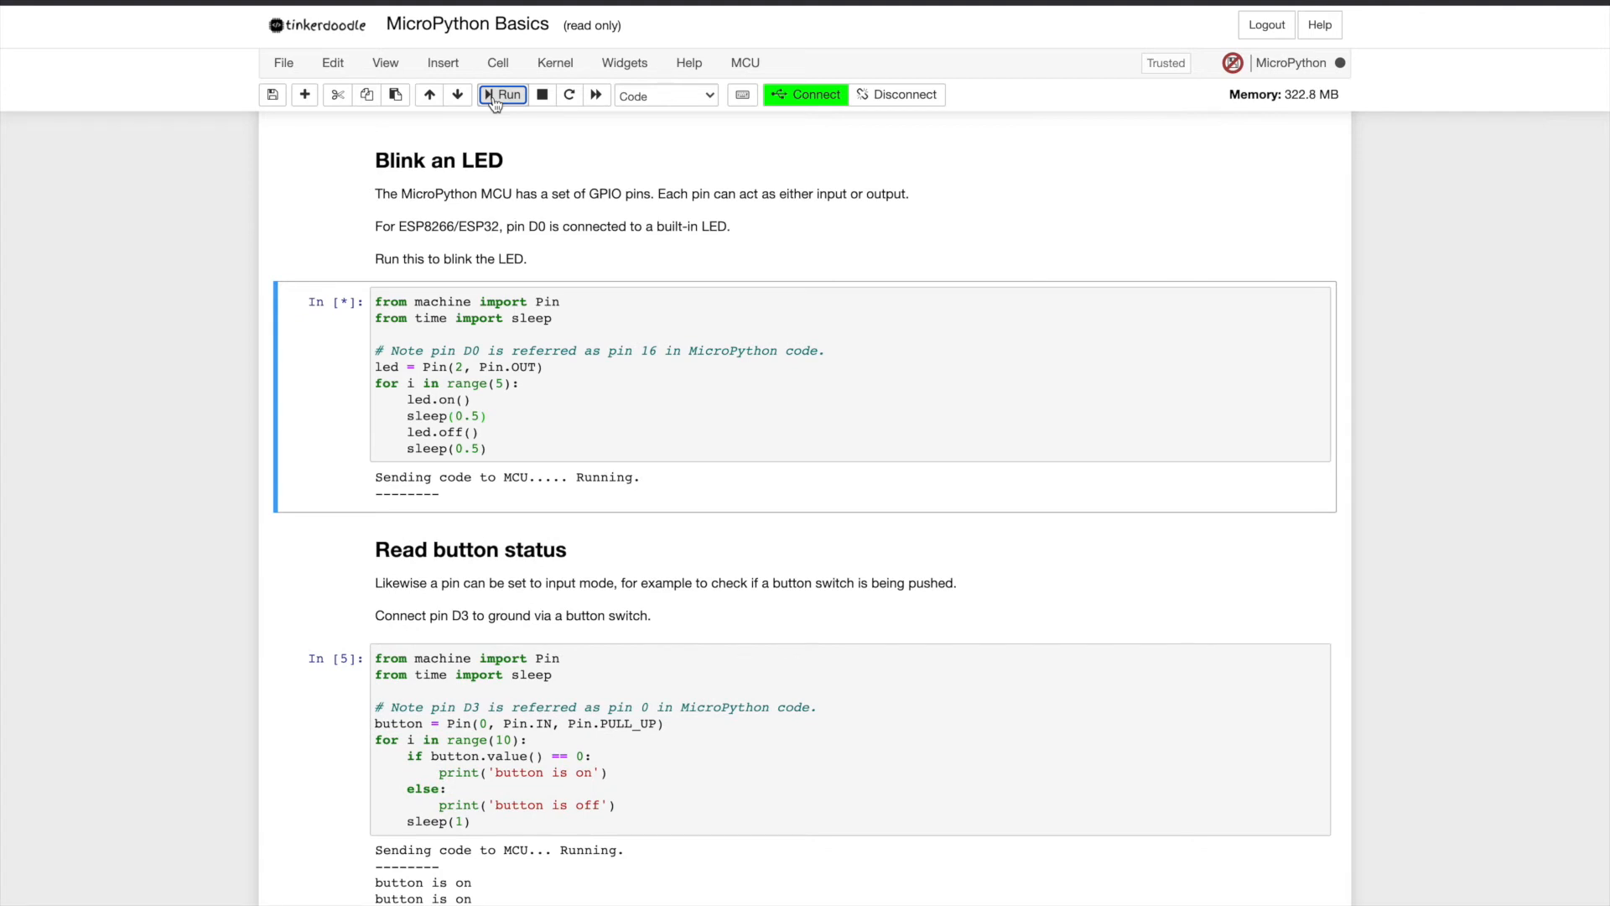
pyautogui.click(503, 94)
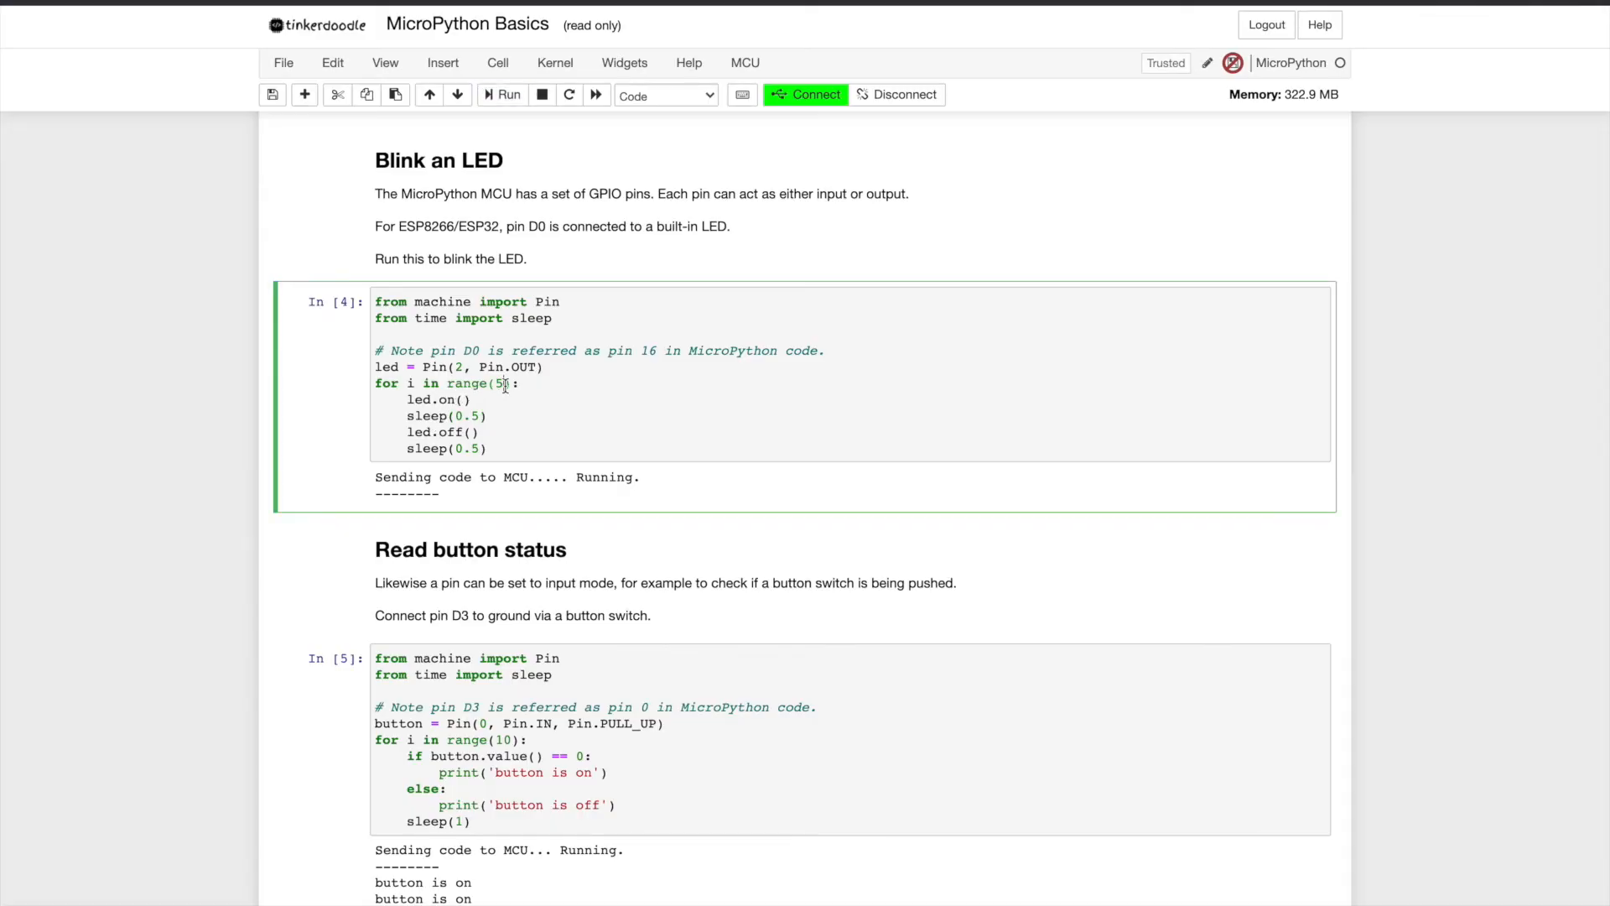
# Step: Make the blink loop repeat forever with while True instead of a fixed range
pyautogui.write('000')
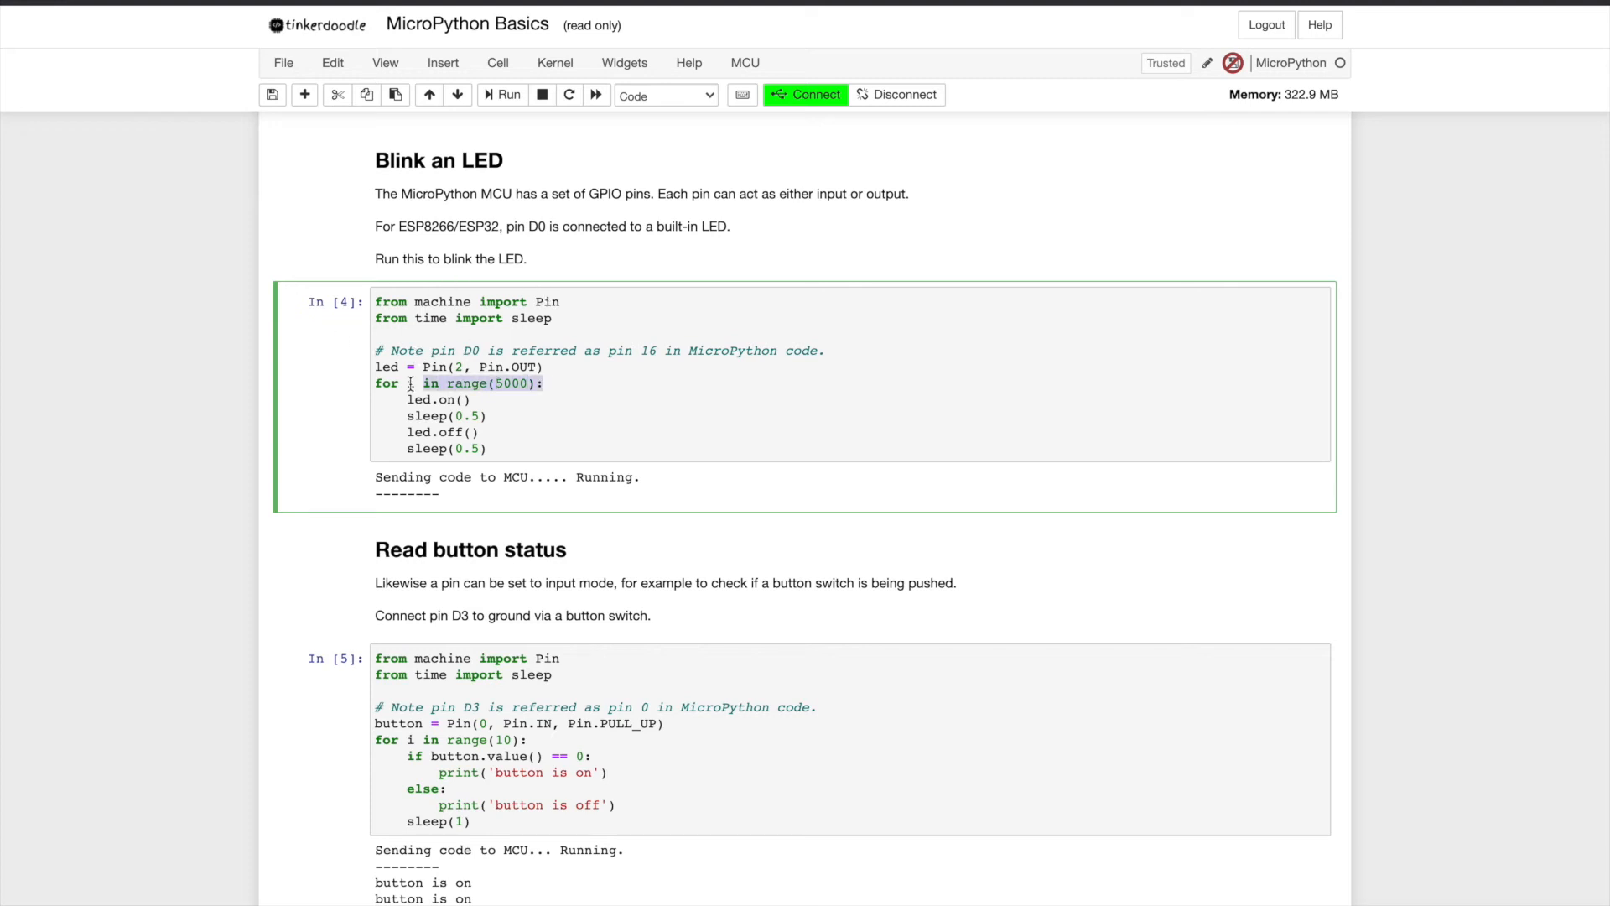
pyautogui.write('whil')
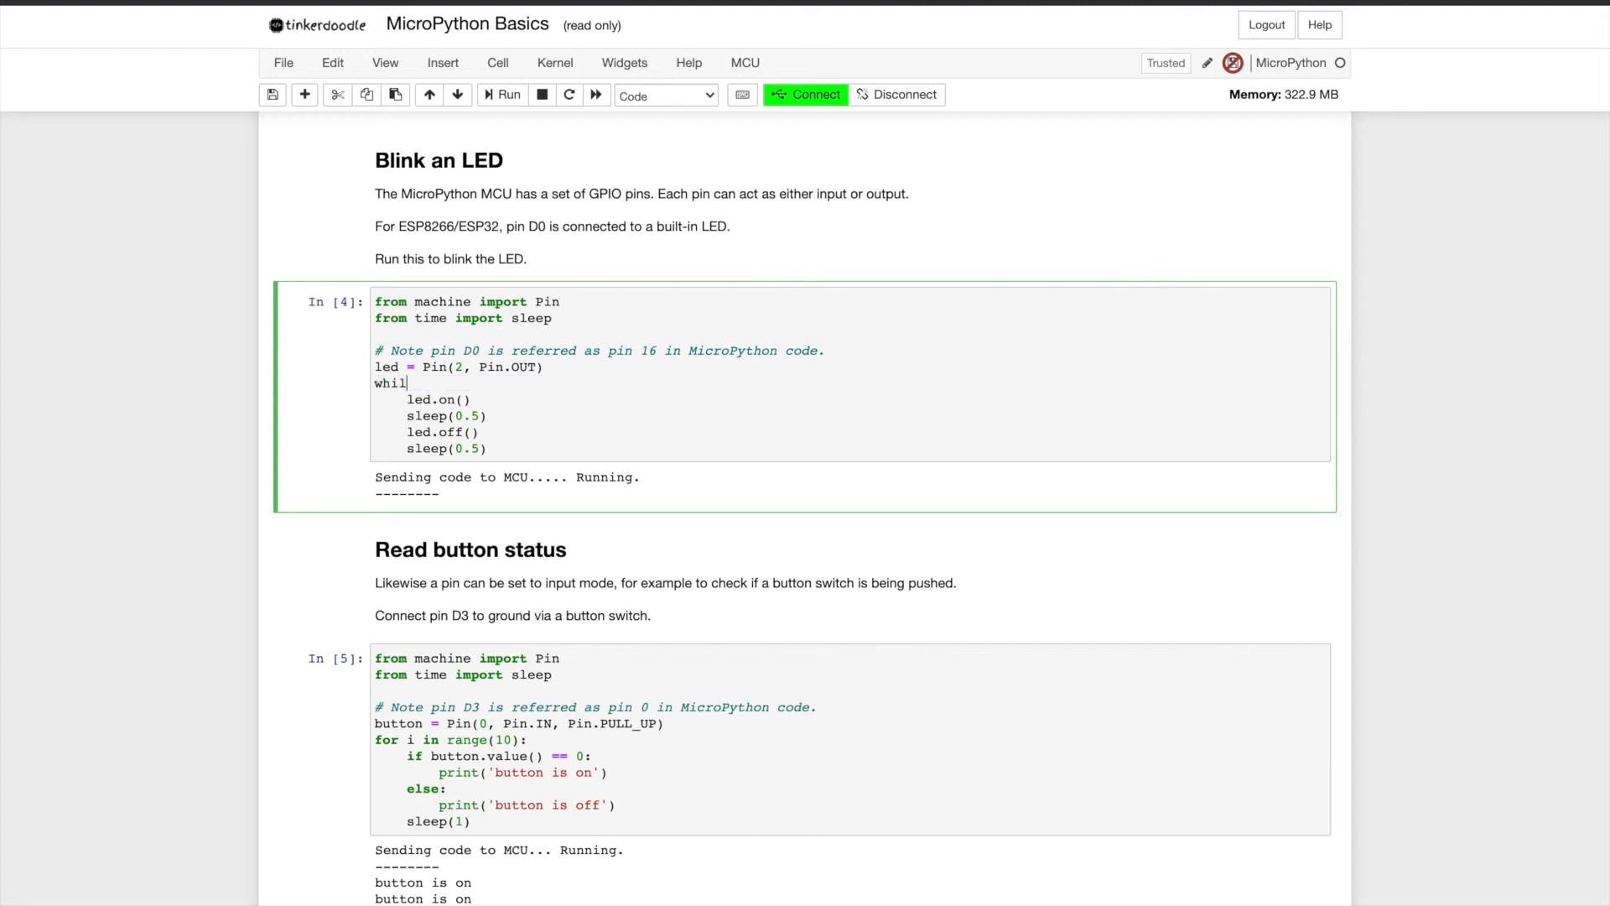
pyautogui.write('e True:')
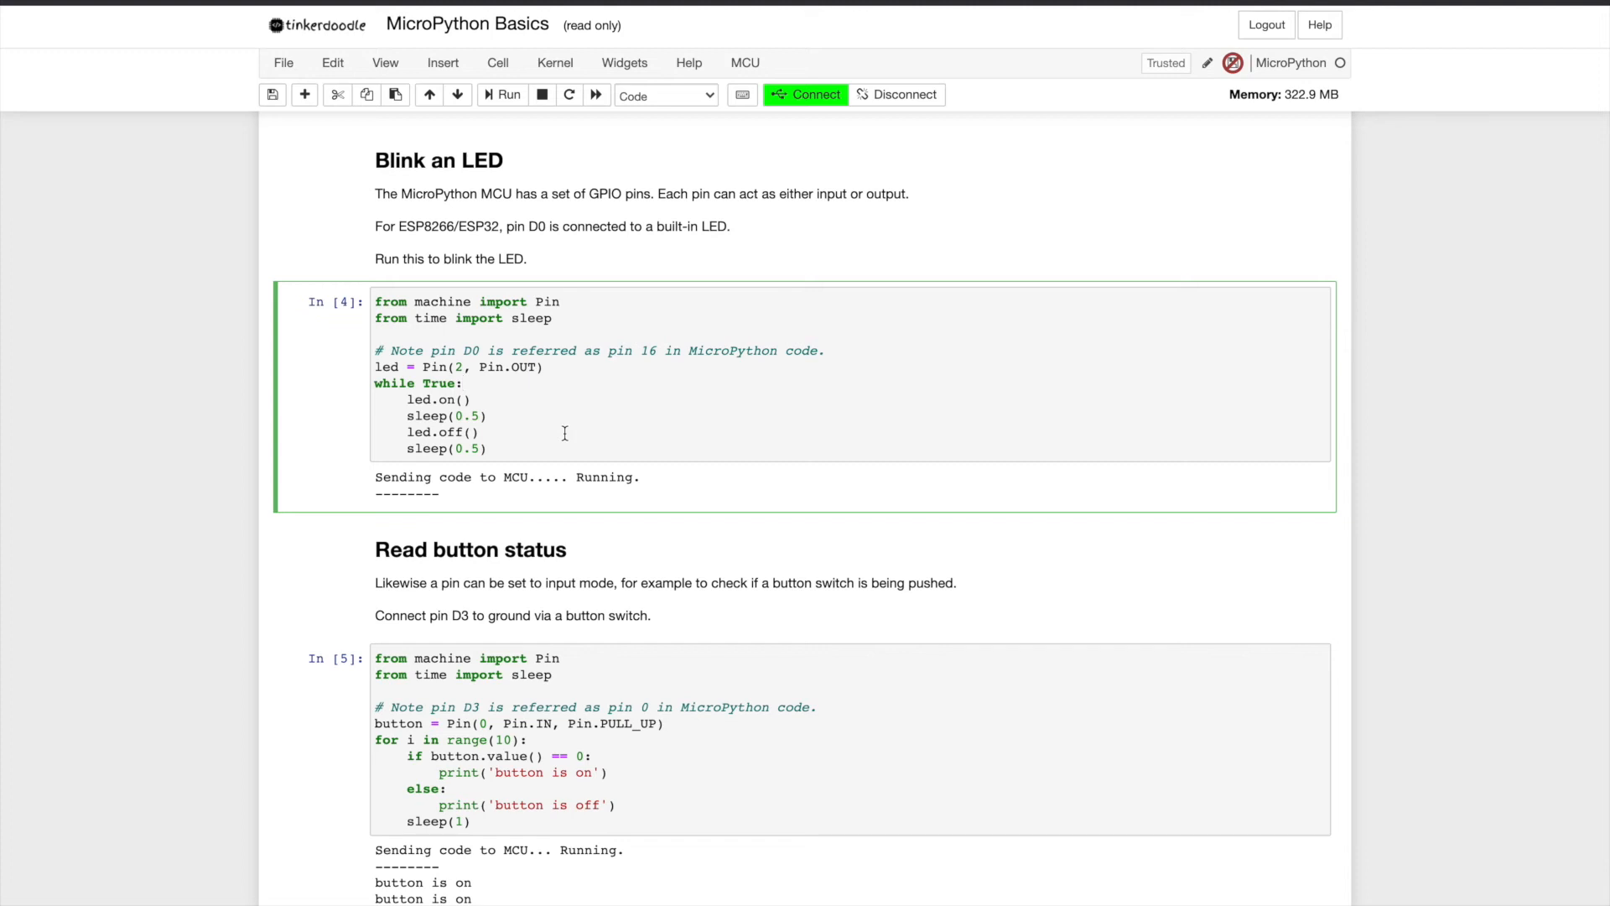
pyautogui.scroll(-3)
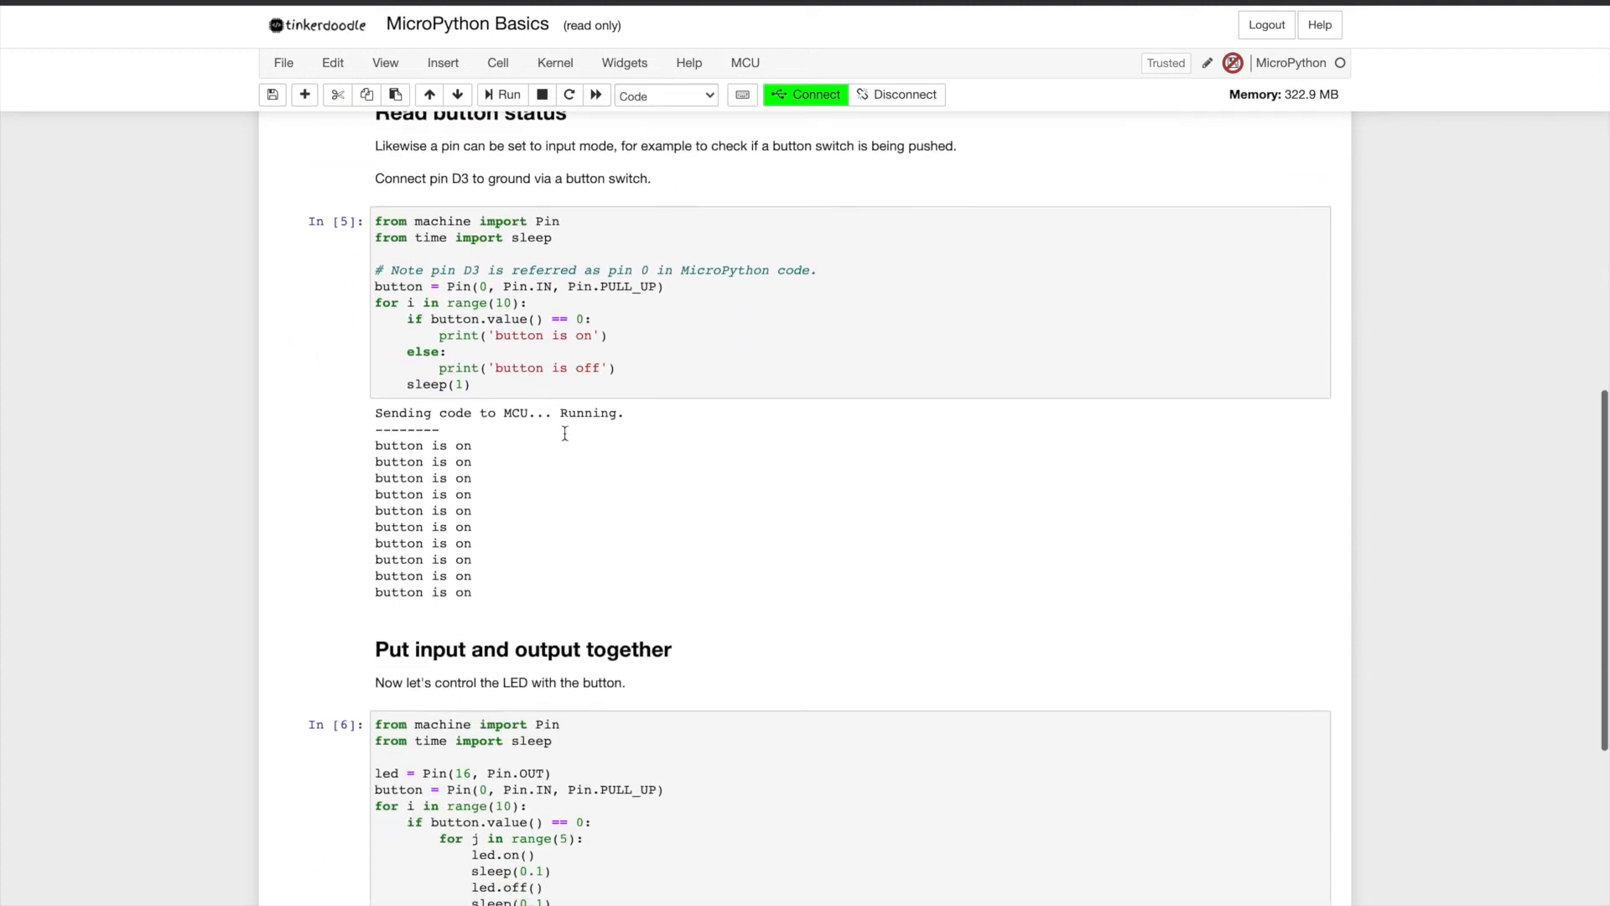
pyautogui.scroll(-3)
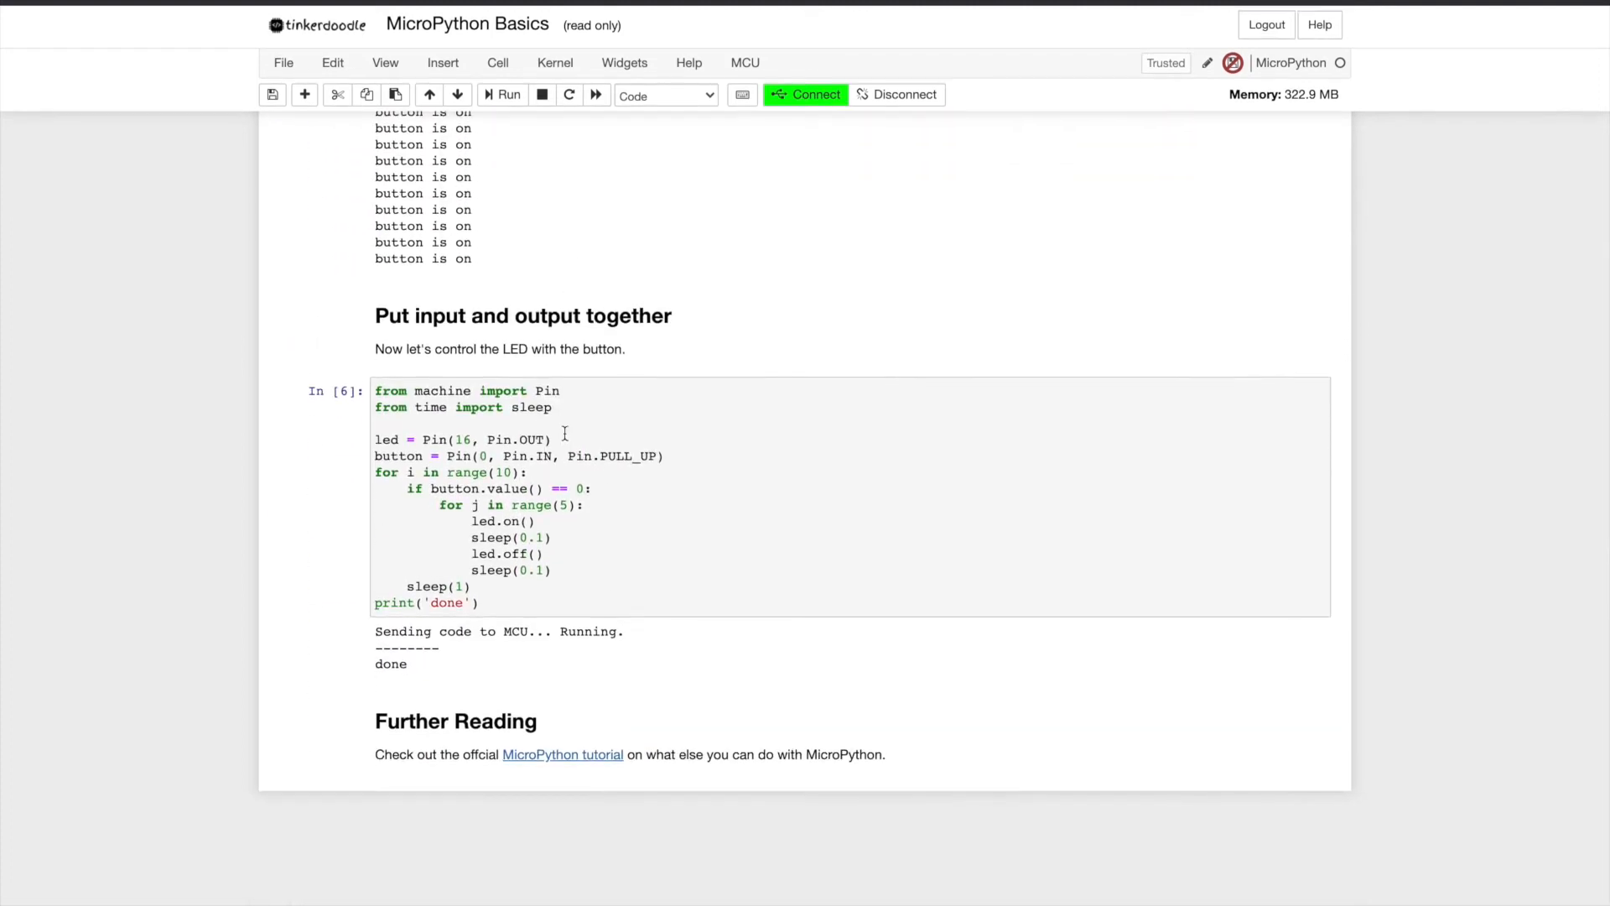
pyautogui.scroll(3)
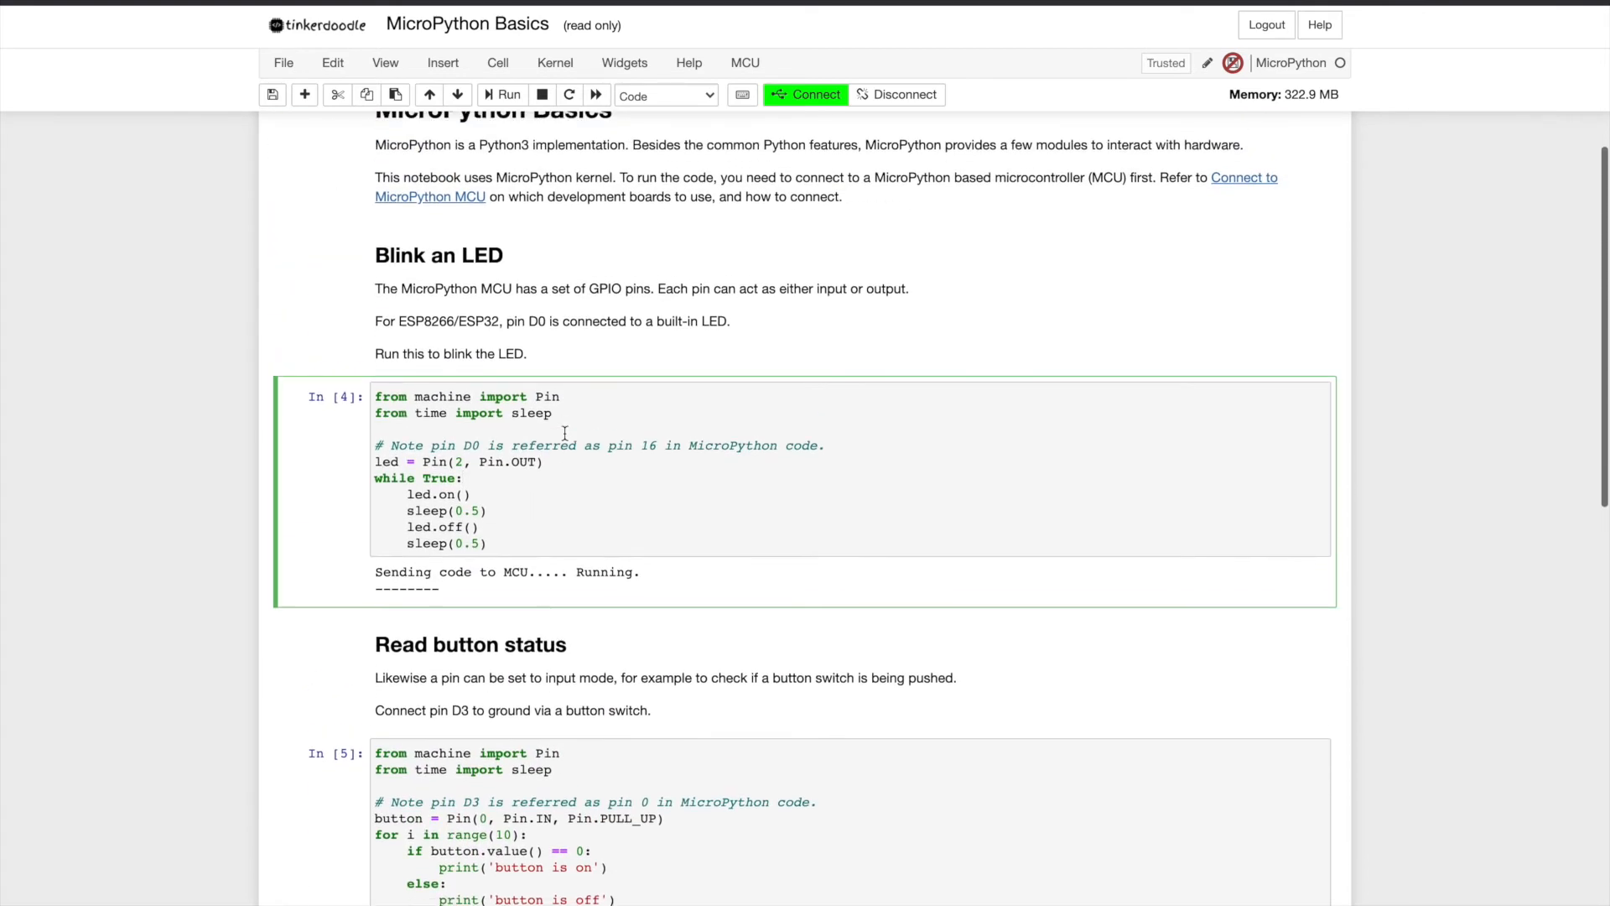
# Step: Insert an empty cell below the blink code and fill it with boot.py from the MCU
pyautogui.click(744, 62)
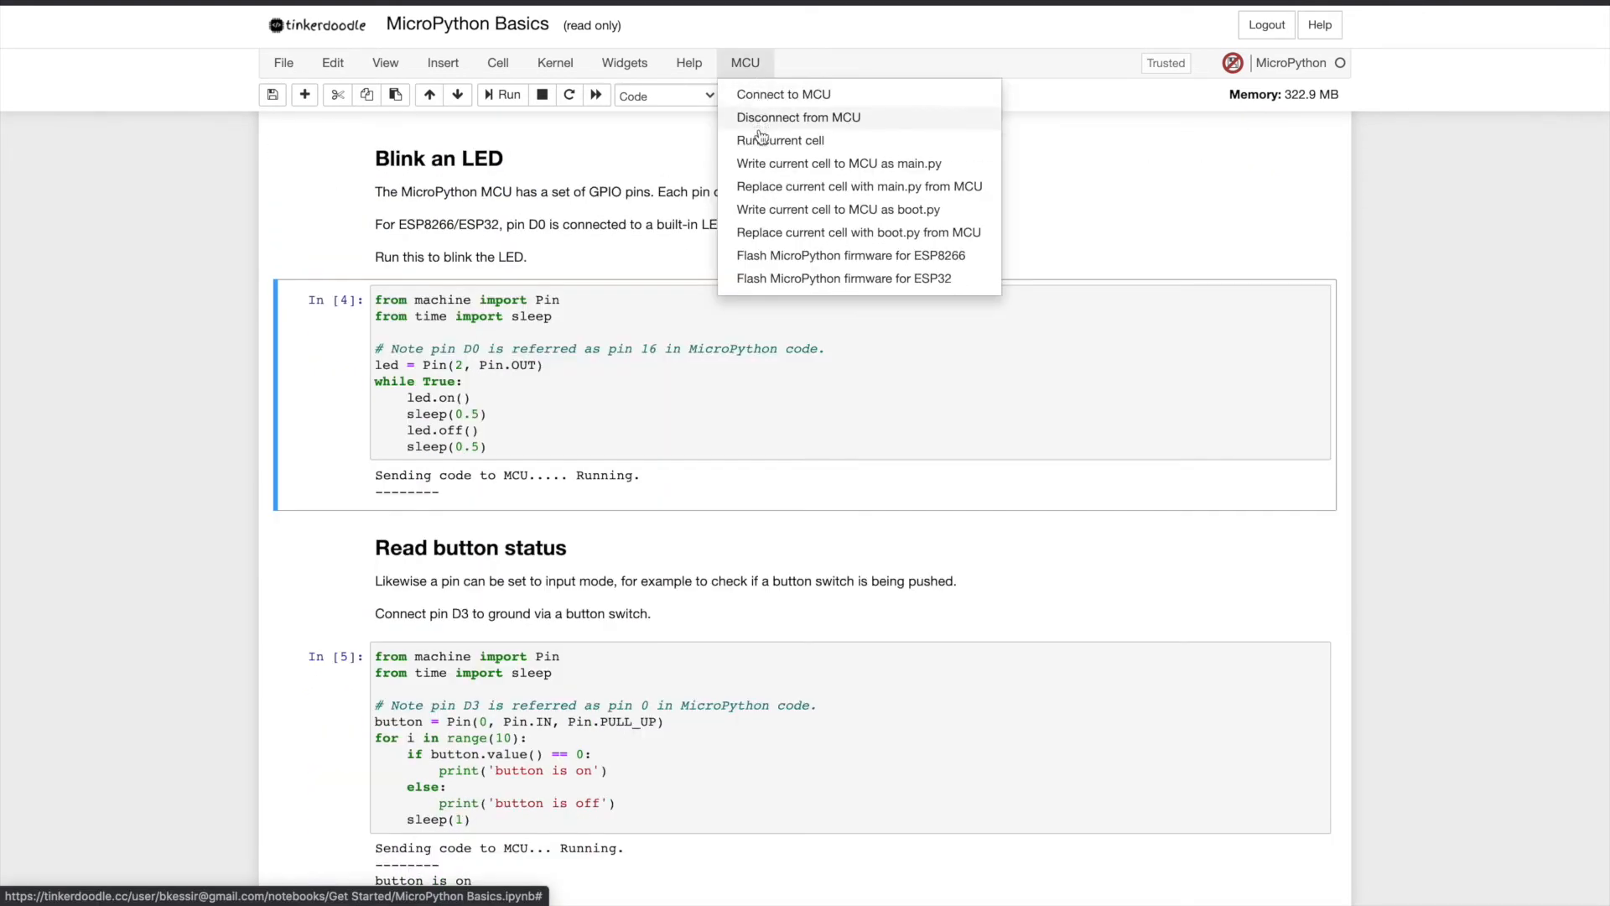
pyautogui.moveTo(780, 139)
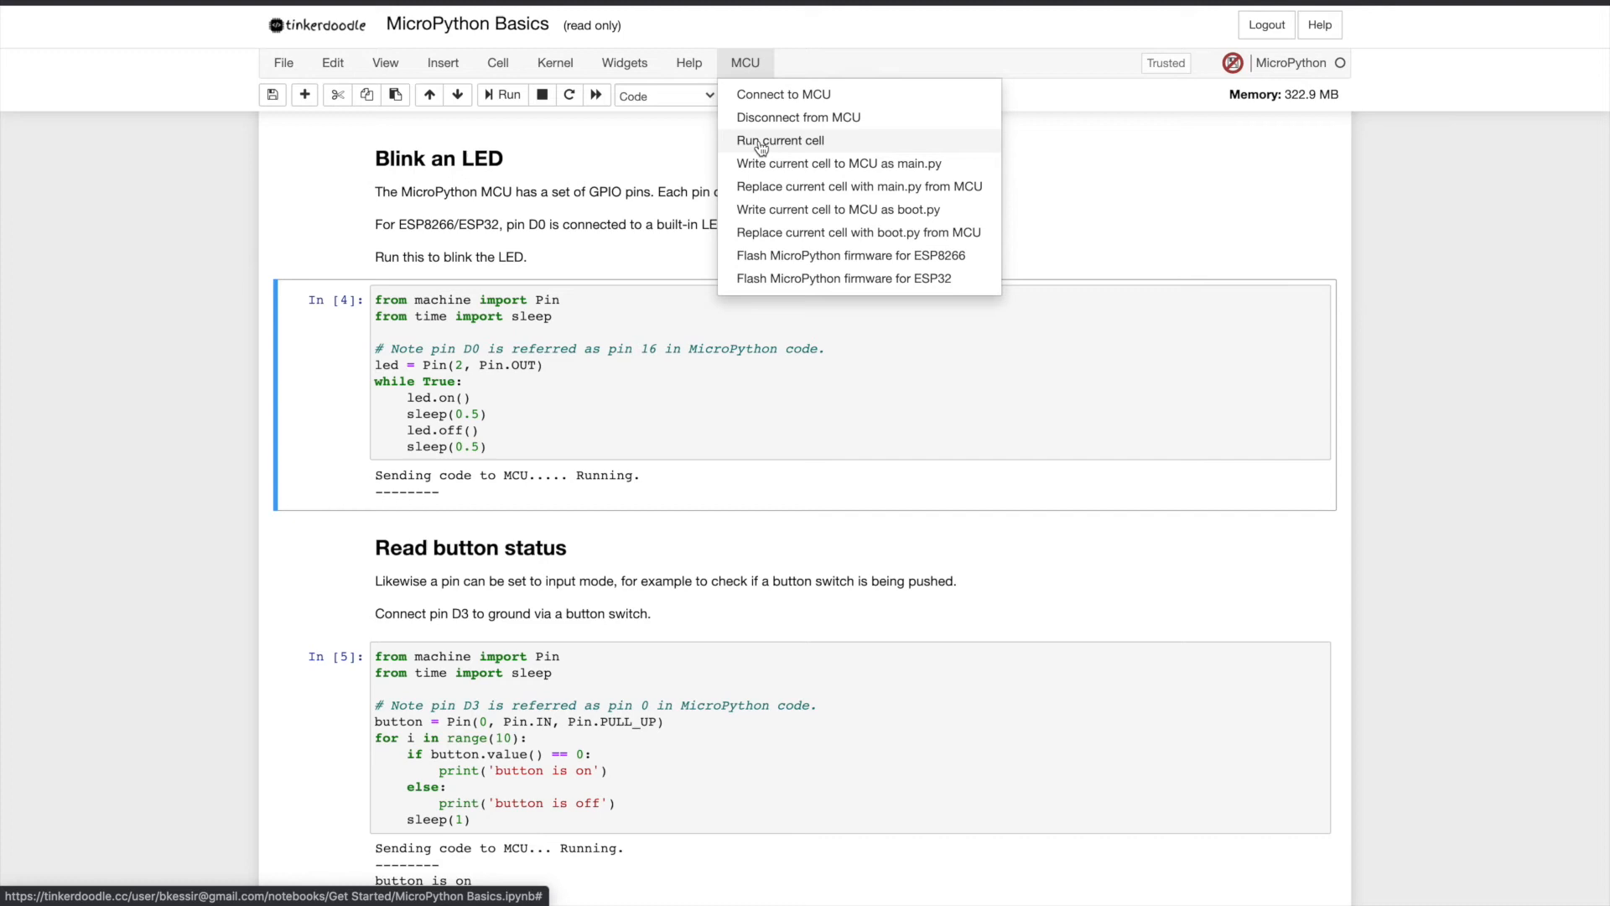
pyautogui.moveTo(802, 169)
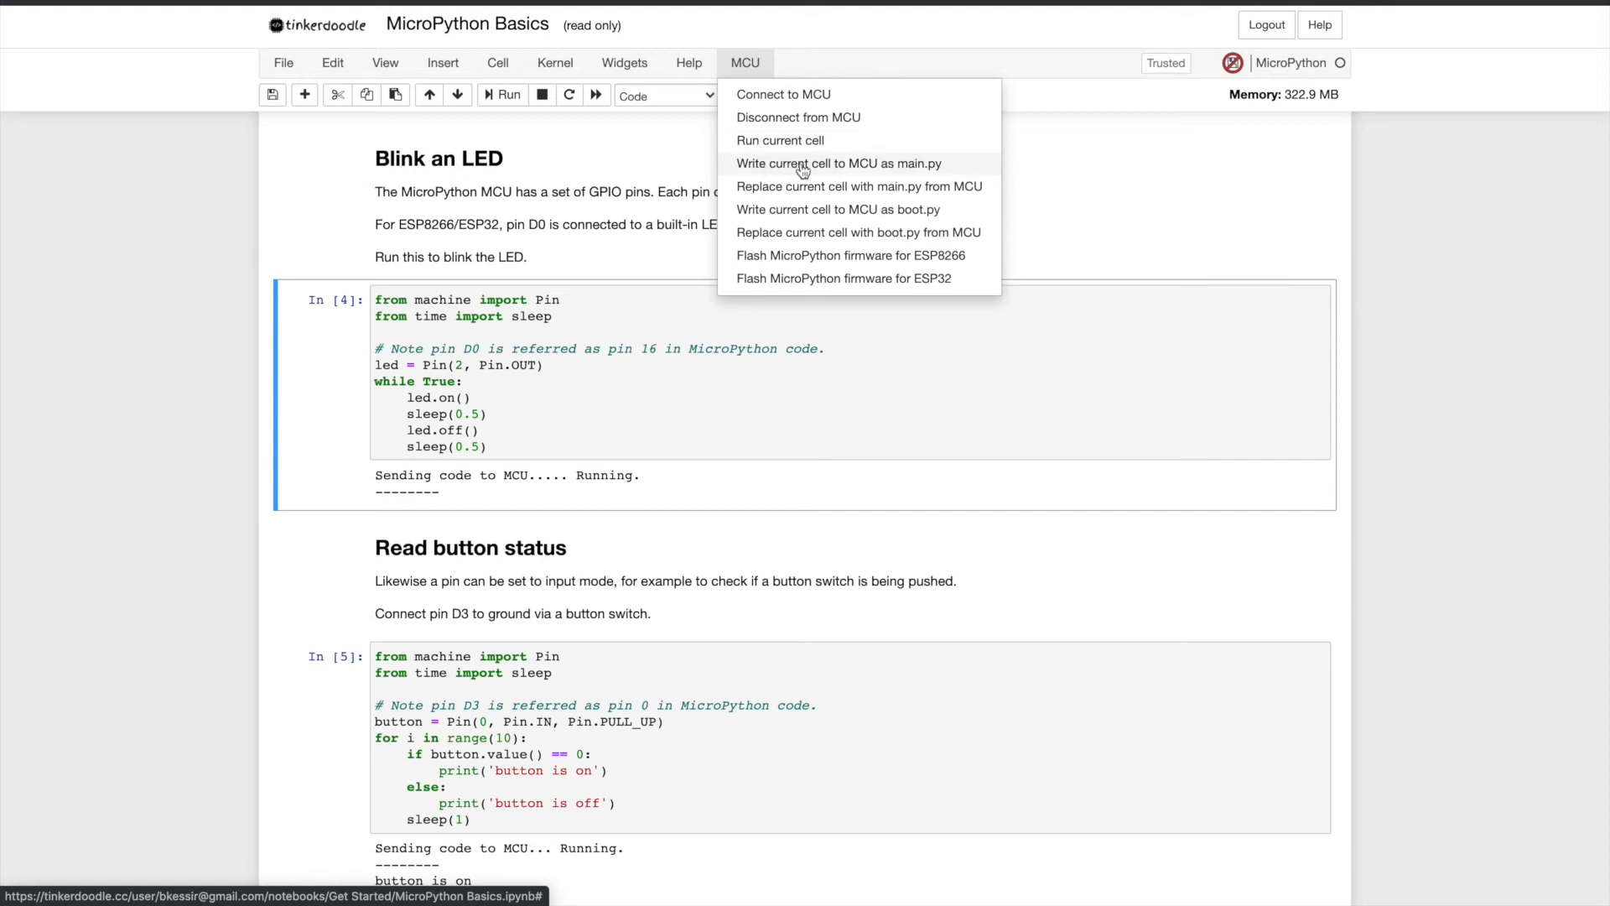
pyautogui.moveTo(822, 169)
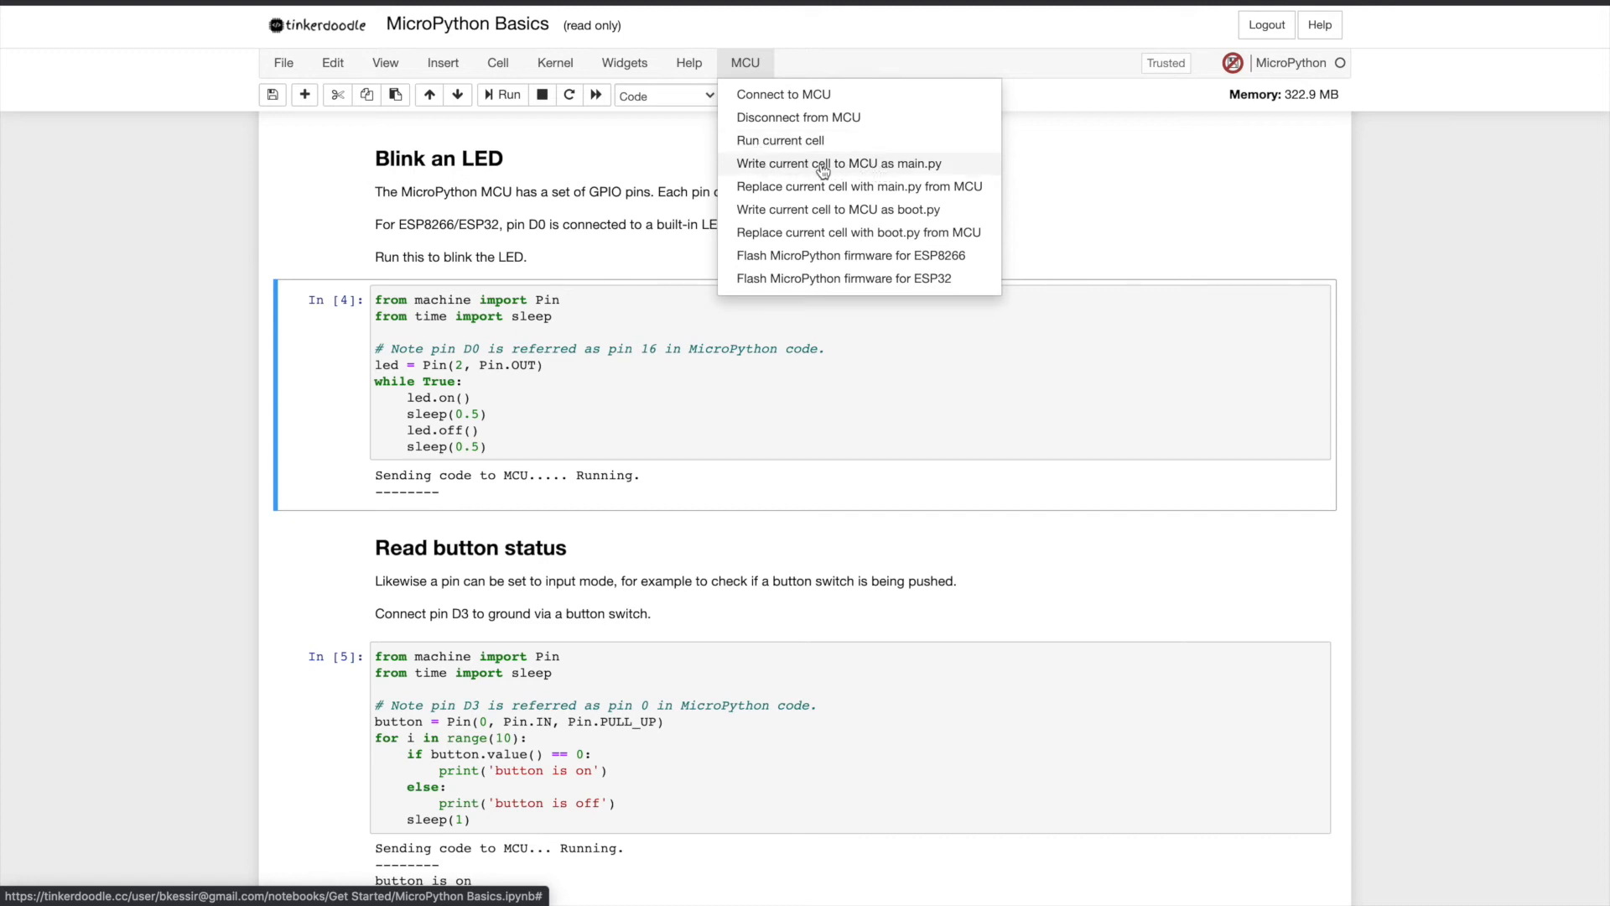
pyautogui.moveTo(832, 186)
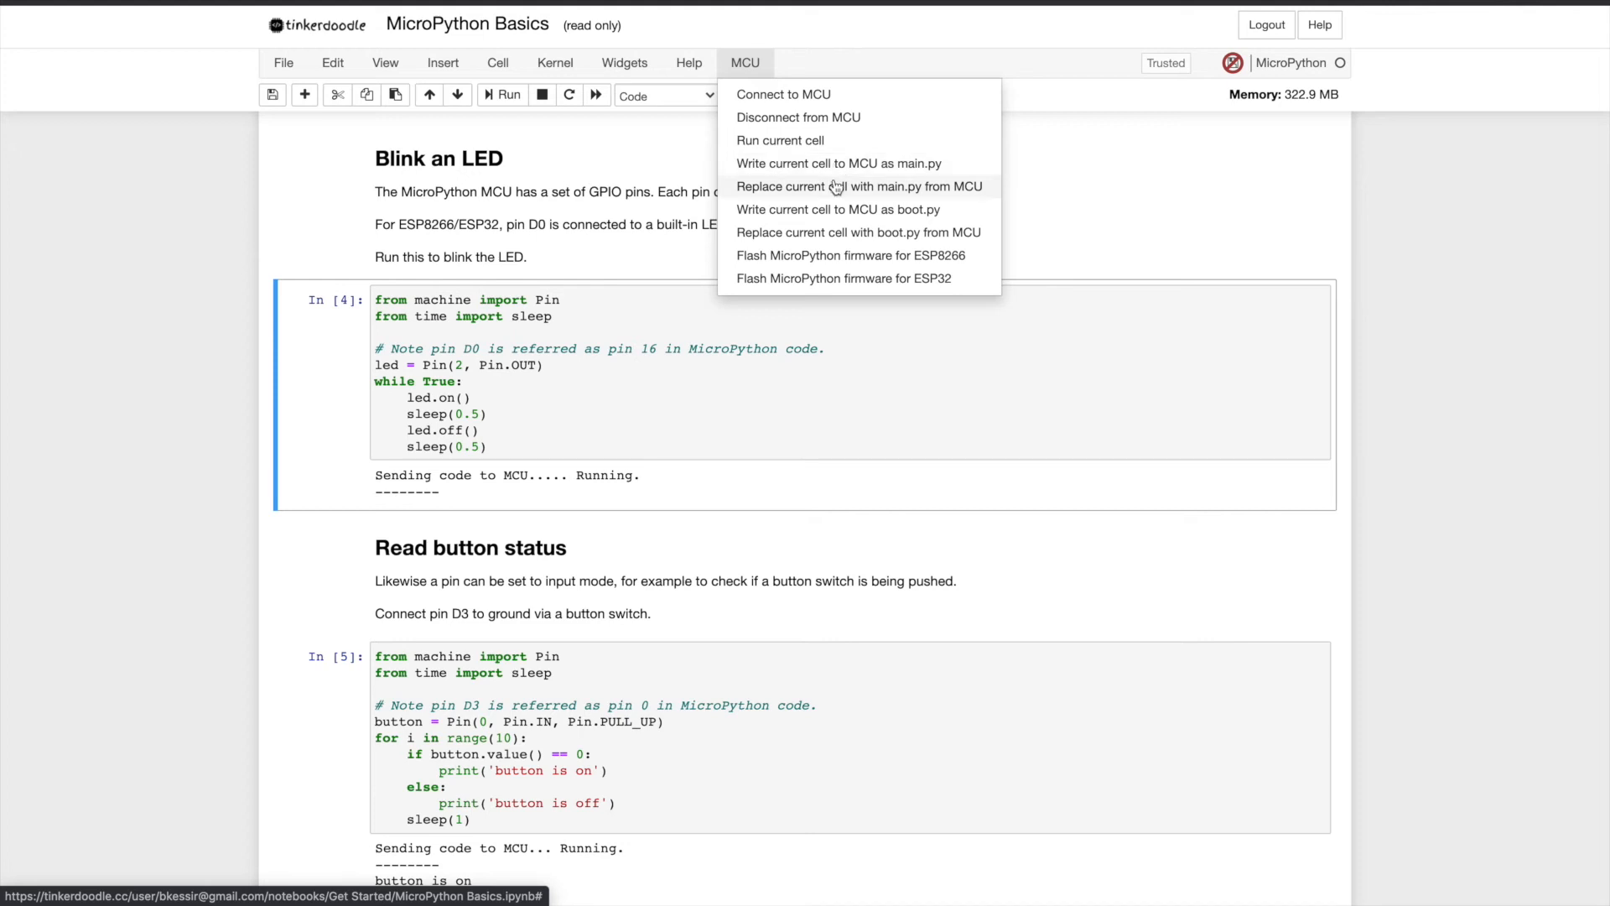
pyautogui.moveTo(833, 195)
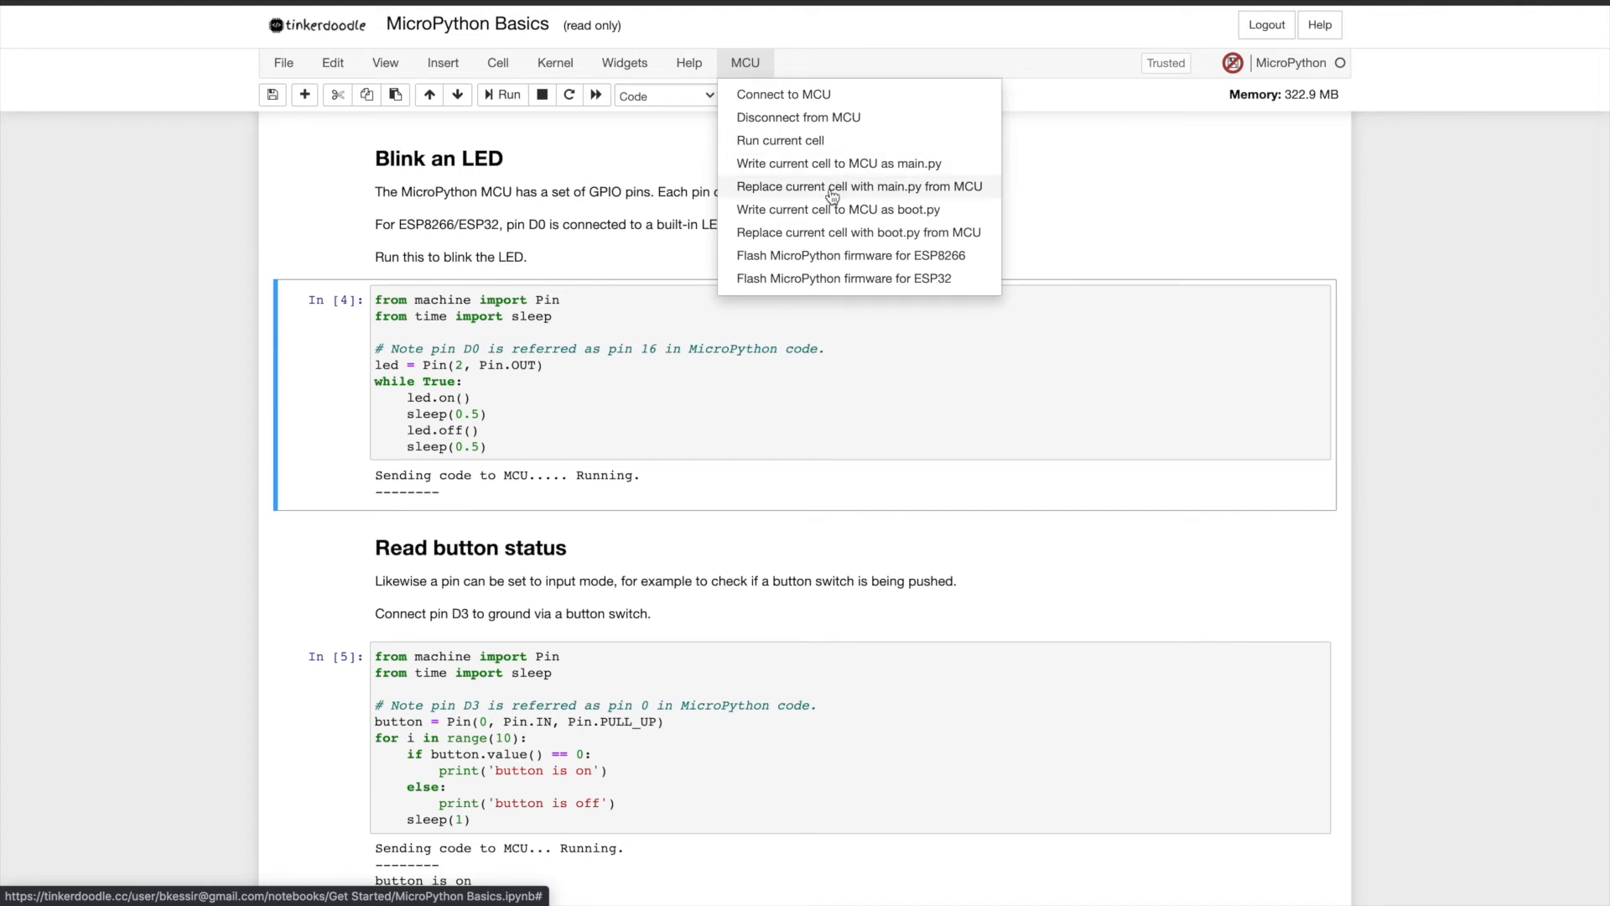
pyautogui.moveTo(836, 209)
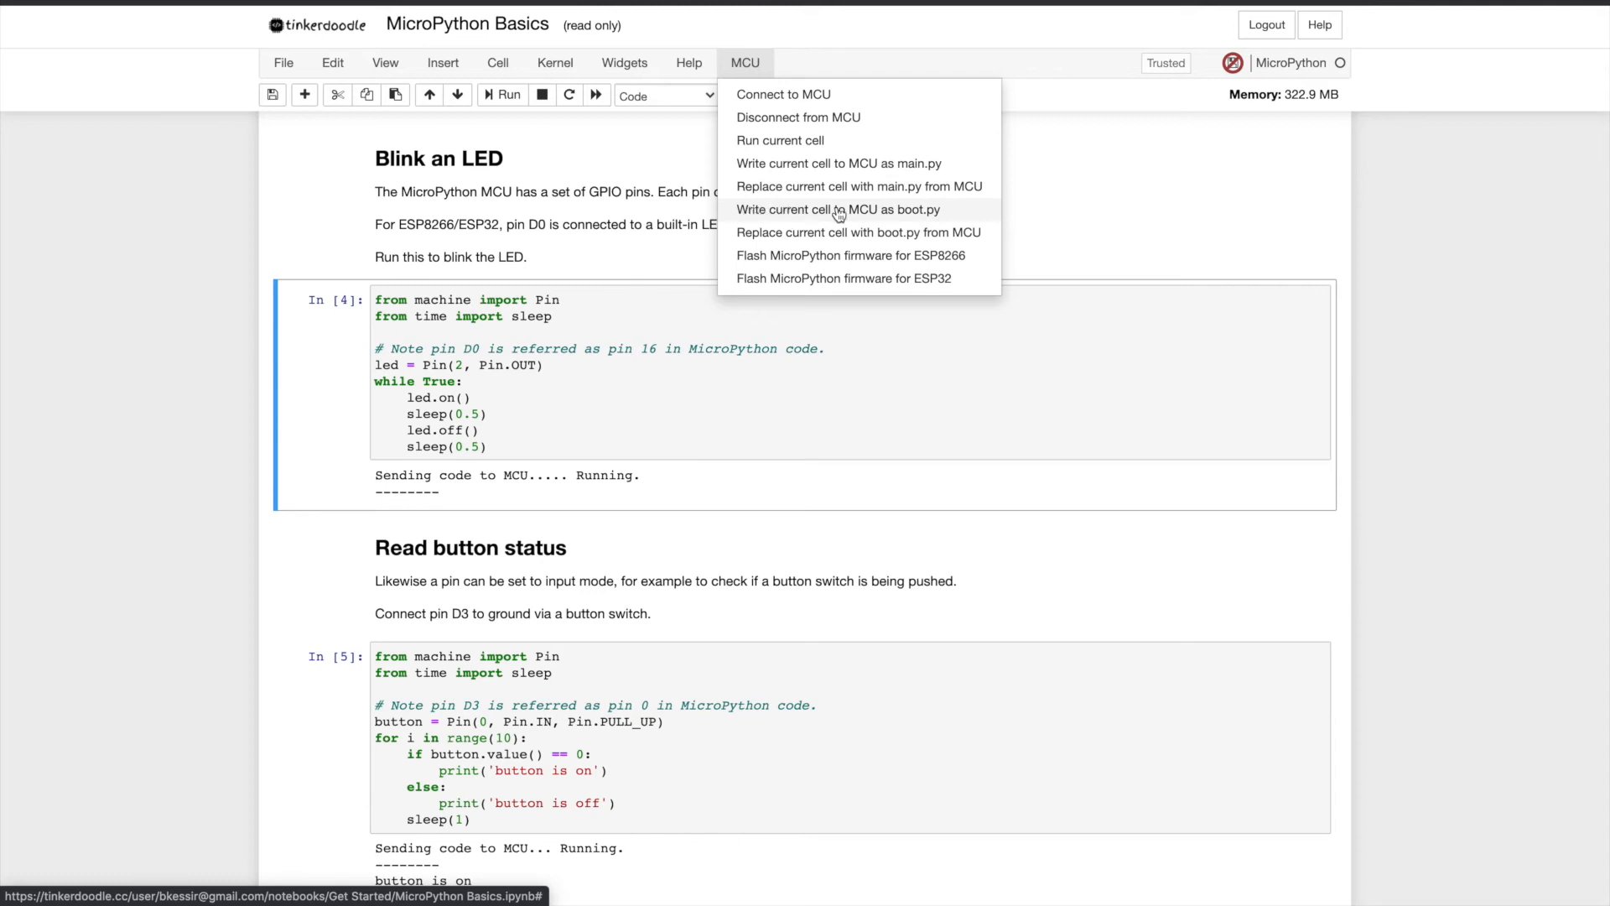
pyautogui.moveTo(812, 211)
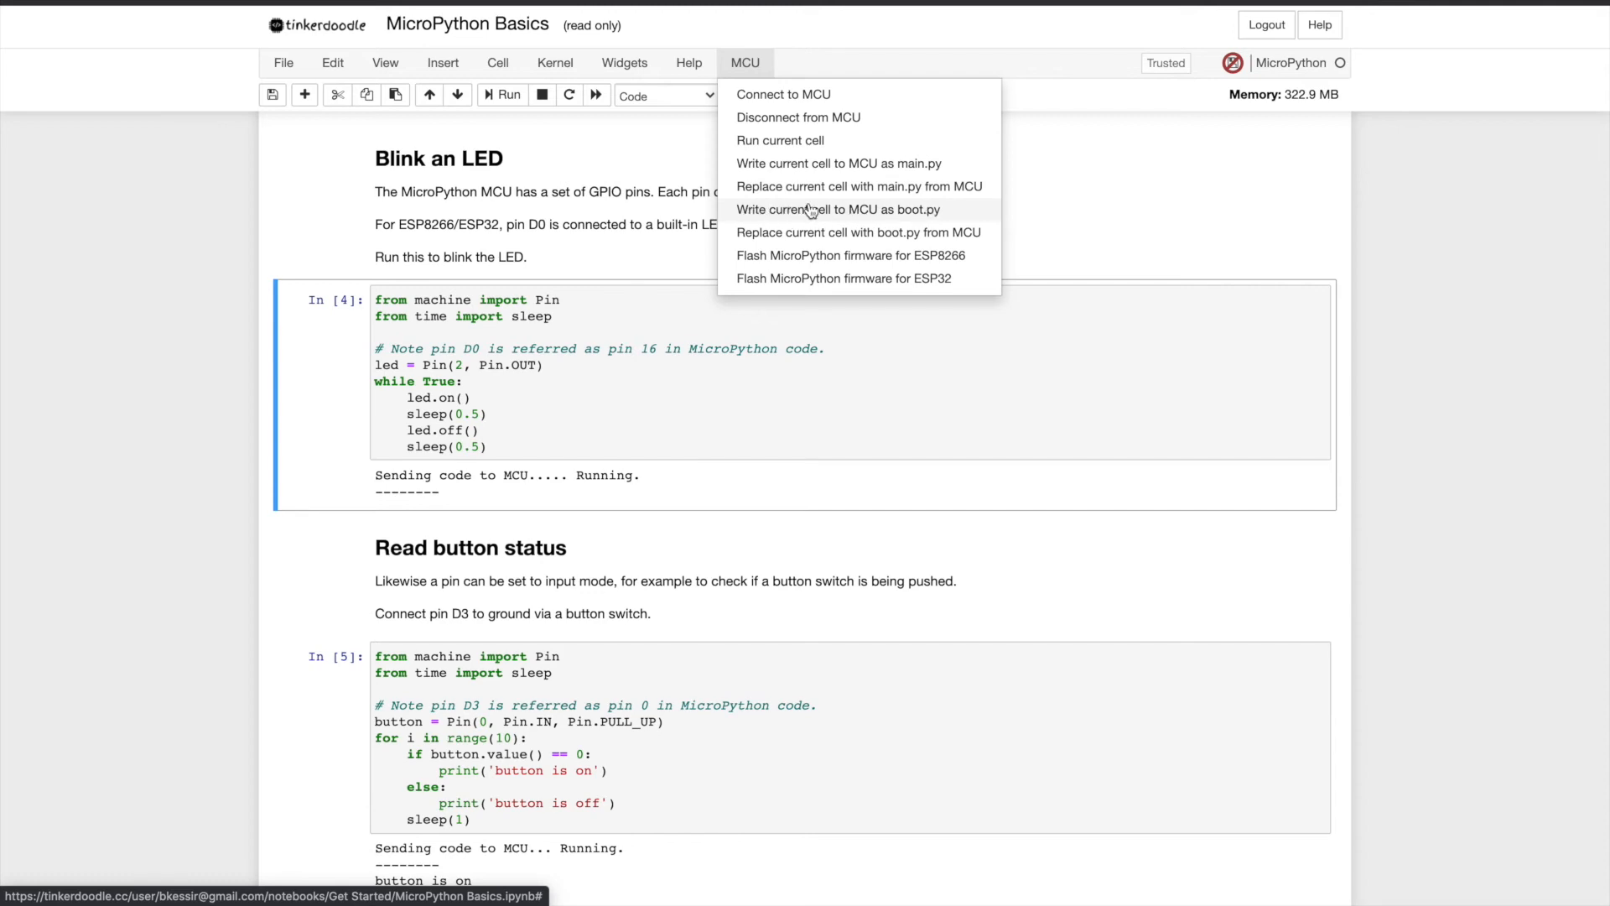
pyautogui.moveTo(803, 236)
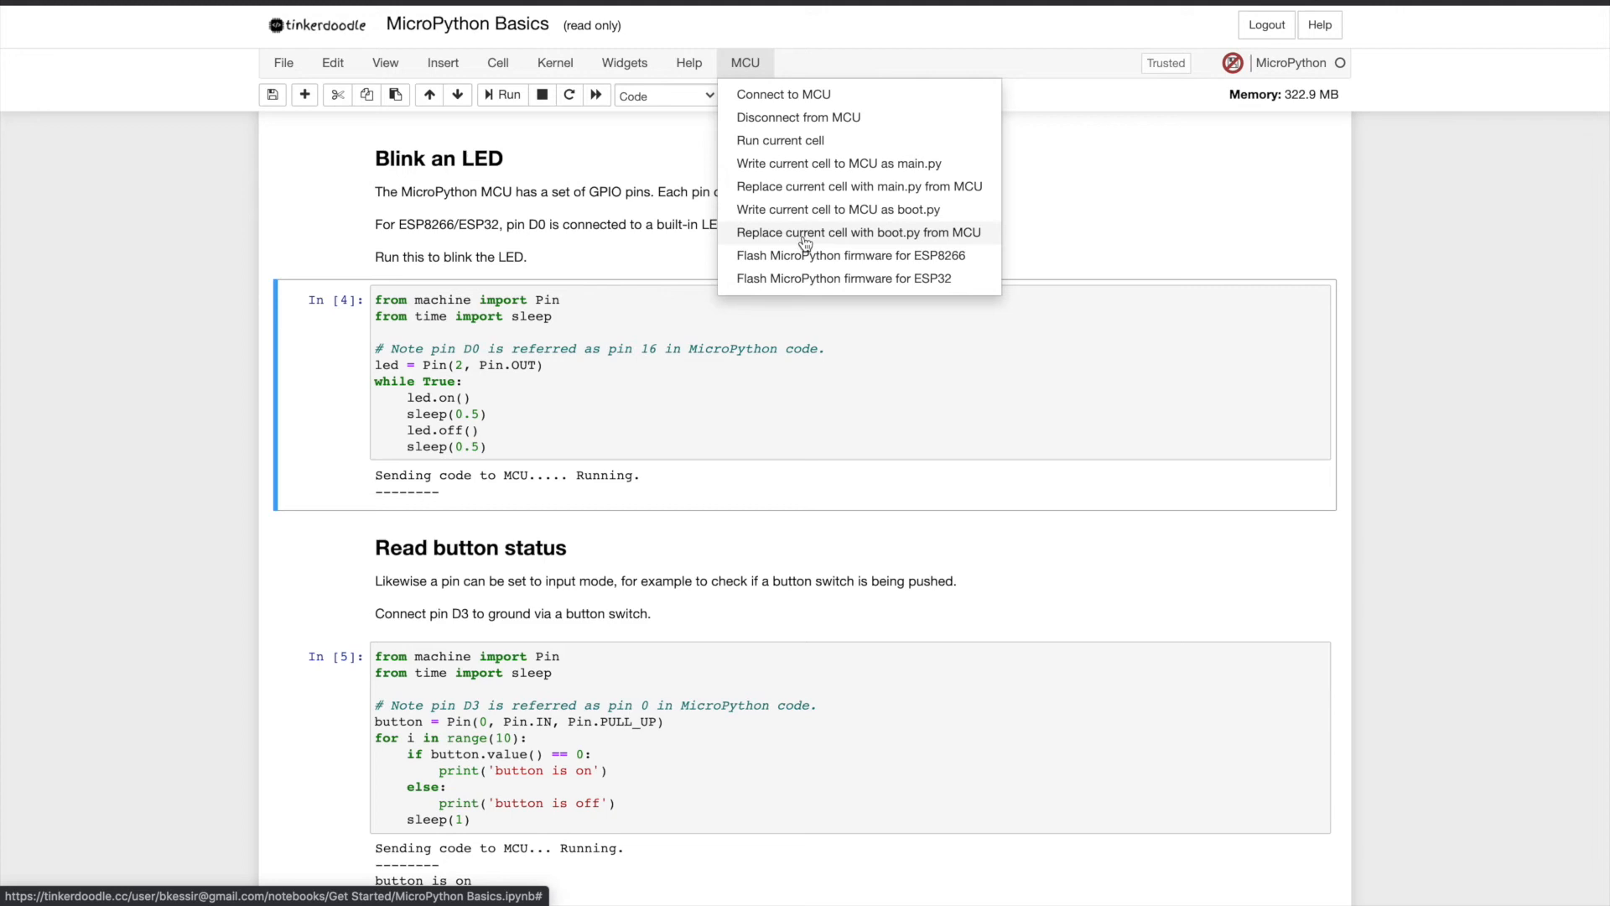
pyautogui.moveTo(875, 245)
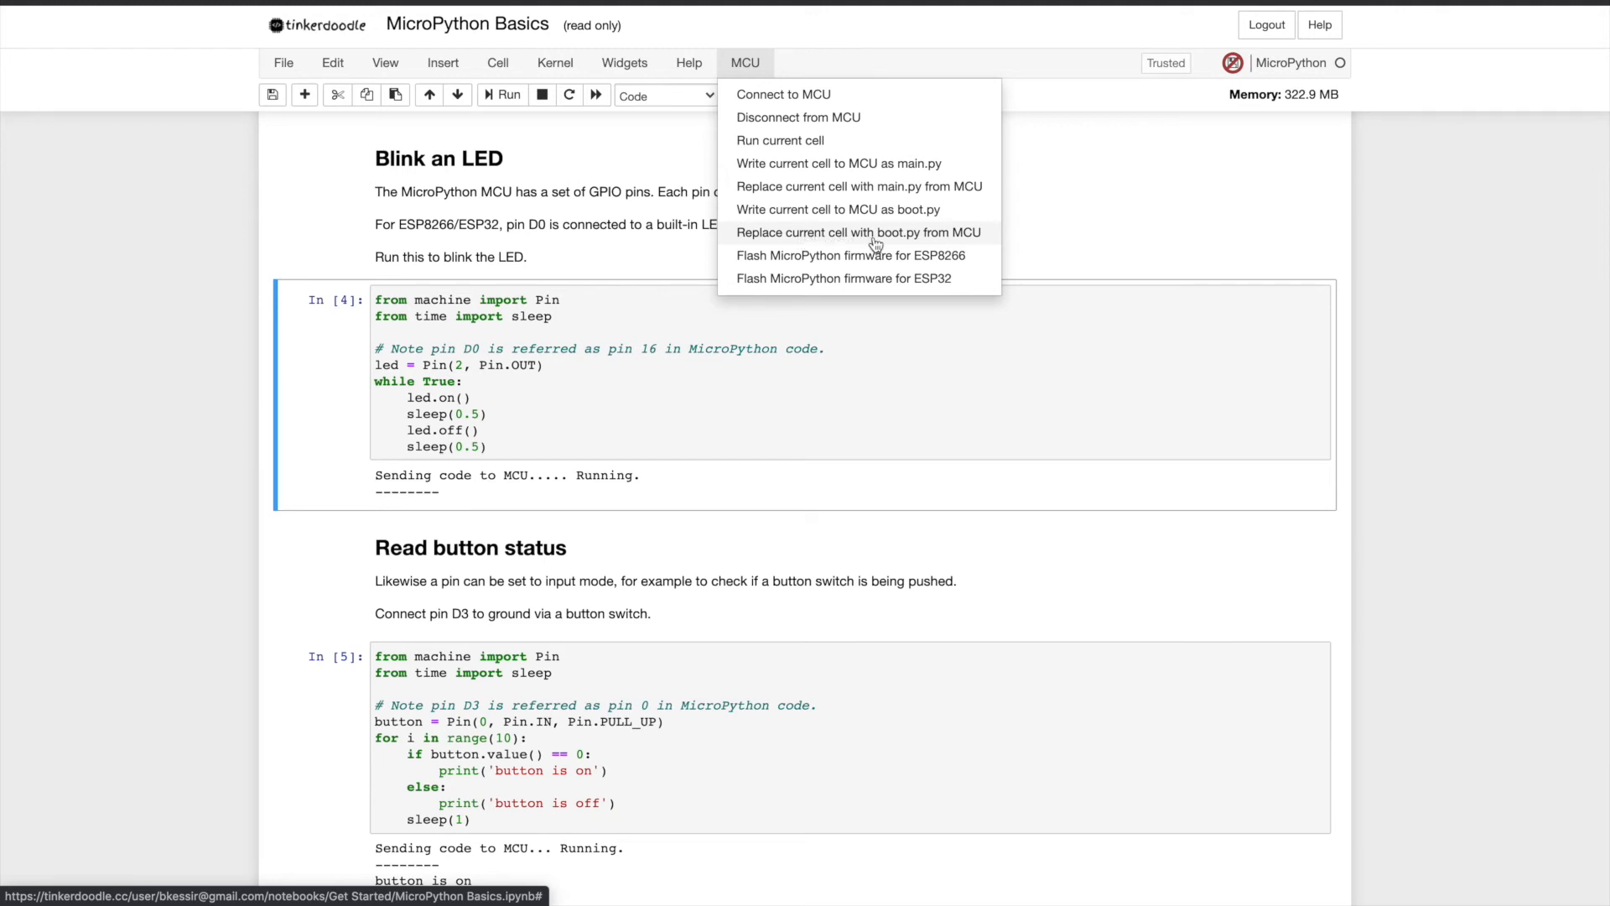
pyautogui.moveTo(860, 243)
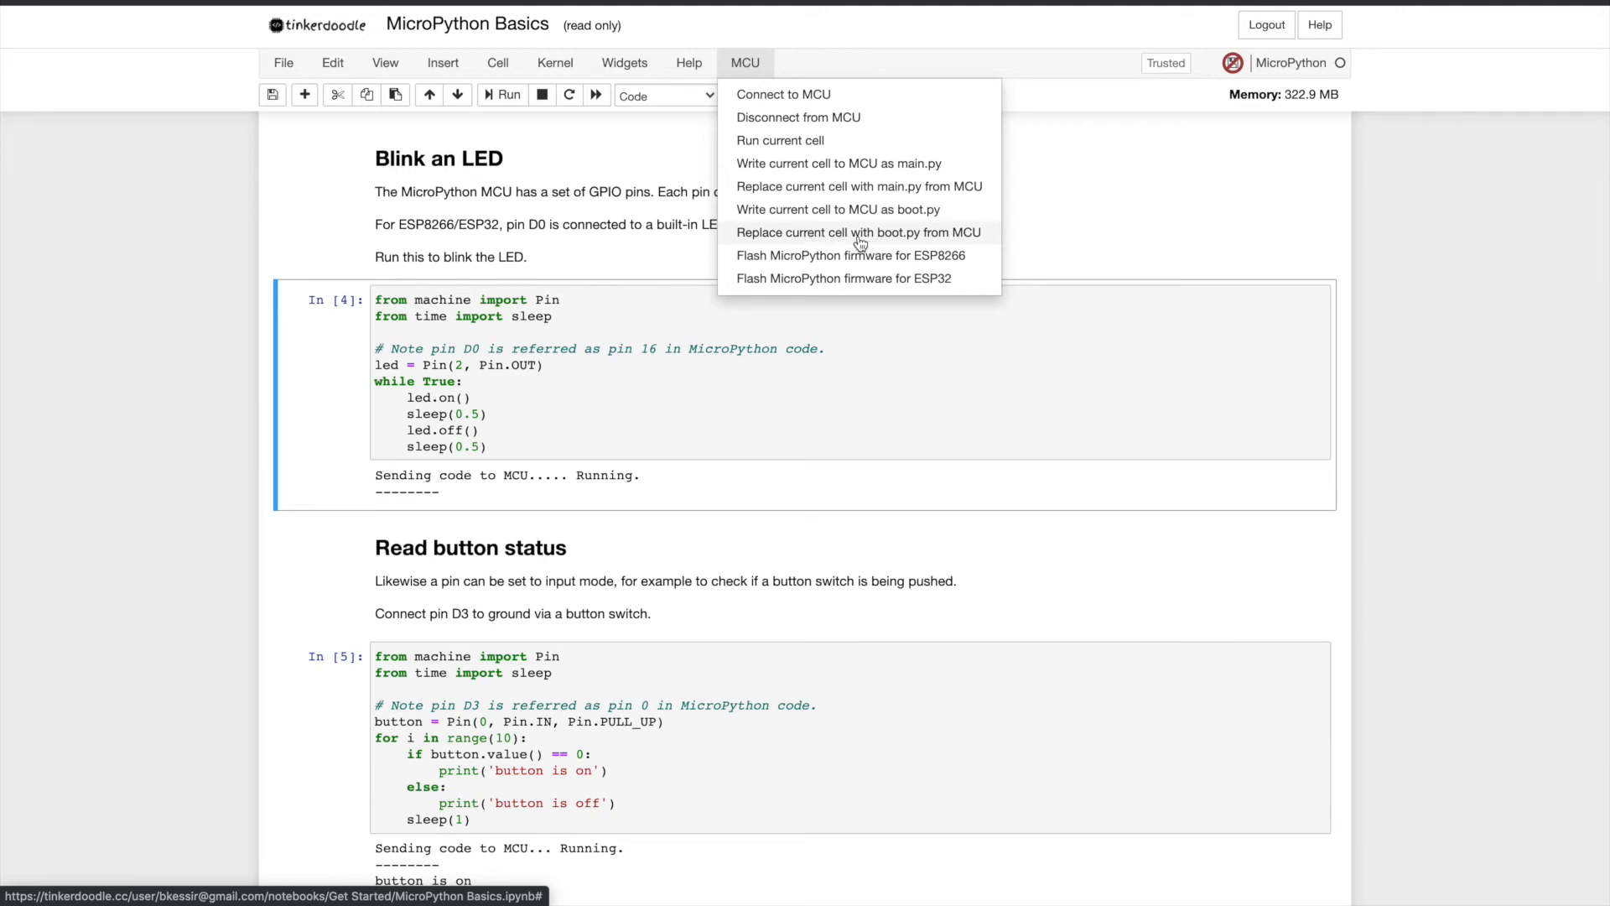
pyautogui.click(443, 62)
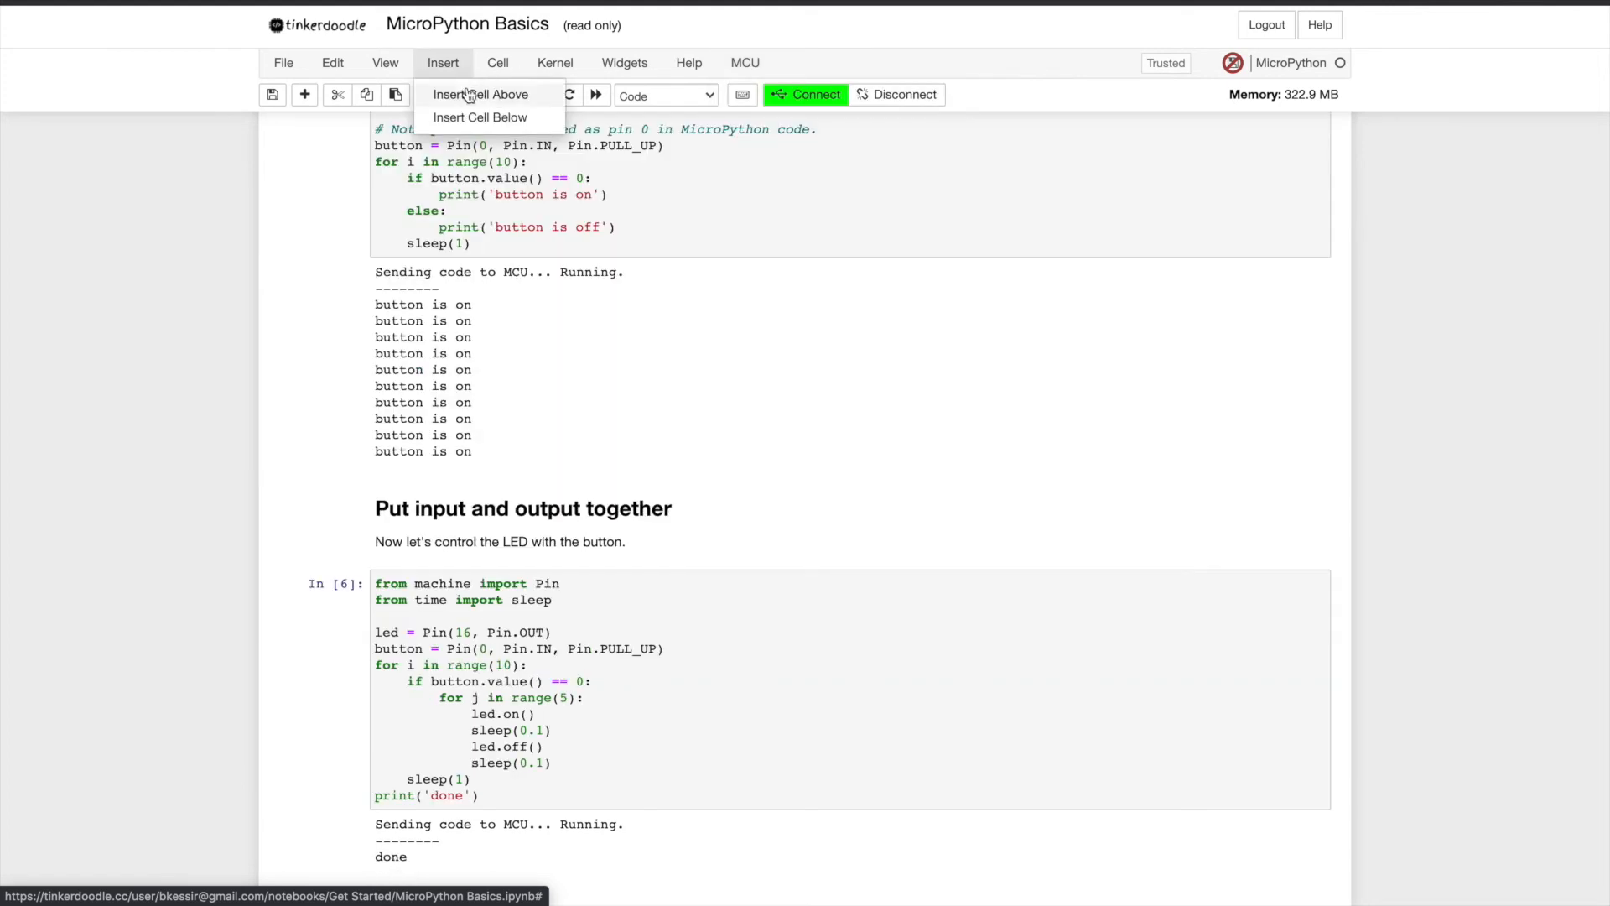
pyautogui.click(481, 94)
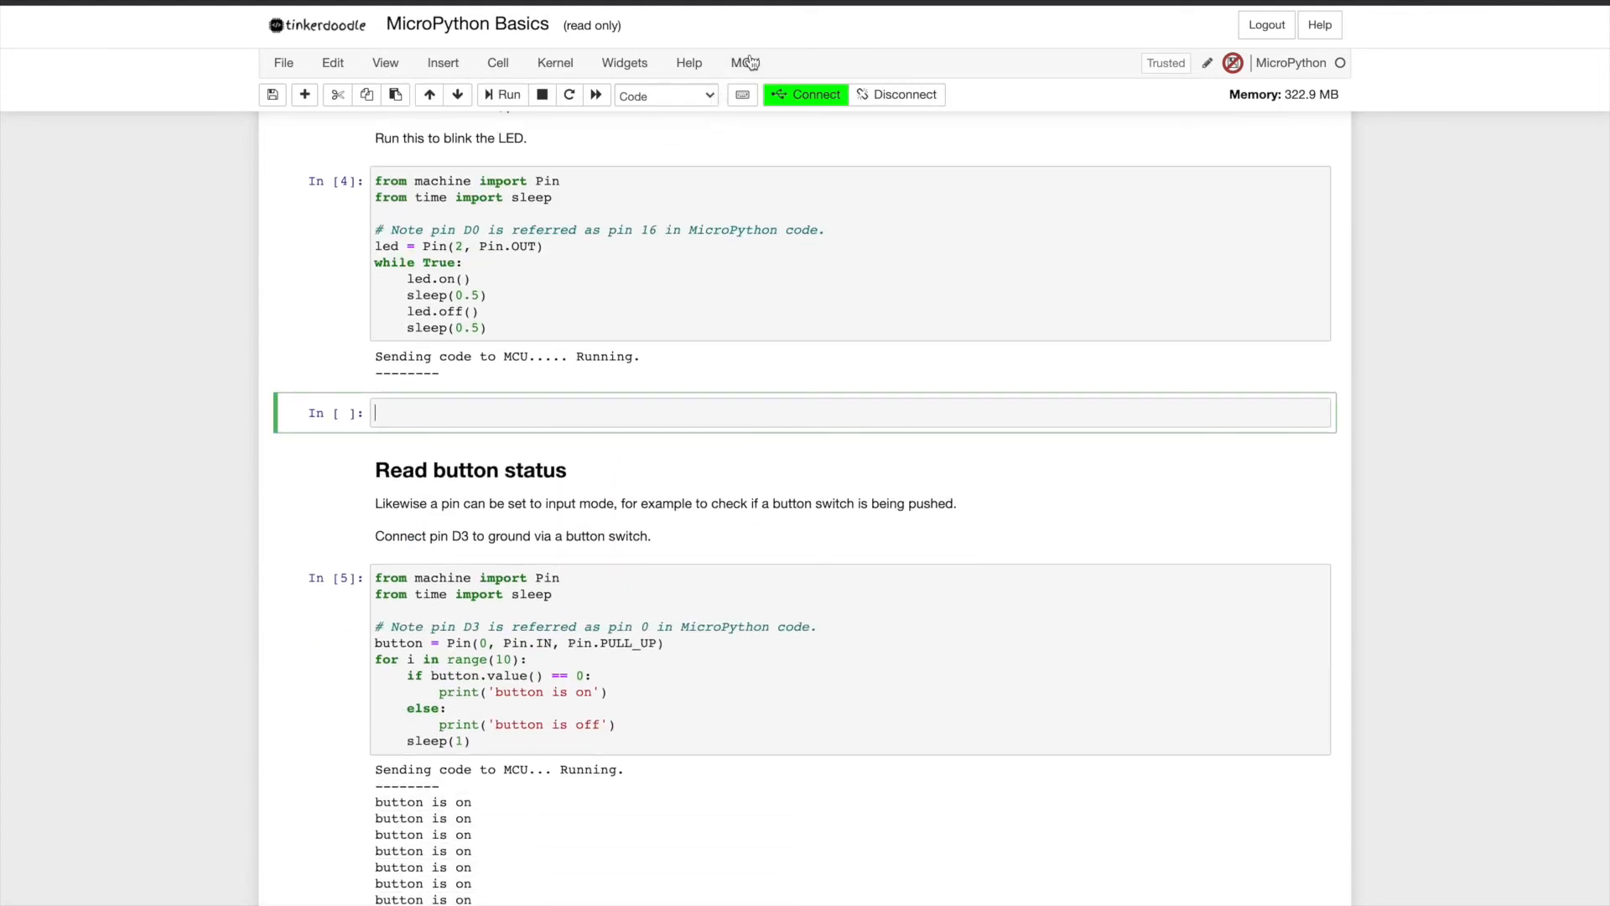
pyautogui.click(744, 62)
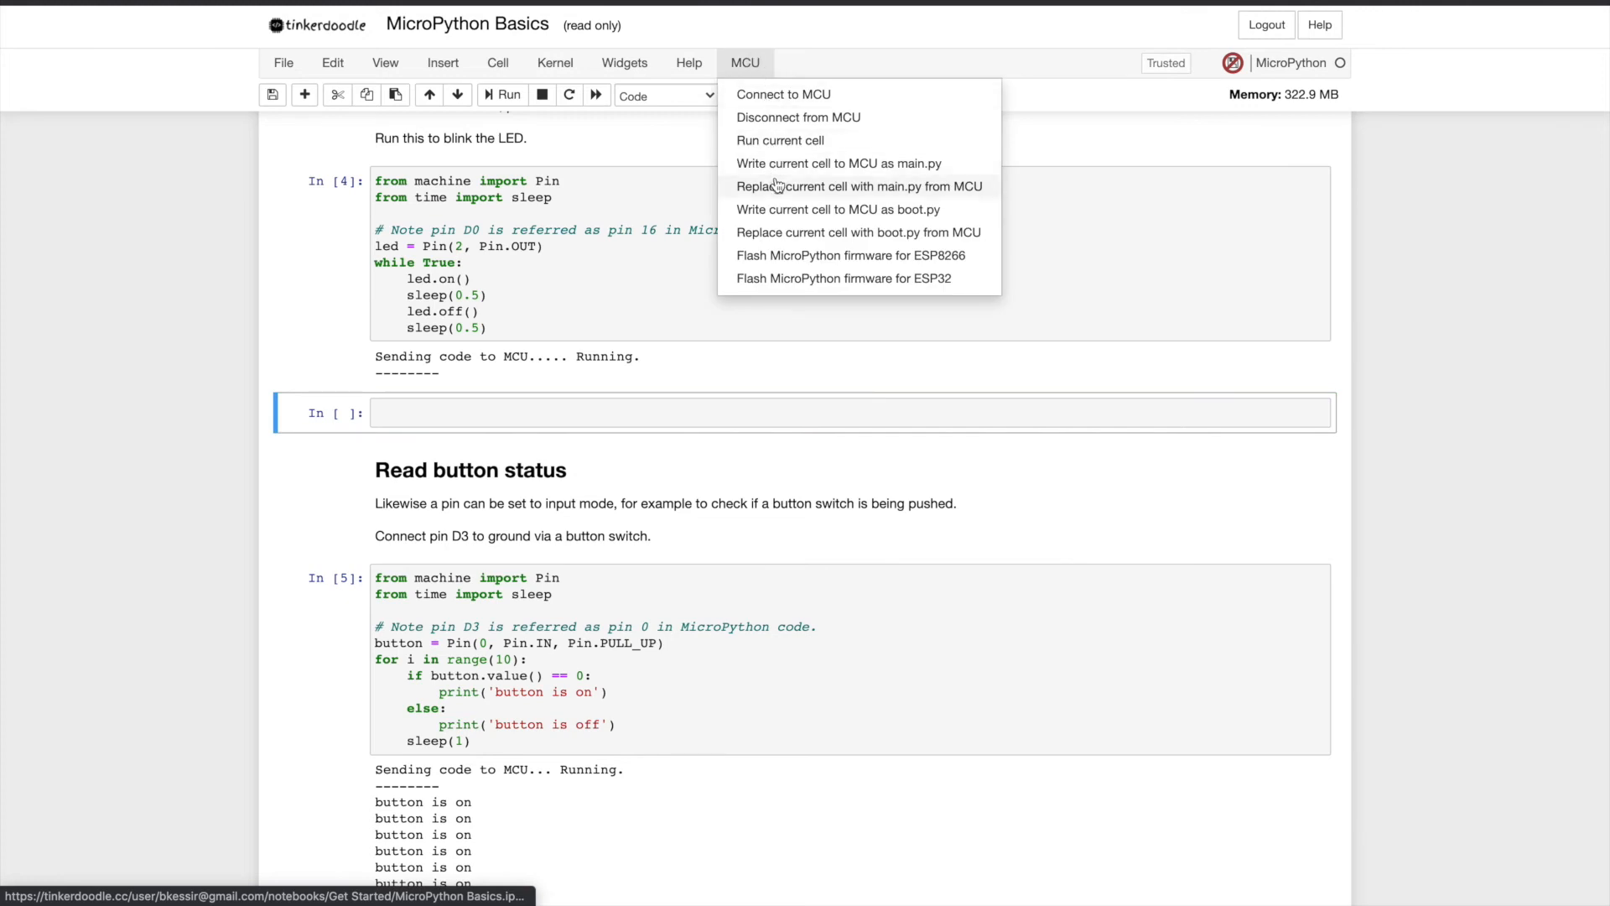
pyautogui.moveTo(780, 231)
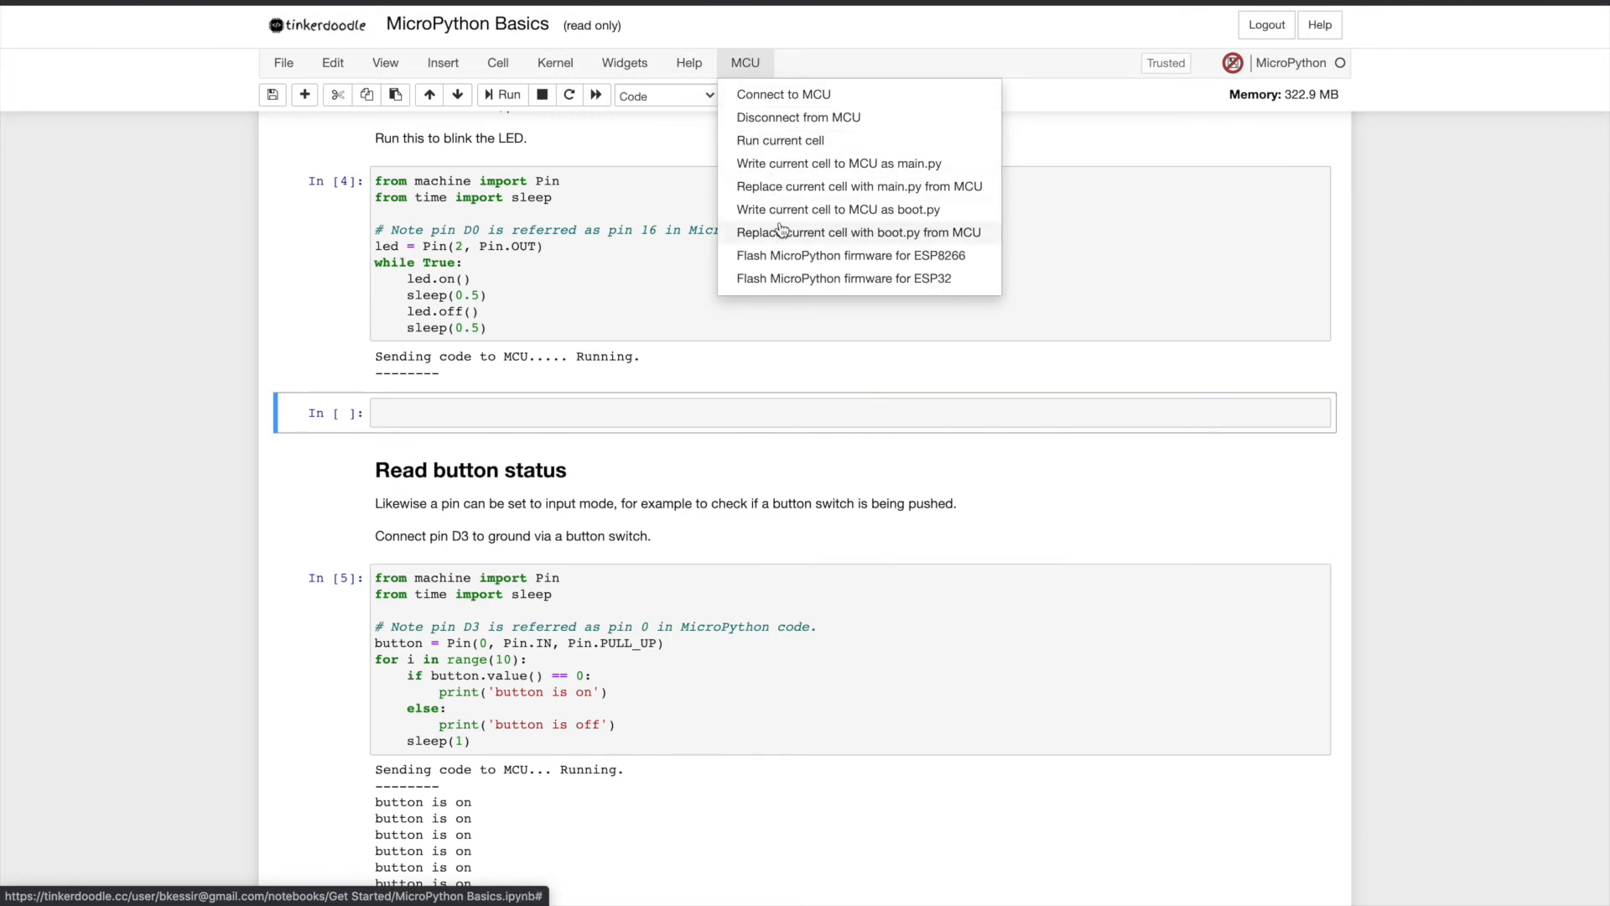
pyautogui.click(783, 94)
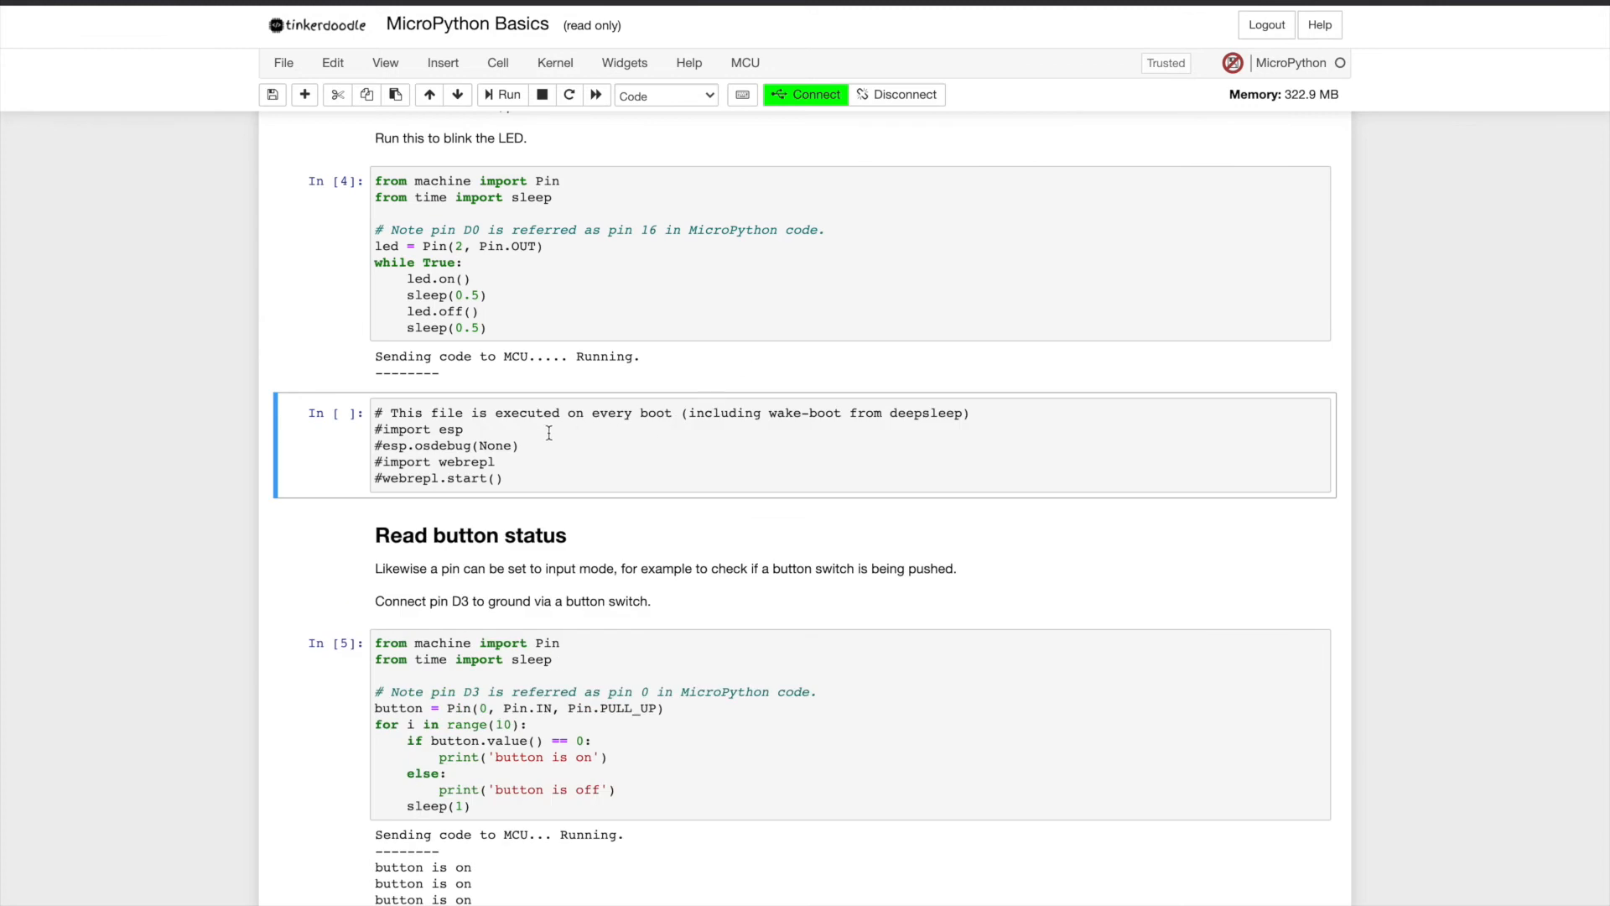
pyautogui.moveTo(597, 451)
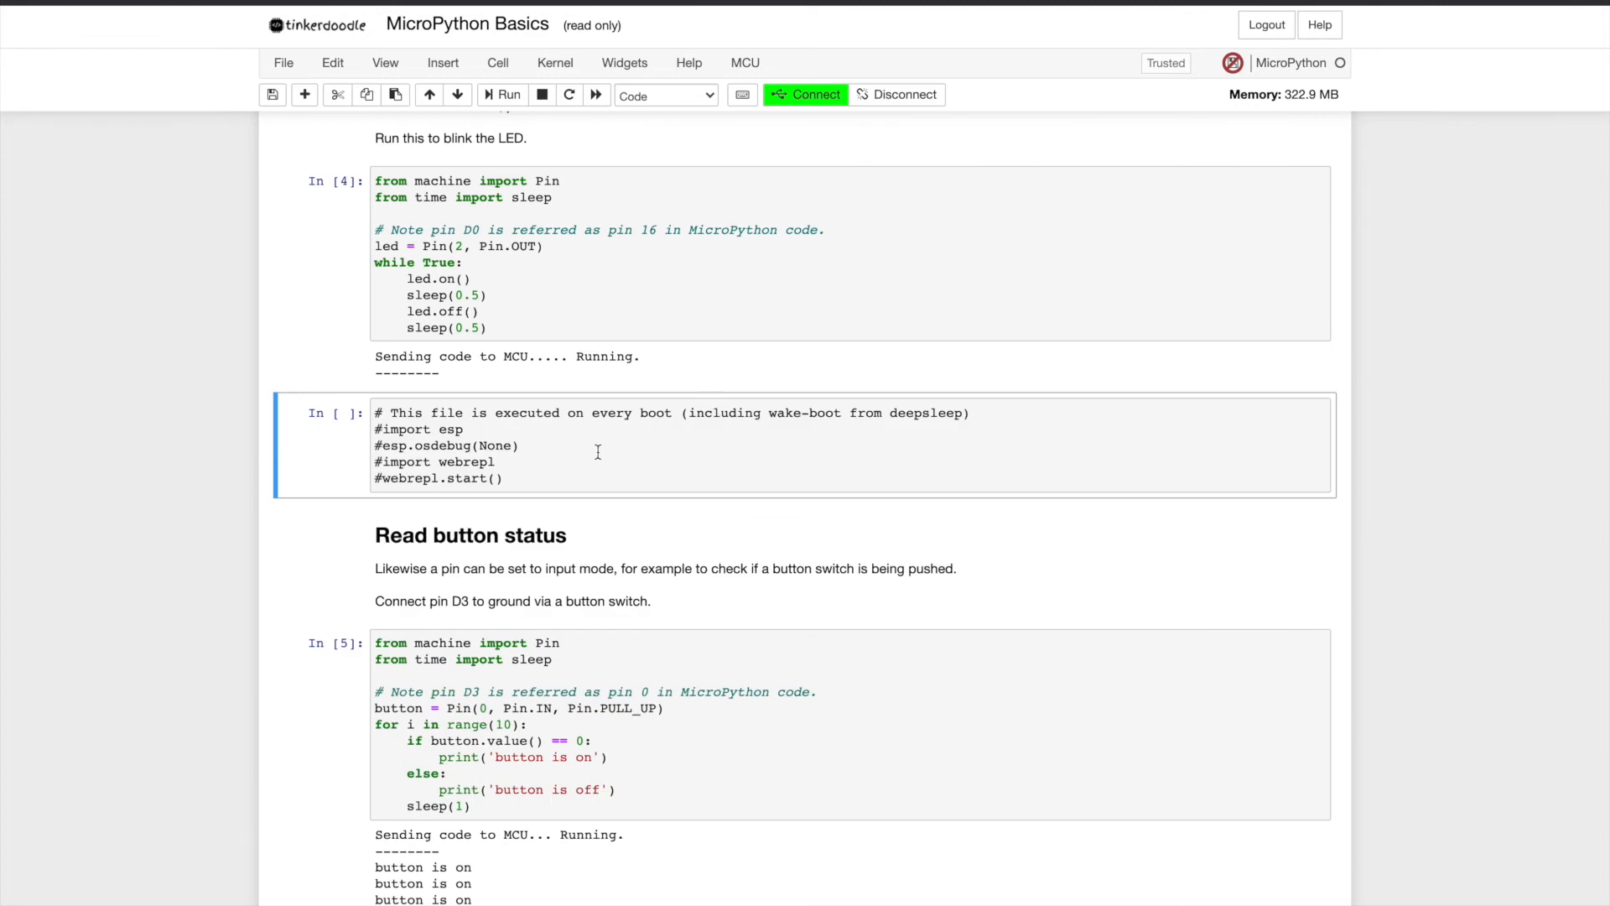
# Step: Replace that cell with main.py from the MCU, which fails since main.py is absent
pyautogui.click(745, 62)
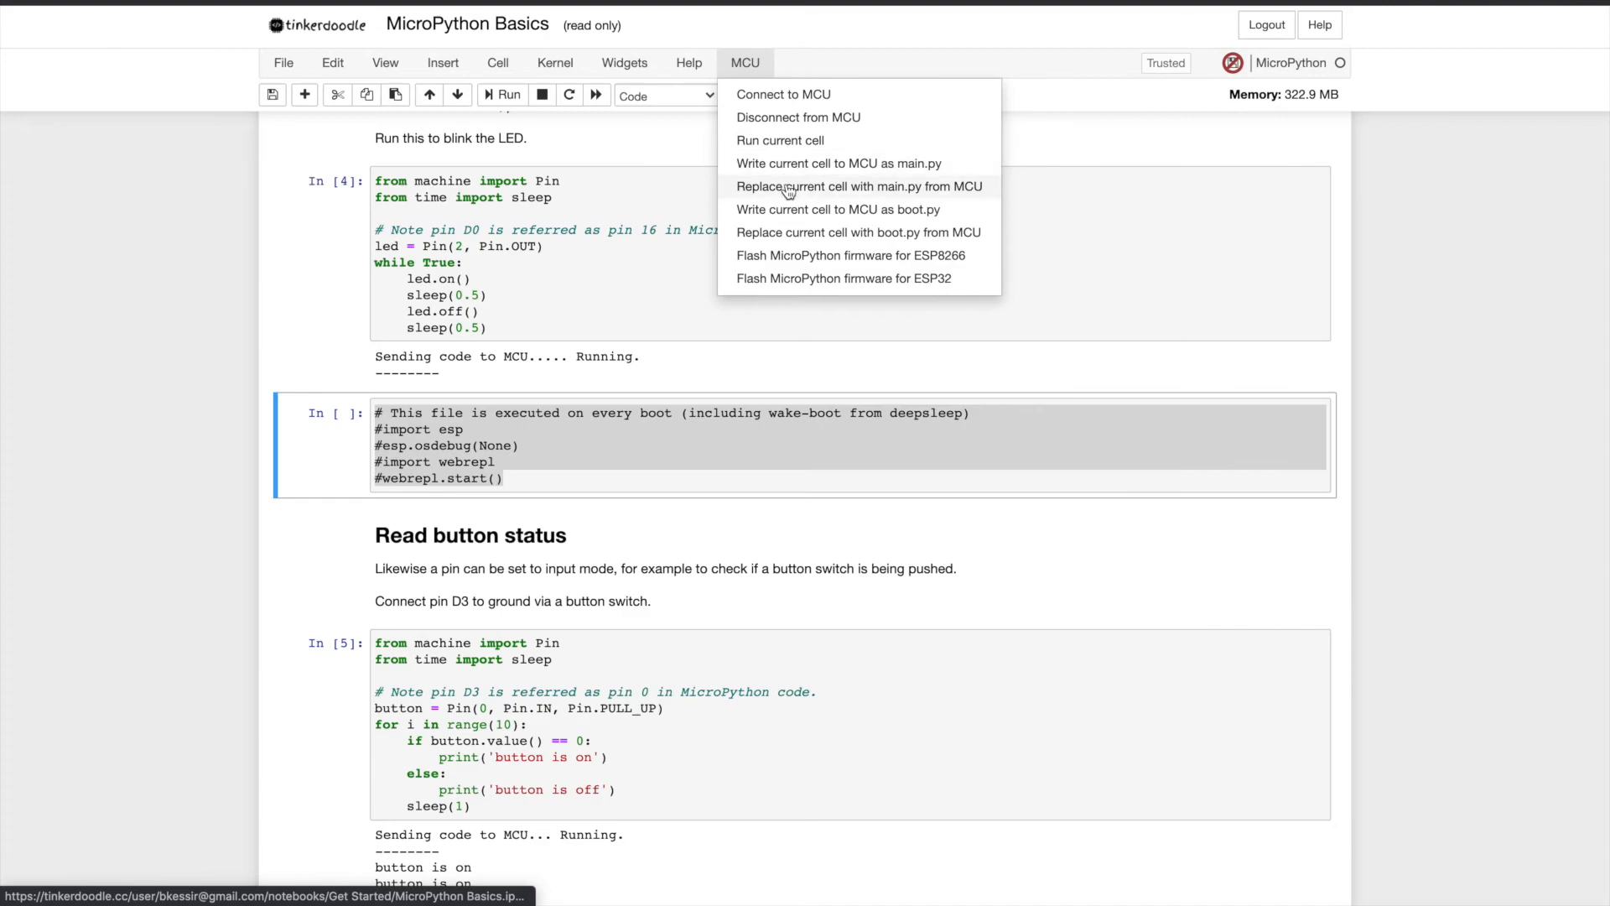
pyautogui.click(858, 186)
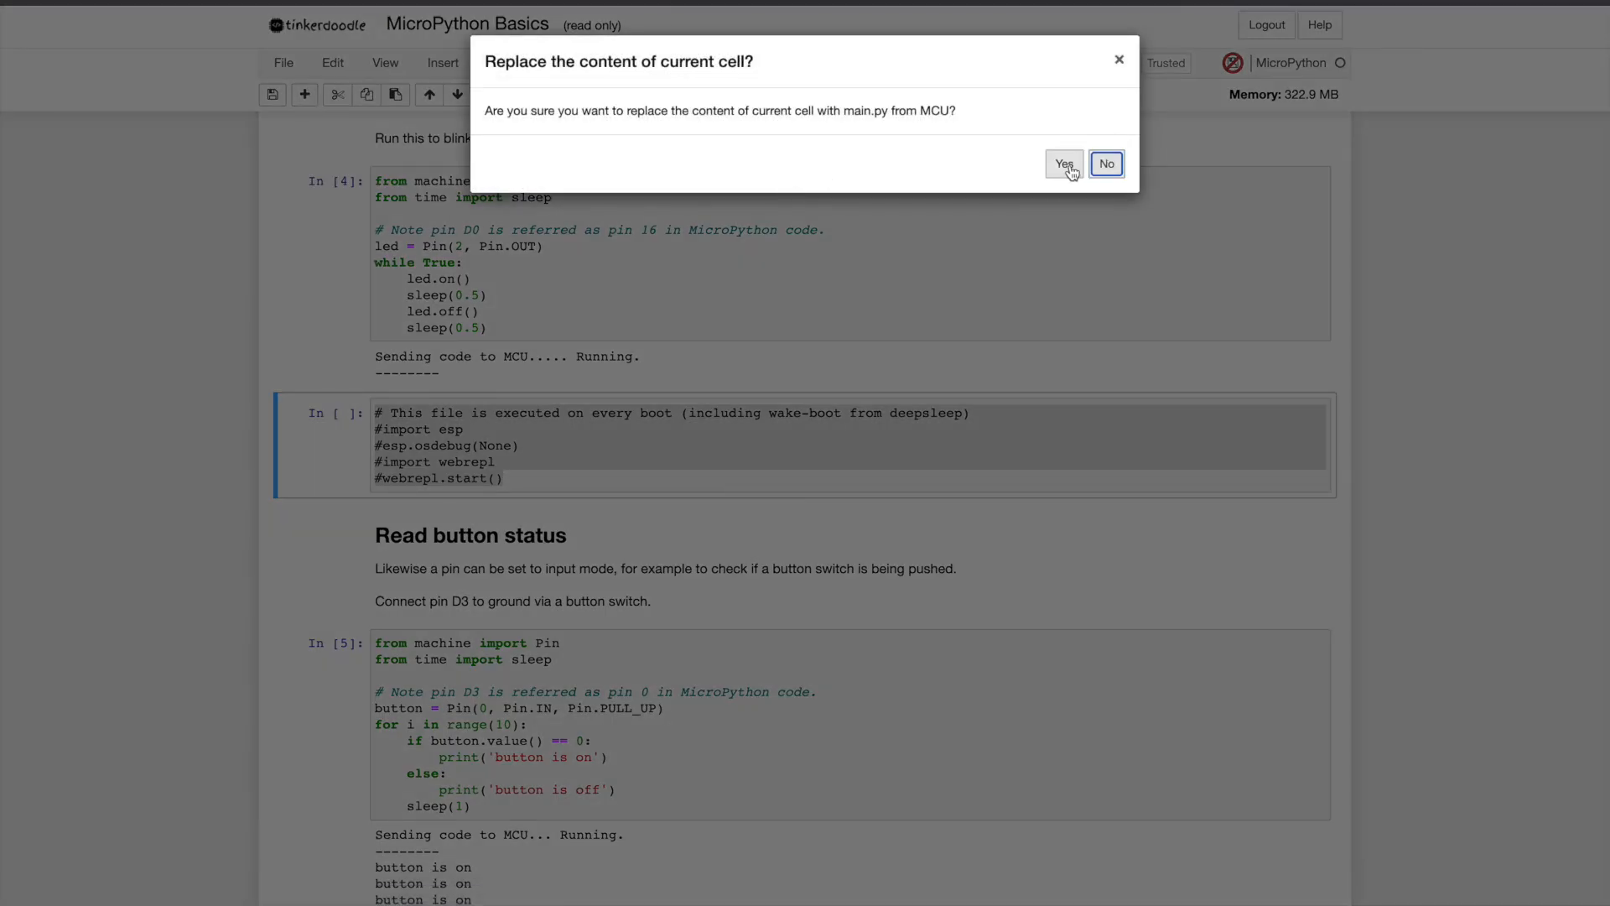
pyautogui.click(1064, 163)
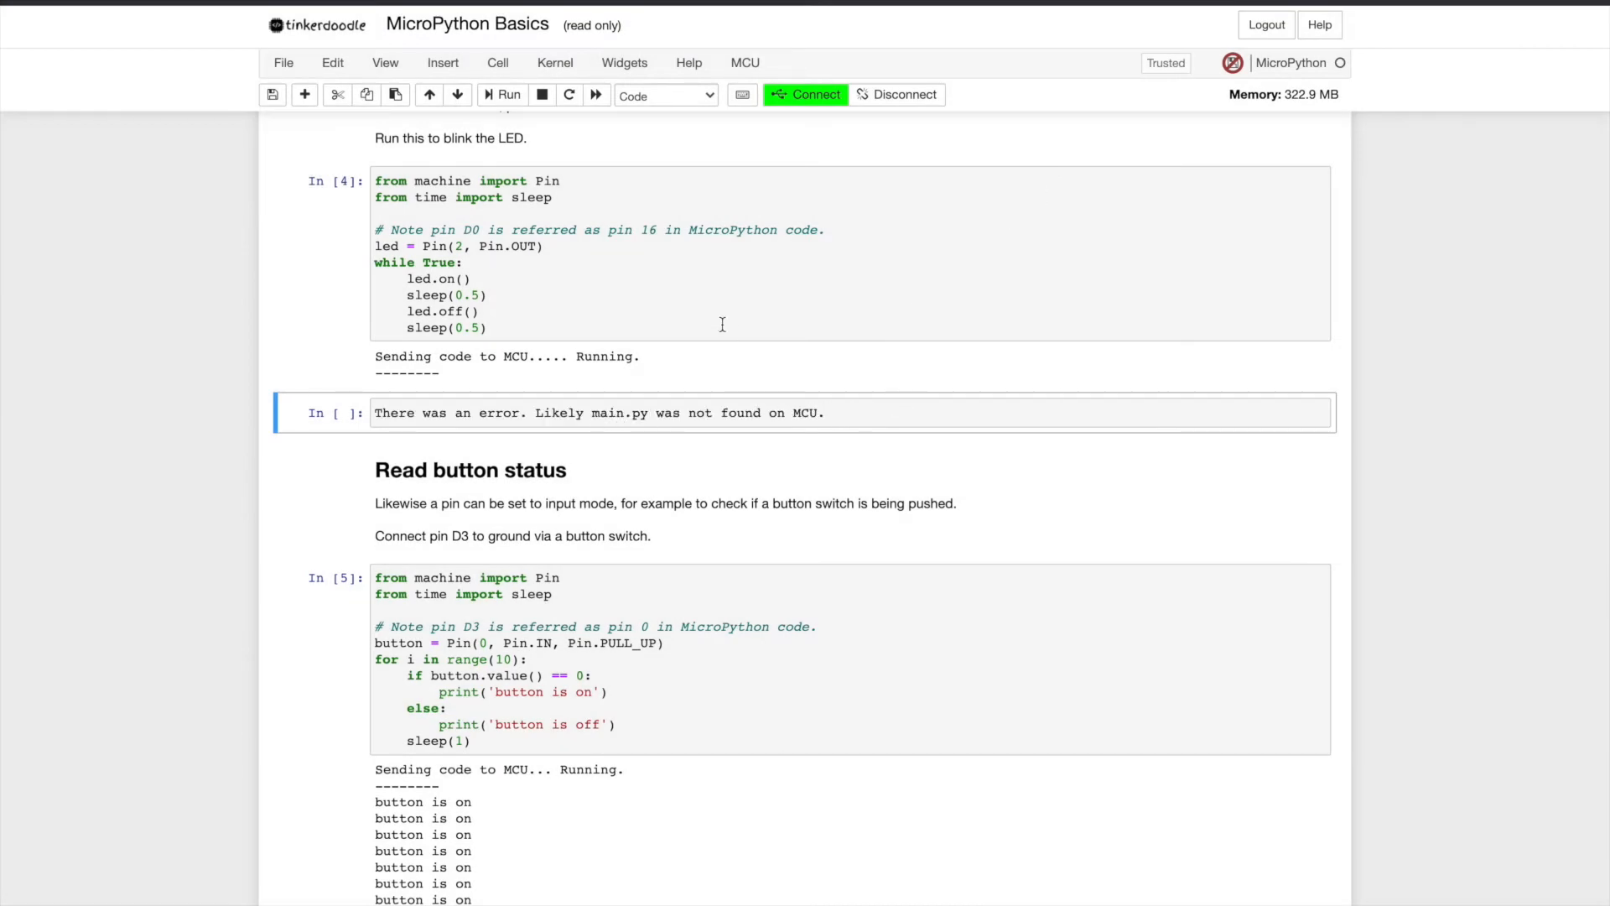
# Step: Write the blink cell to the MCU as main.py
pyautogui.click(745, 62)
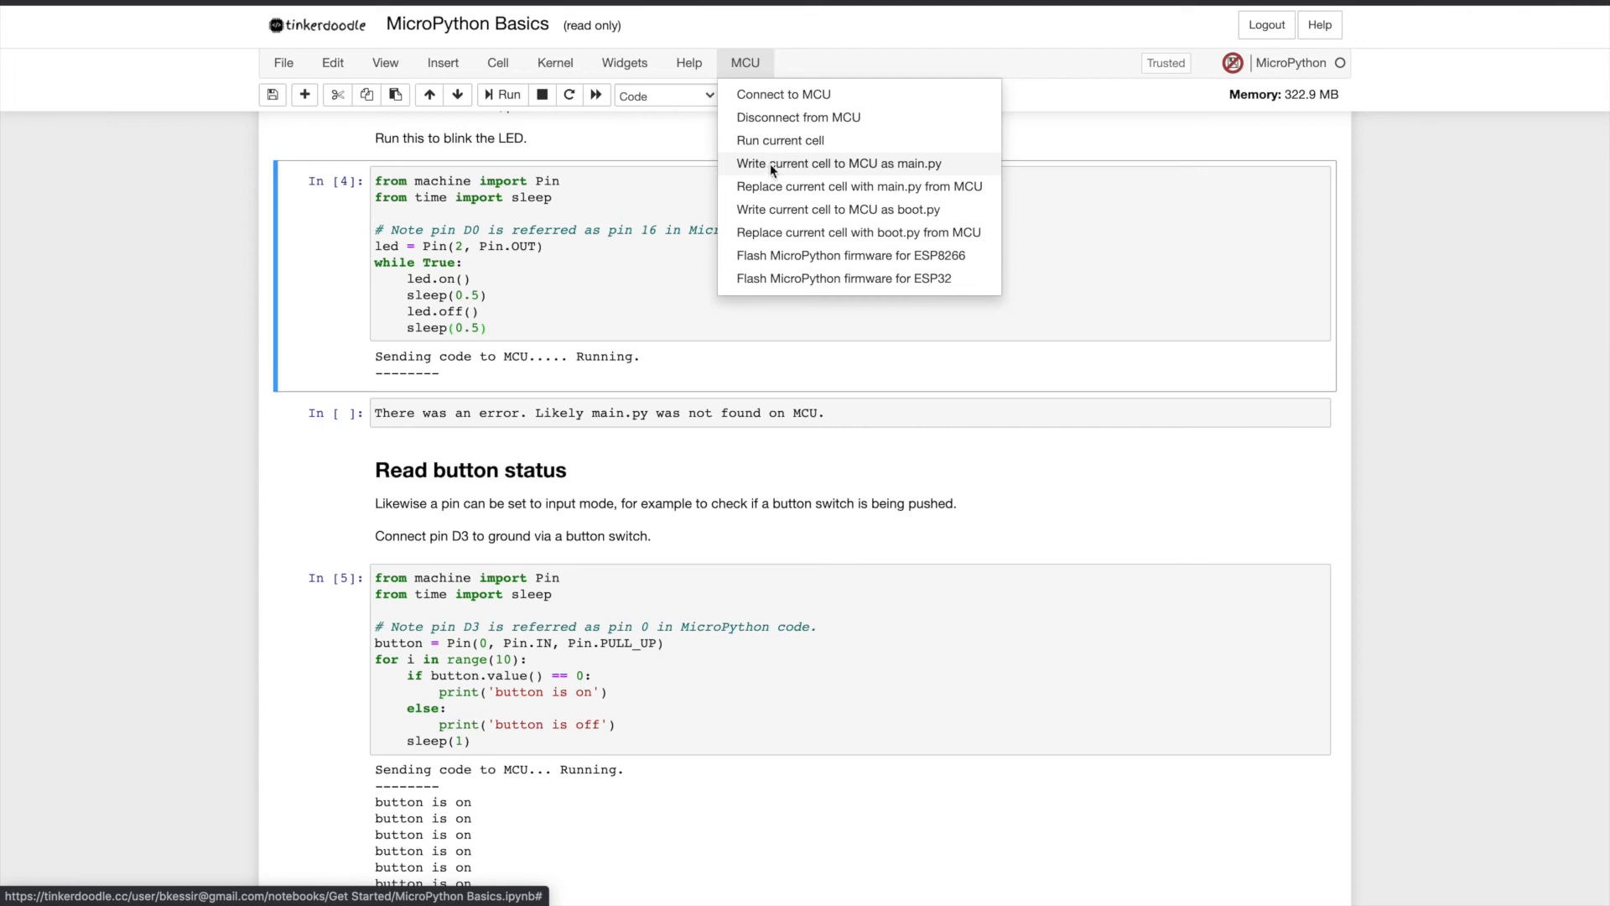
pyautogui.click(780, 141)
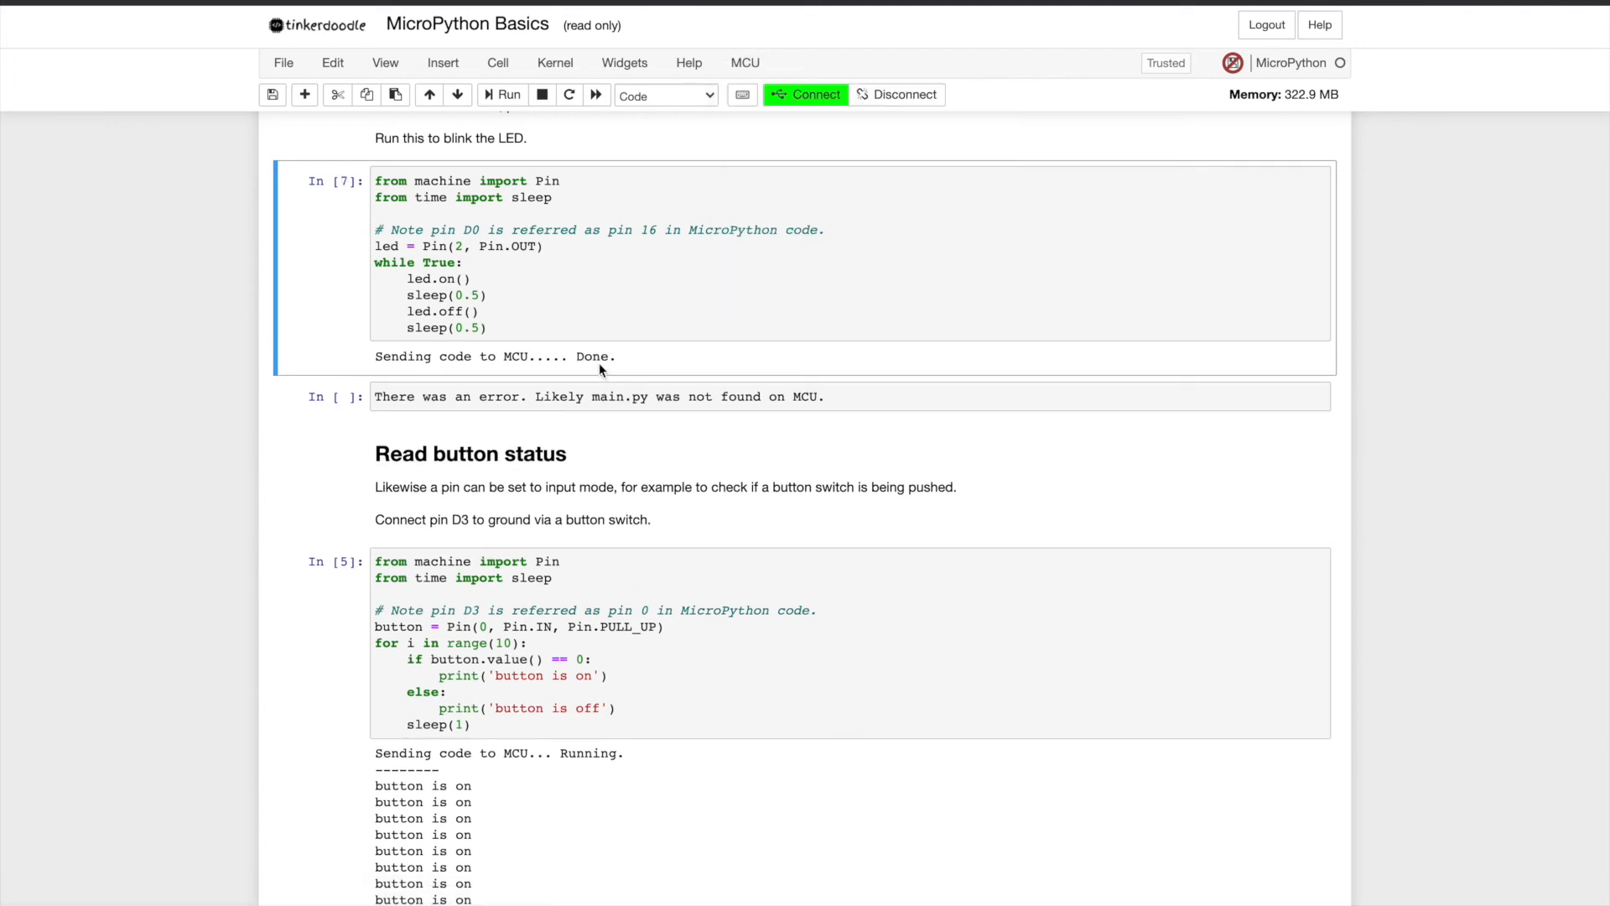
pyautogui.moveTo(848, 399)
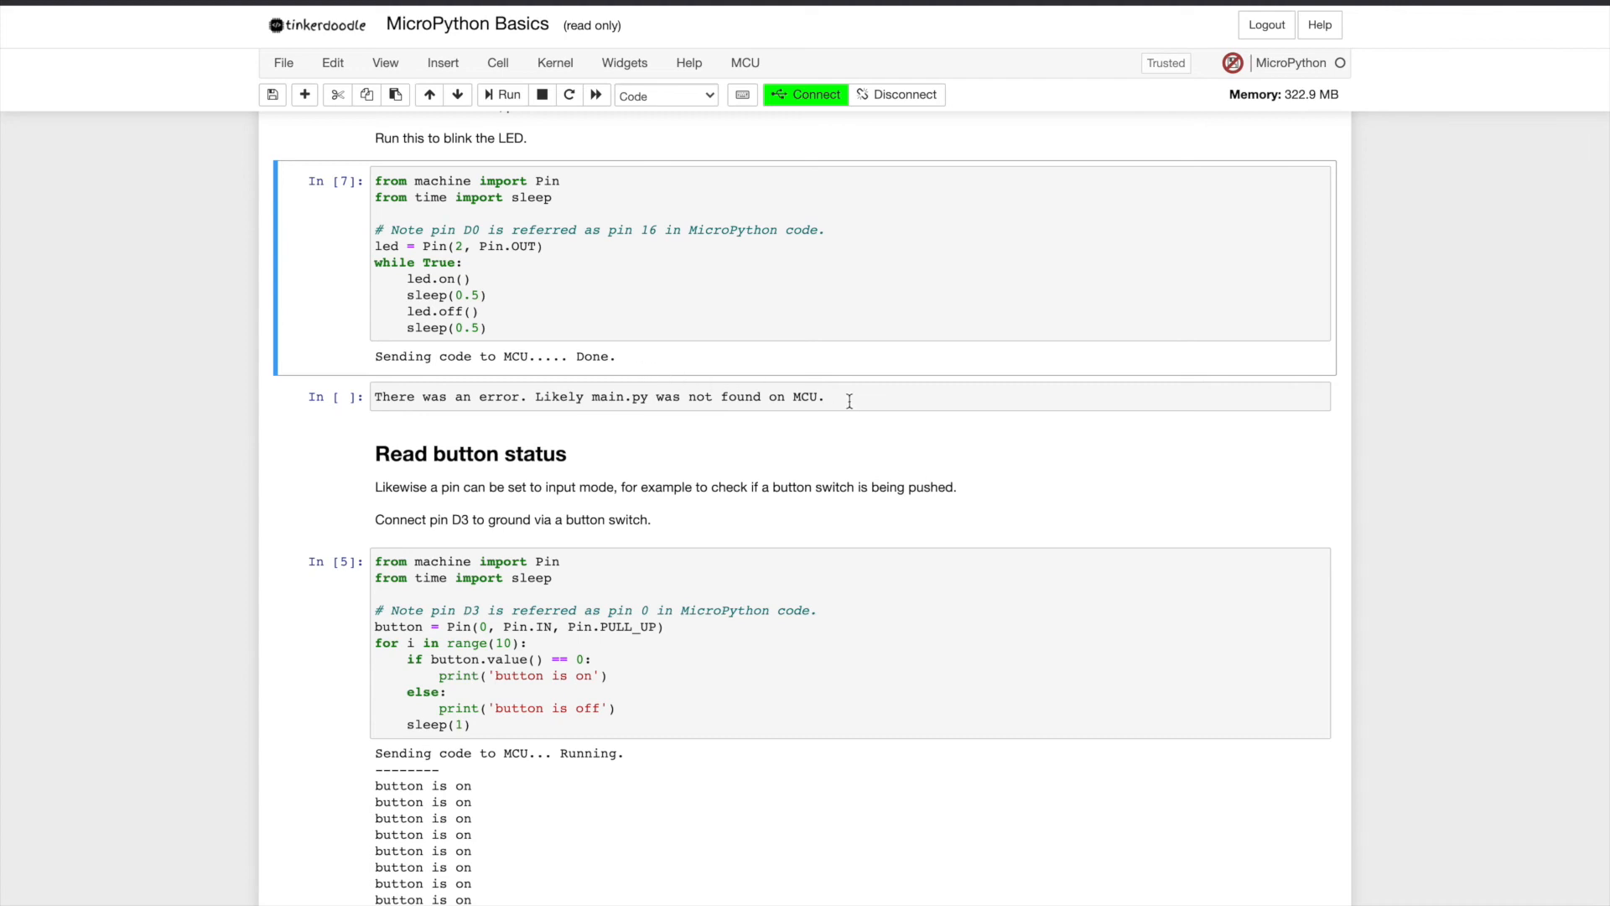
# Step: Read main.py back from the MCU into the error cell, replacing its contents
pyautogui.click(719, 395)
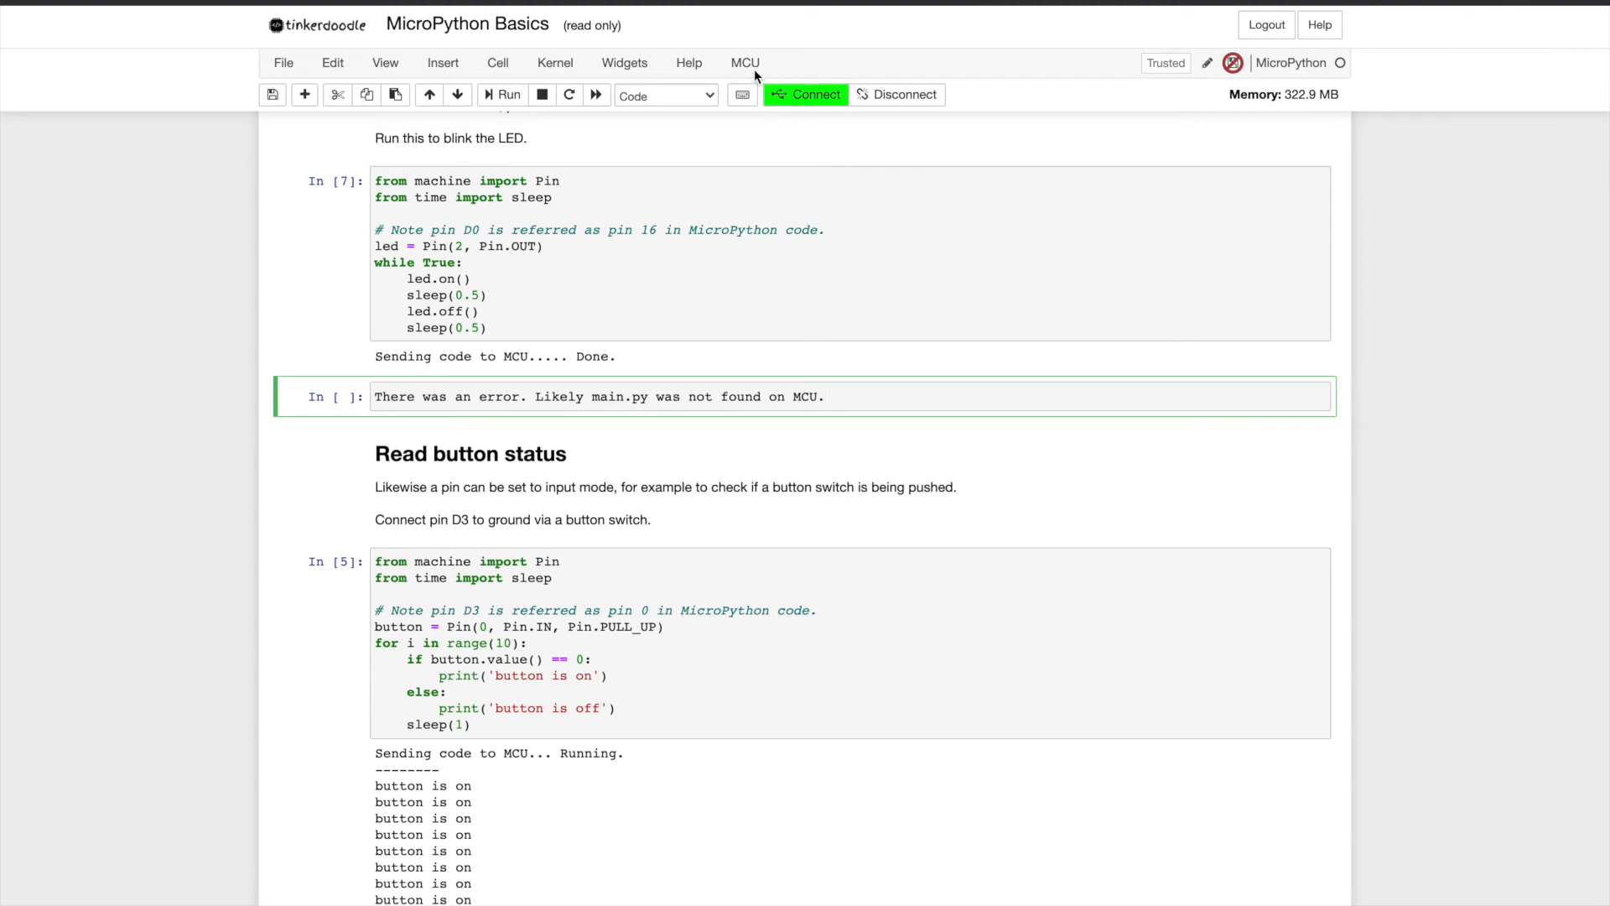
pyautogui.click(745, 62)
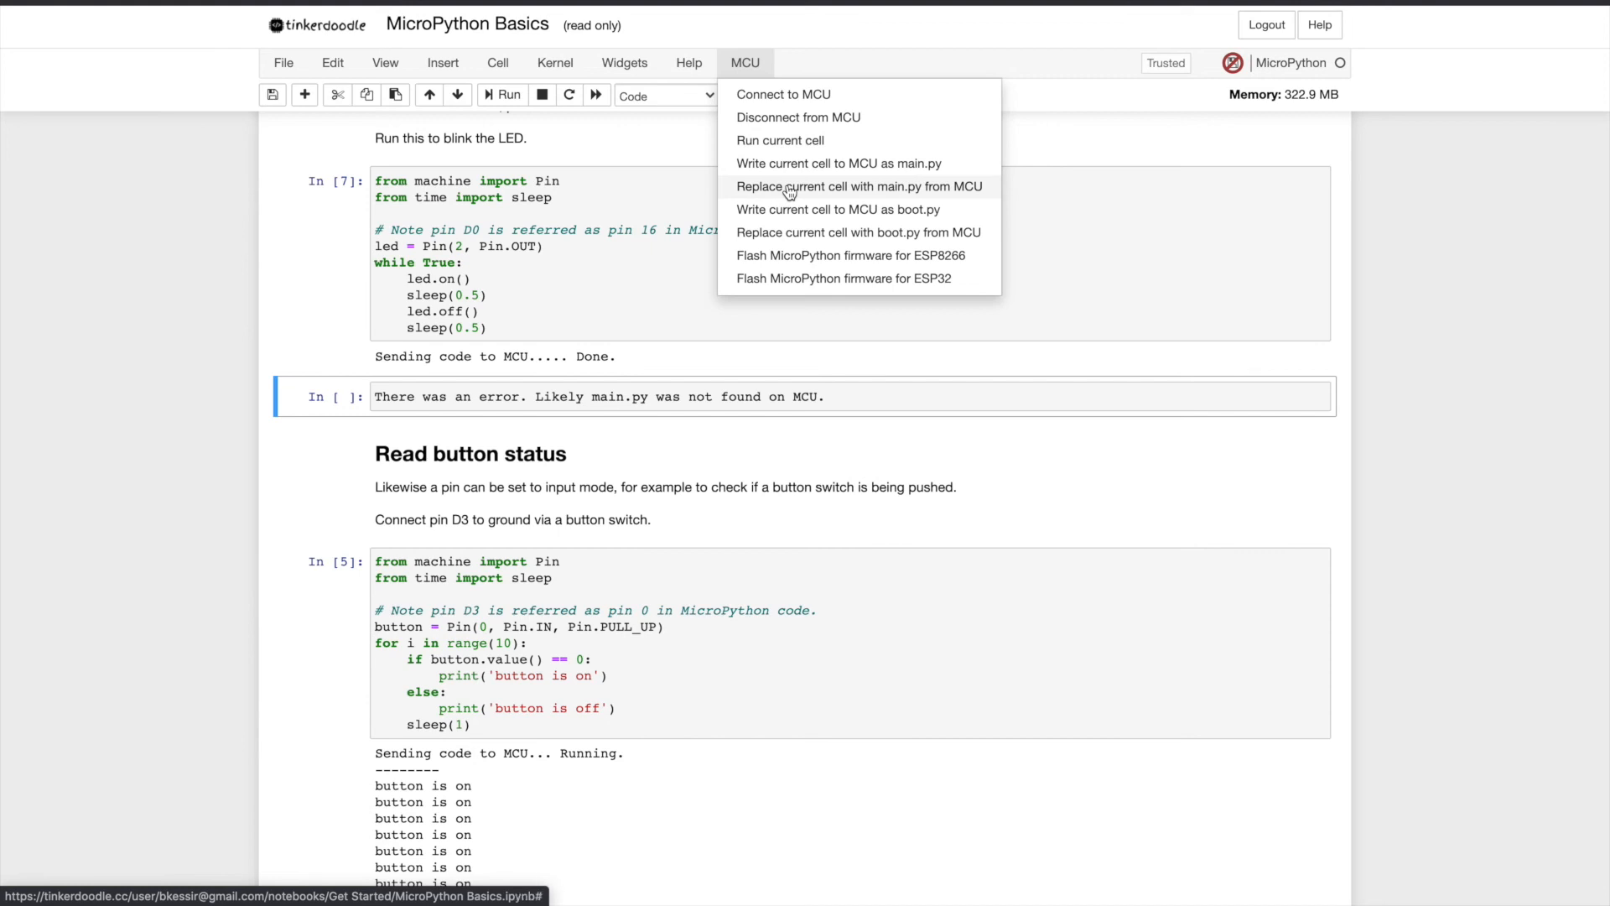
pyautogui.click(858, 187)
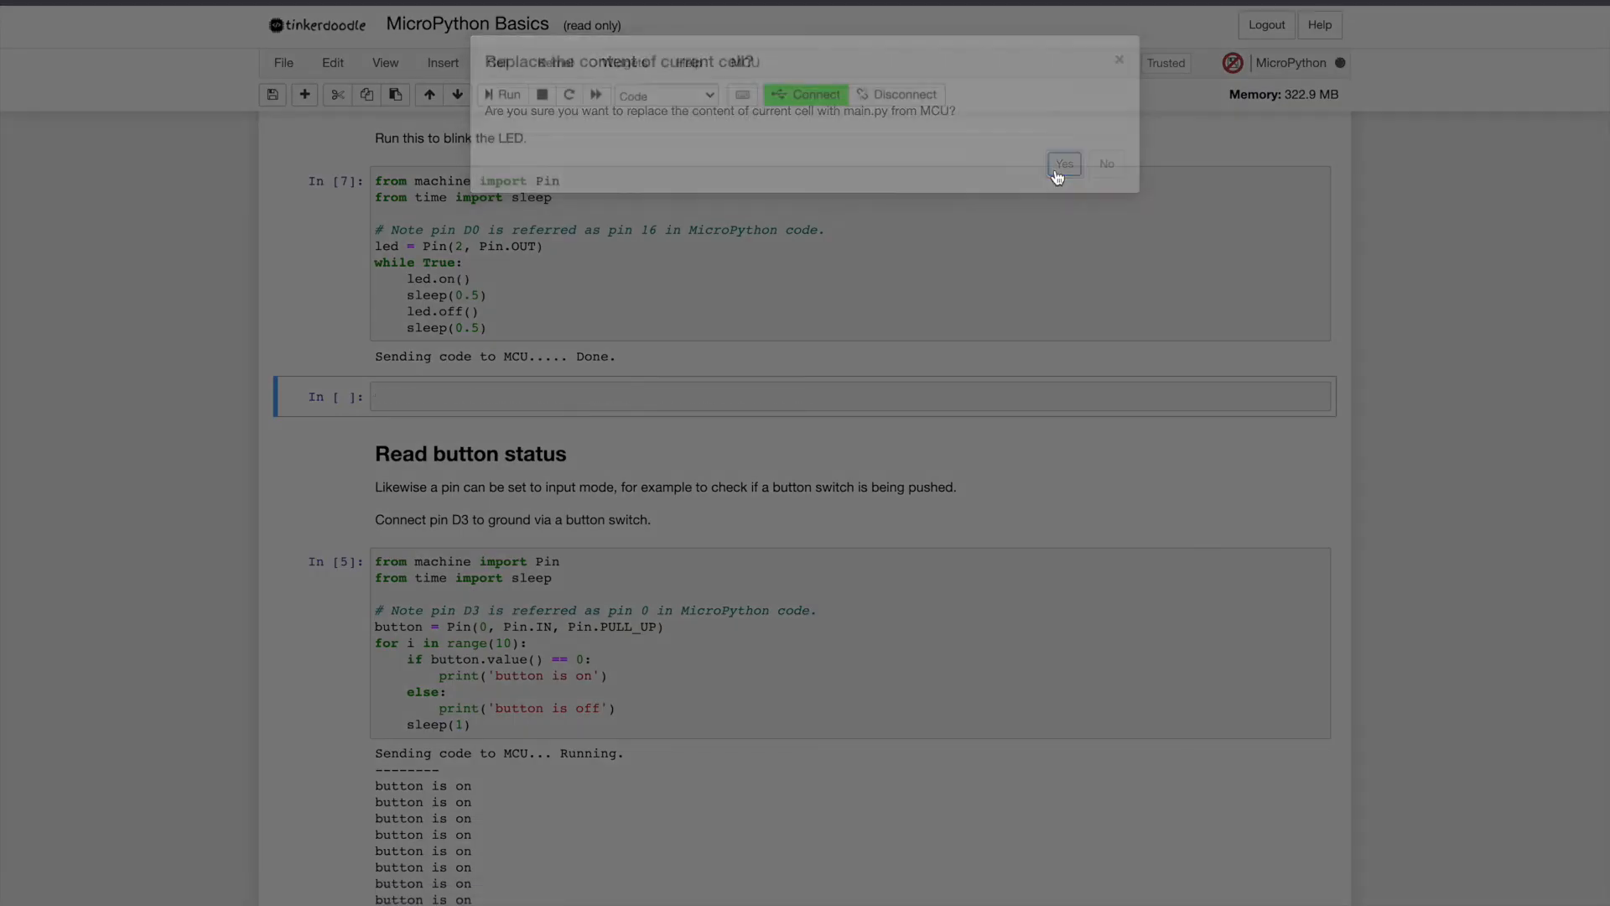
pyautogui.click(1063, 163)
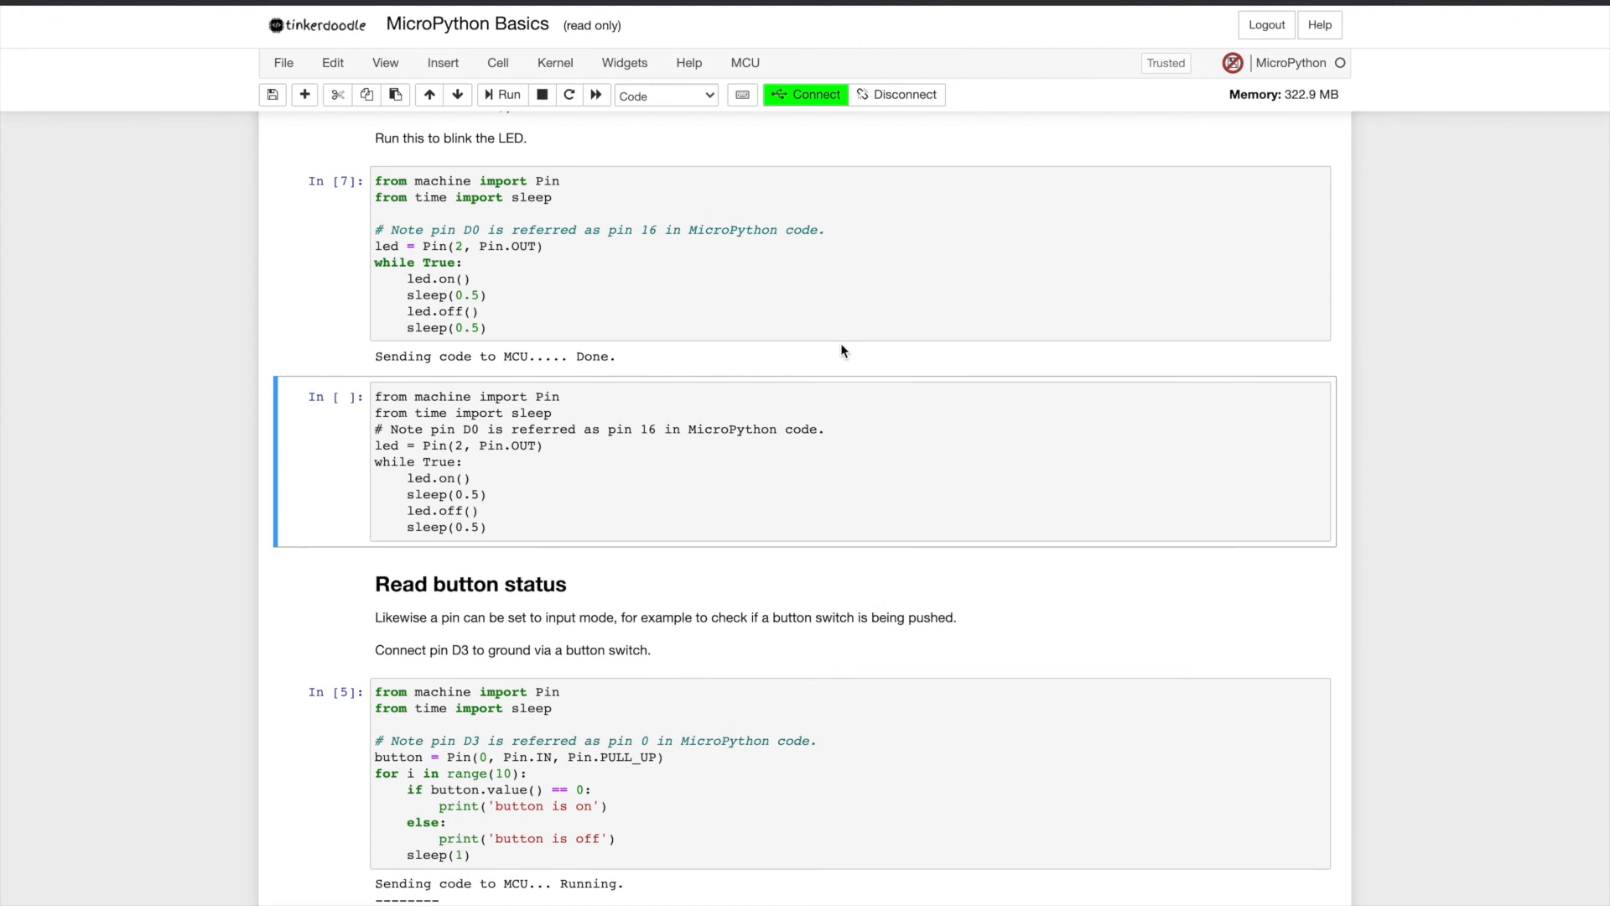
pyautogui.moveTo(790, 472)
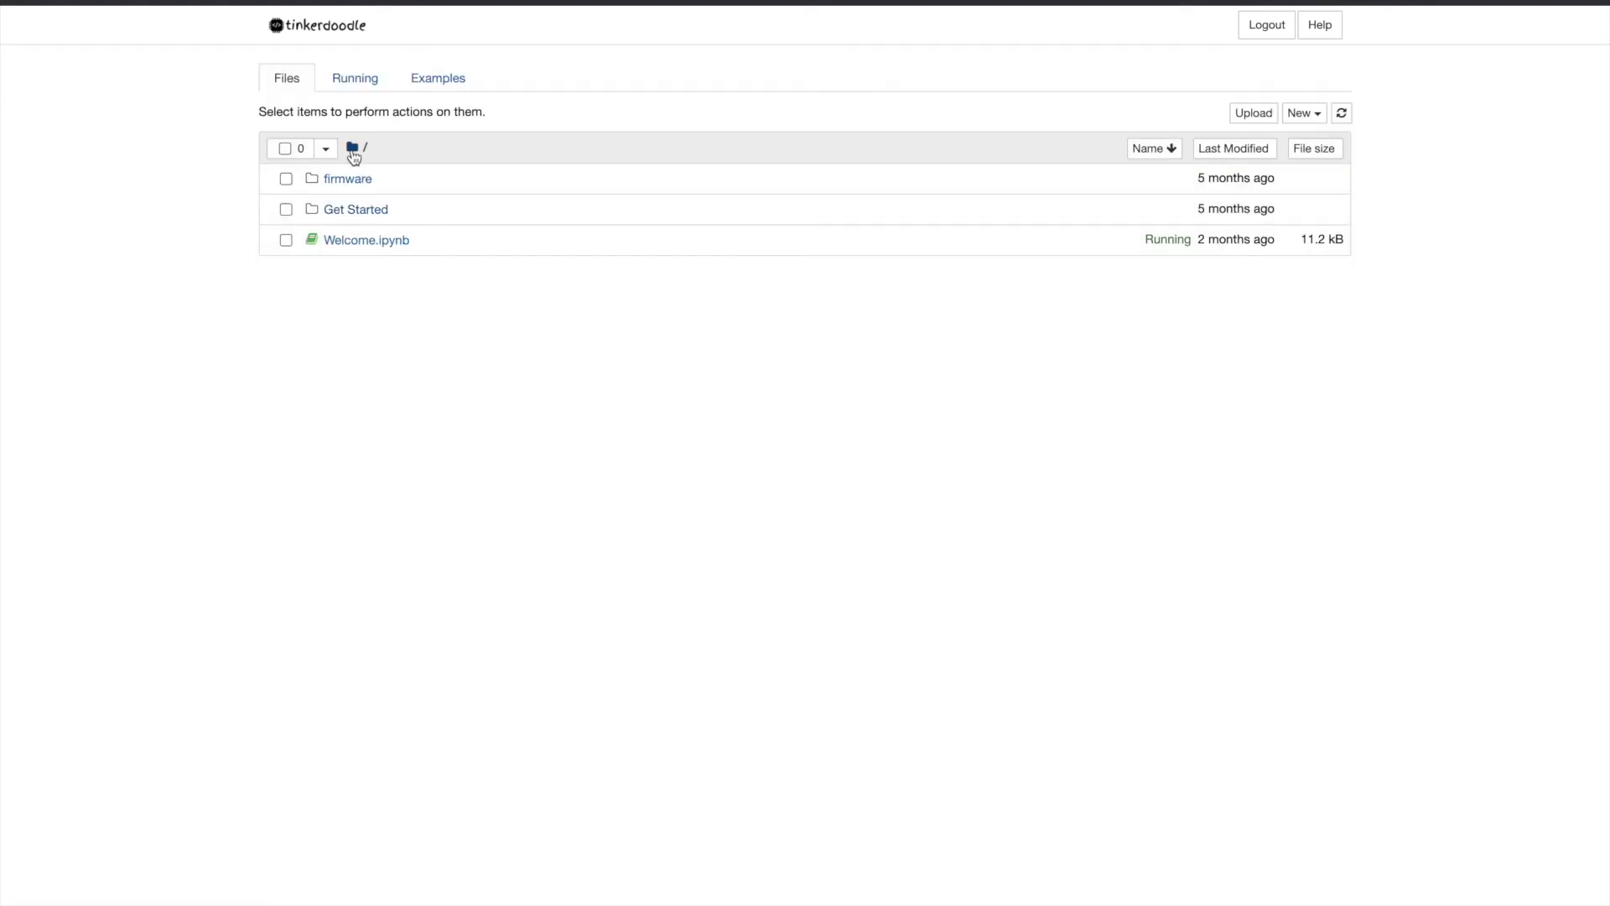
pyautogui.moveTo(1305, 112)
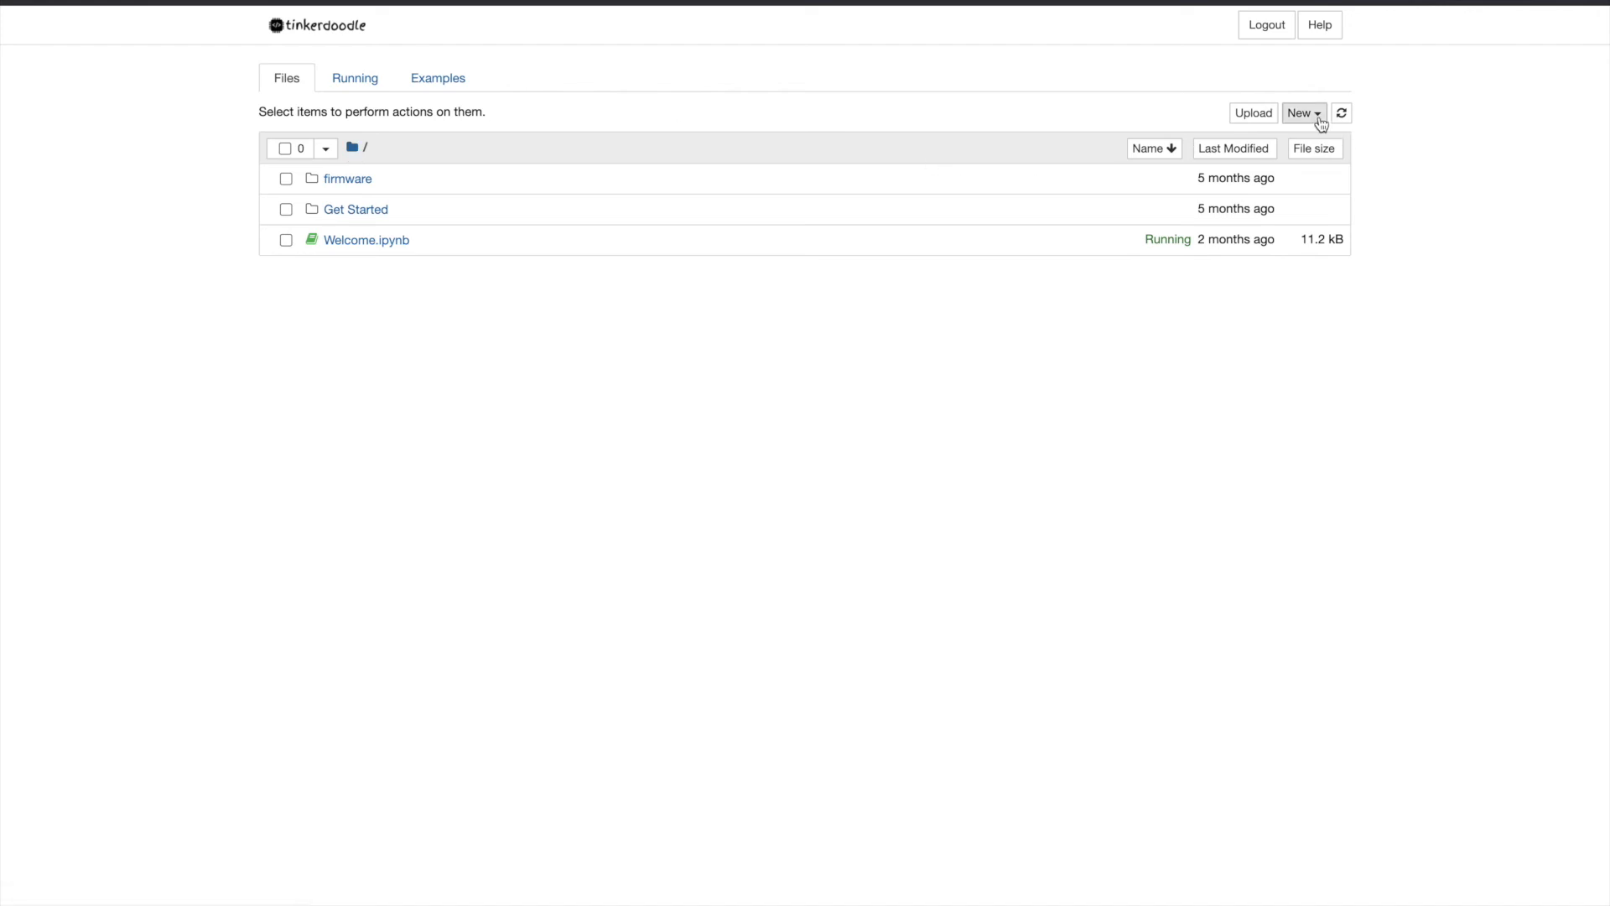
# Step: Create a new notebook, enter 'import time' and list module completions for a second import
pyautogui.click(1301, 112)
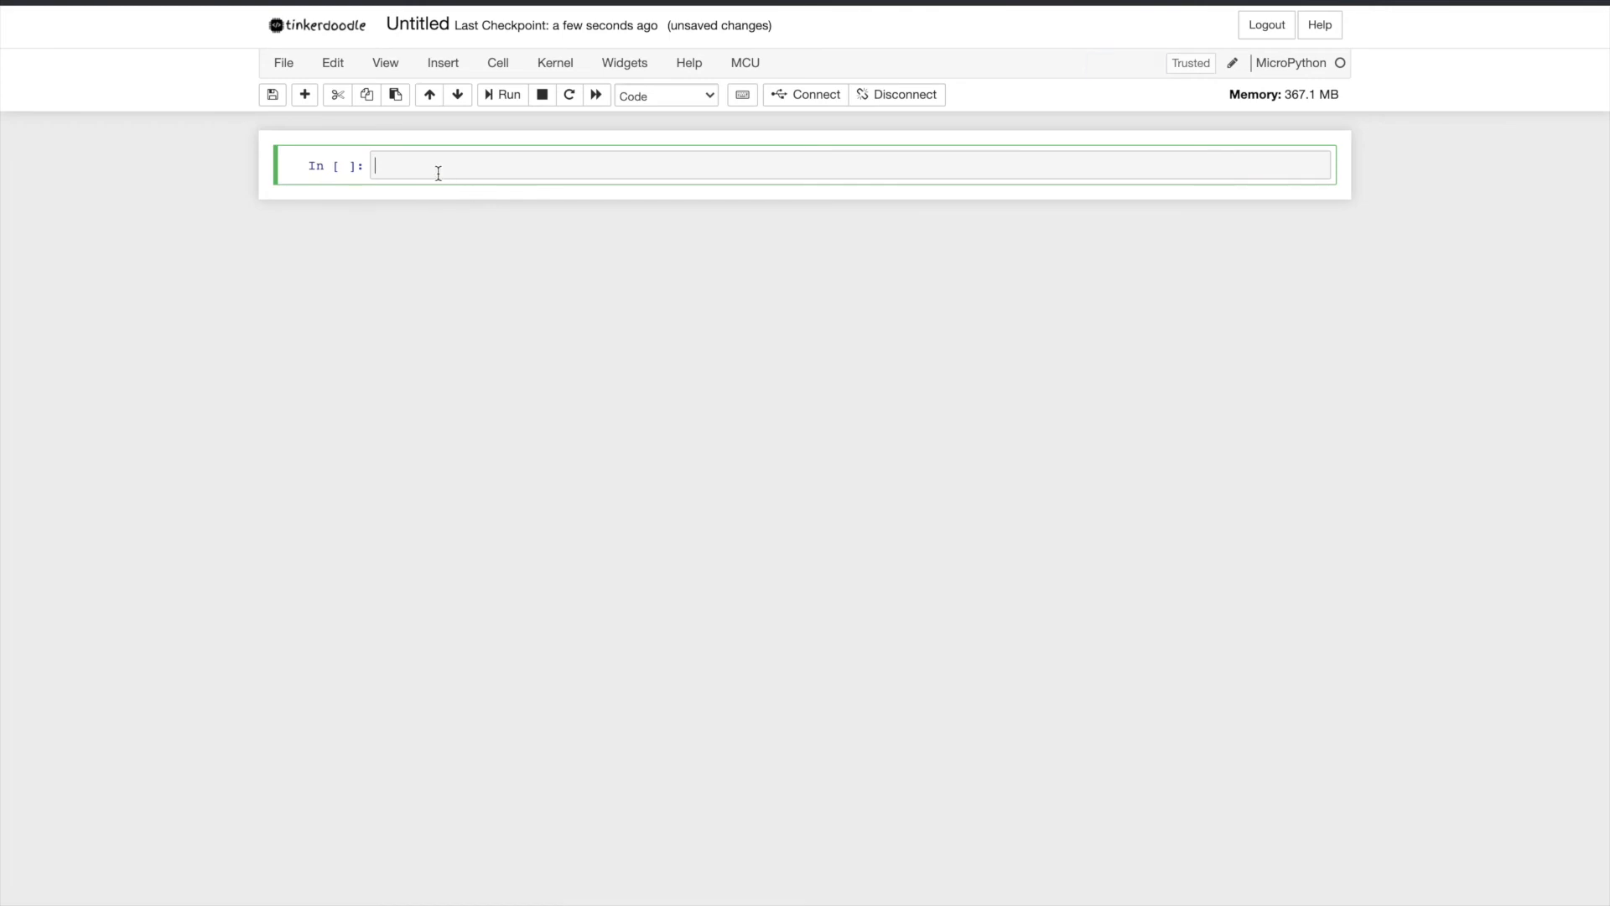
pyautogui.write('impor')
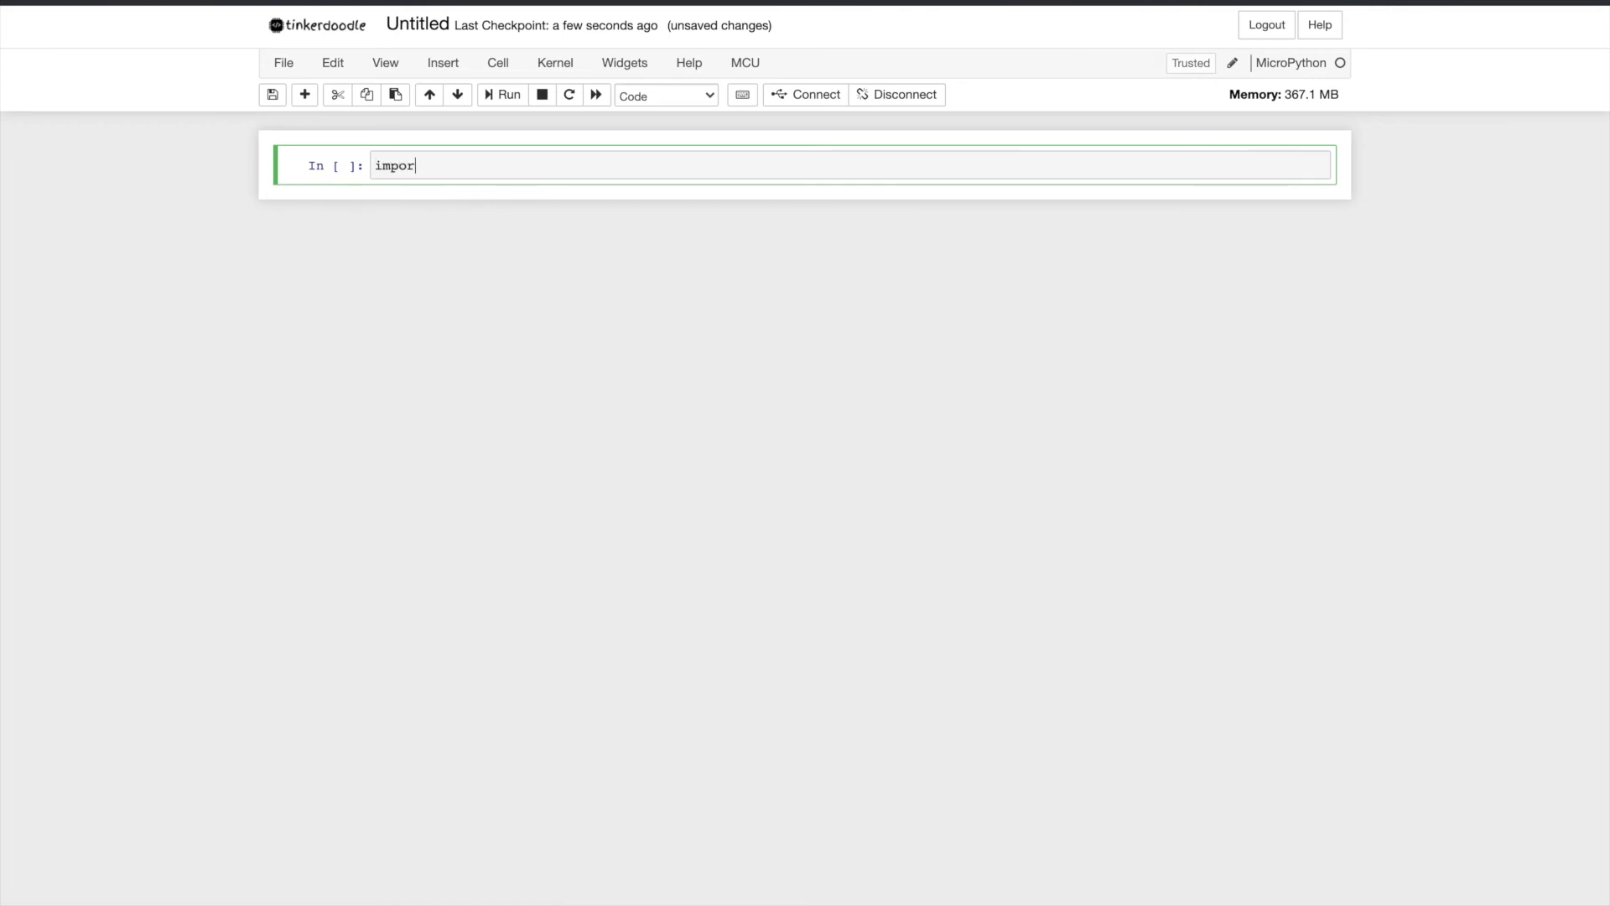
pyautogui.write('t tim')
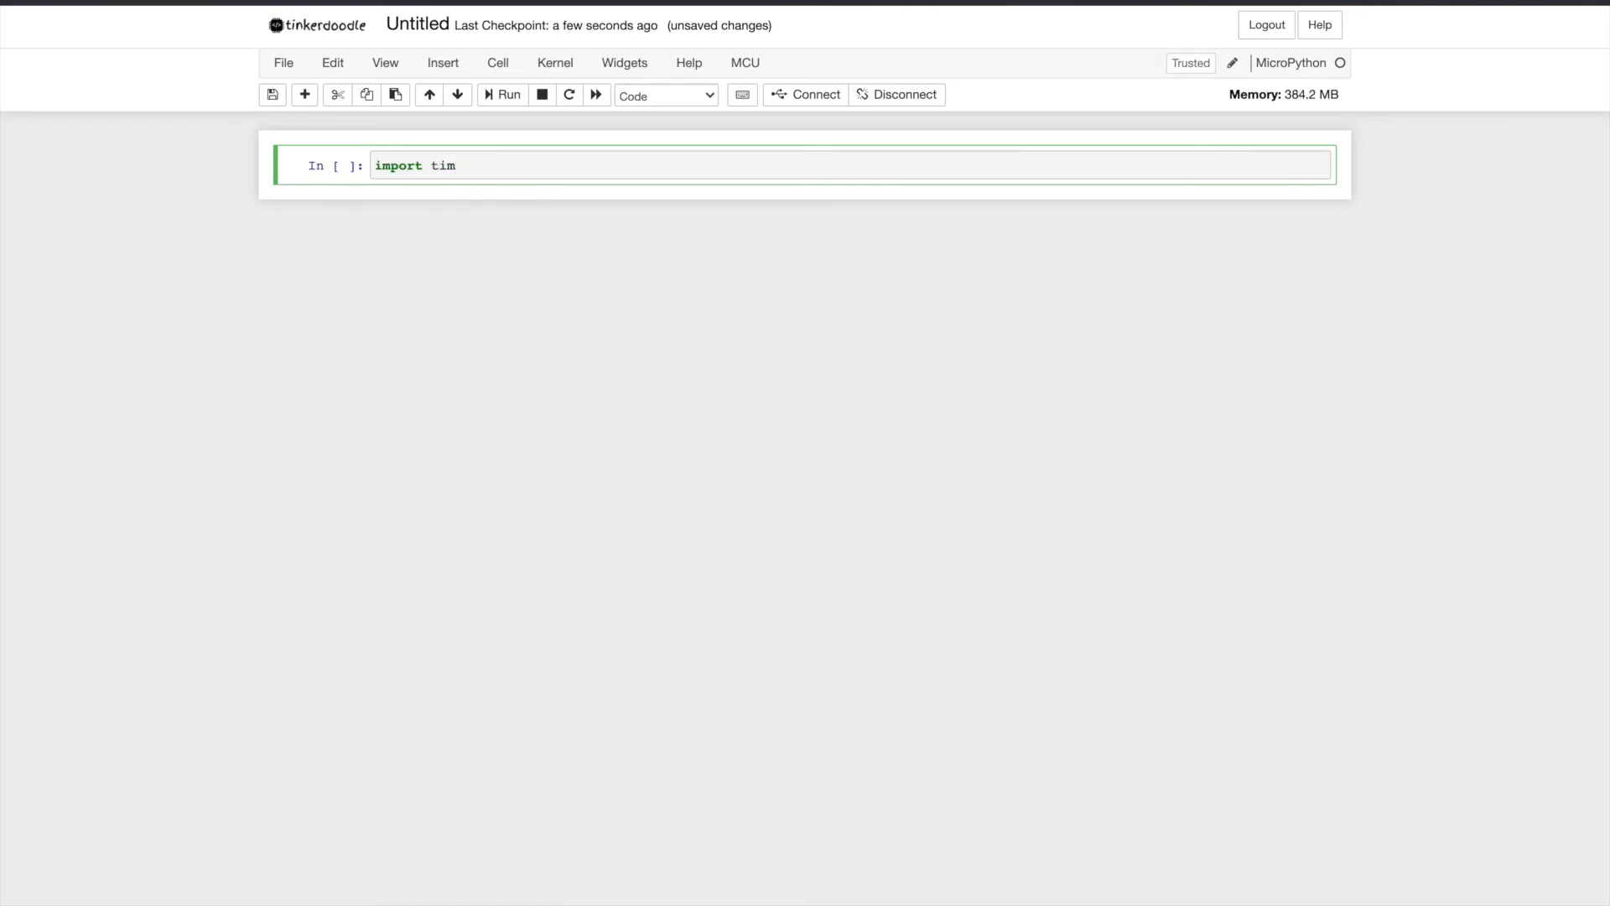
pyautogui.write('e')
pyautogui.write('import')
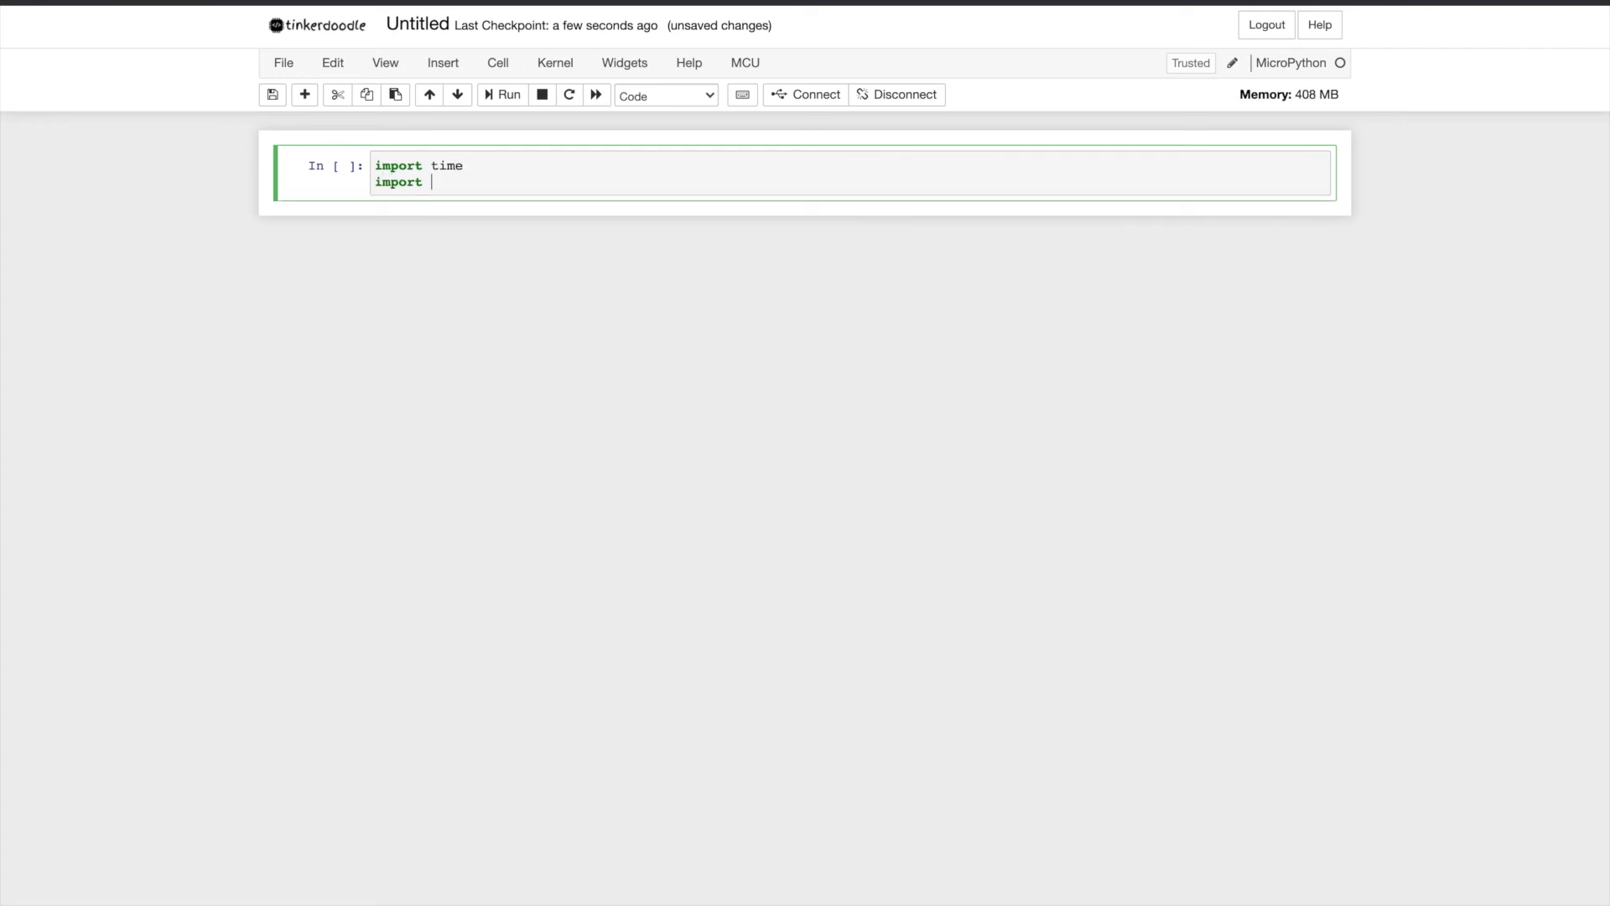
pyautogui.press('tab')
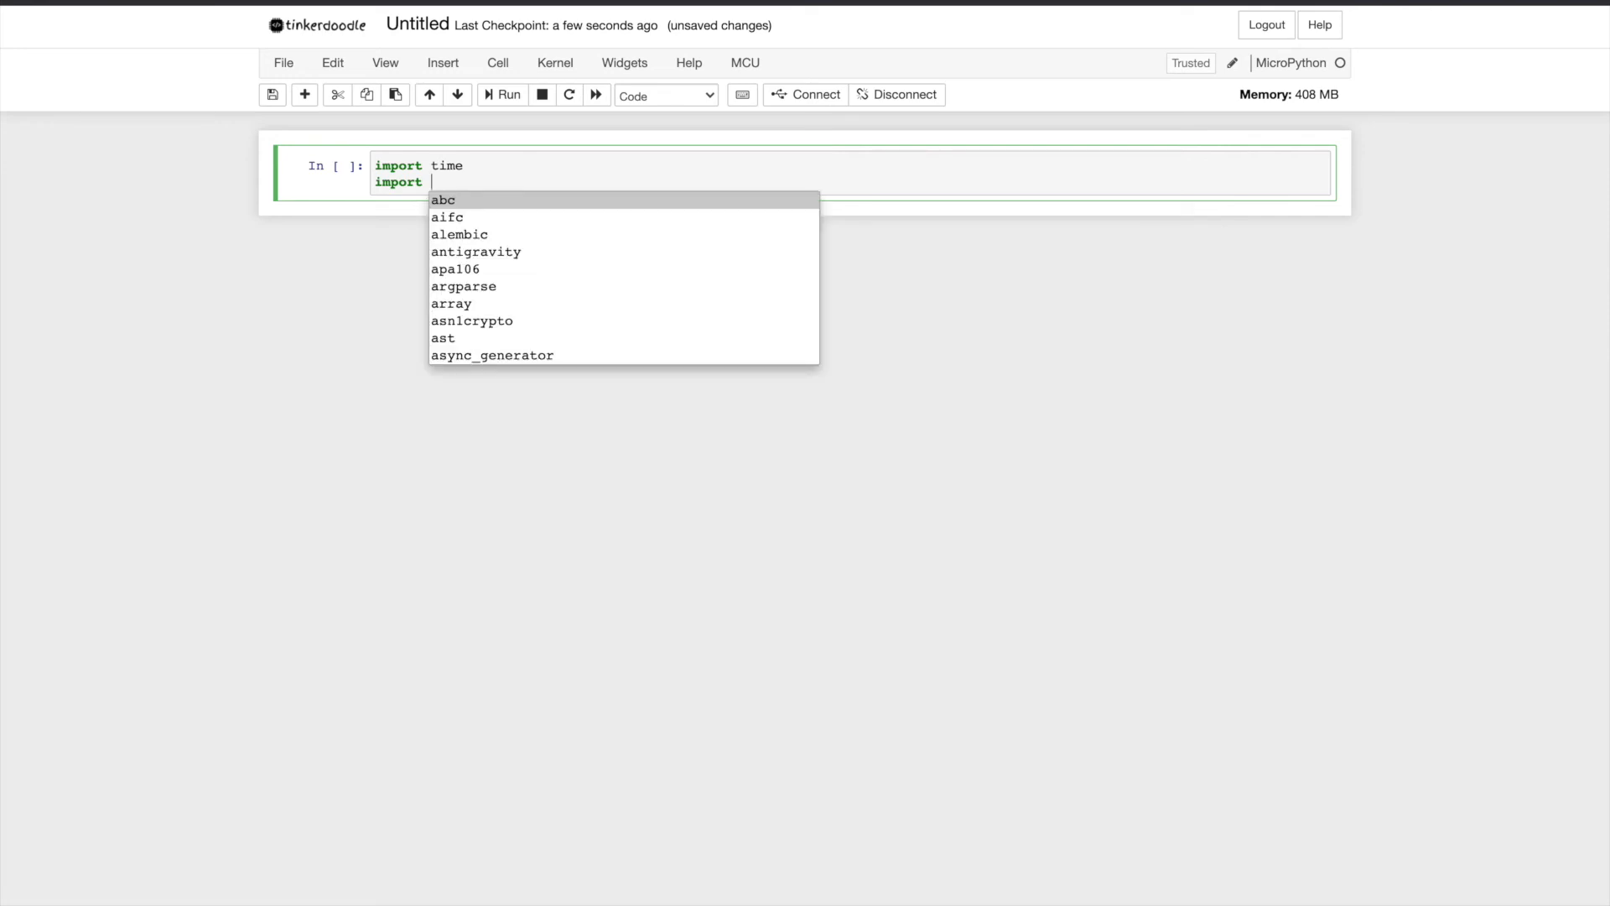
pyautogui.scroll(-3)
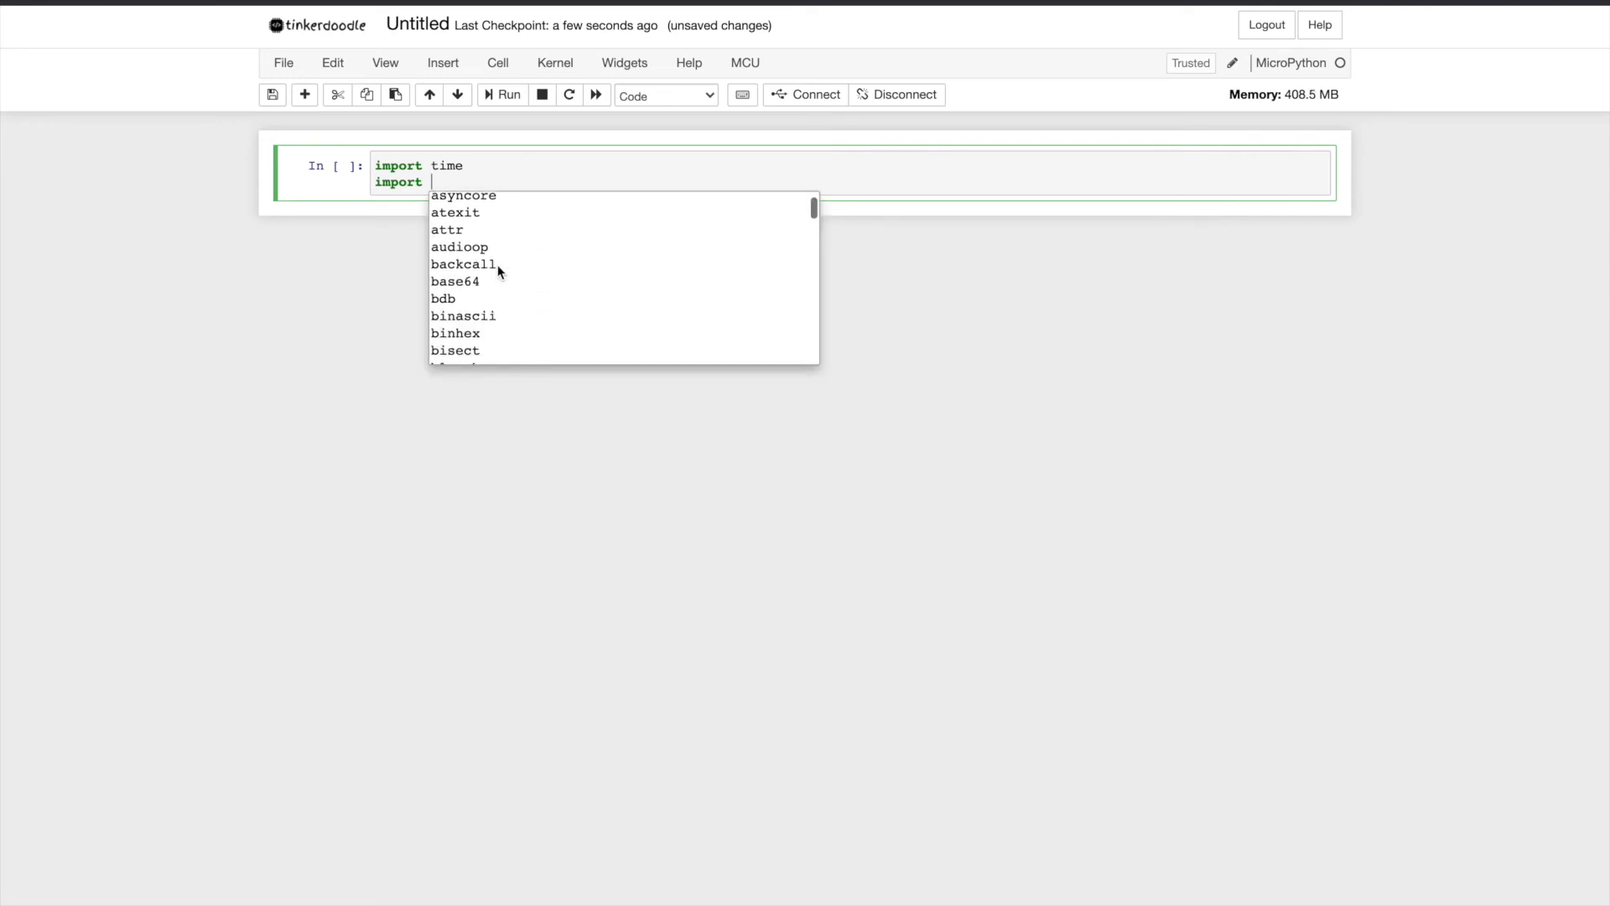
pyautogui.scroll(-3)
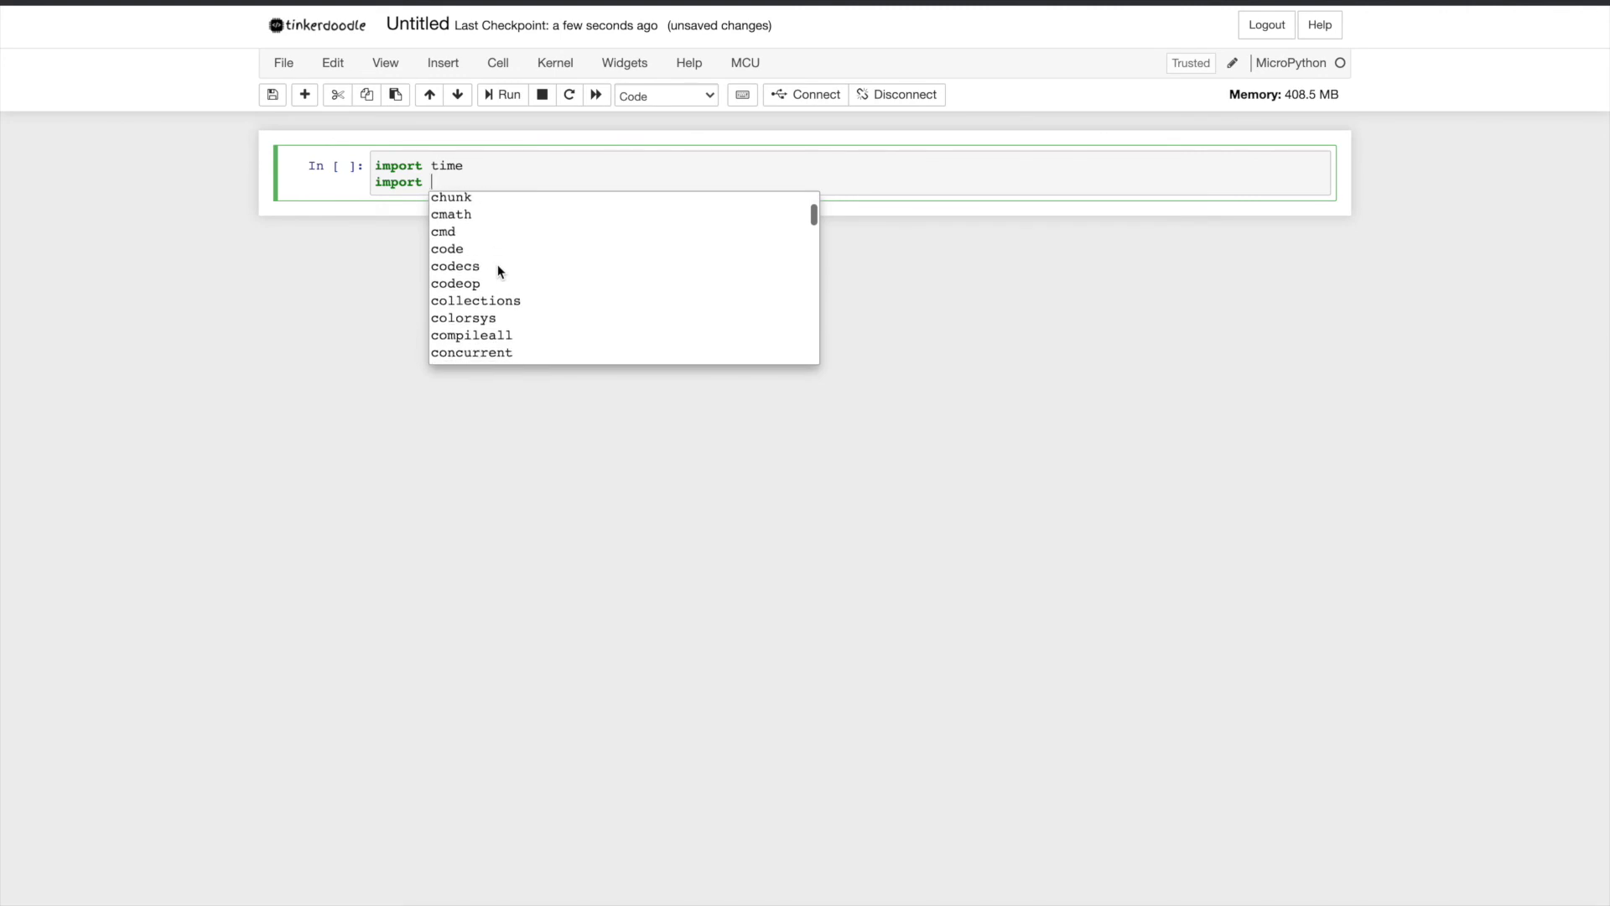
pyautogui.scroll(-3)
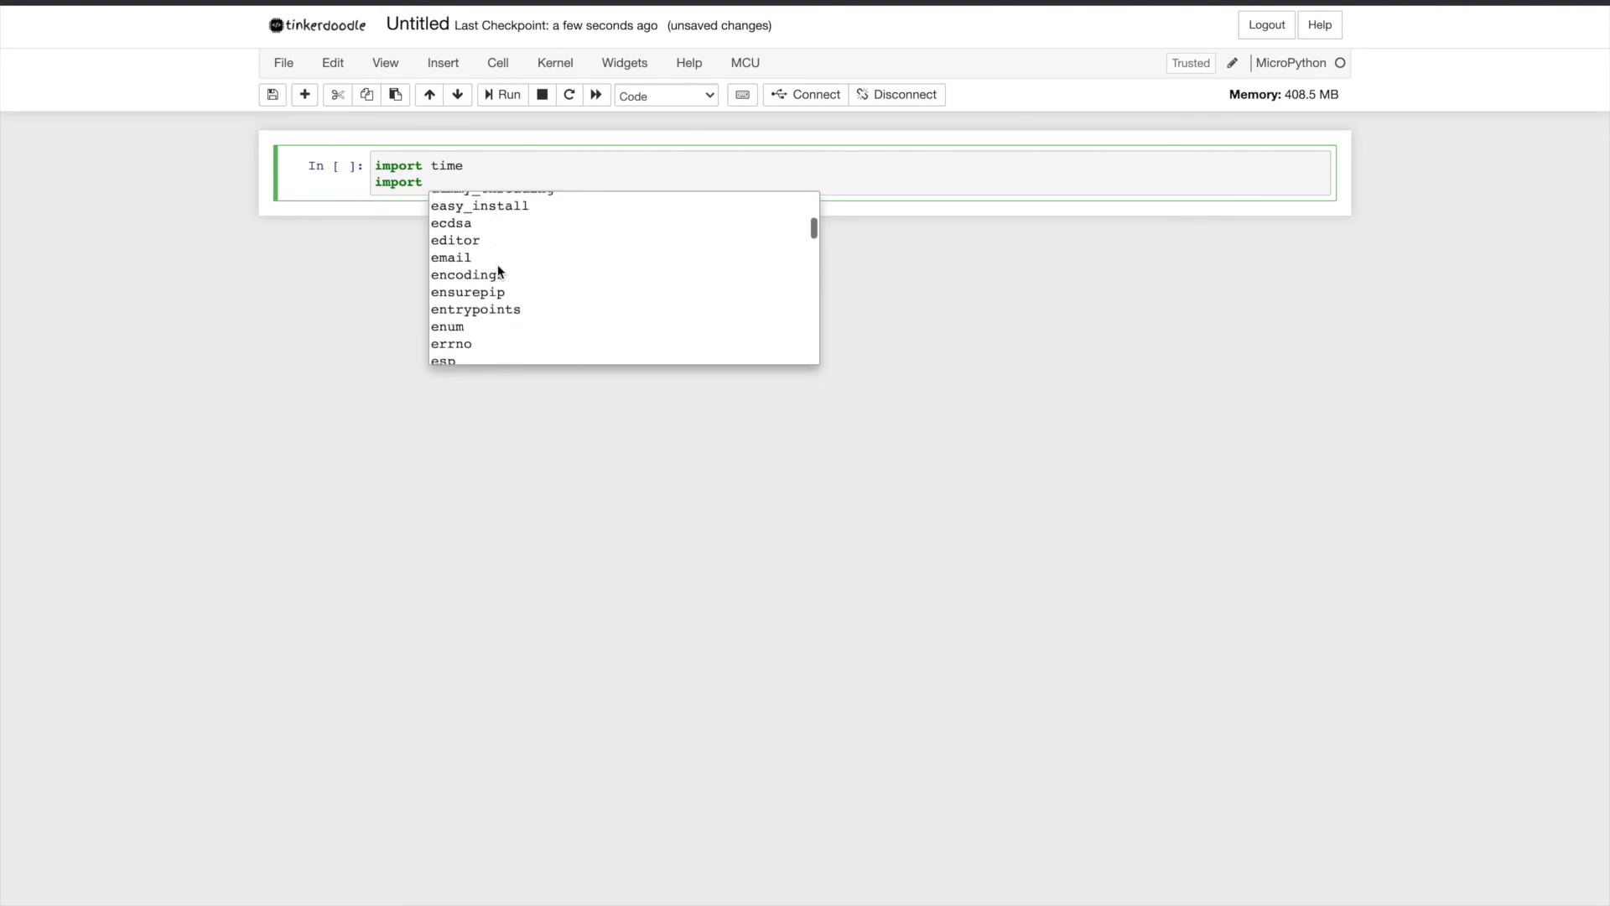
pyautogui.scroll(-3)
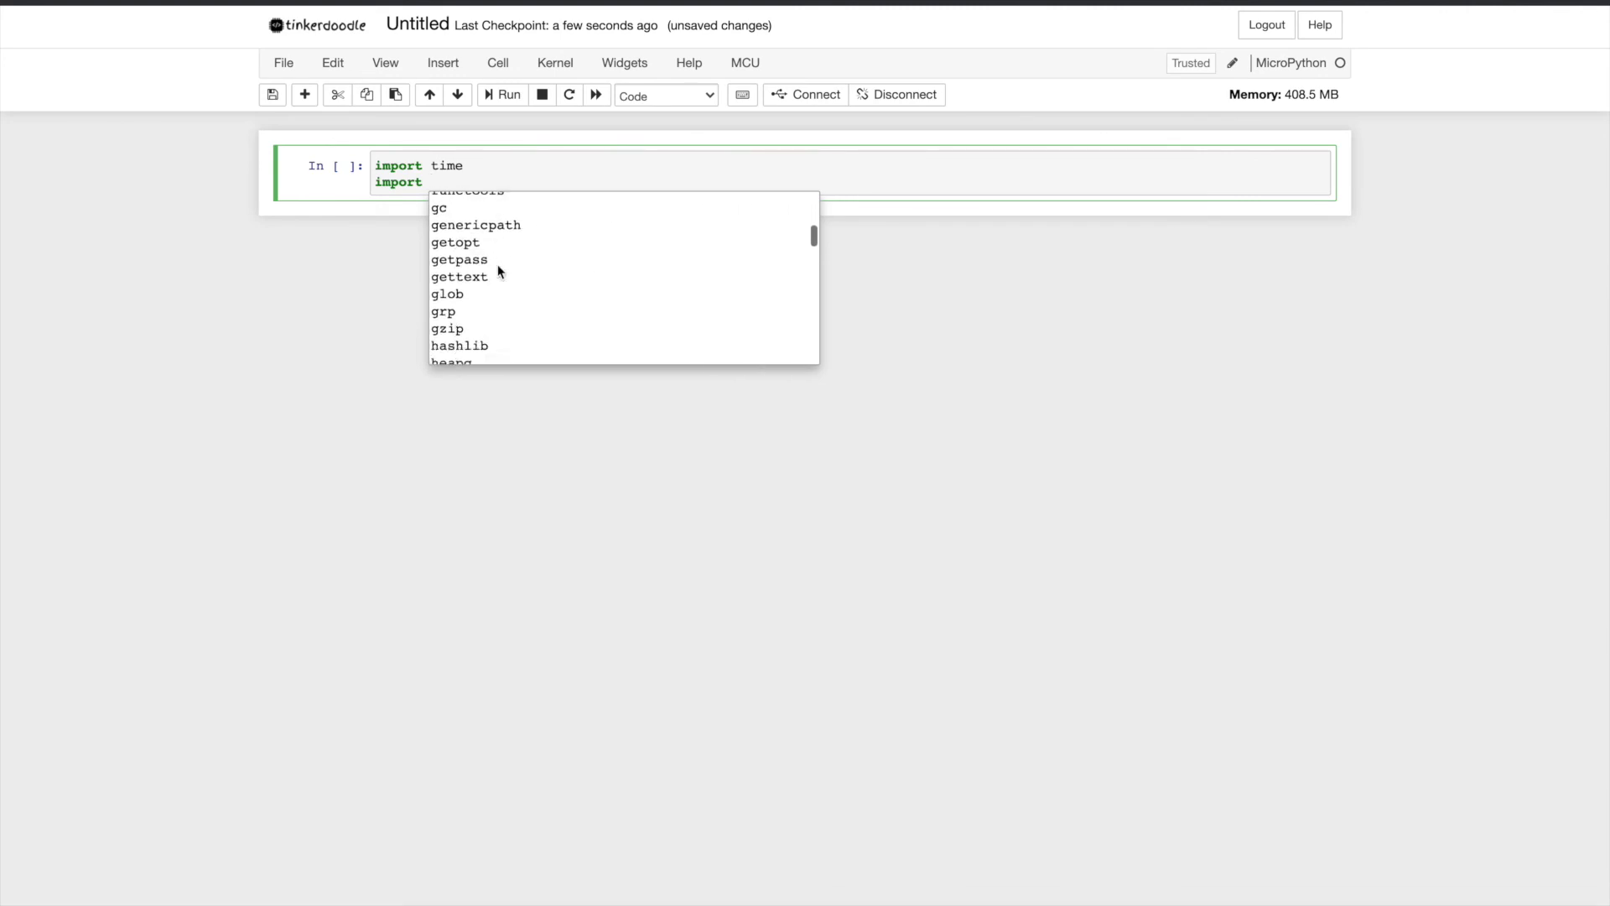
pyautogui.scroll(-3)
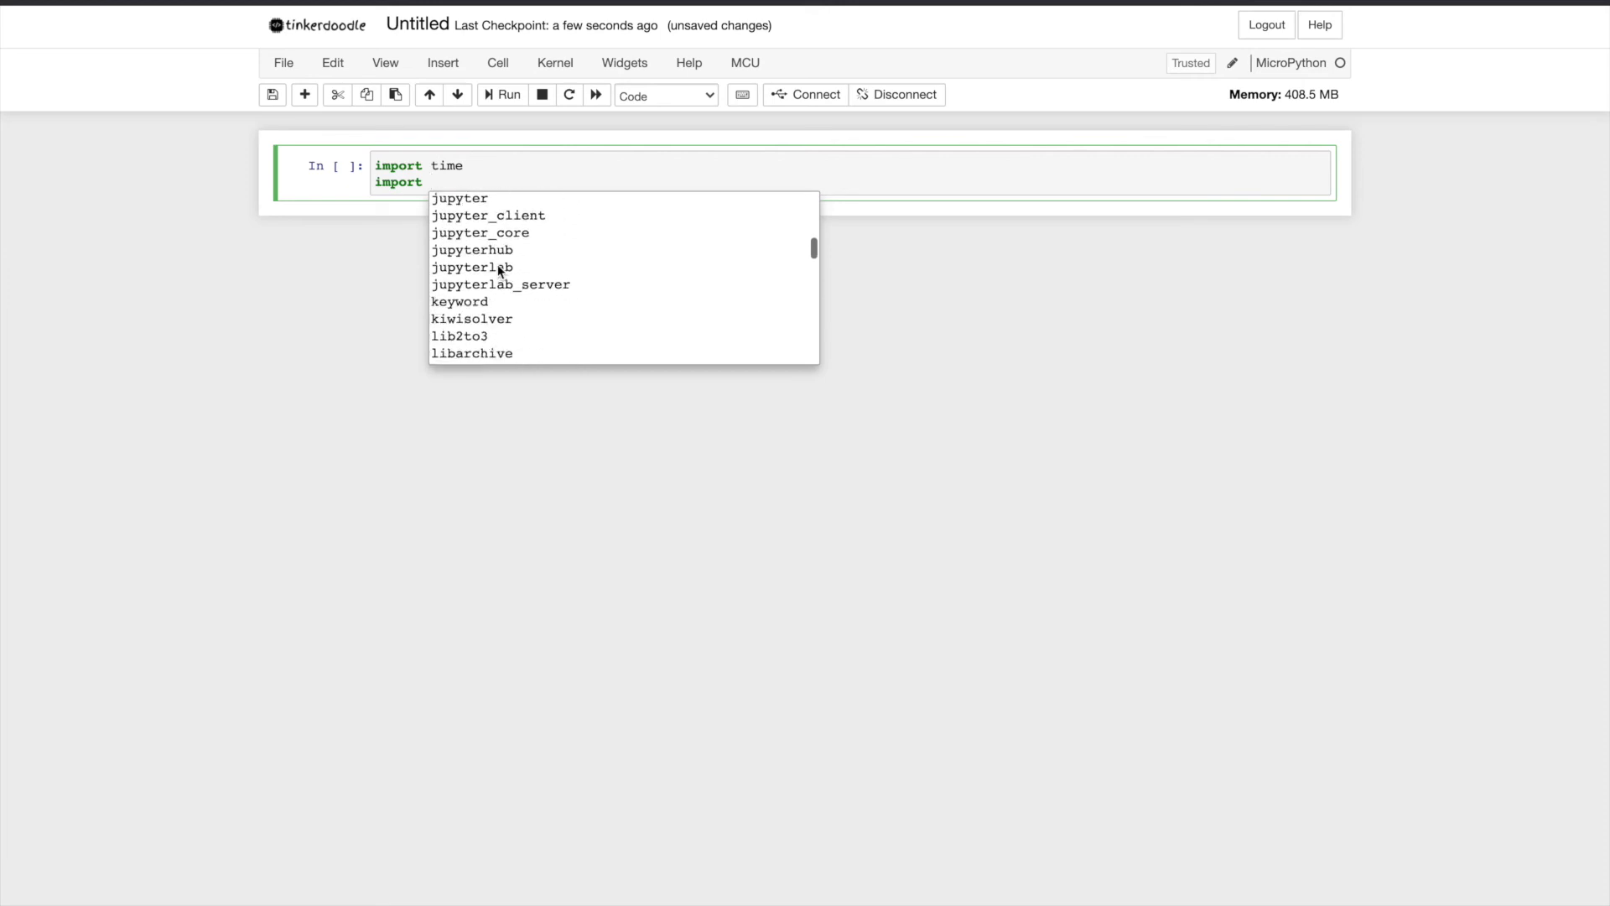
pyautogui.scroll(-3)
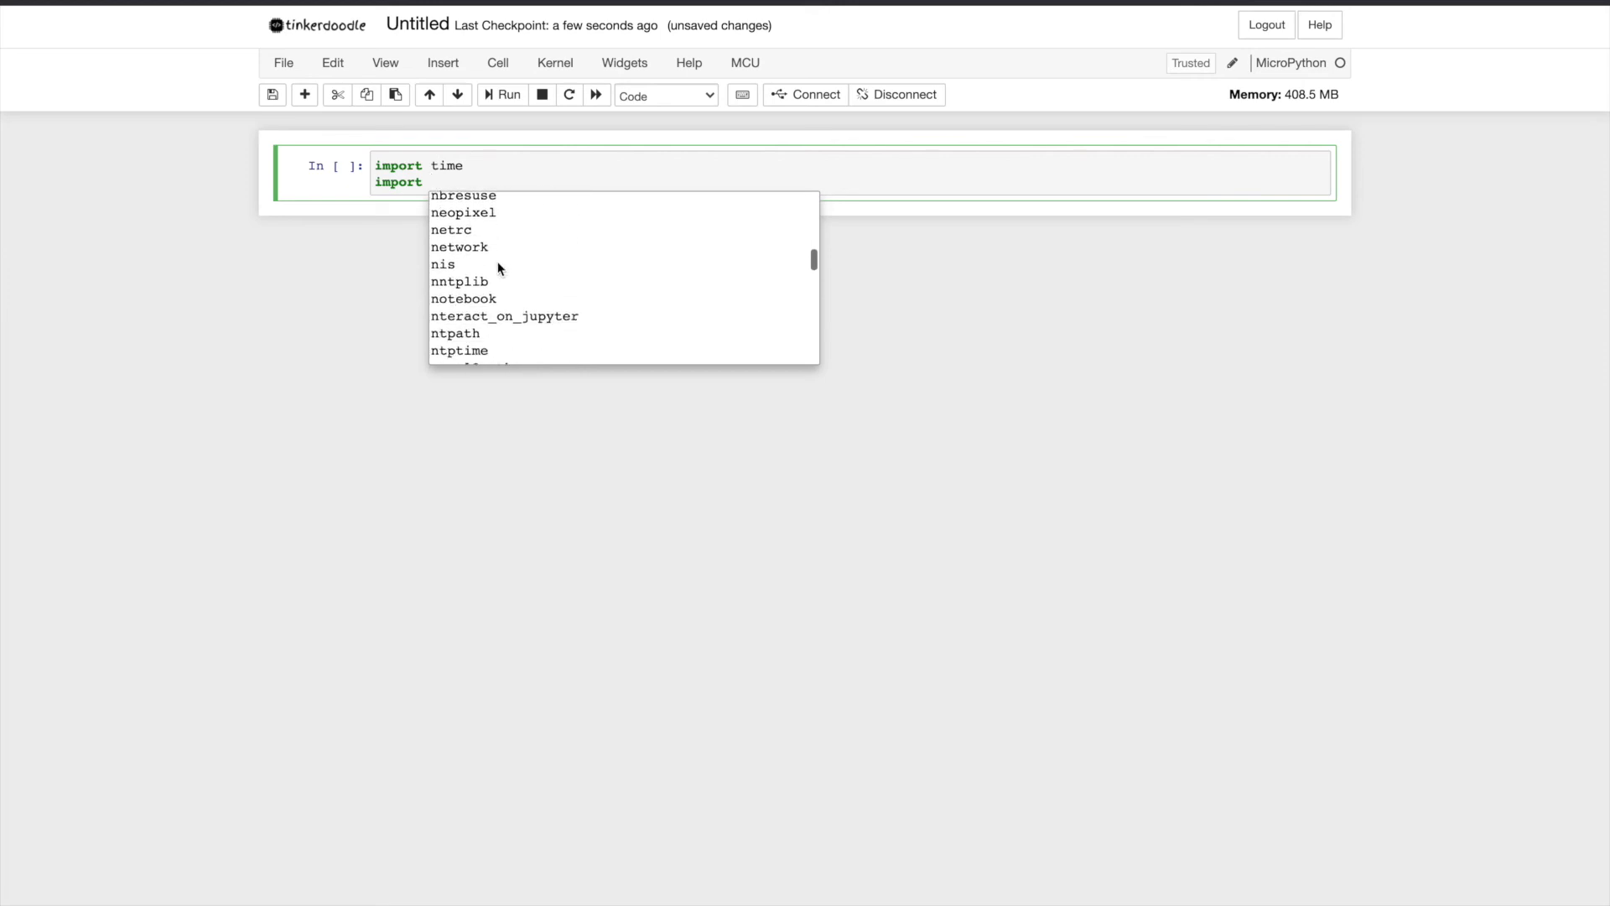
pyautogui.scroll(-3)
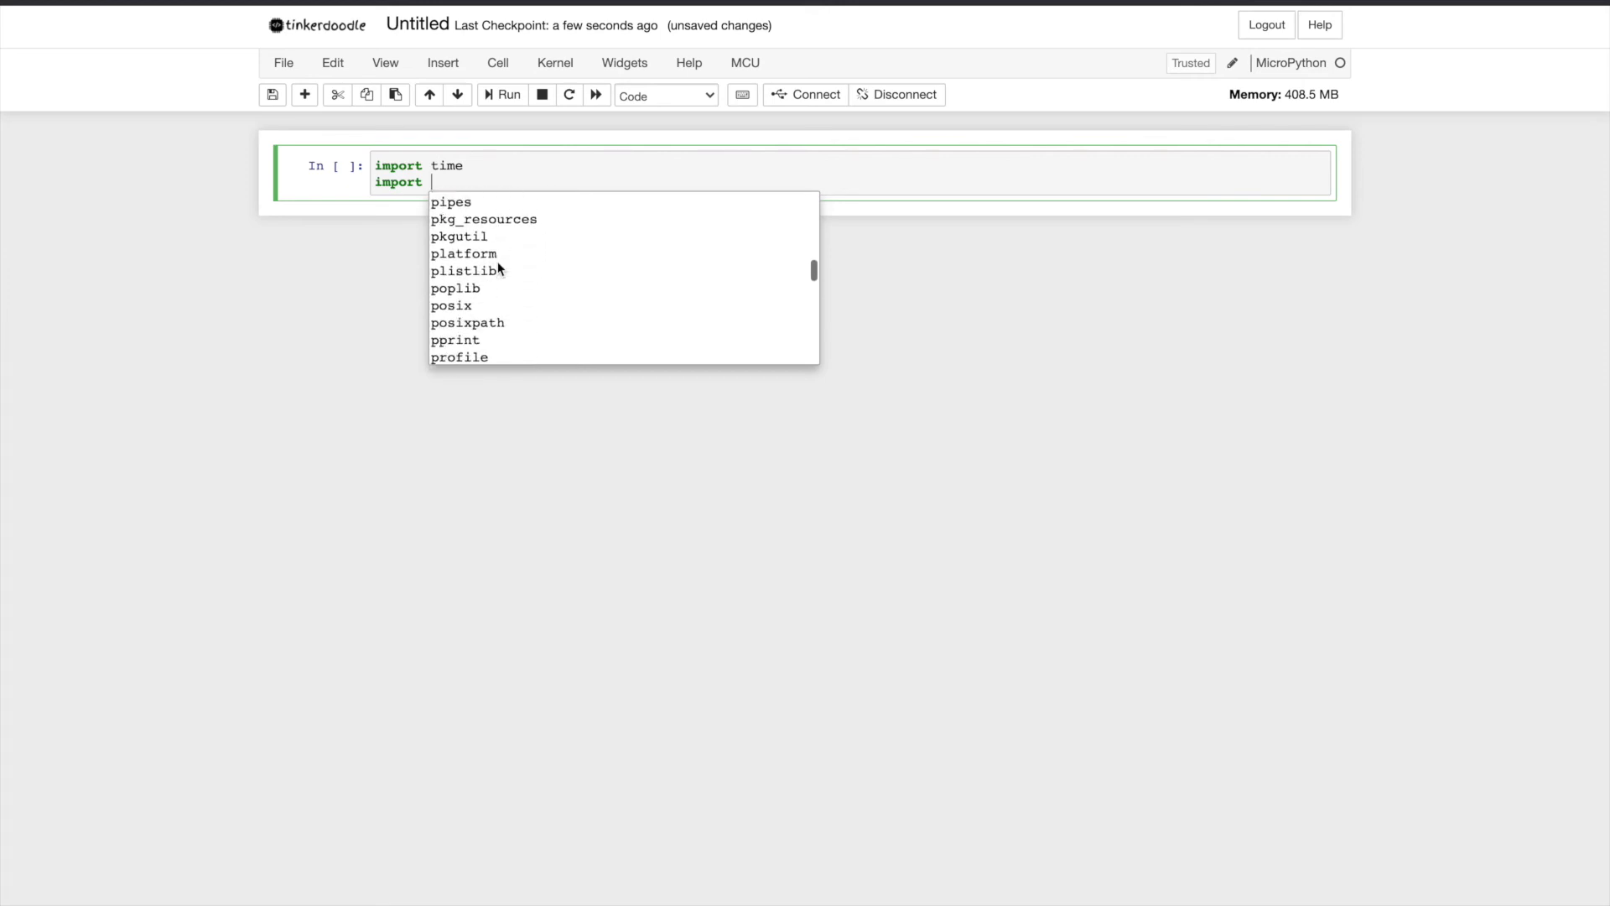
pyautogui.scroll(-3)
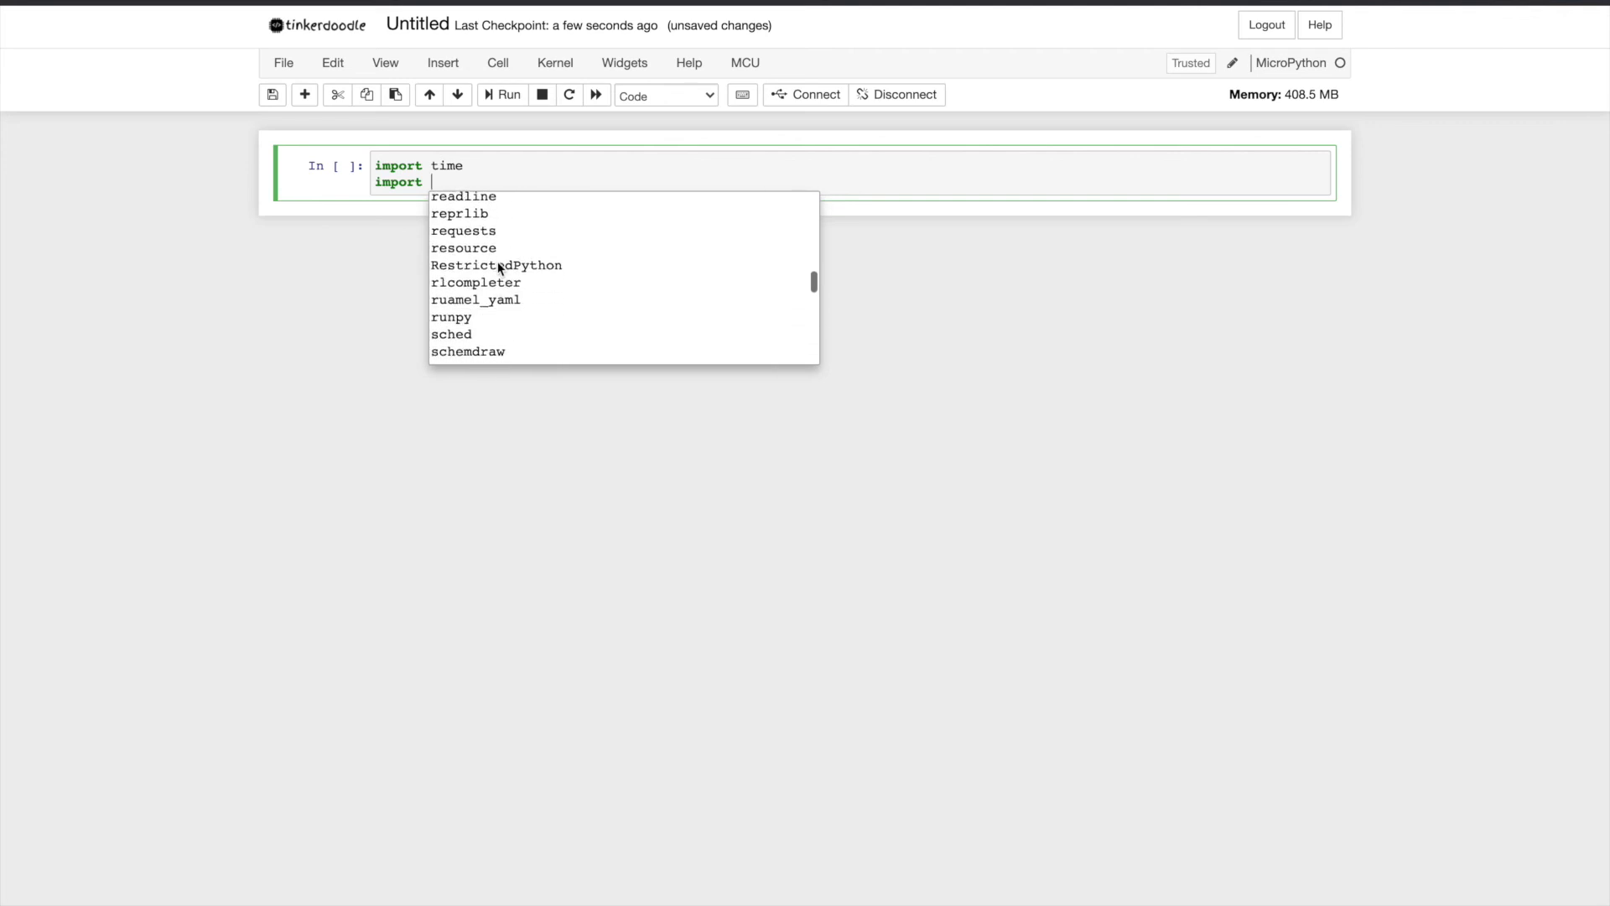
pyautogui.scroll(-3)
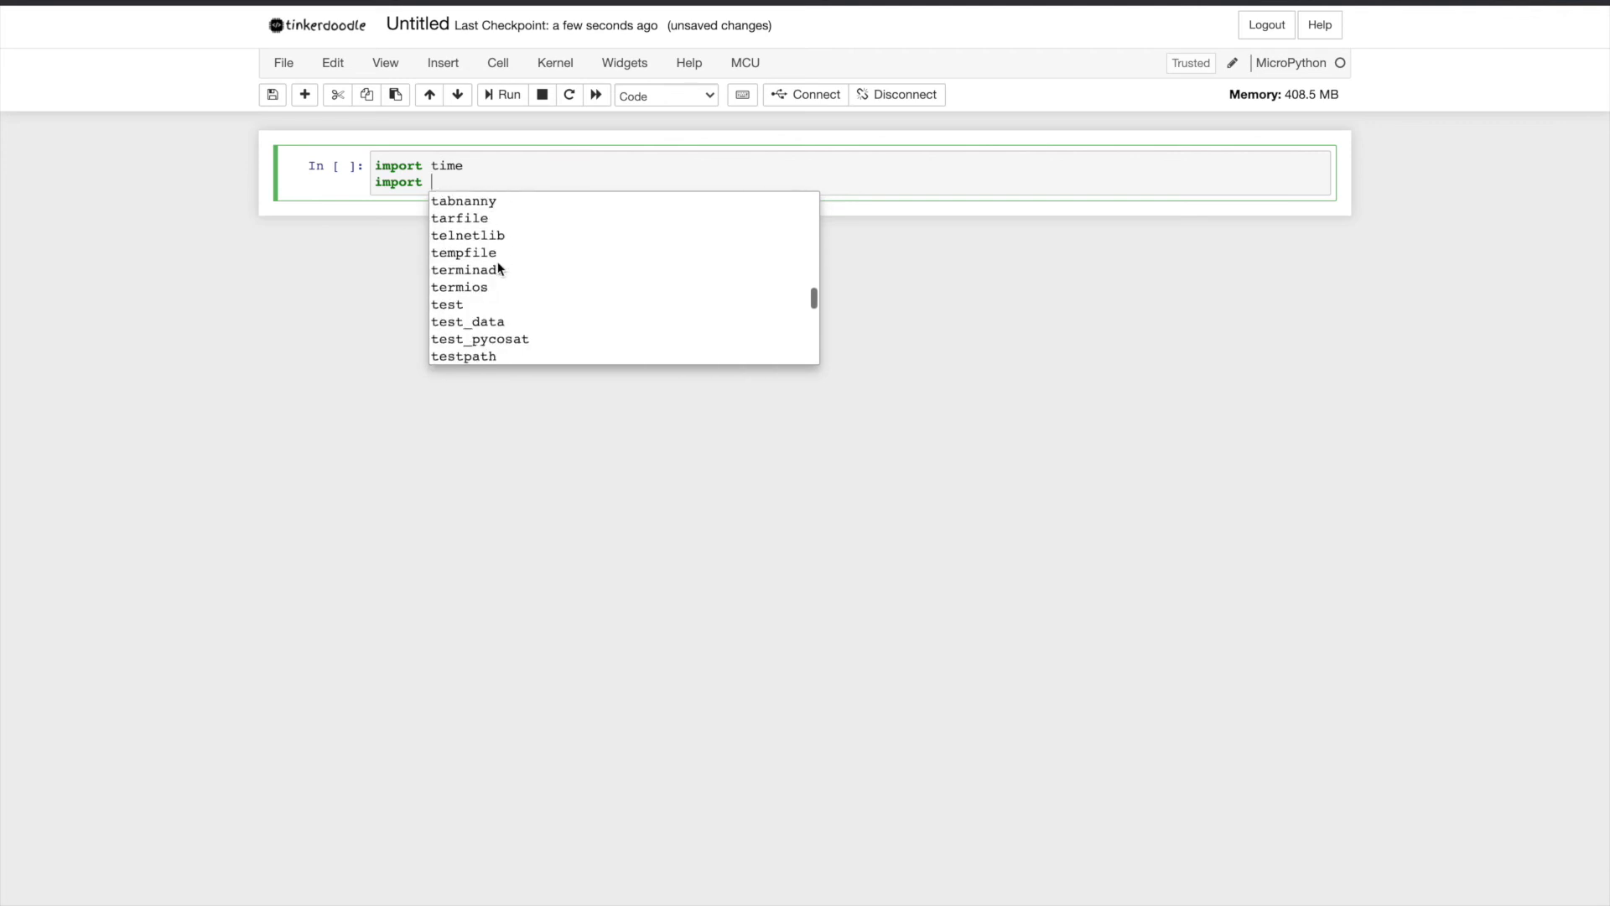
pyautogui.scroll(-3)
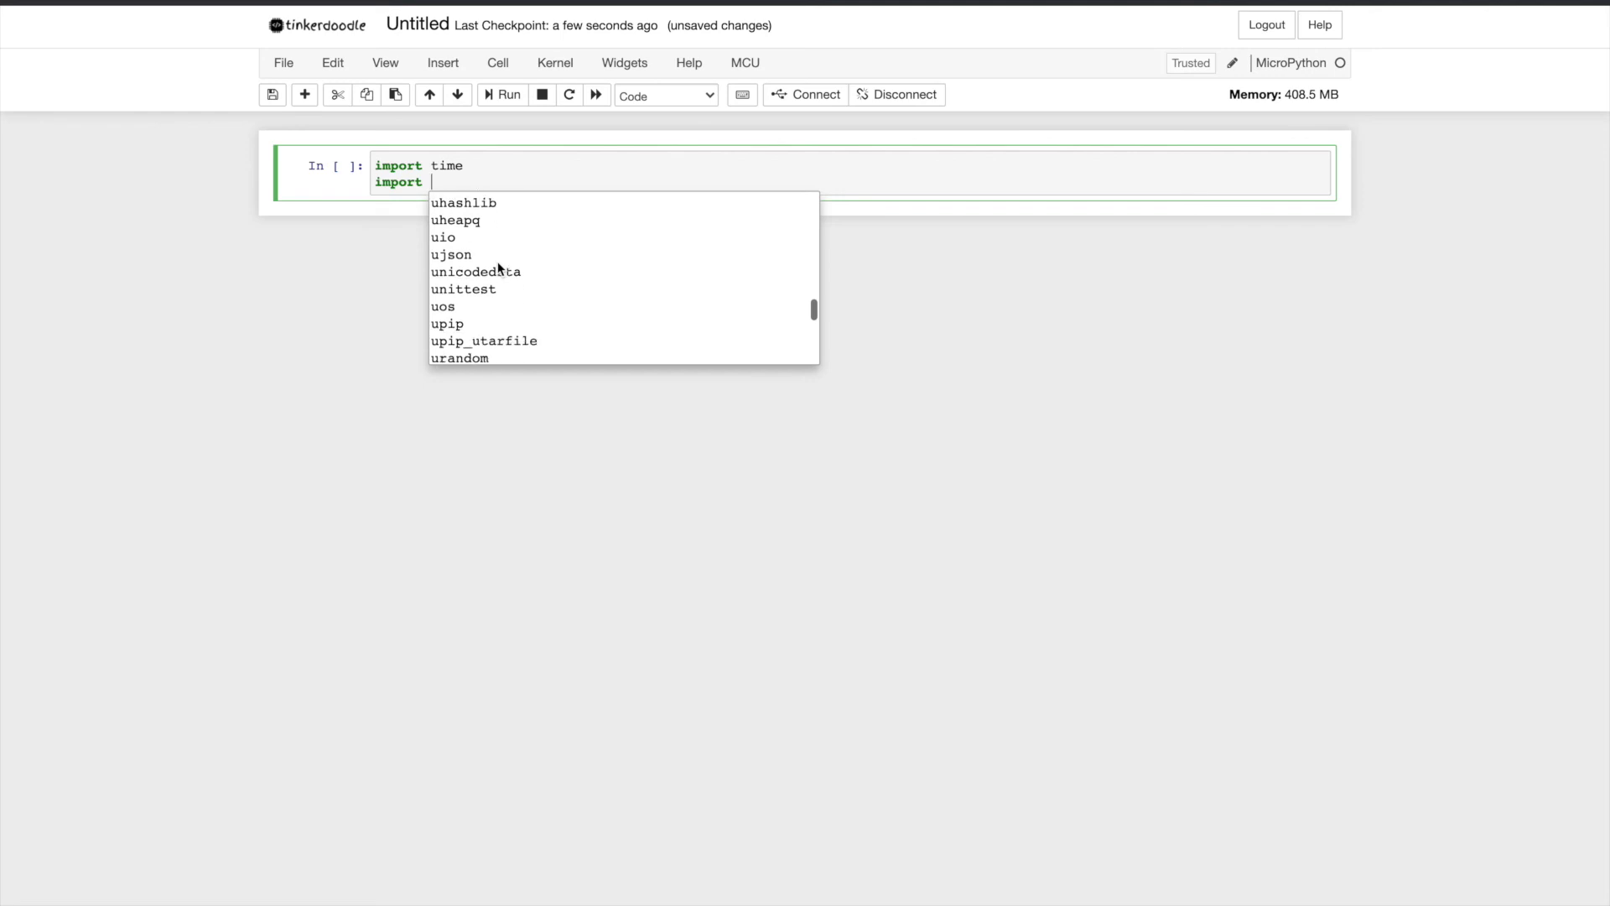
pyautogui.scroll(-3)
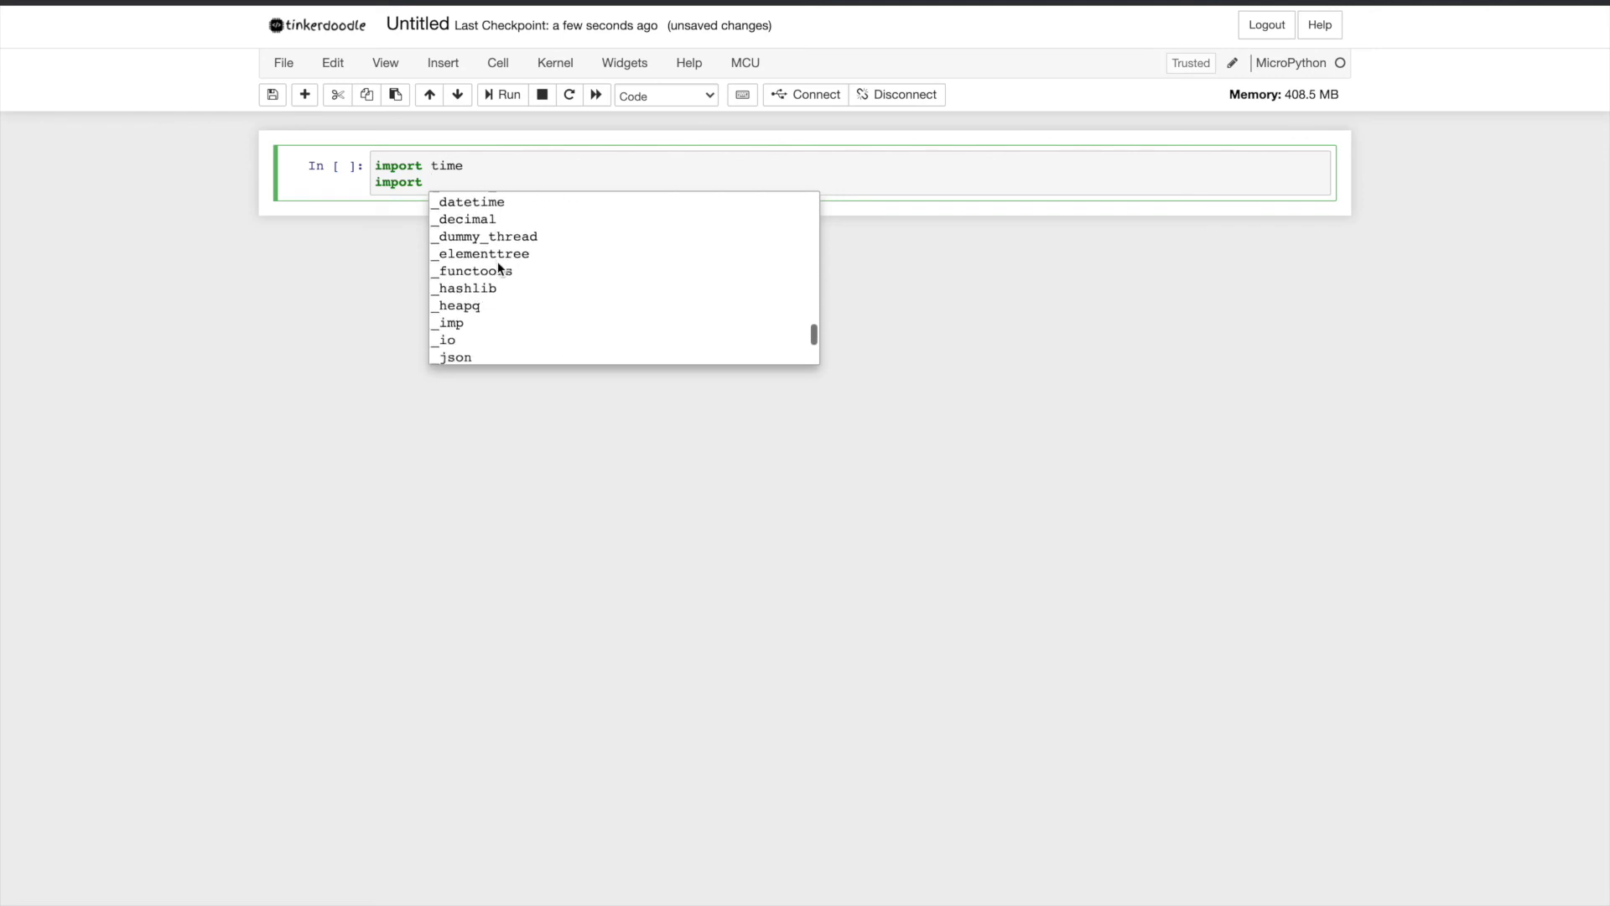
pyautogui.scroll(-3)
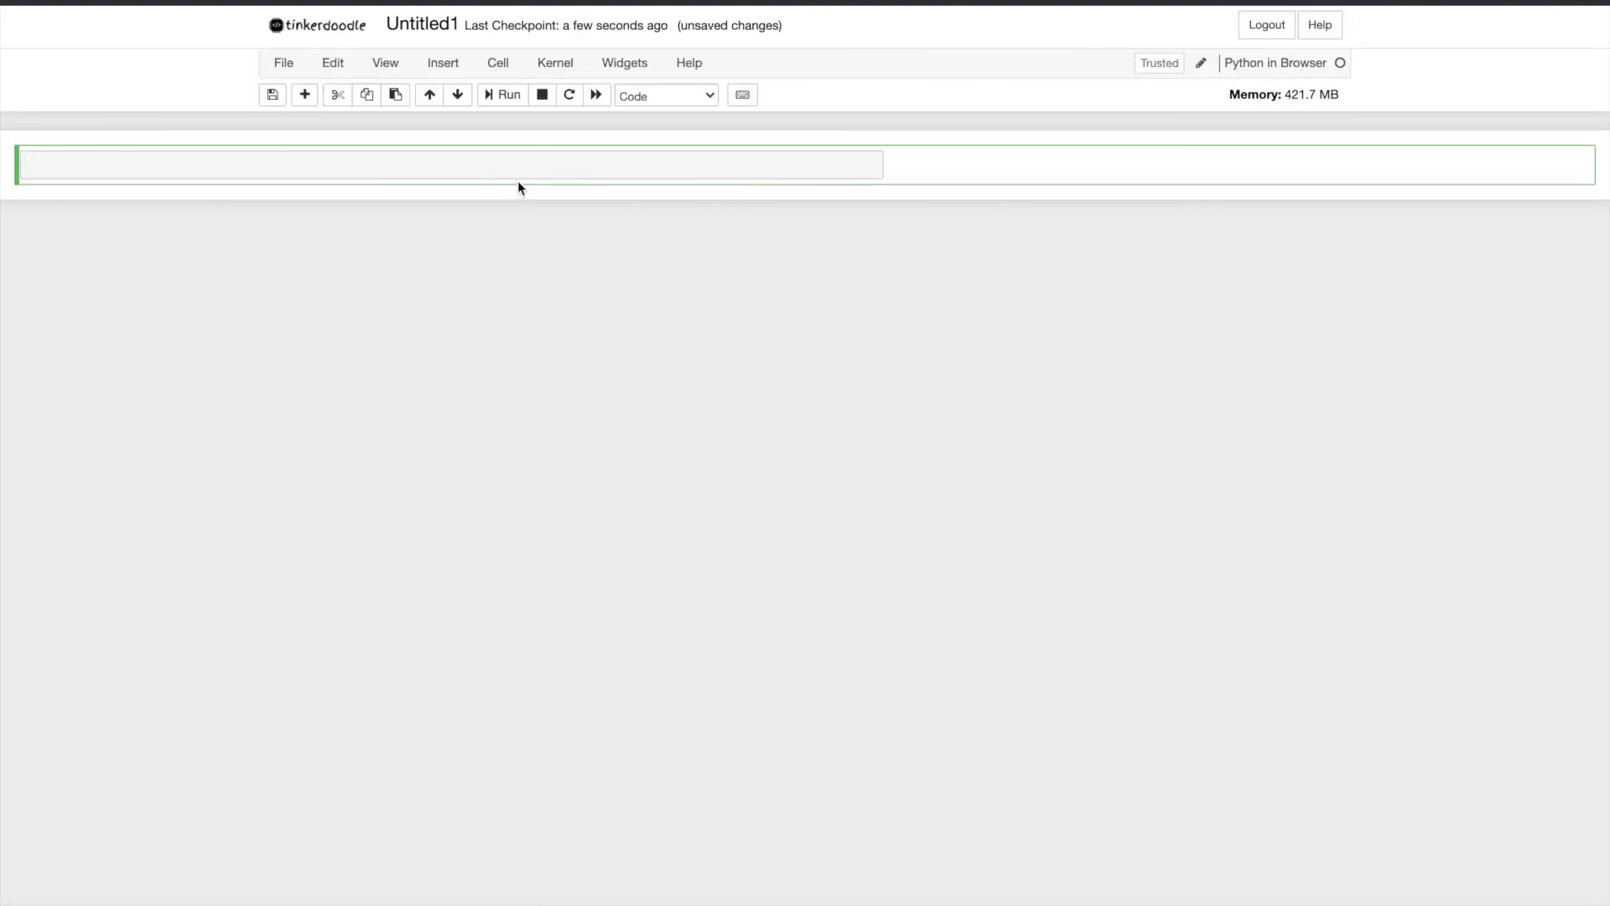
# Step: Write import time, time.sleep(5), print("Done sleeping!") and run it to output Done sleeping!
pyautogui.write('import t')
pyautogui.write('d')
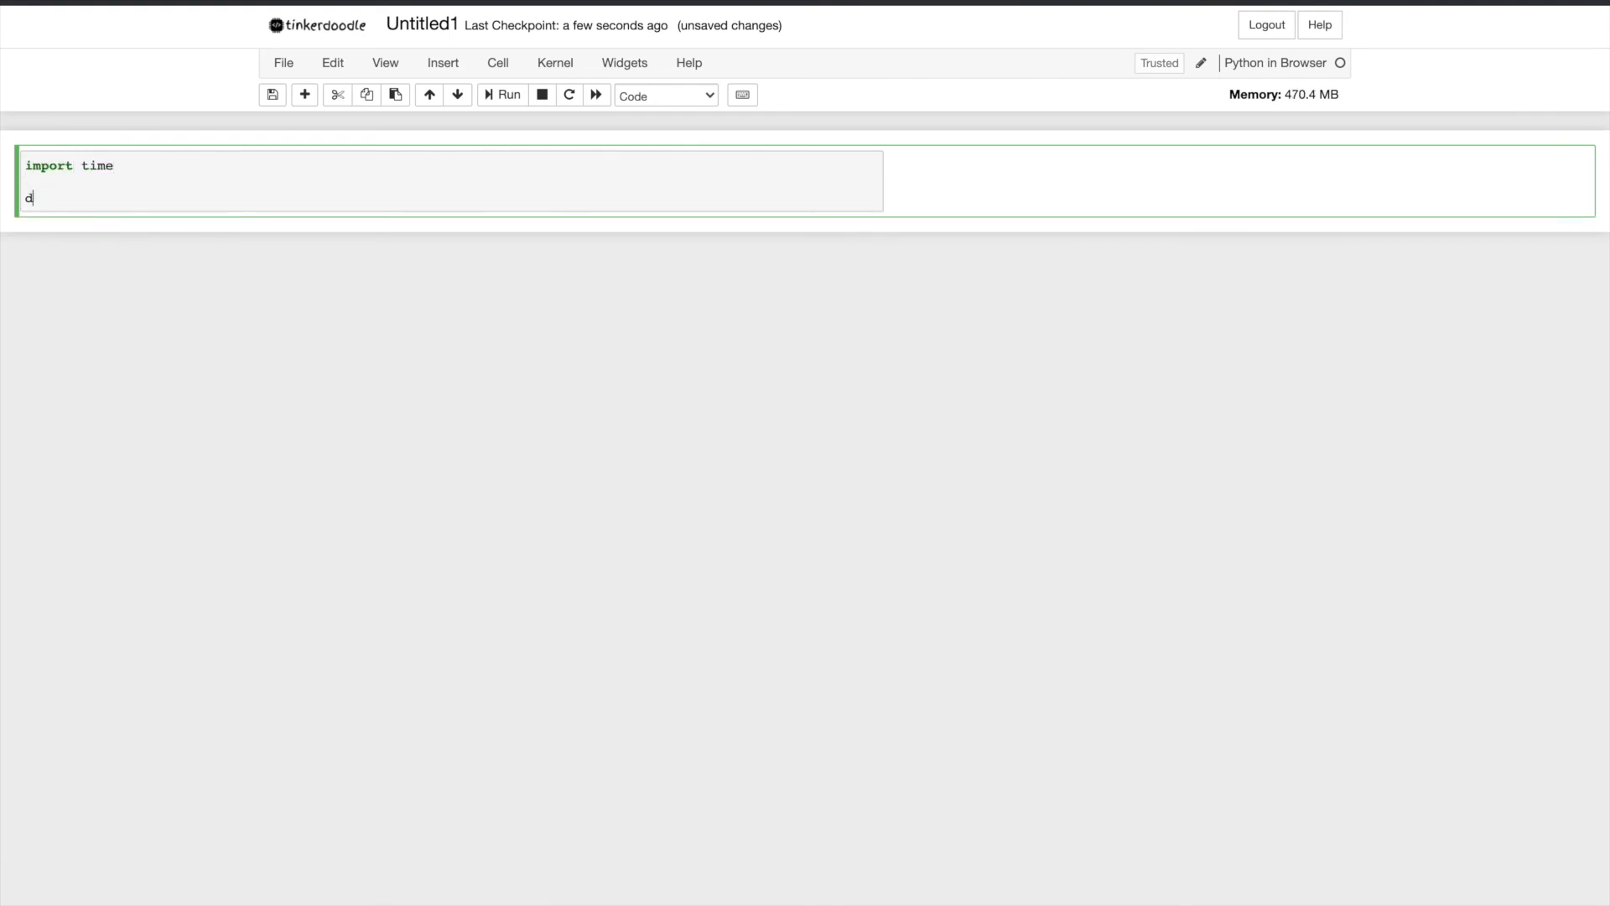
pyautogui.write('ime.sleep')
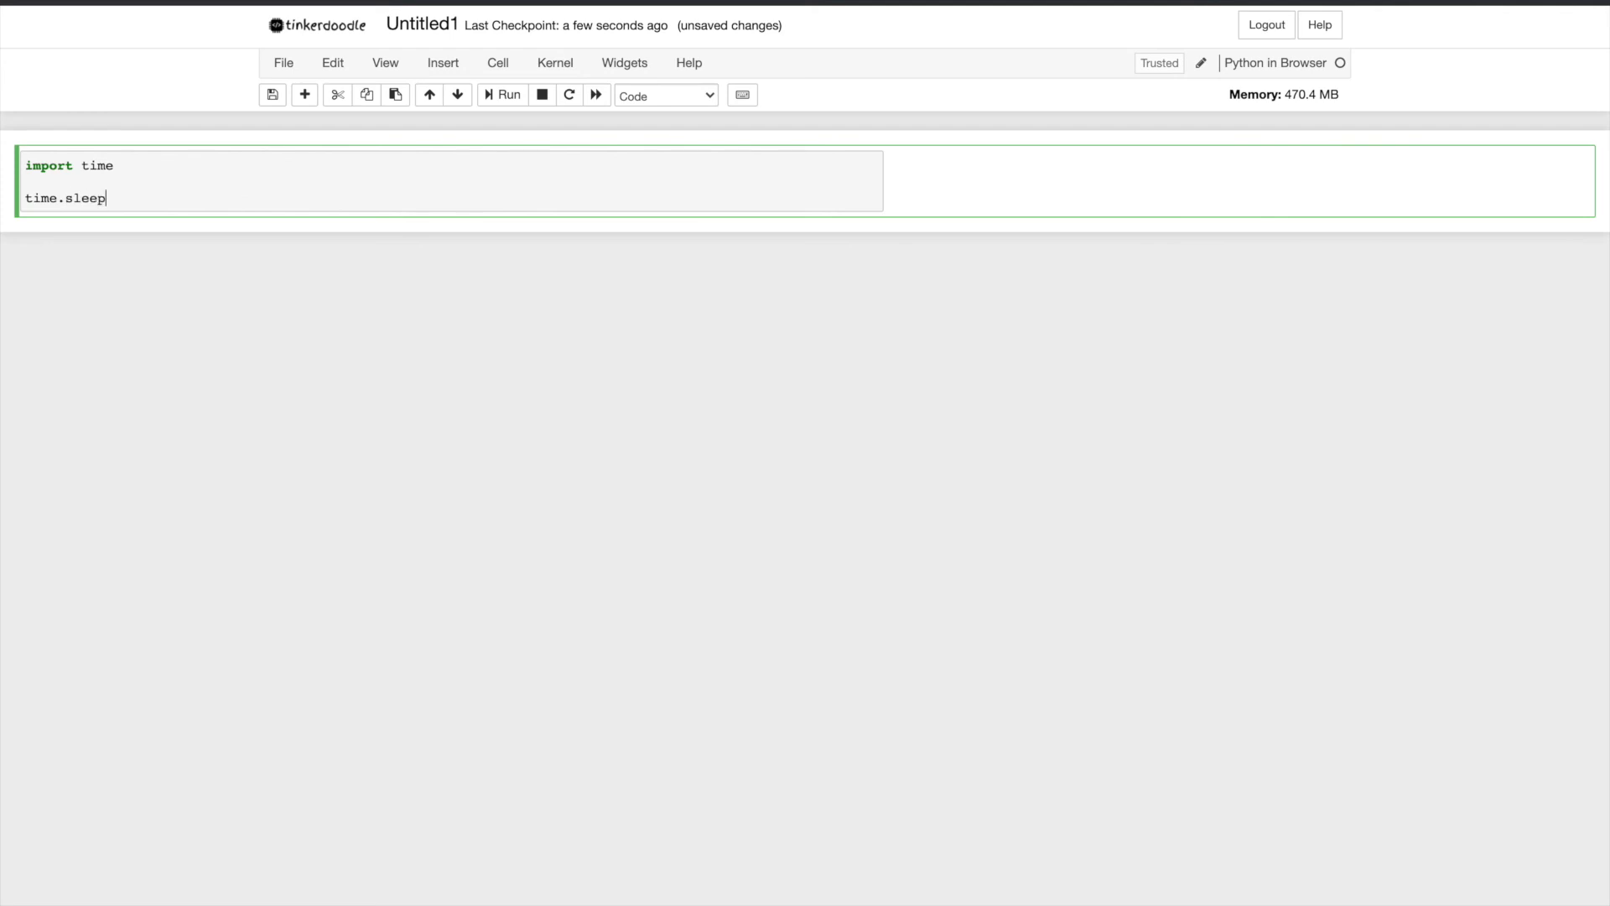
pyautogui.write('(30)')
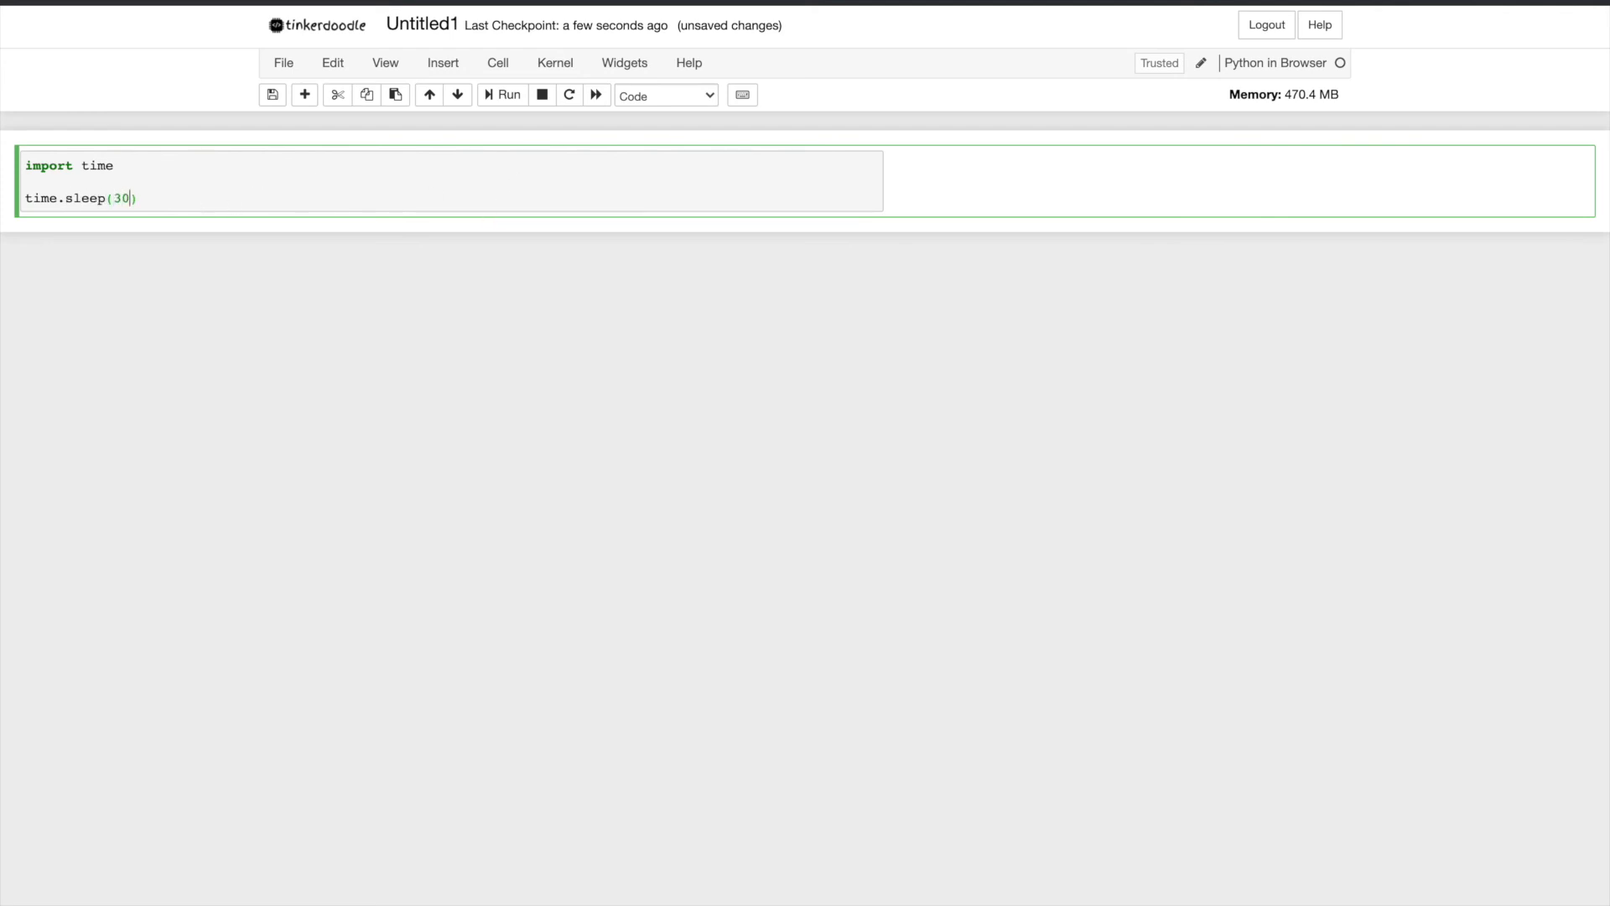
pyautogui.write('5')
pyautogui.write('print(')
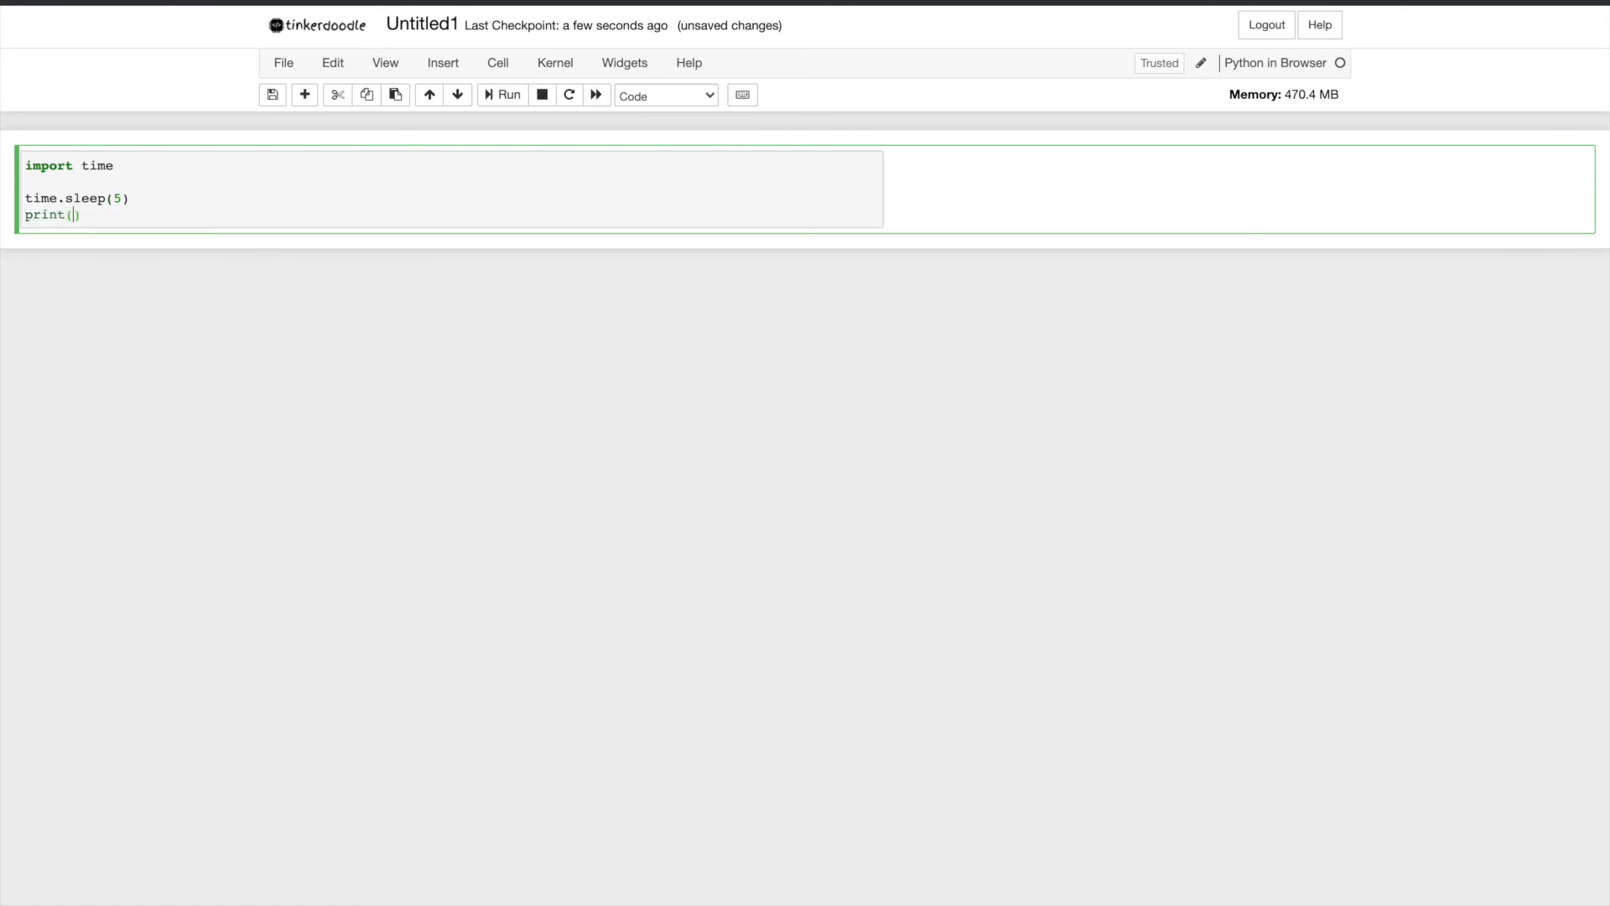
pyautogui.write('"Done"')
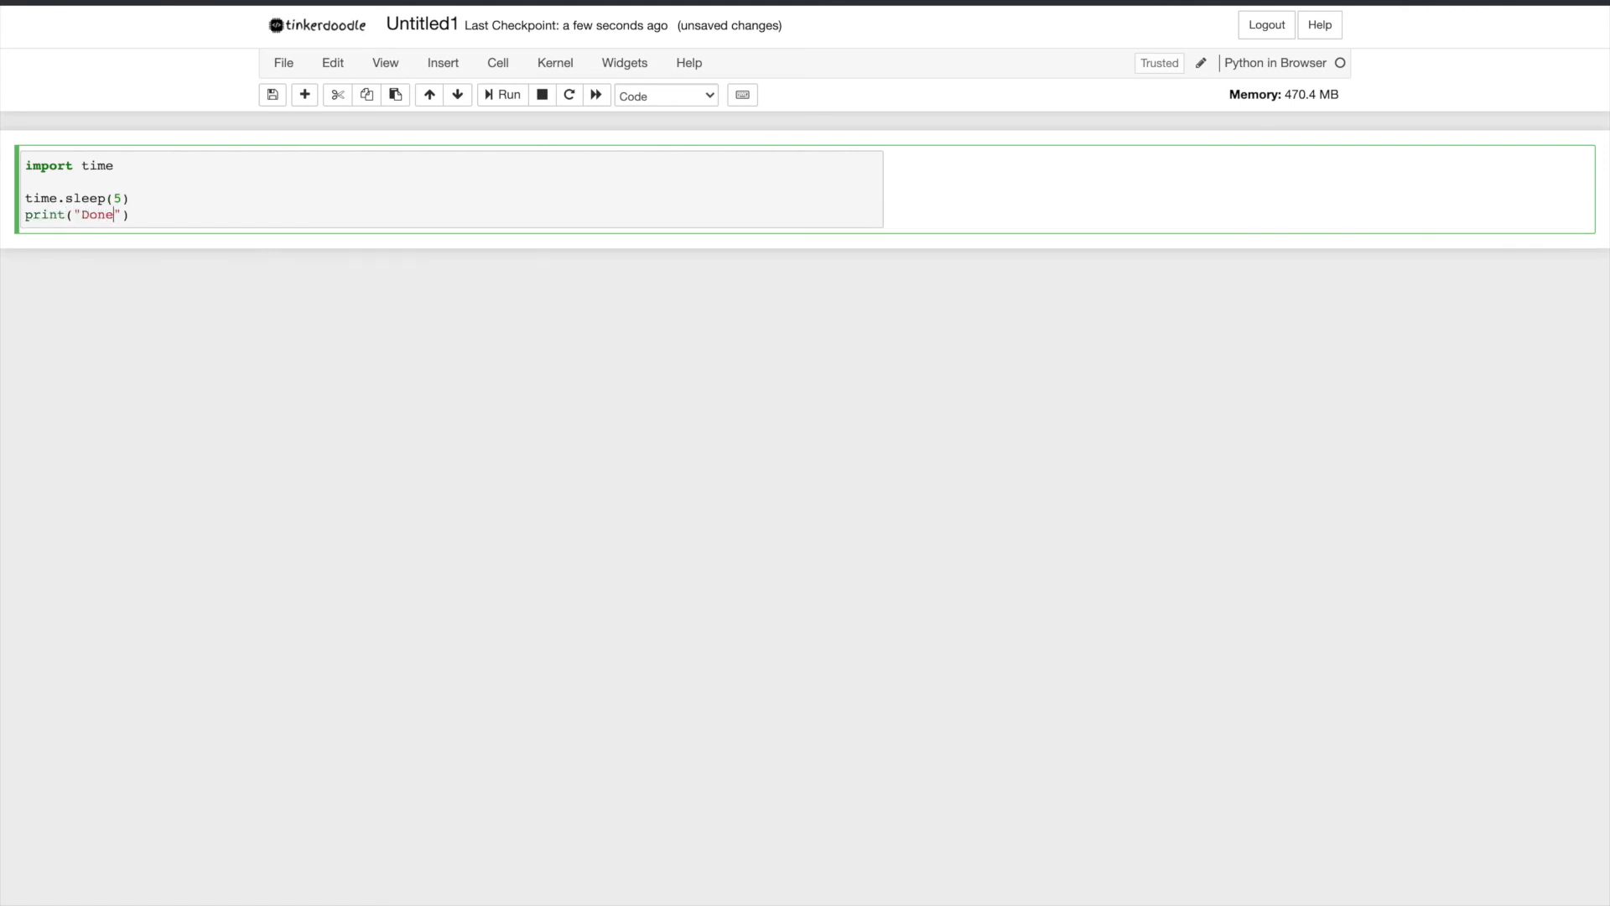
pyautogui.write('sleeping!')
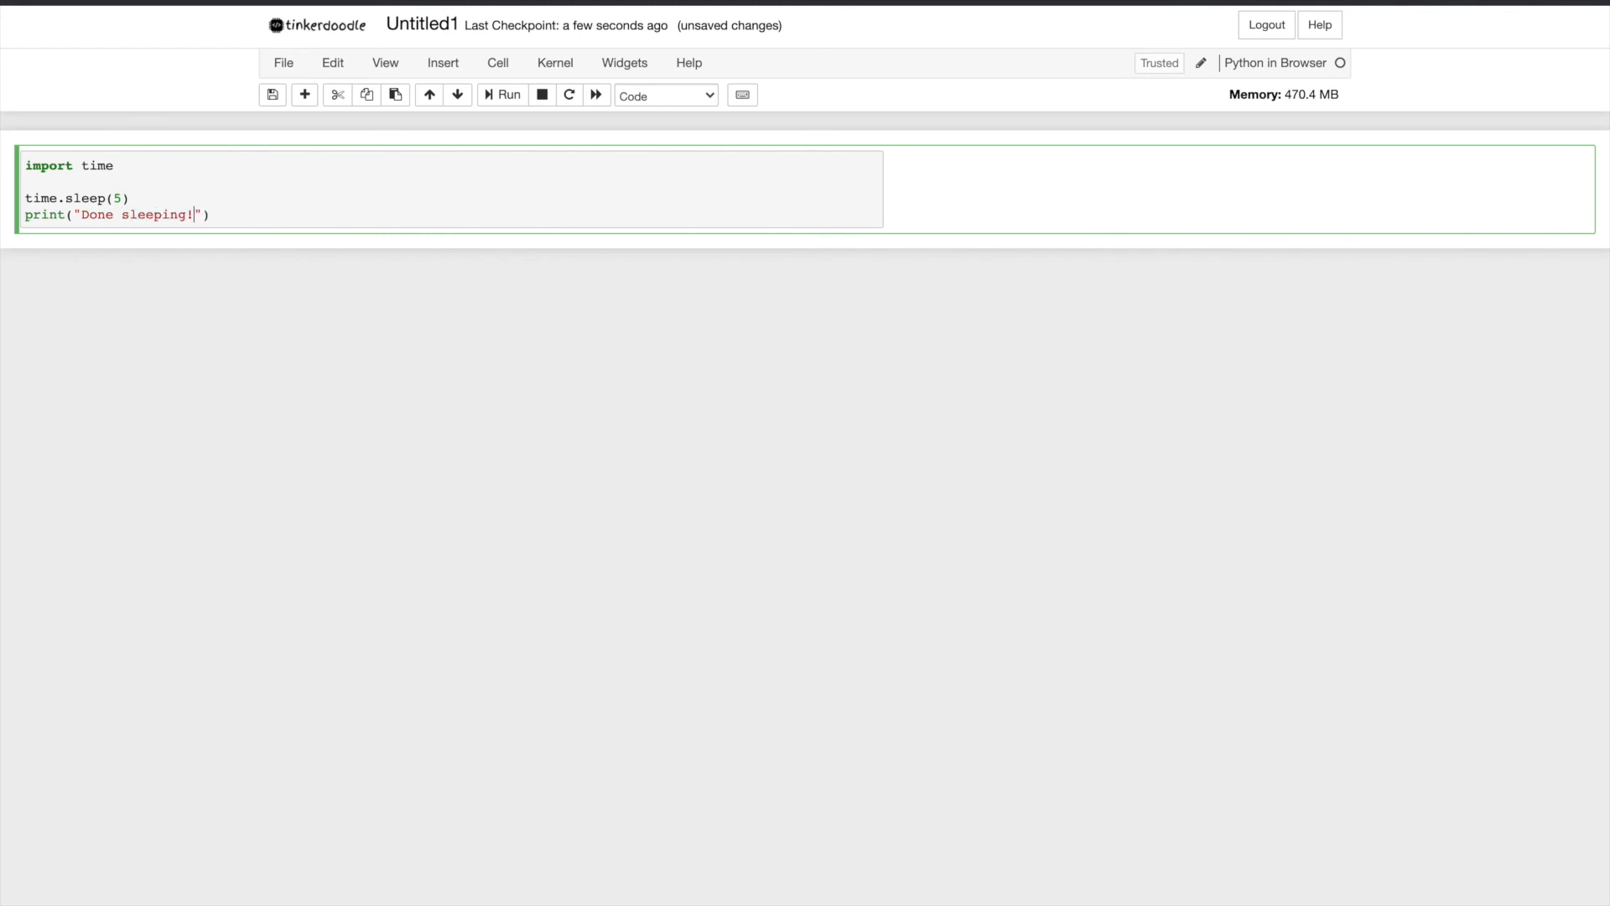
pyautogui.moveTo(456, 94)
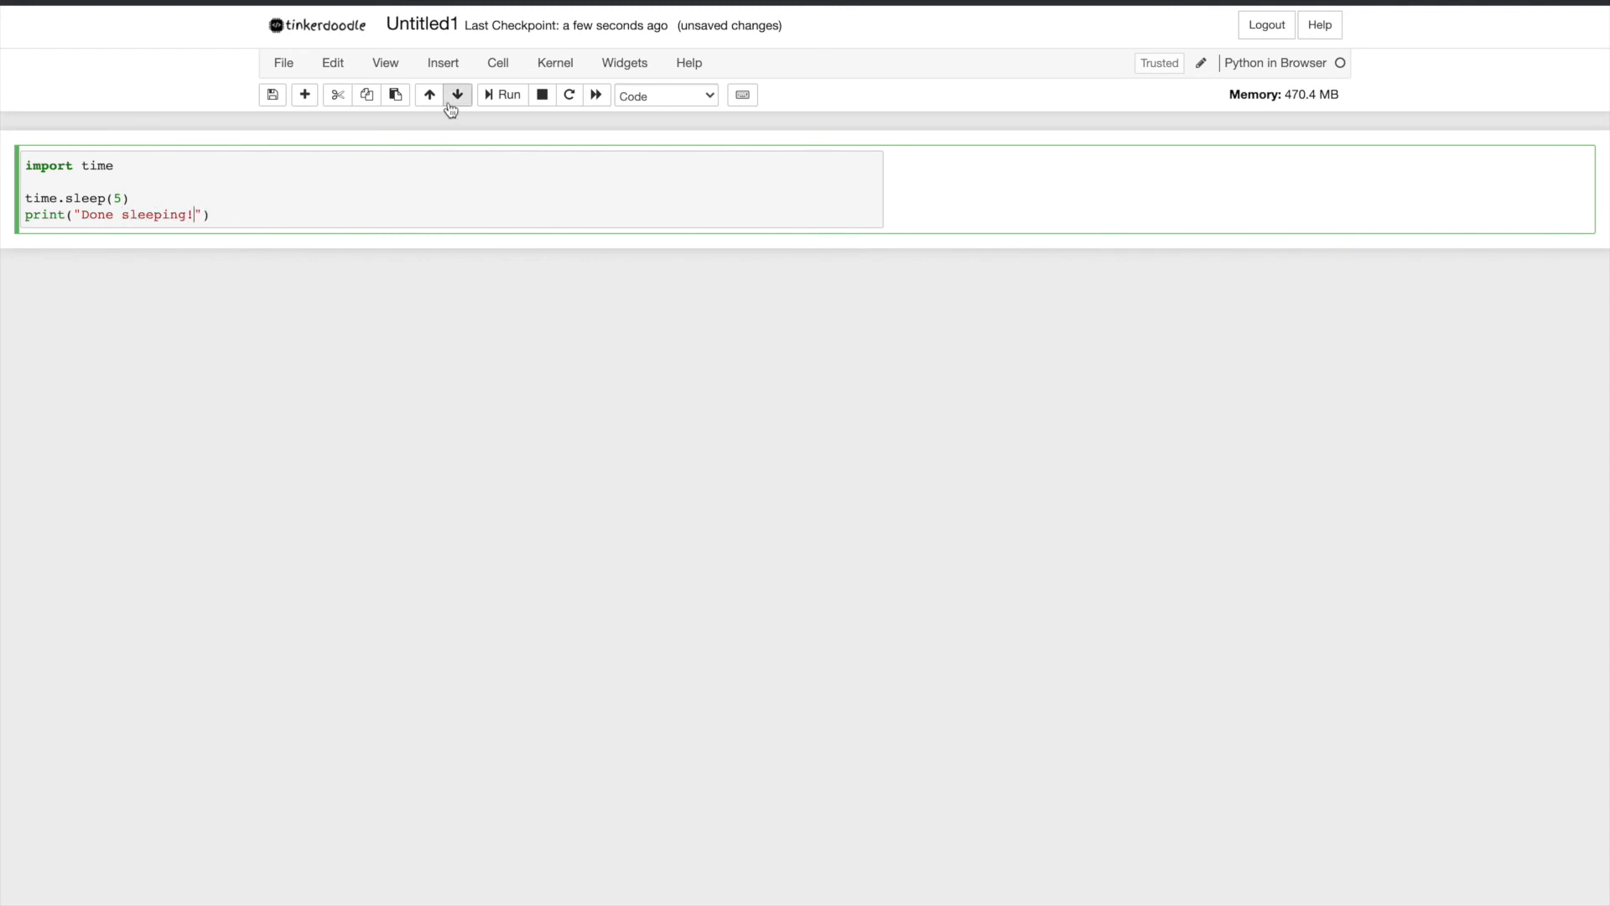
pyautogui.click(501, 94)
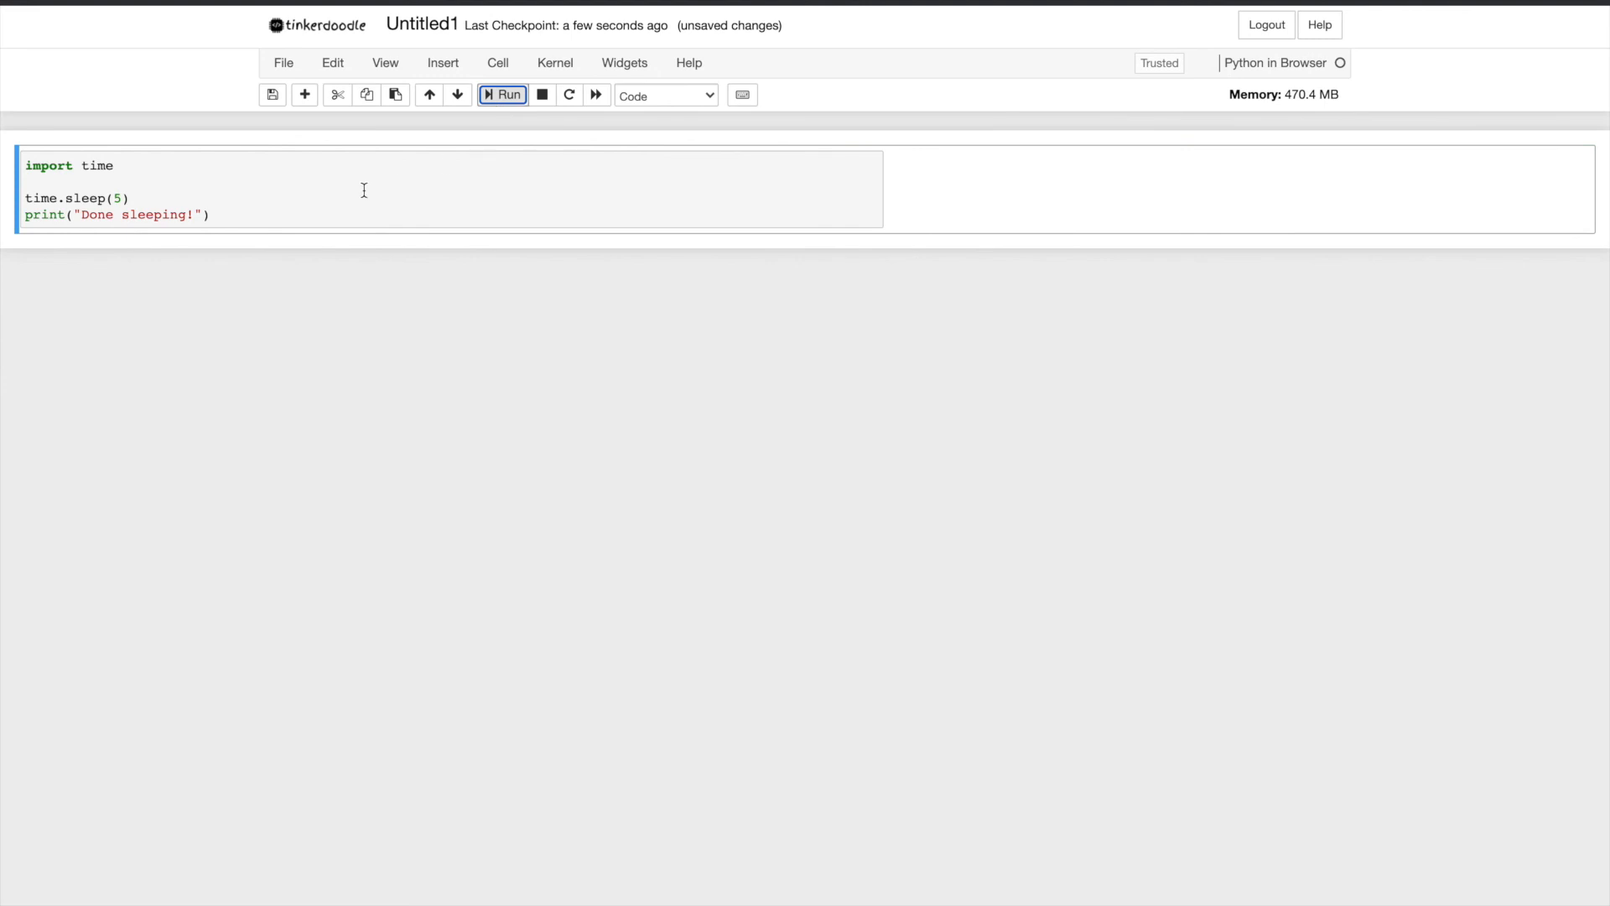
pyautogui.moveTo(301, 195)
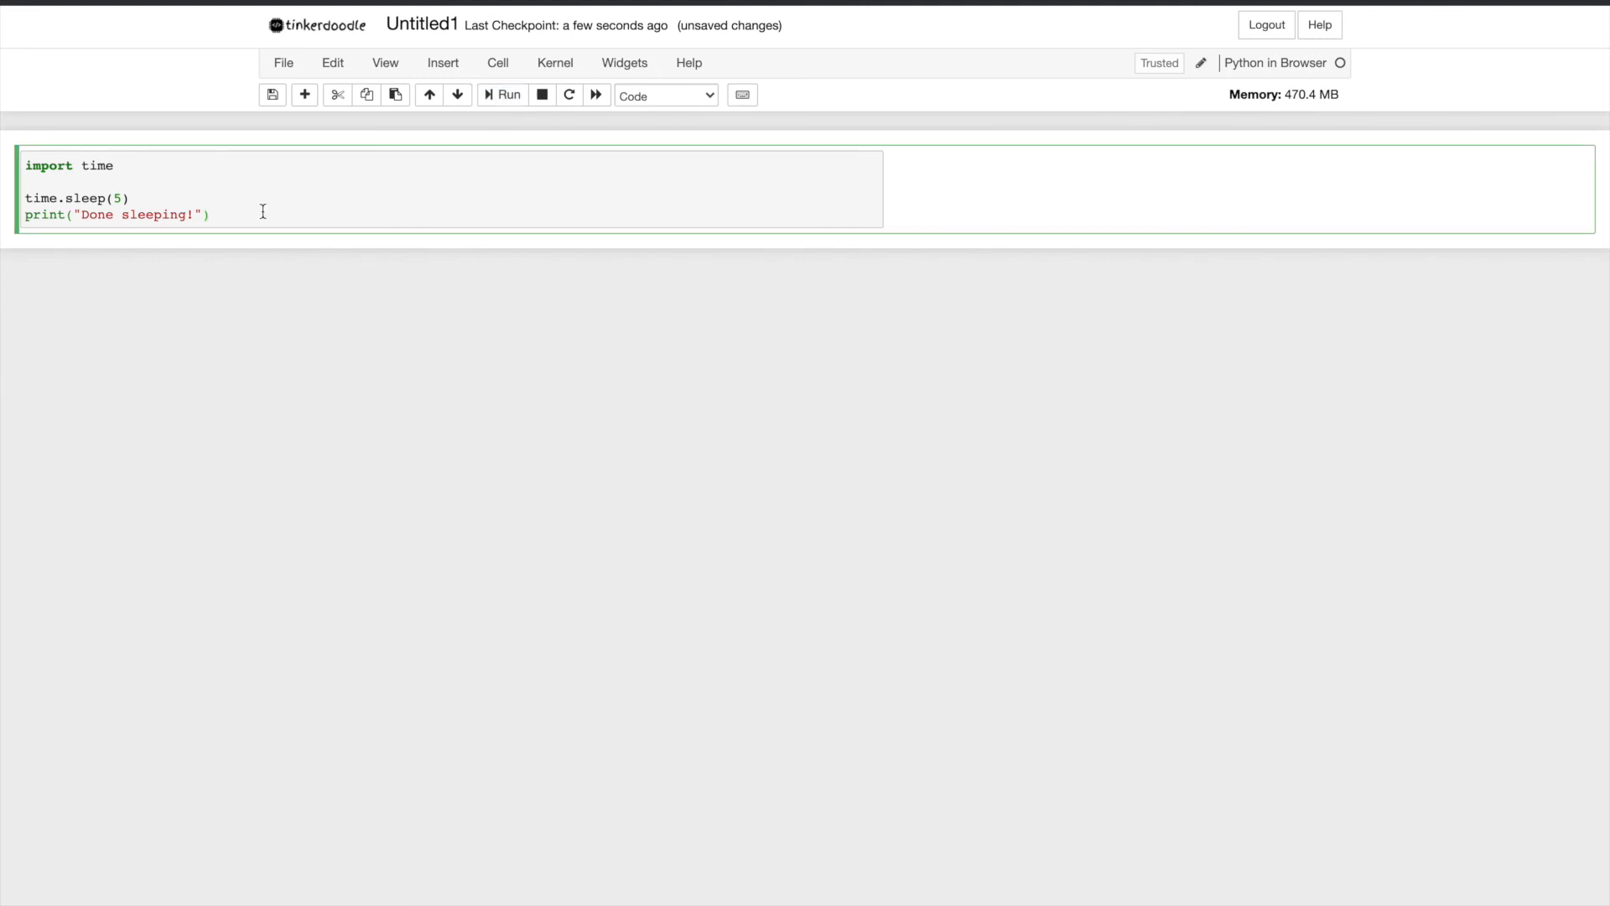
pyautogui.click(503, 94)
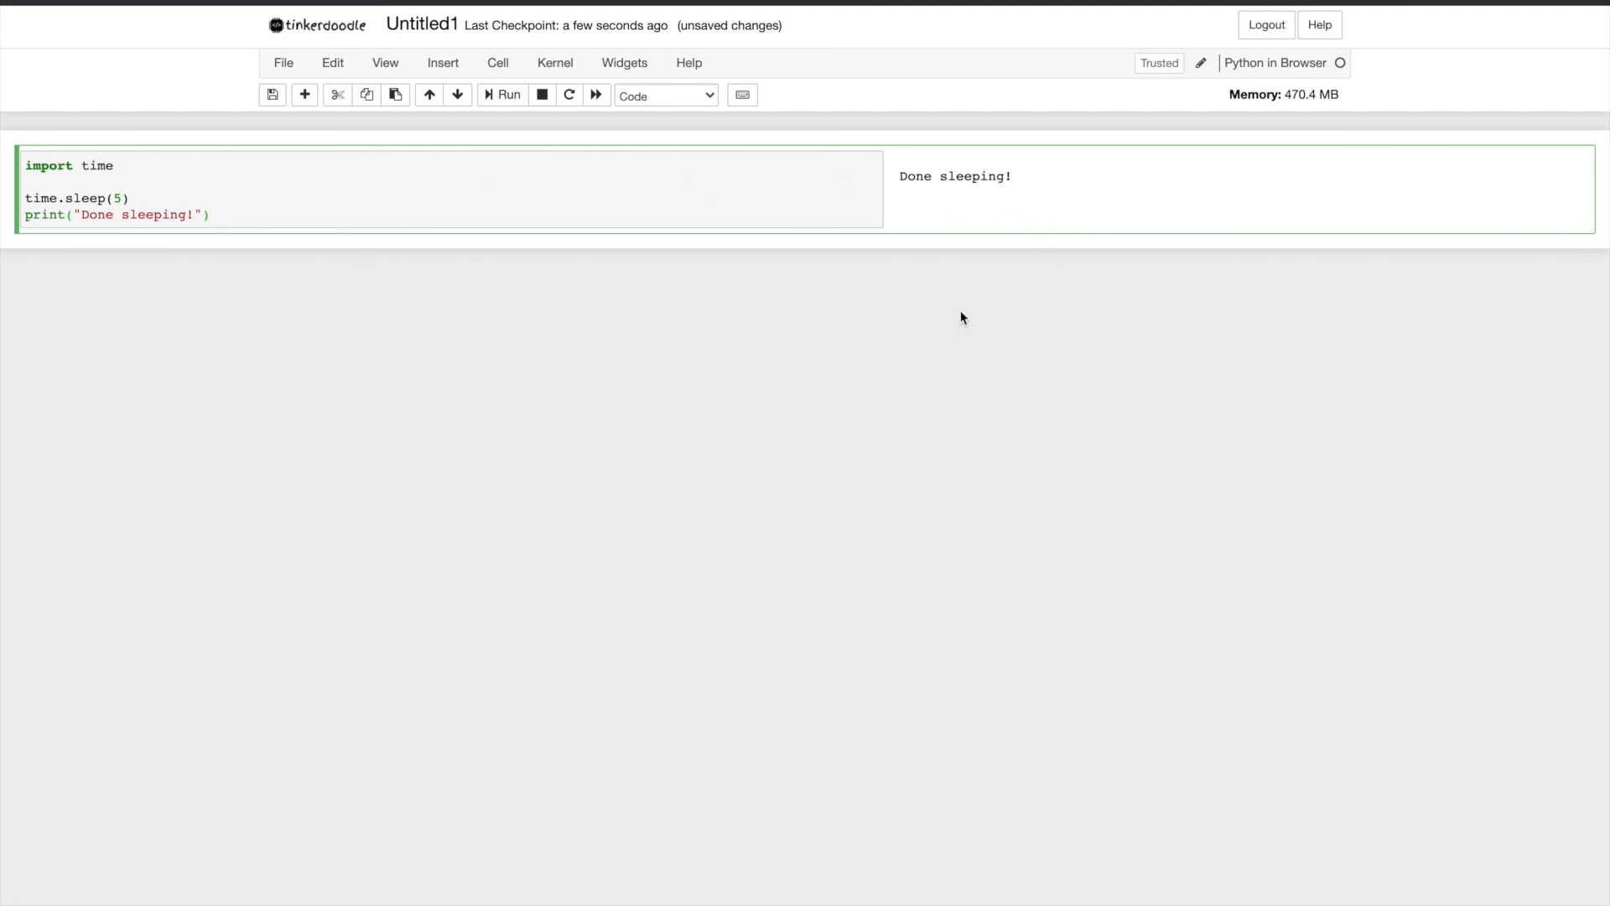